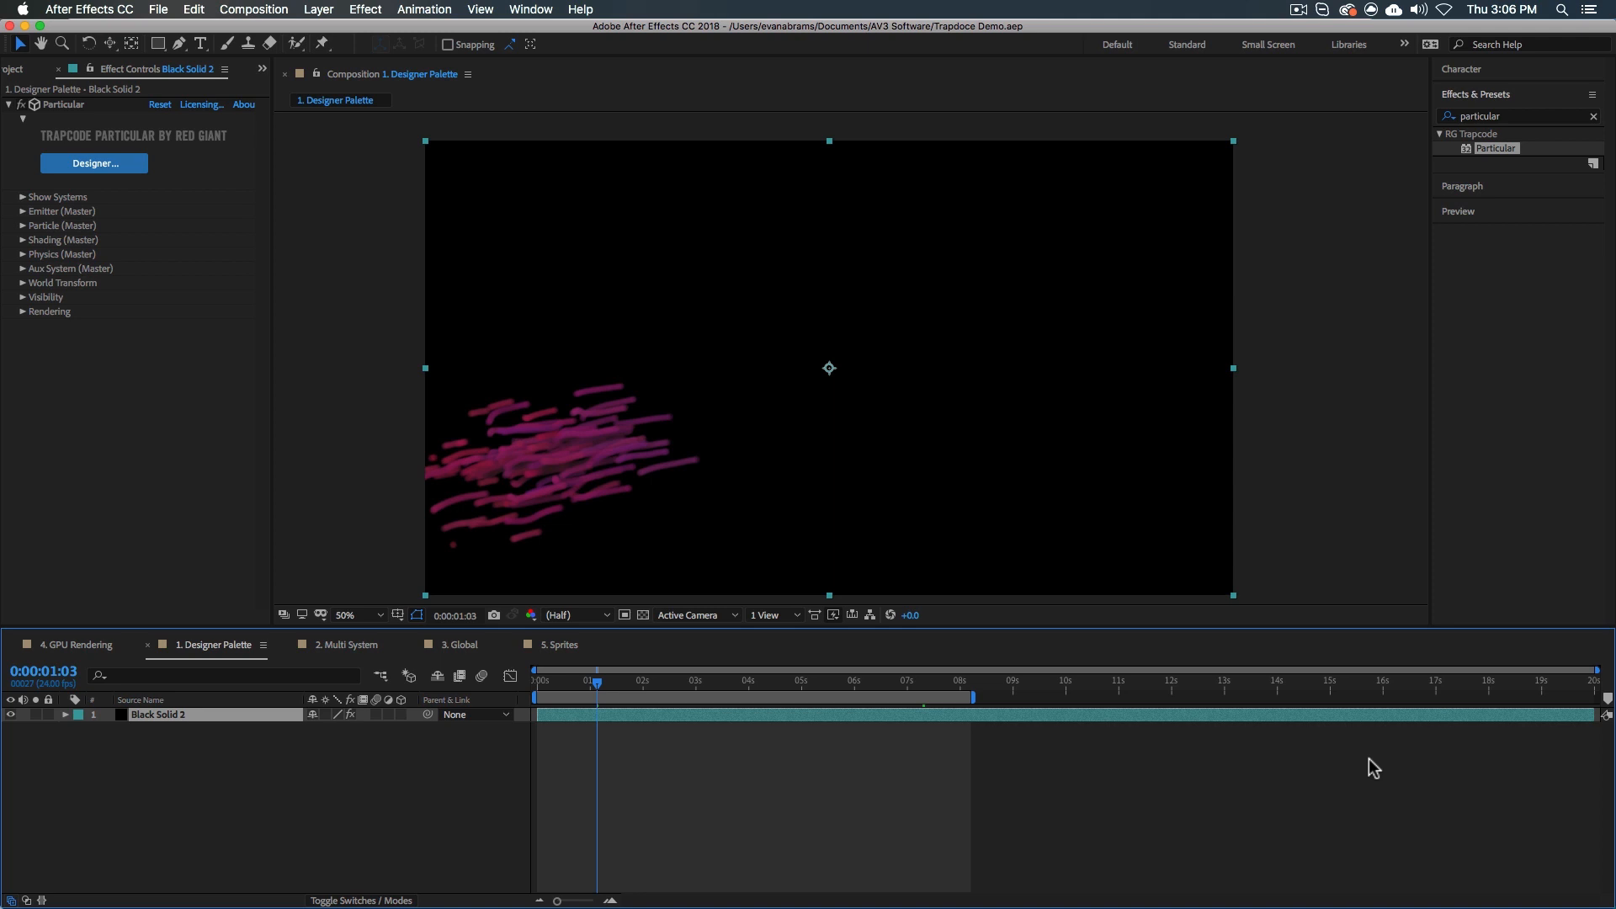
{"action": "mouse_move", "coordinate": [113, 343]}
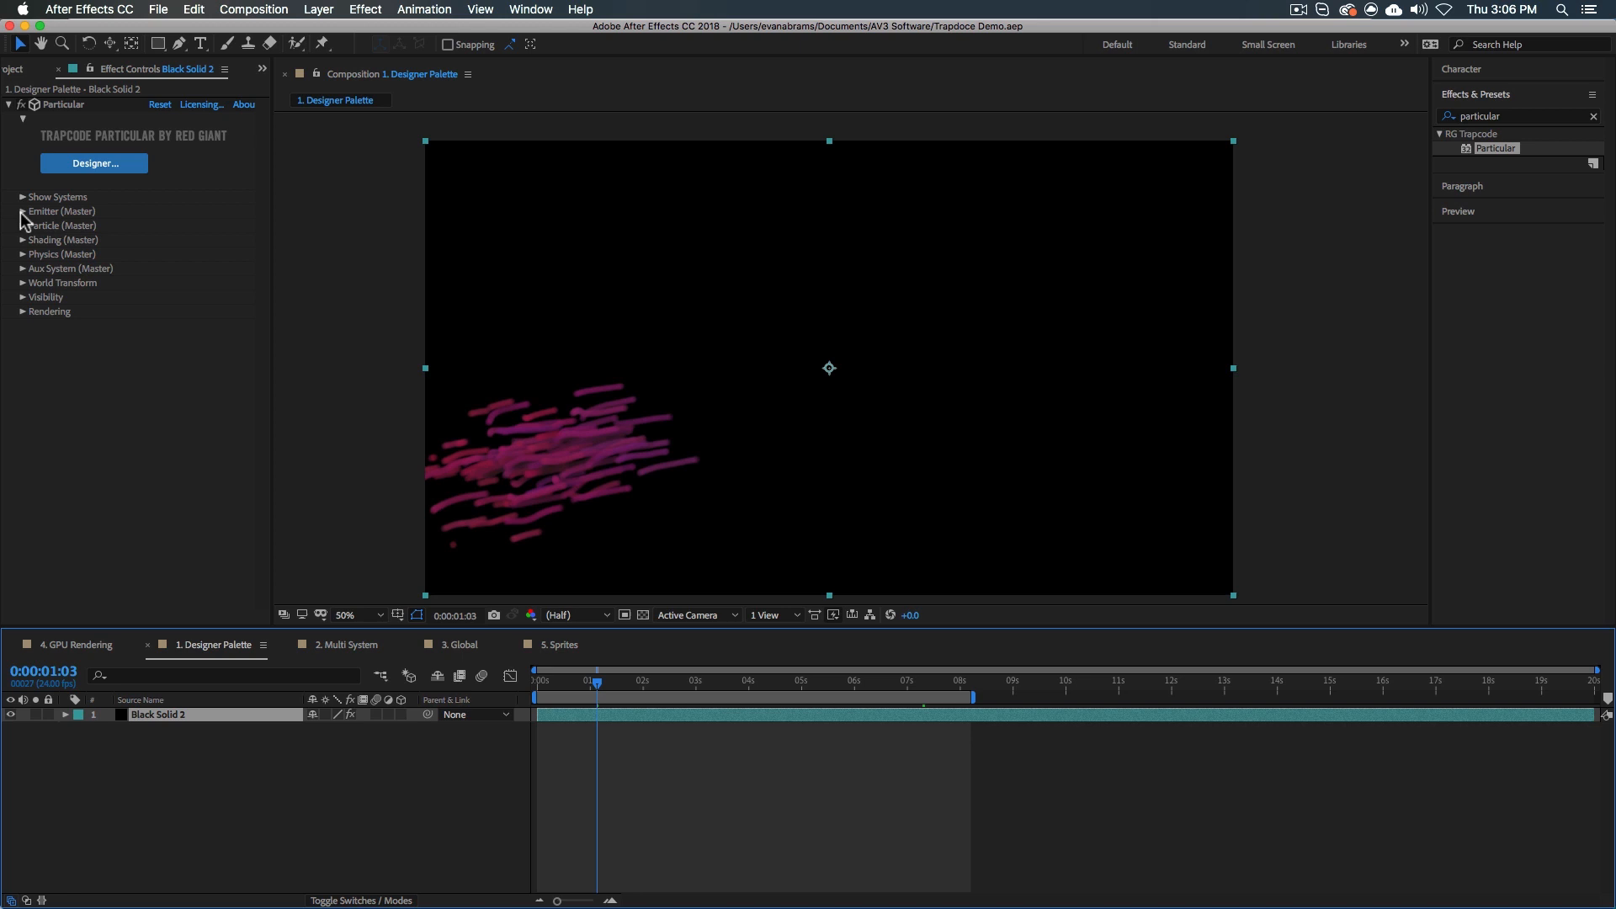
Review the Particular effect's emitter and particle groups, then launch its Designer window.
{"action": "left_click", "coordinate": [22, 212]}
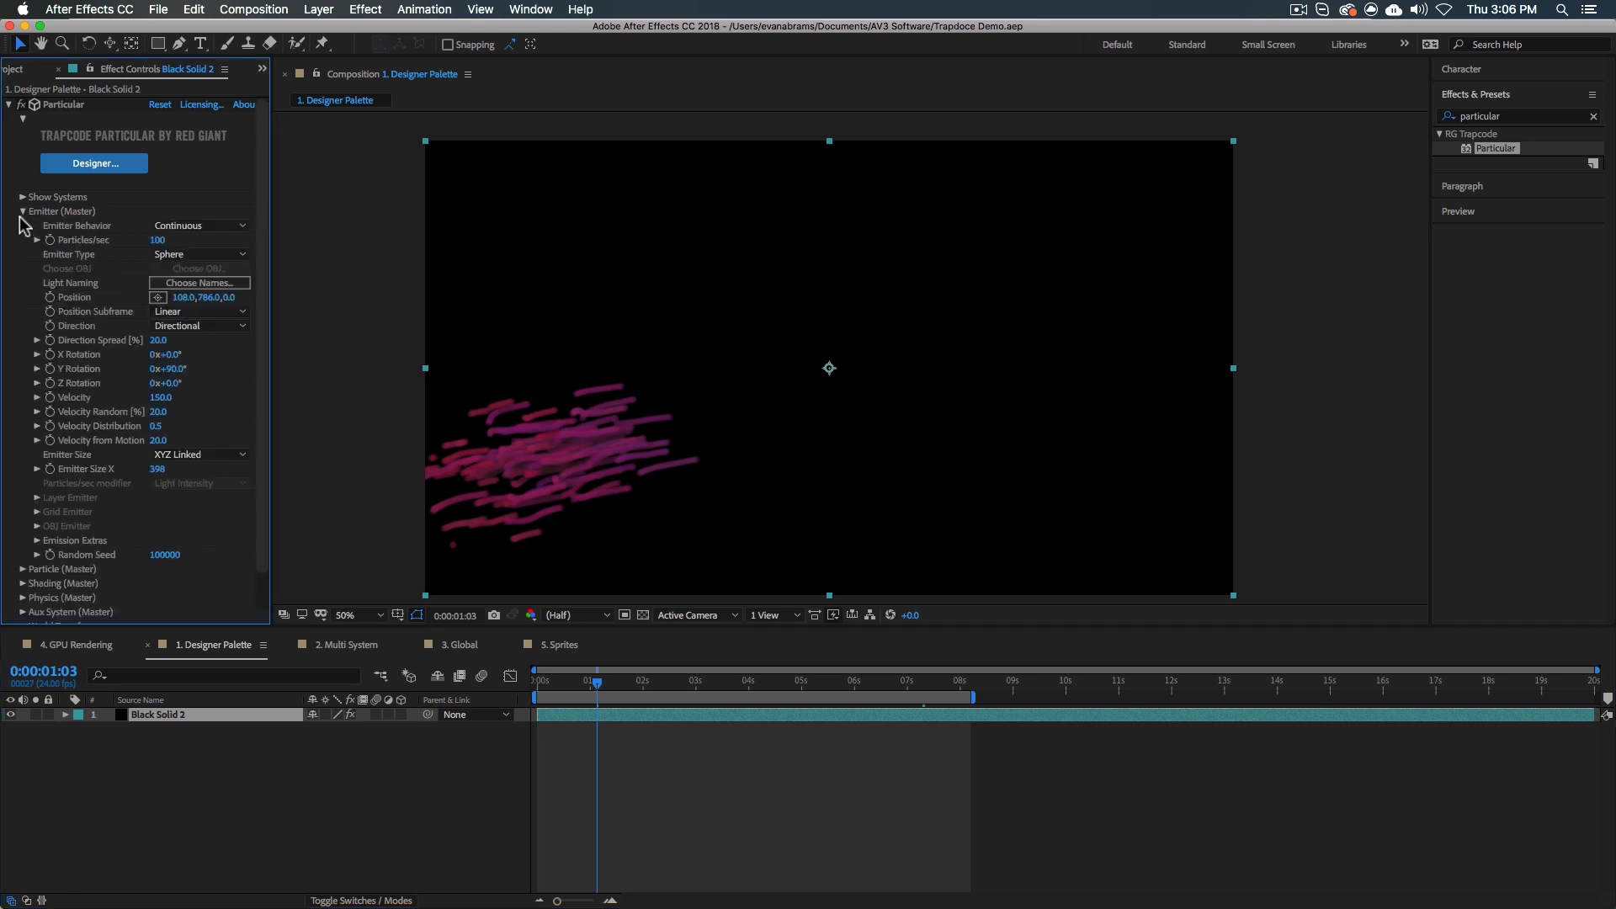
{"action": "scroll", "scroll_direction": "down", "scroll_amount": 3}
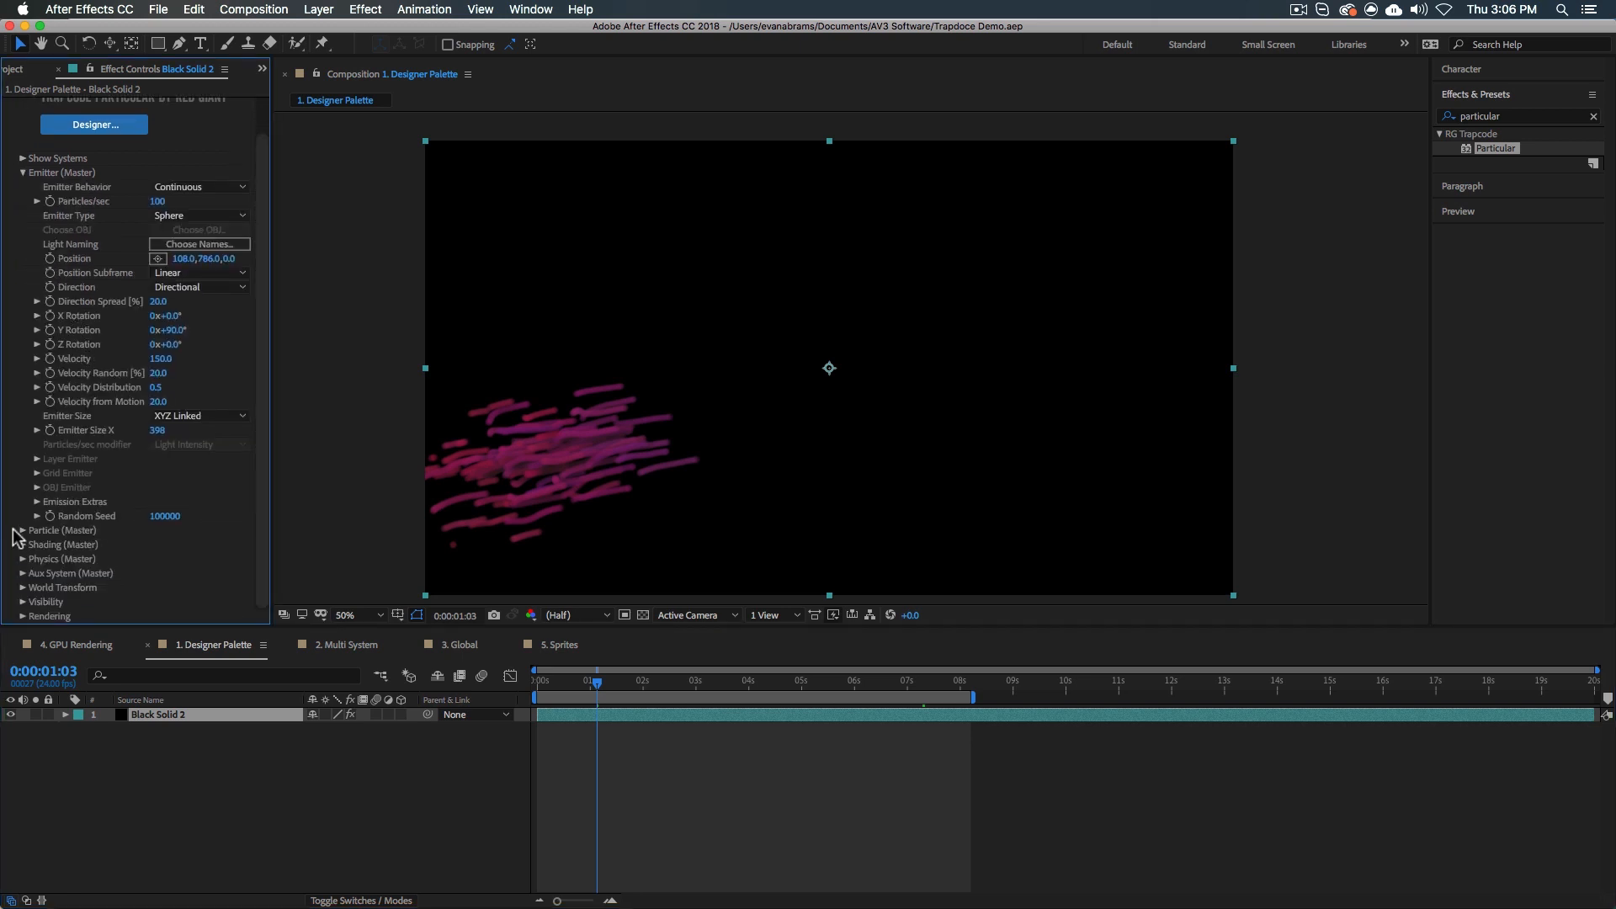
{"action": "left_click", "coordinate": [22, 530]}
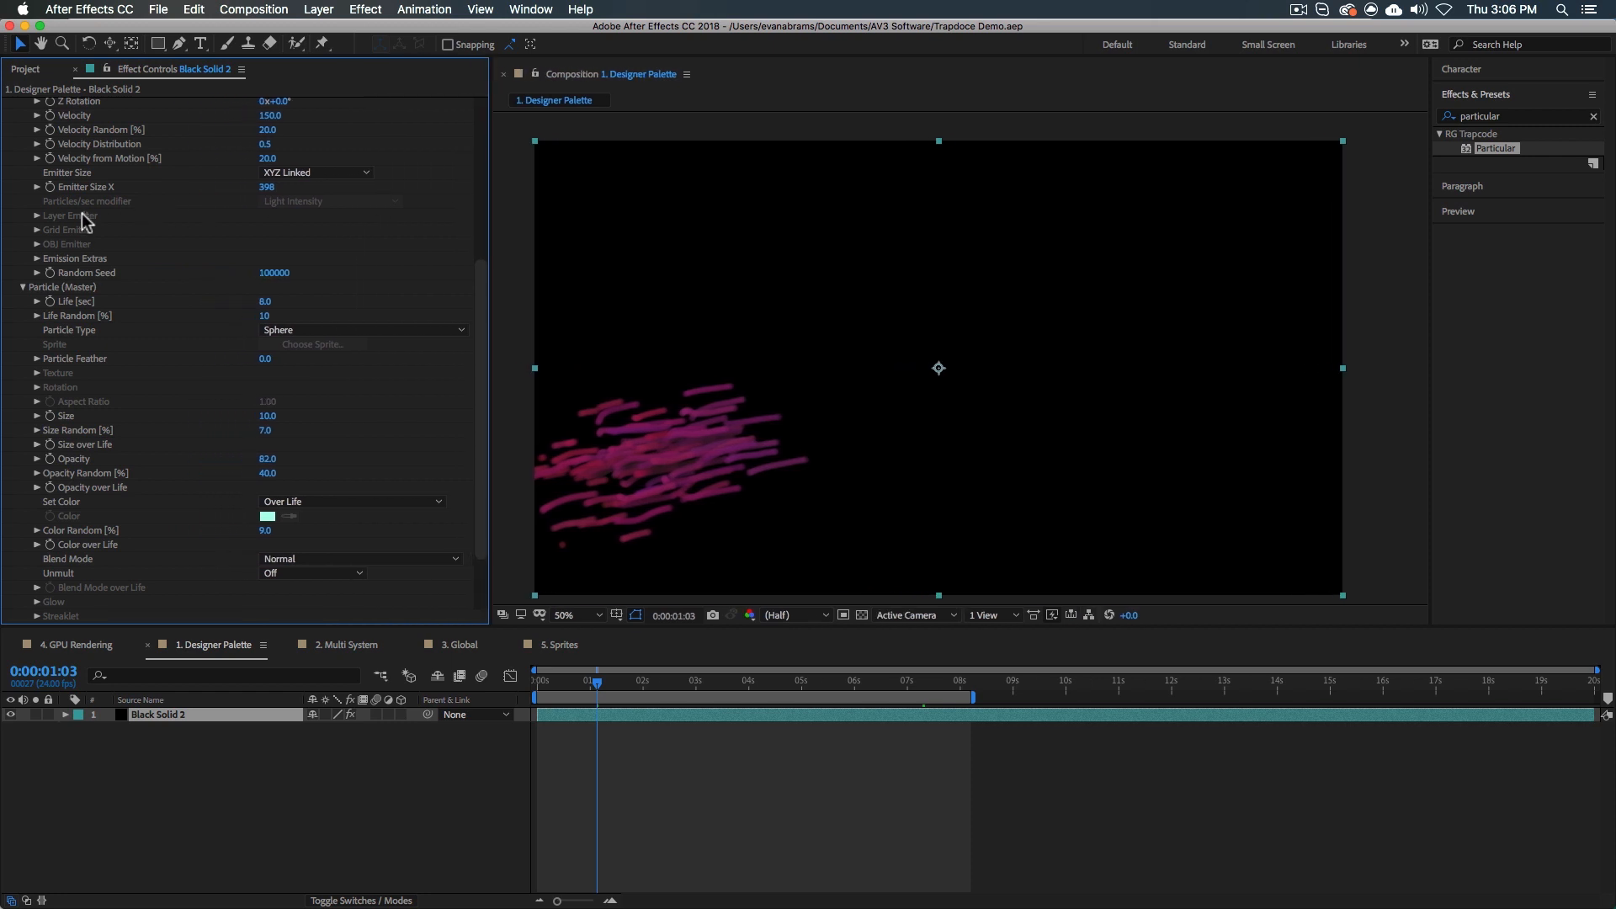
{"action": "left_click", "coordinate": [9, 104]}
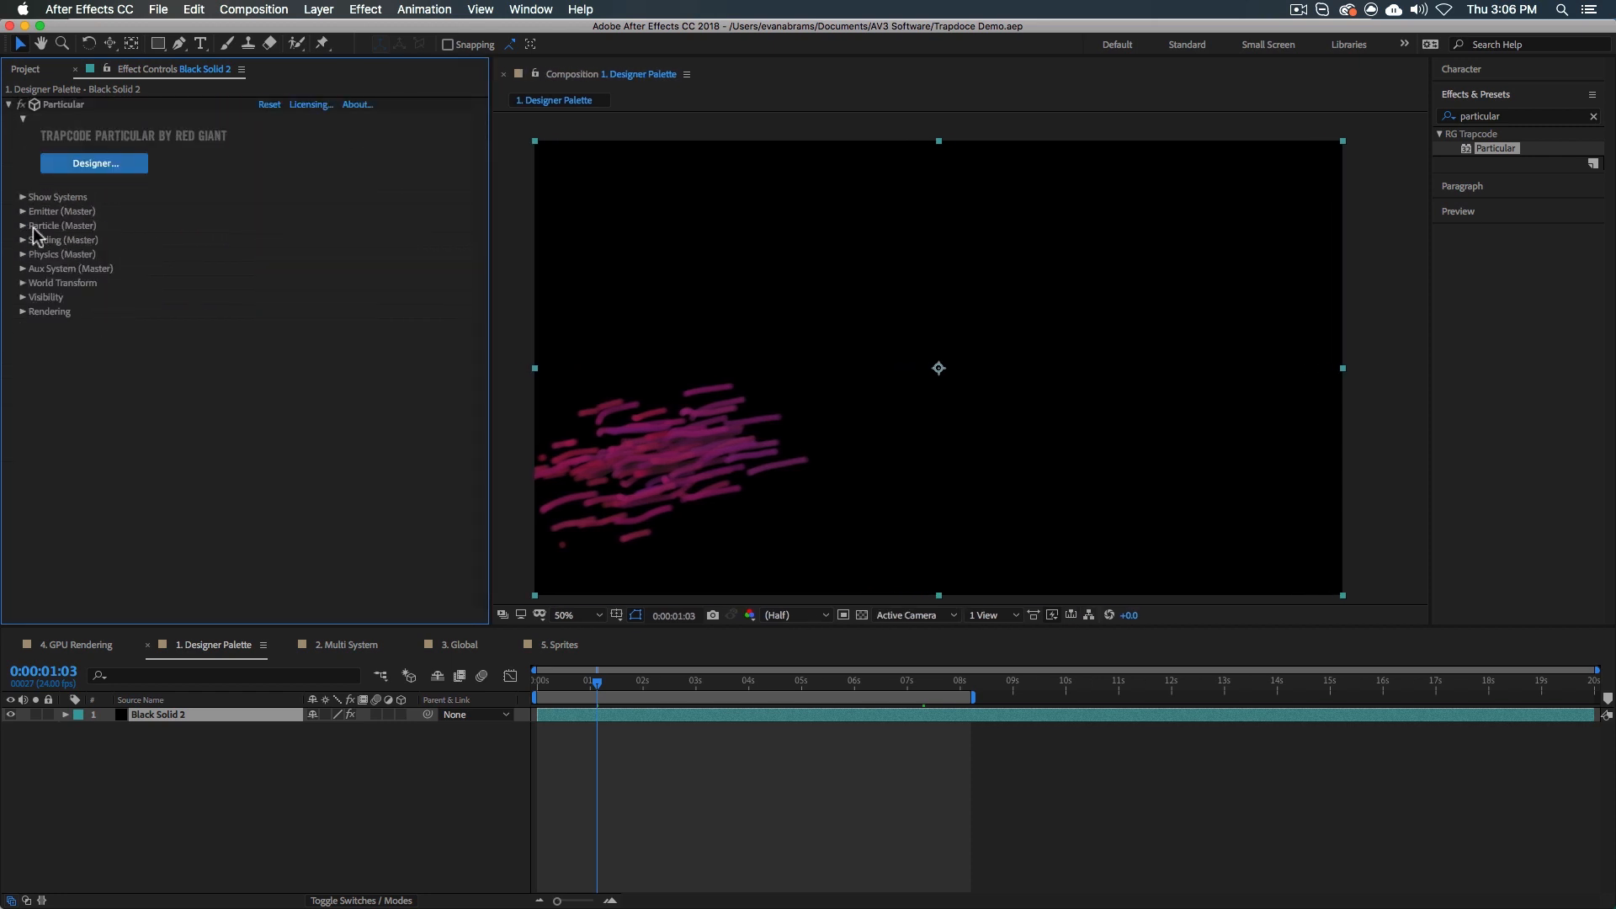
{"action": "mouse_move", "coordinate": [41, 227]}
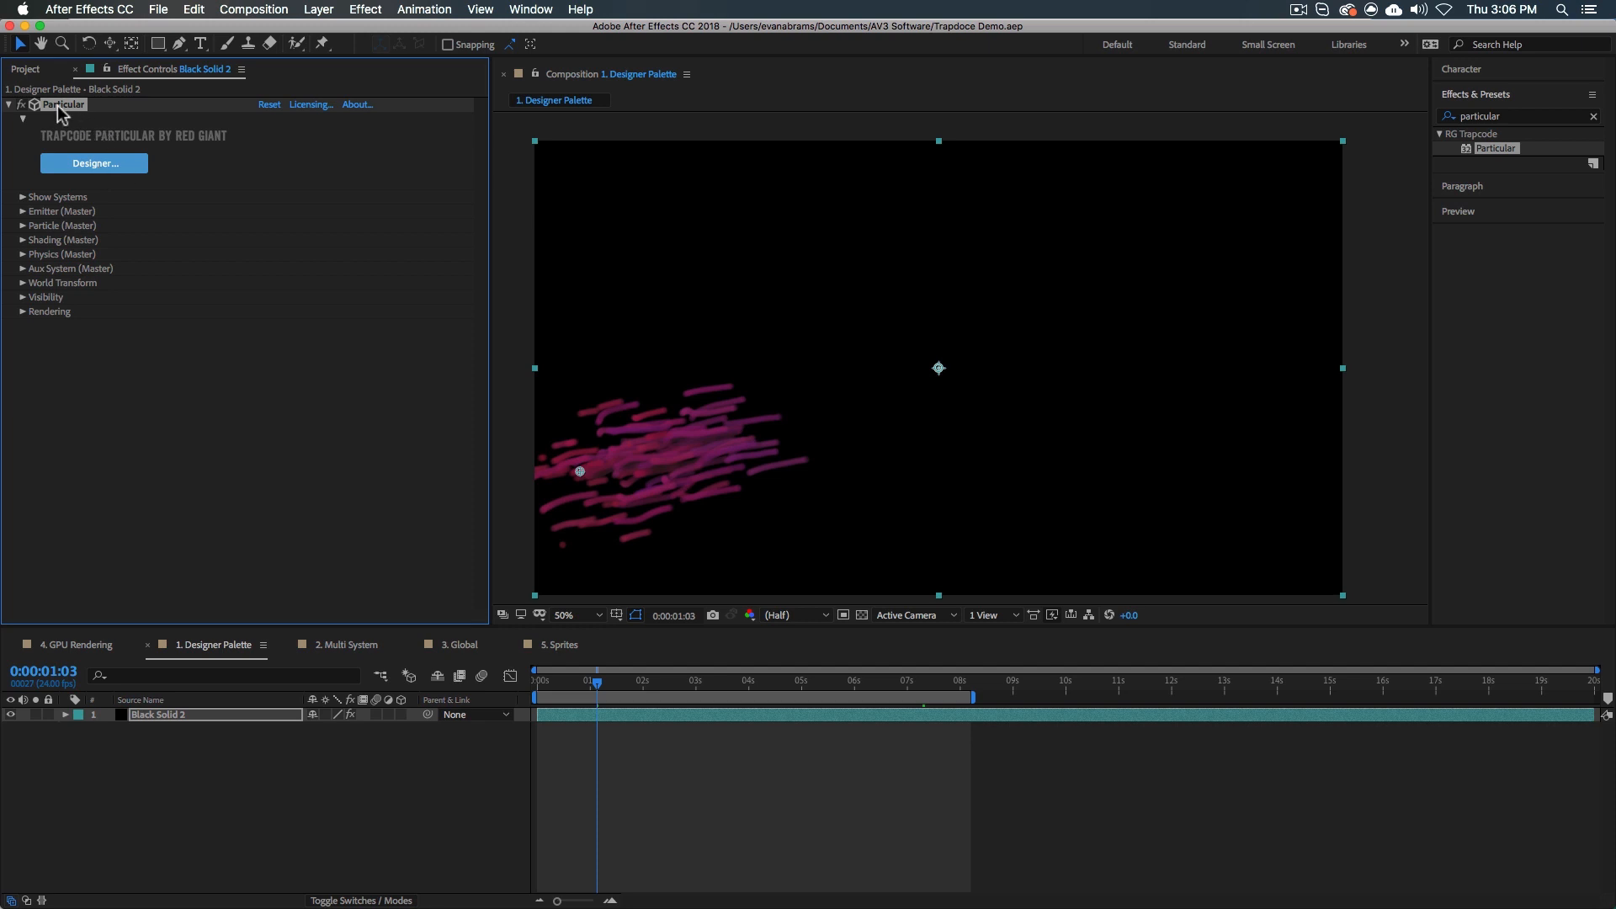
{"action": "left_click", "coordinate": [95, 163]}
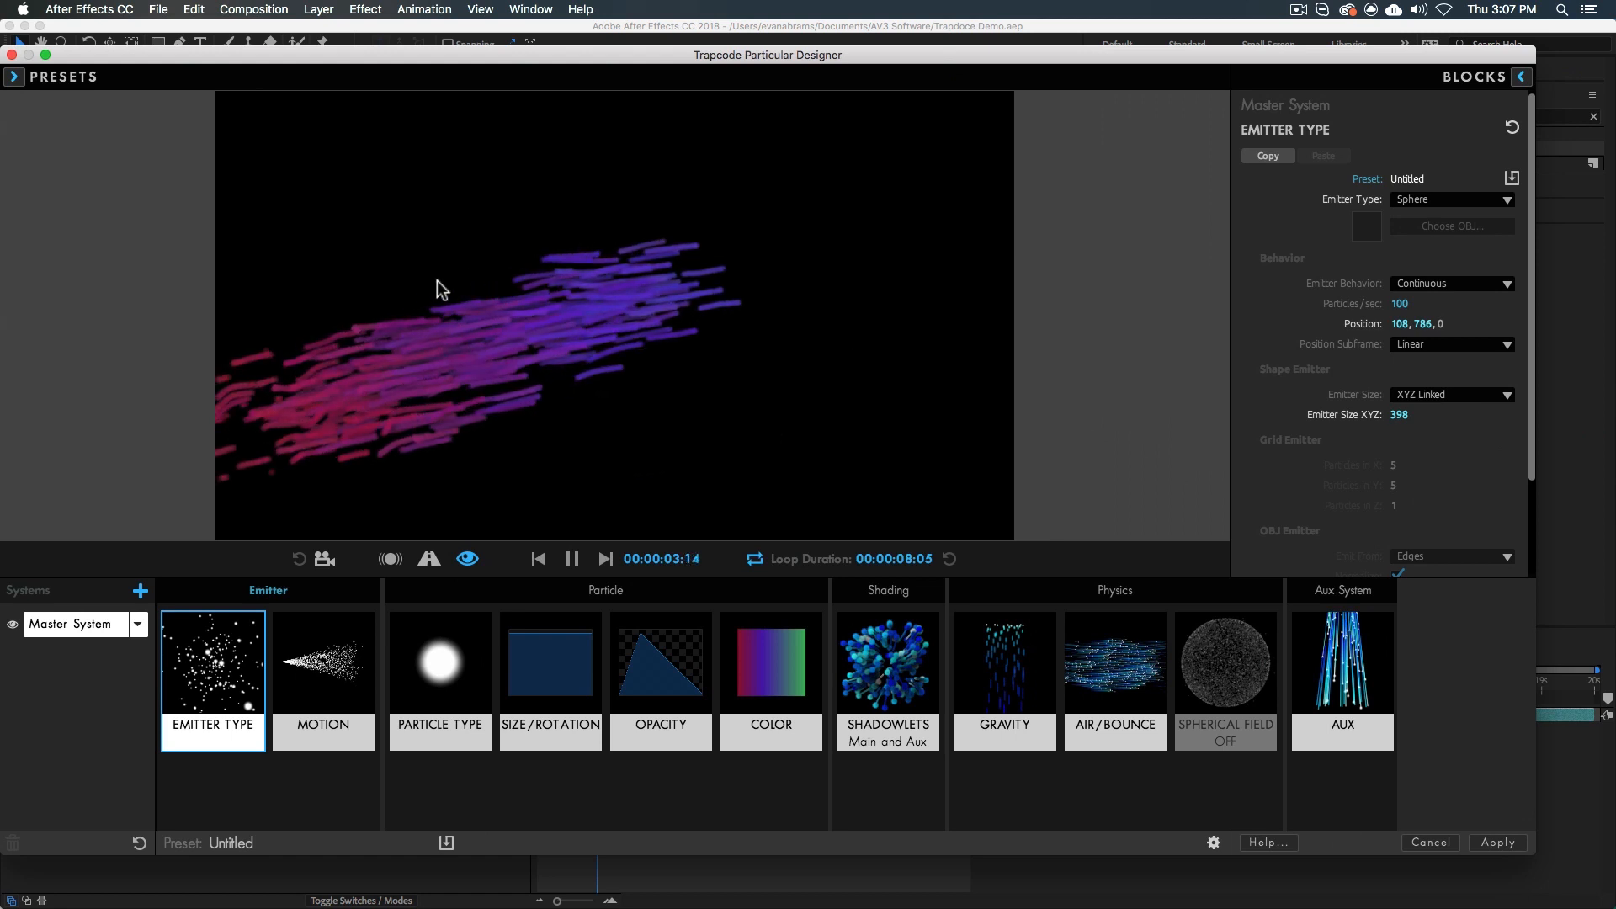
{"action": "mouse_move", "coordinate": [766, 350]}
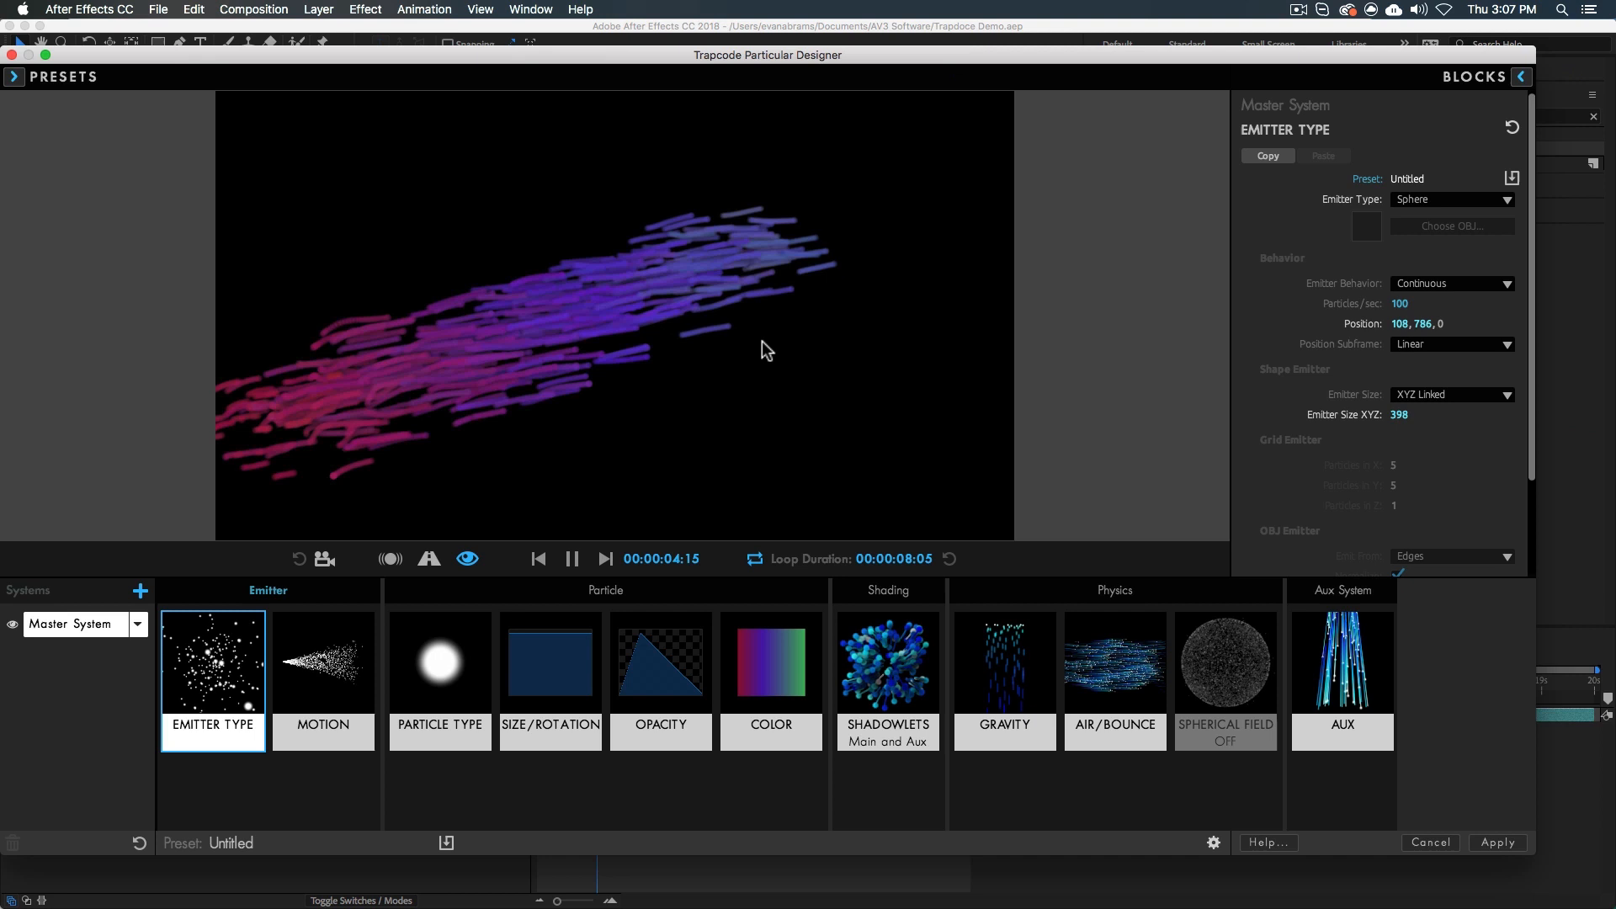
{"action": "mouse_move", "coordinate": [572, 281]}
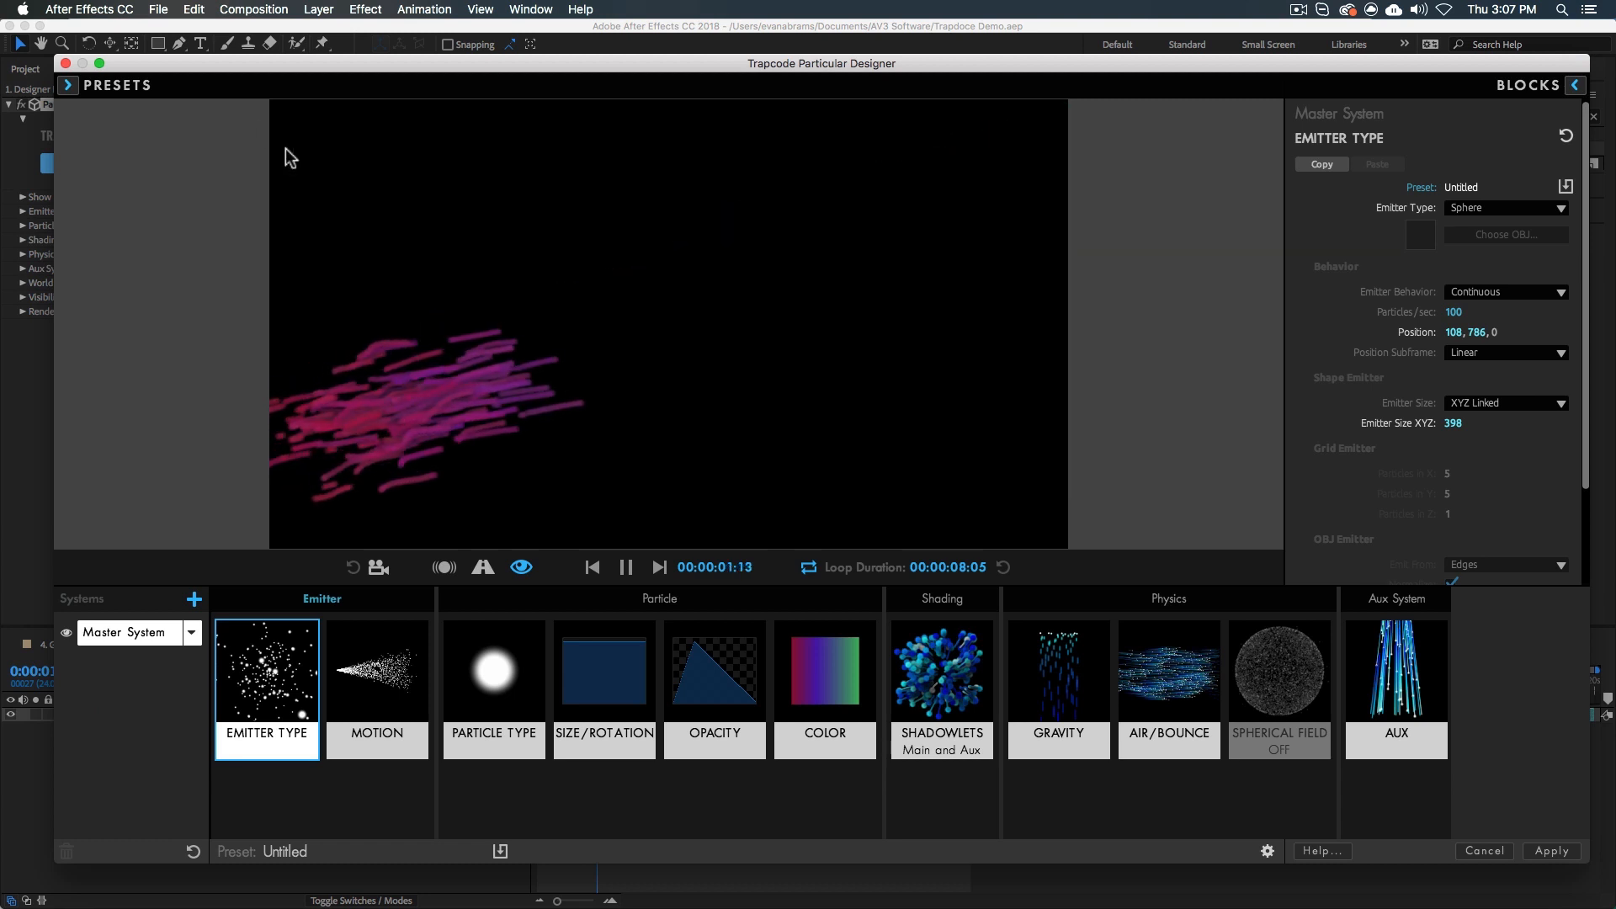
{"action": "left_click", "coordinate": [68, 84]}
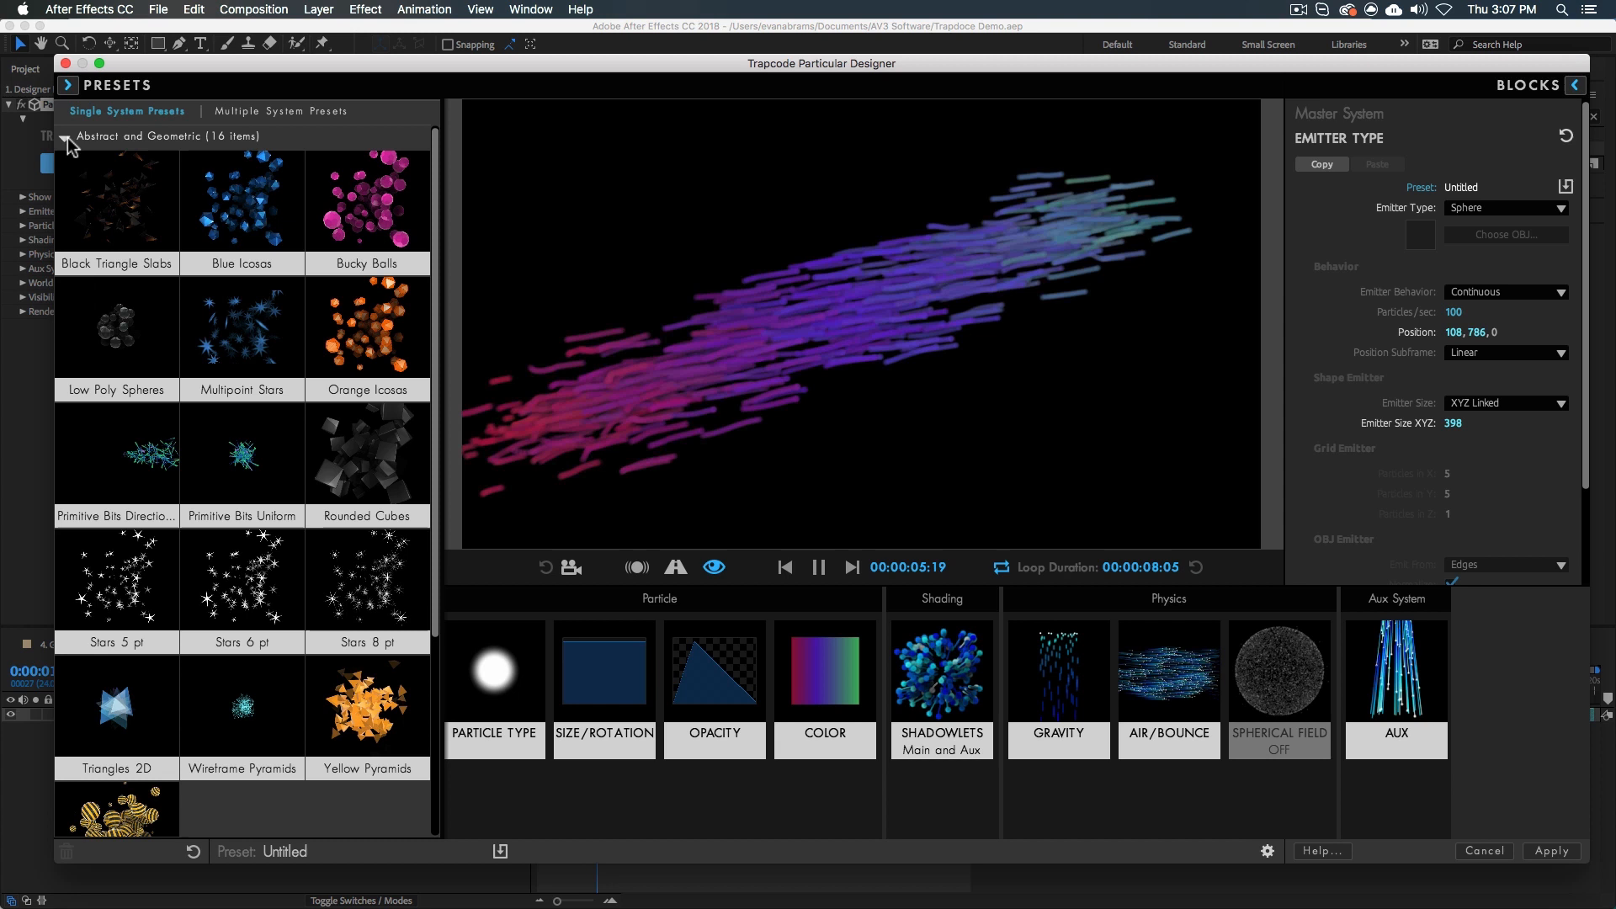
{"action": "mouse_move", "coordinate": [267, 502]}
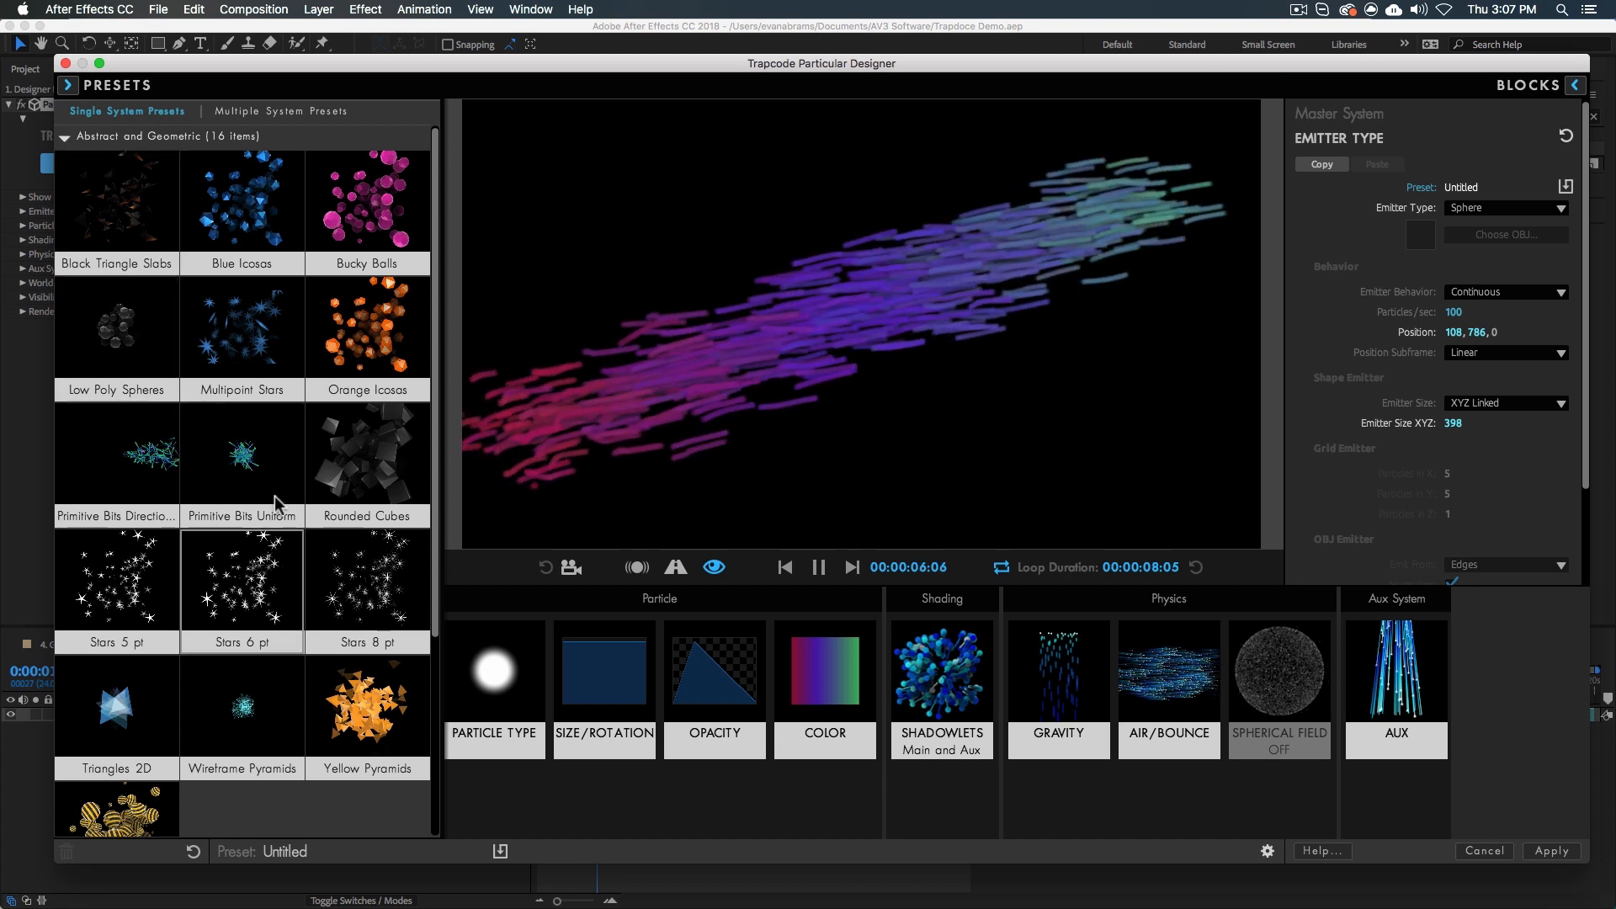
{"action": "mouse_move", "coordinate": [266, 456]}
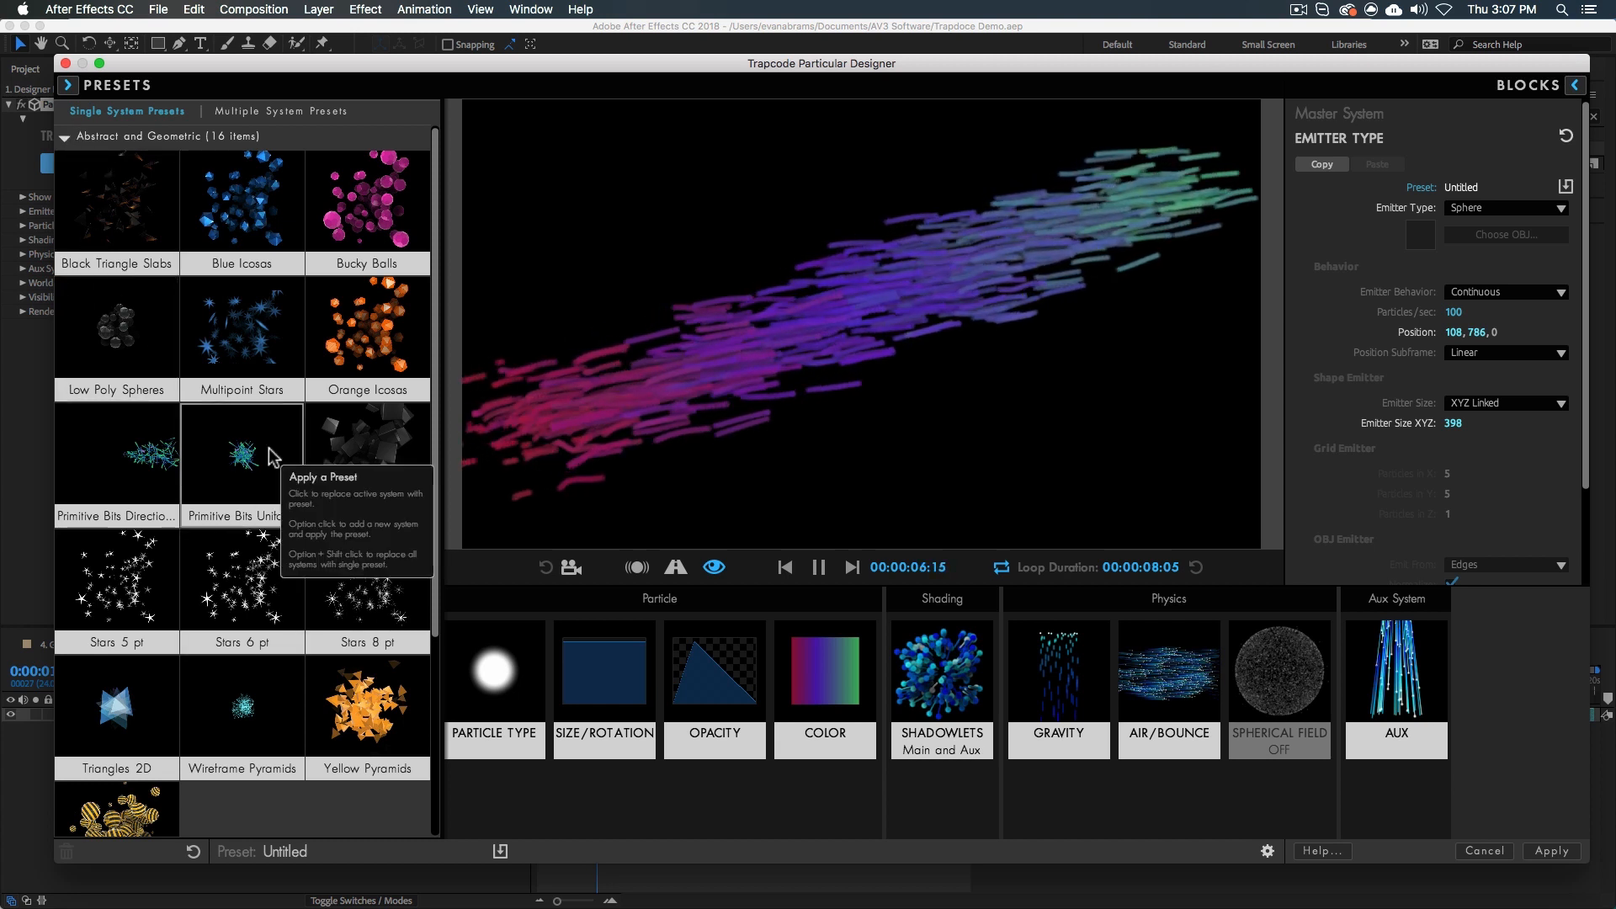
{"action": "left_click", "coordinate": [66, 136]}
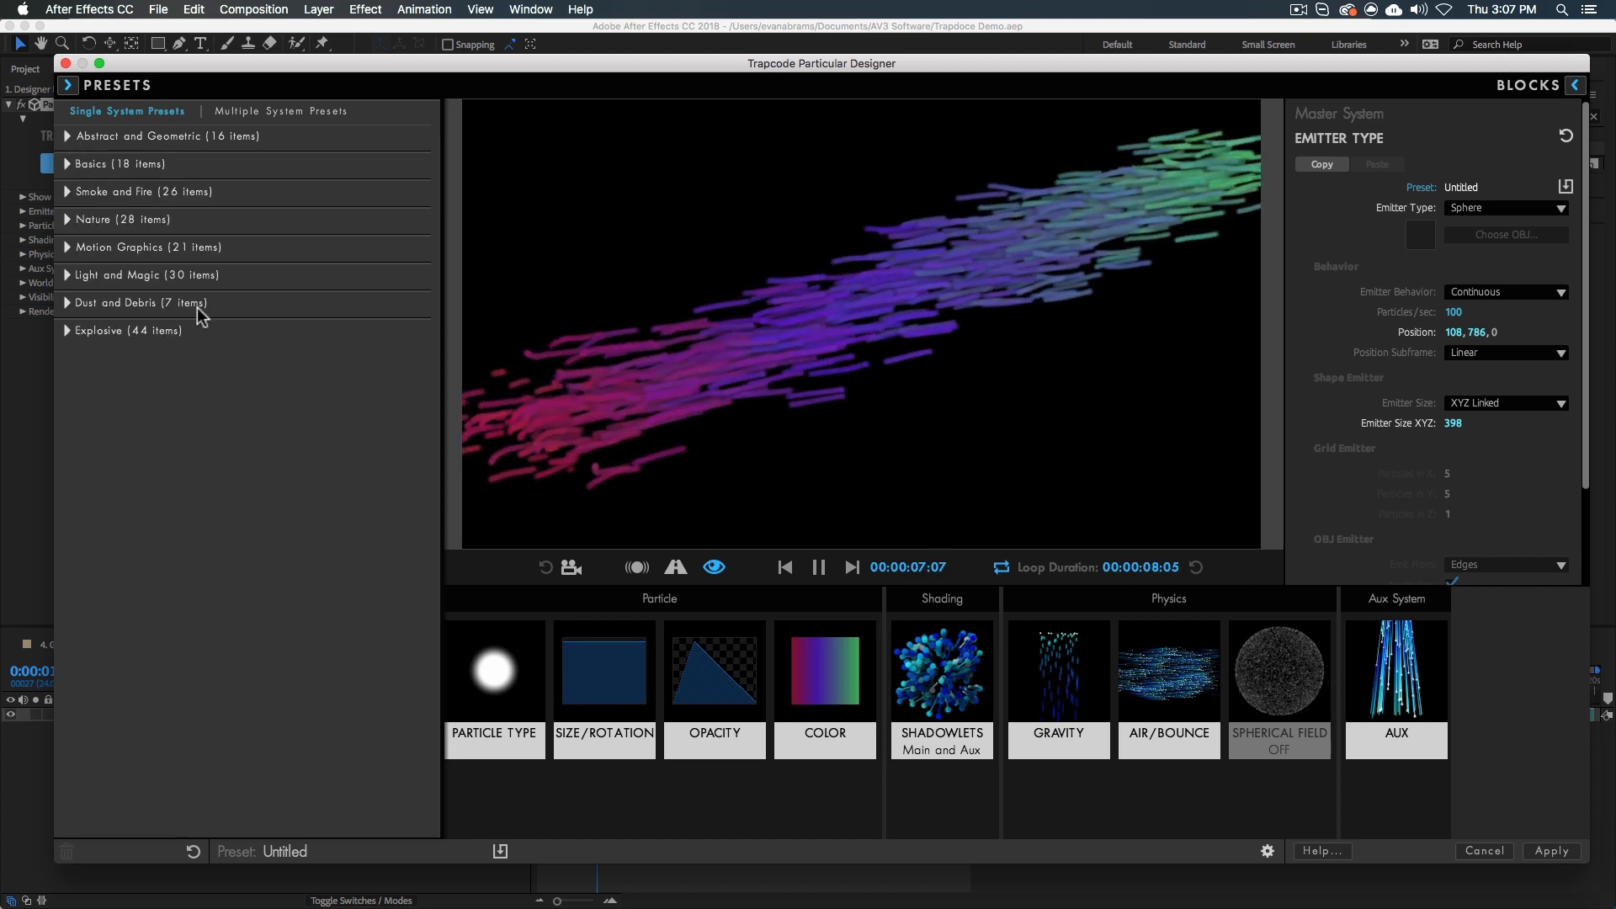
{"action": "left_click", "coordinate": [148, 275]}
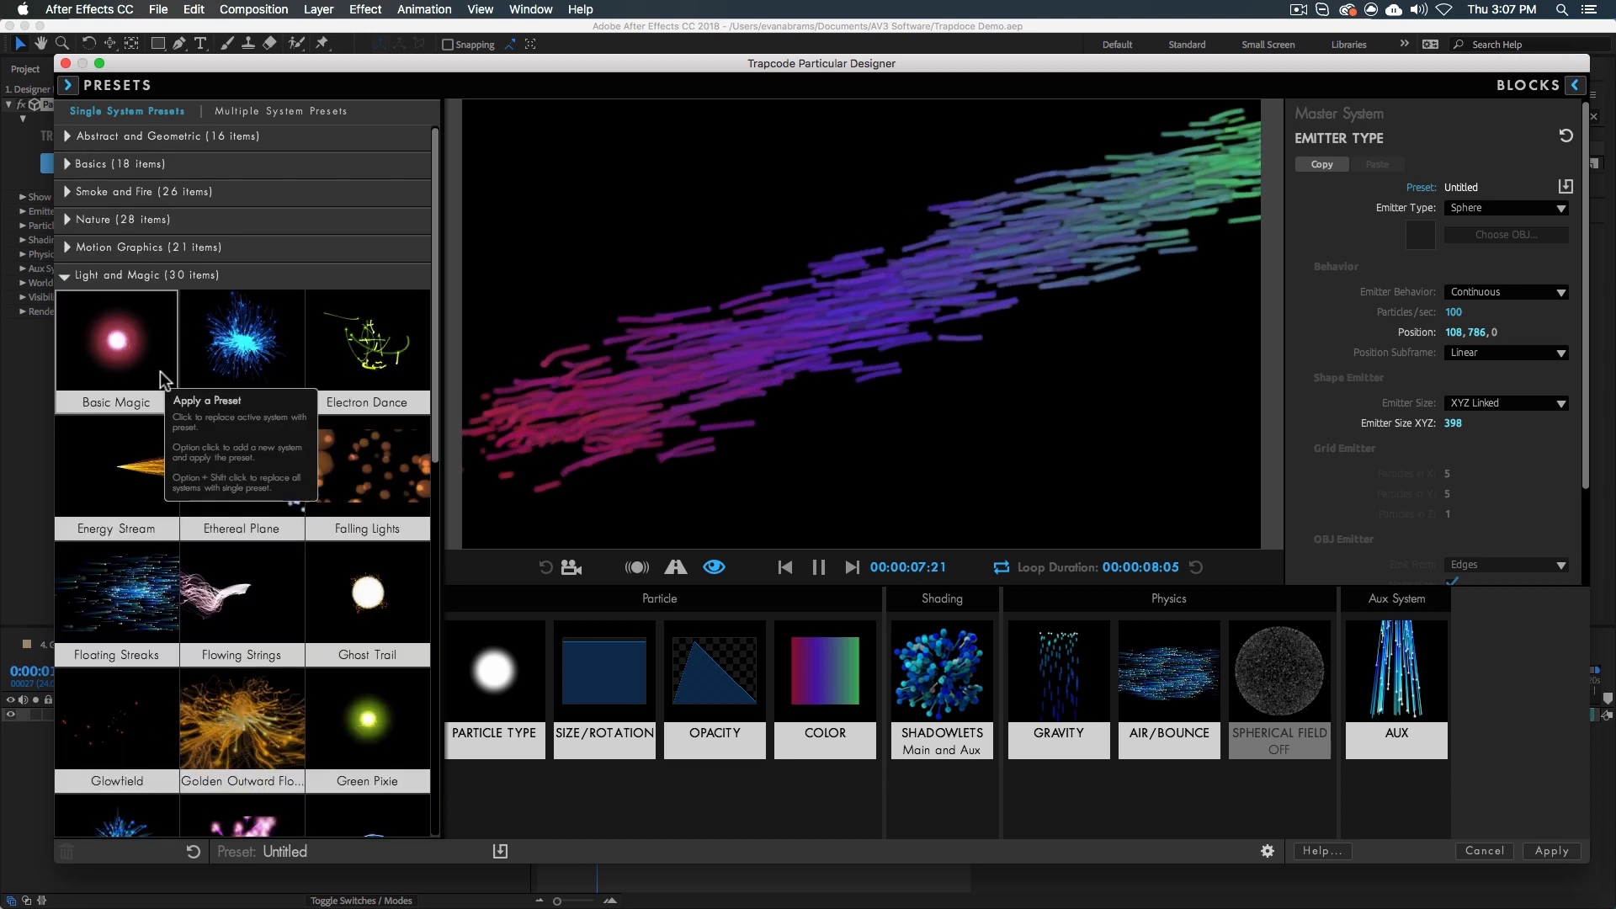
{"action": "mouse_move", "coordinate": [128, 487]}
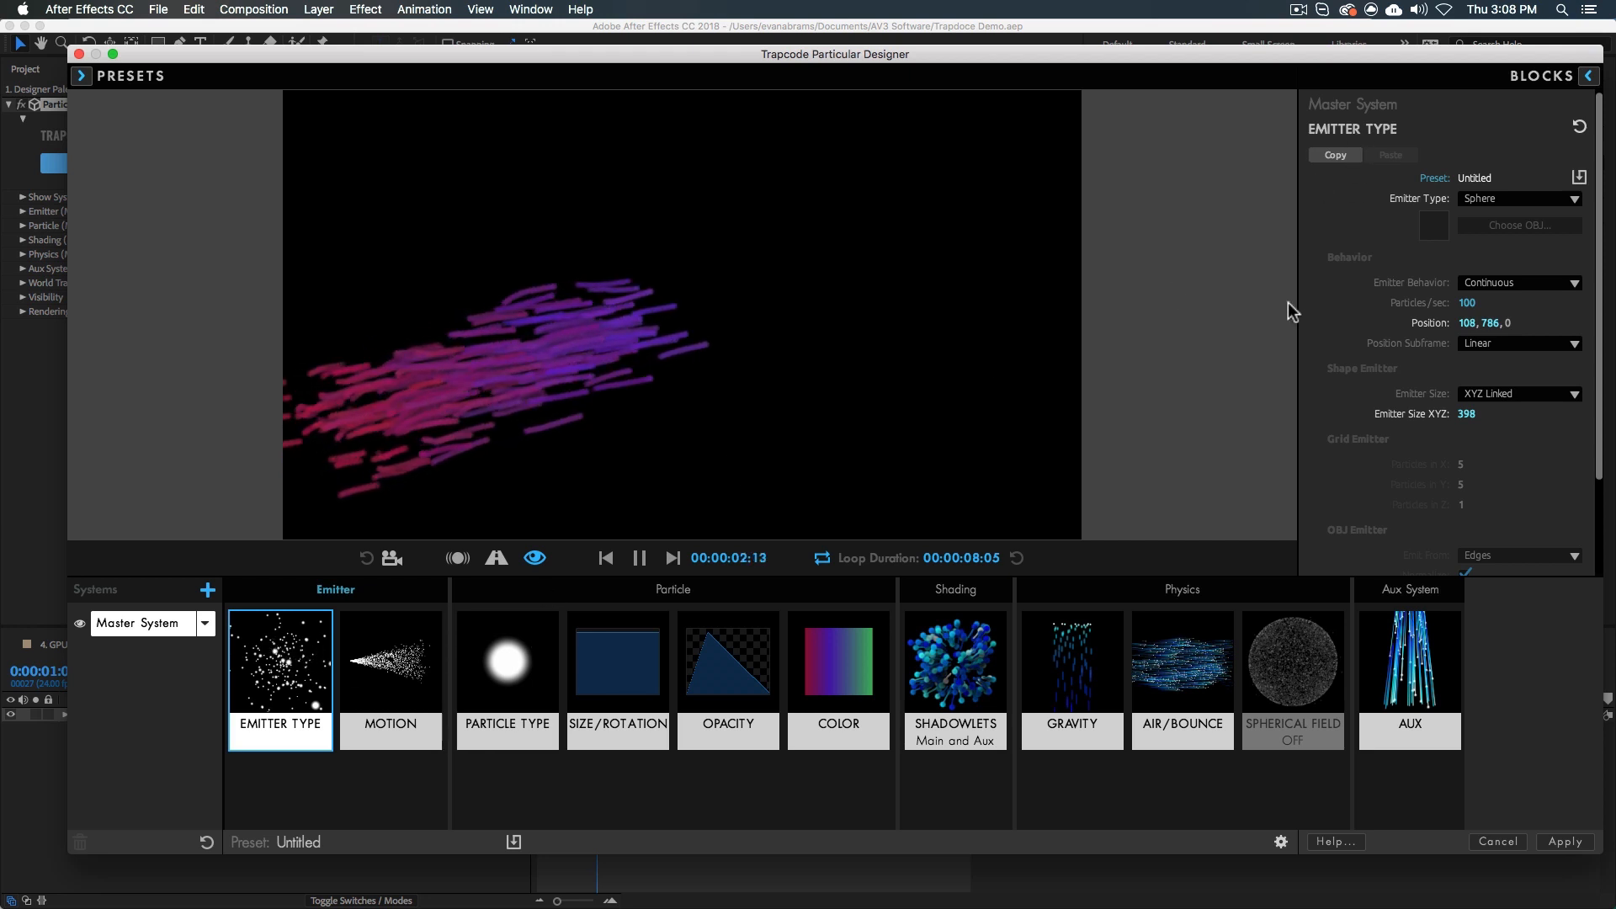
{"action": "mouse_move", "coordinate": [1535, 141]}
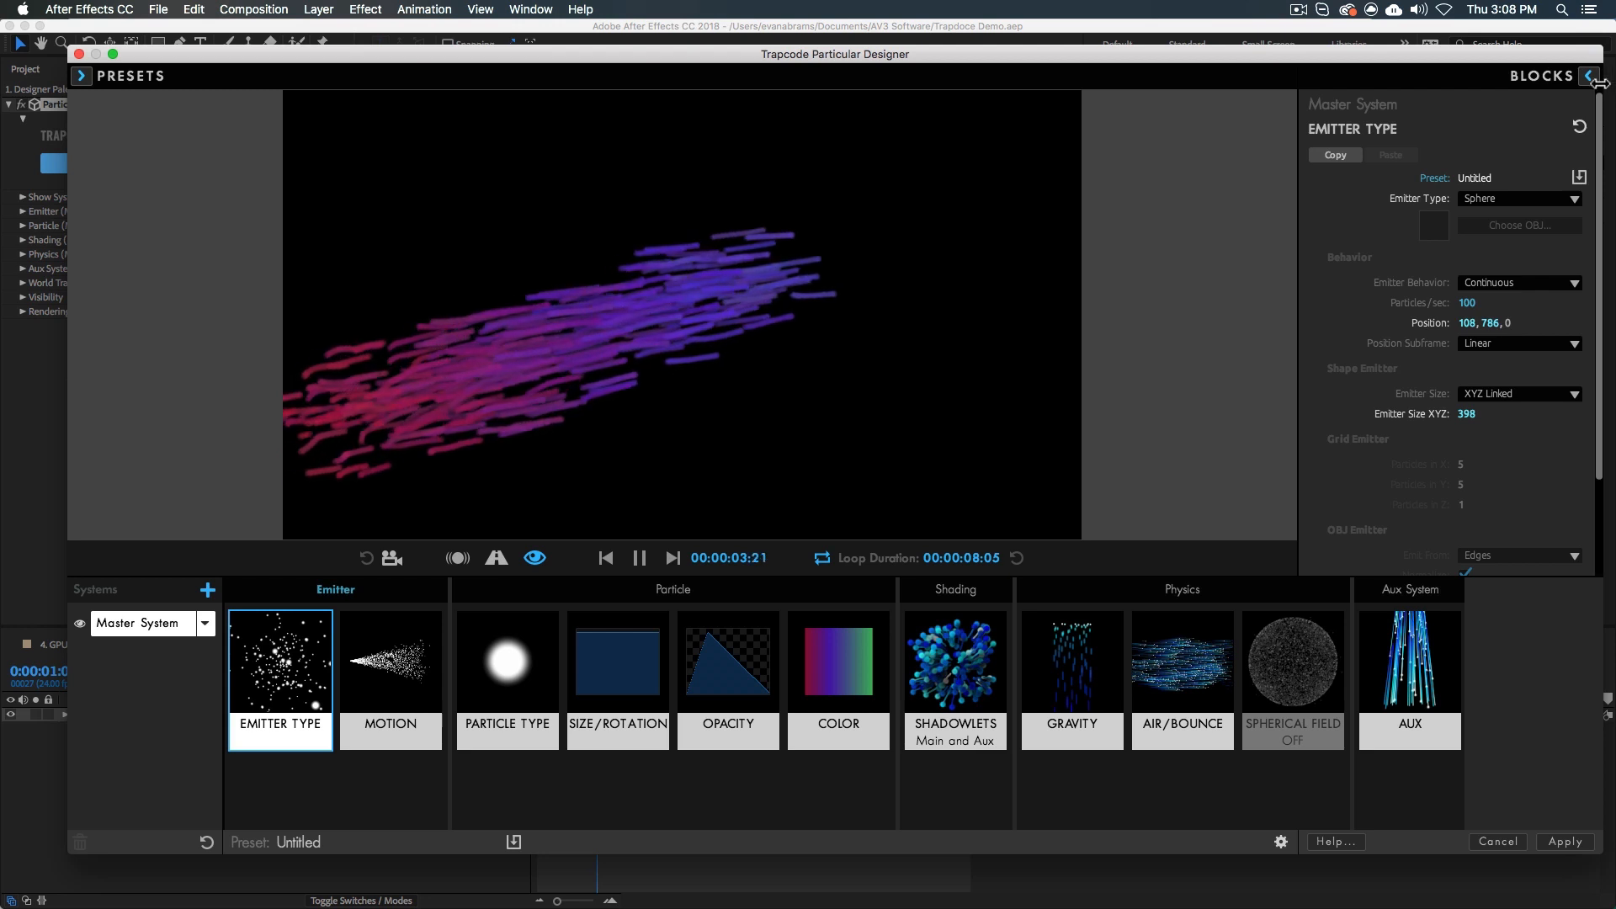
{"action": "left_click", "coordinate": [1600, 76]}
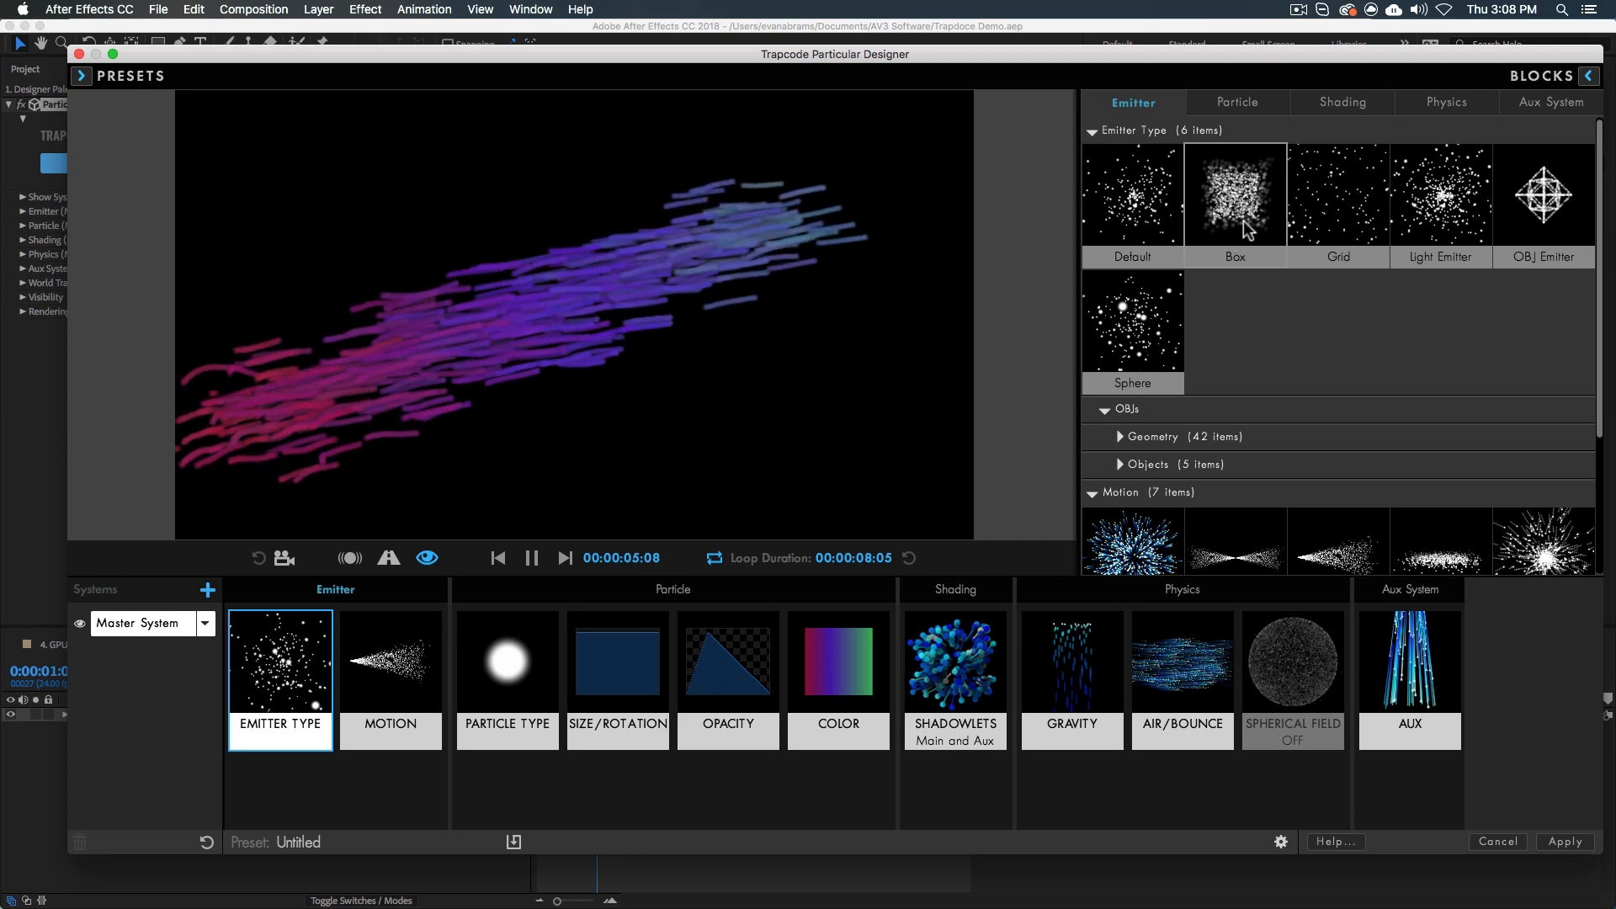
{"action": "left_click", "coordinate": [277, 678]}
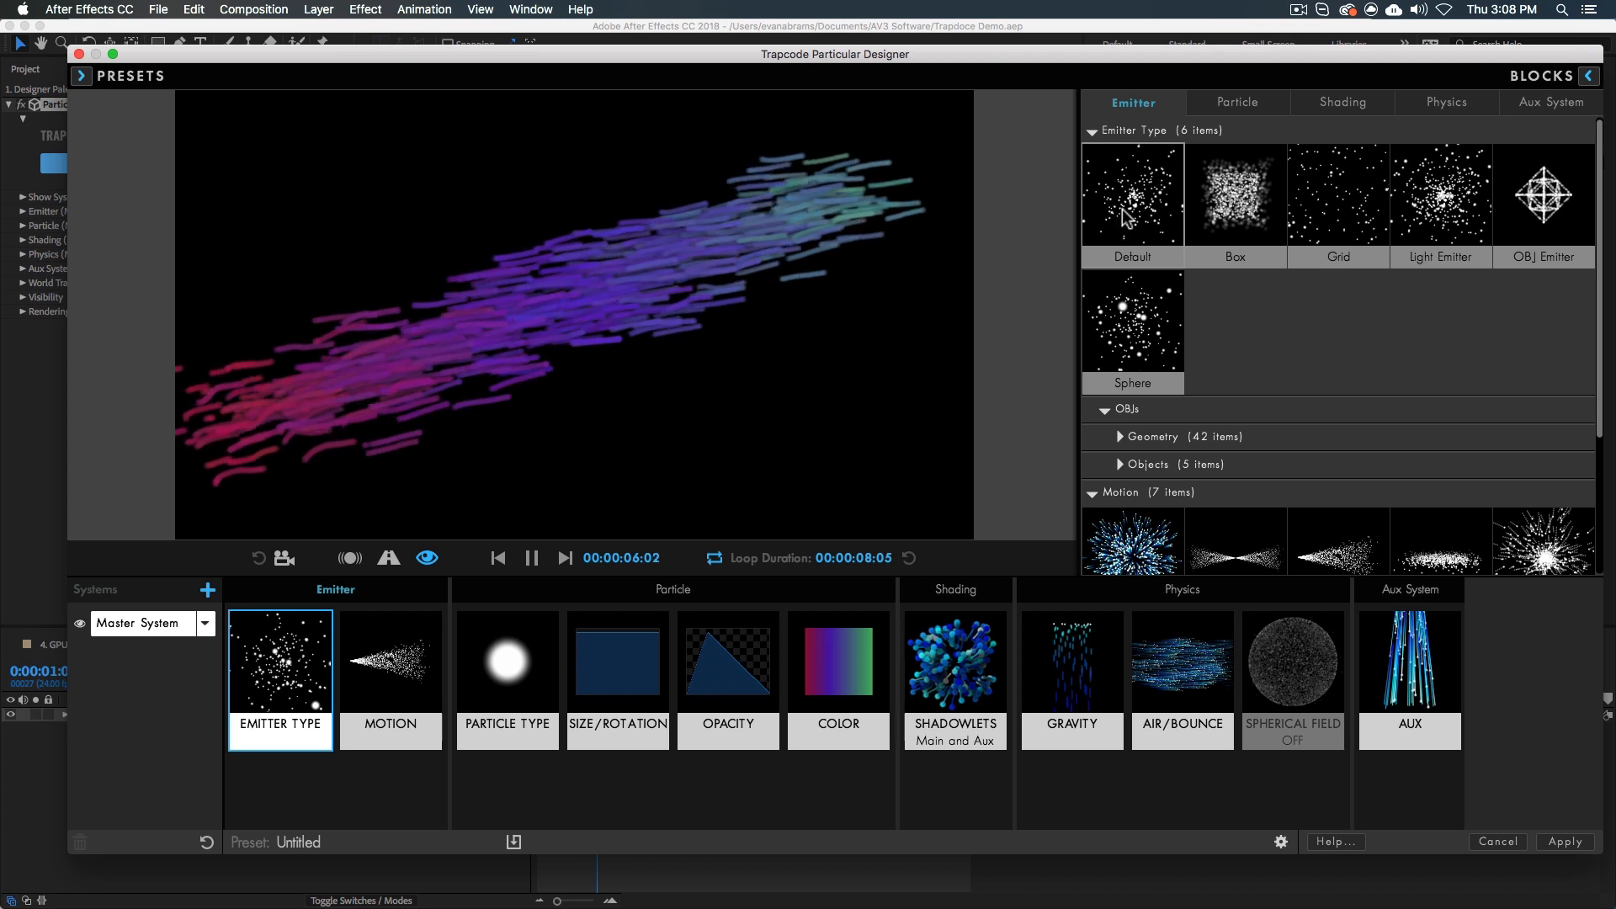
{"action": "mouse_move", "coordinate": [1314, 220]}
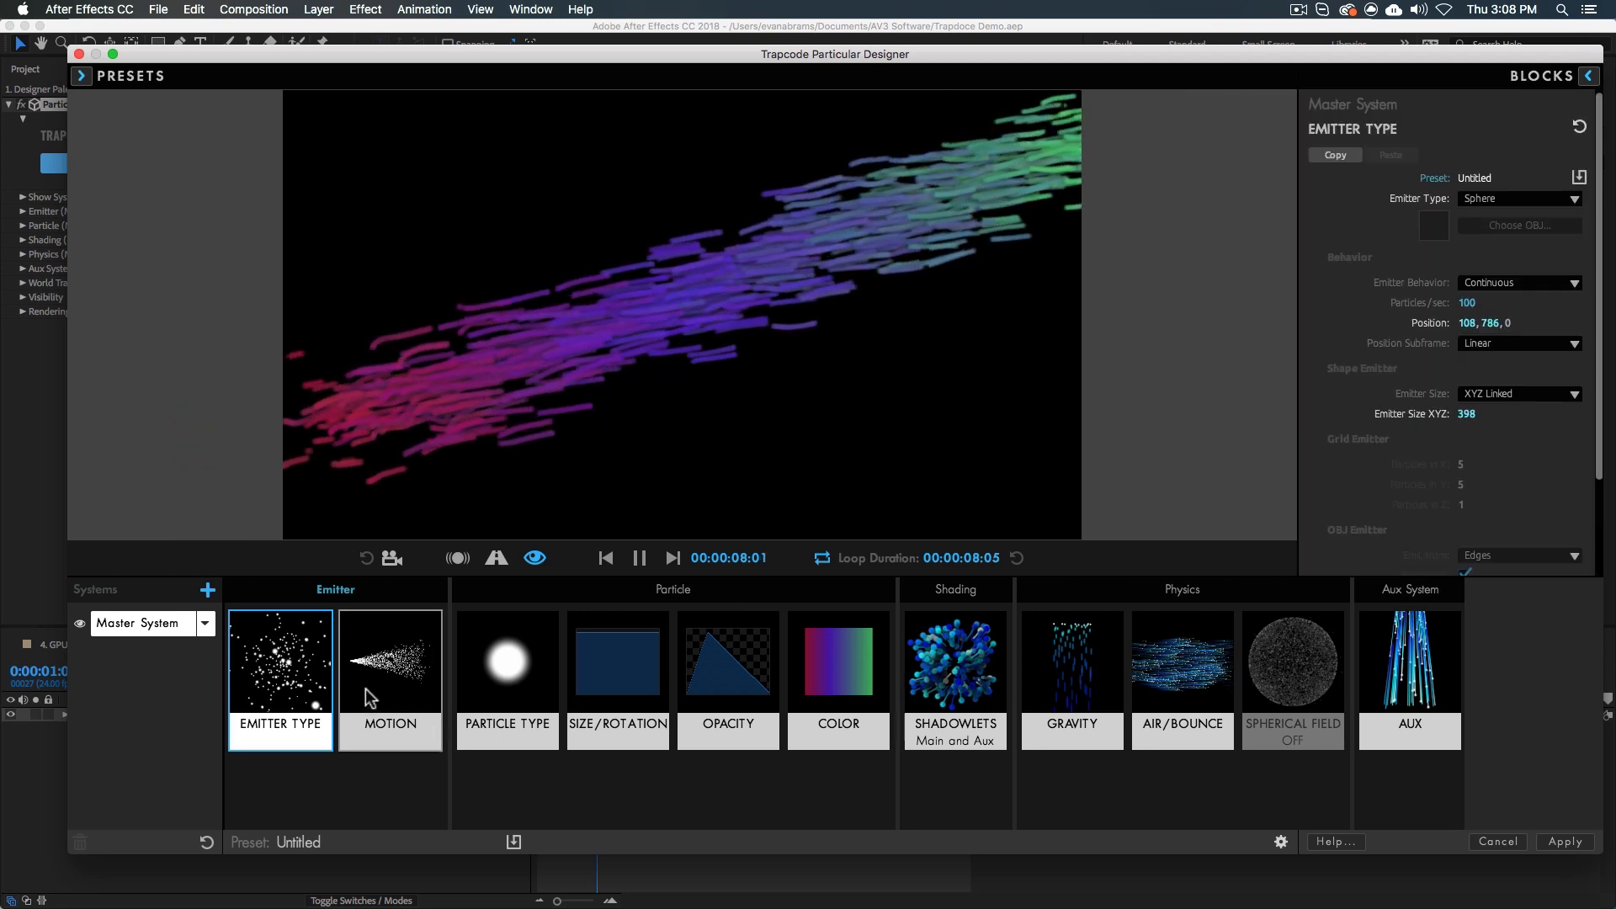
Set the emitter's Direction Spread to 64 and review the Particle Type, Gravity and Aux blocks.
{"action": "left_click", "coordinate": [389, 675]}
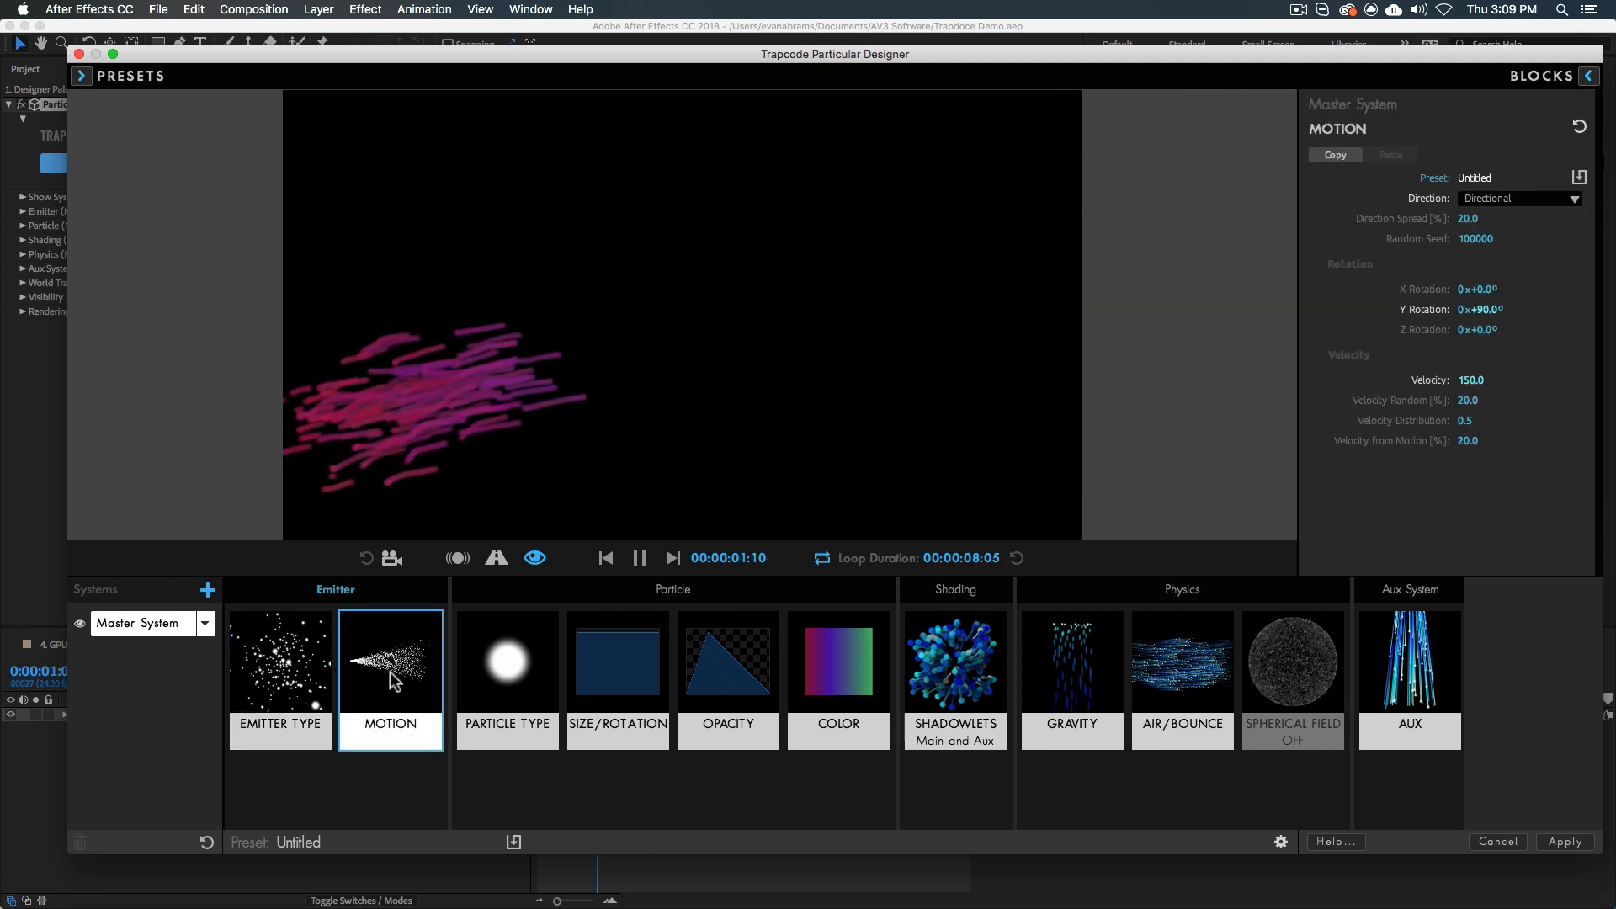
{"action": "mouse_move", "coordinate": [1409, 346]}
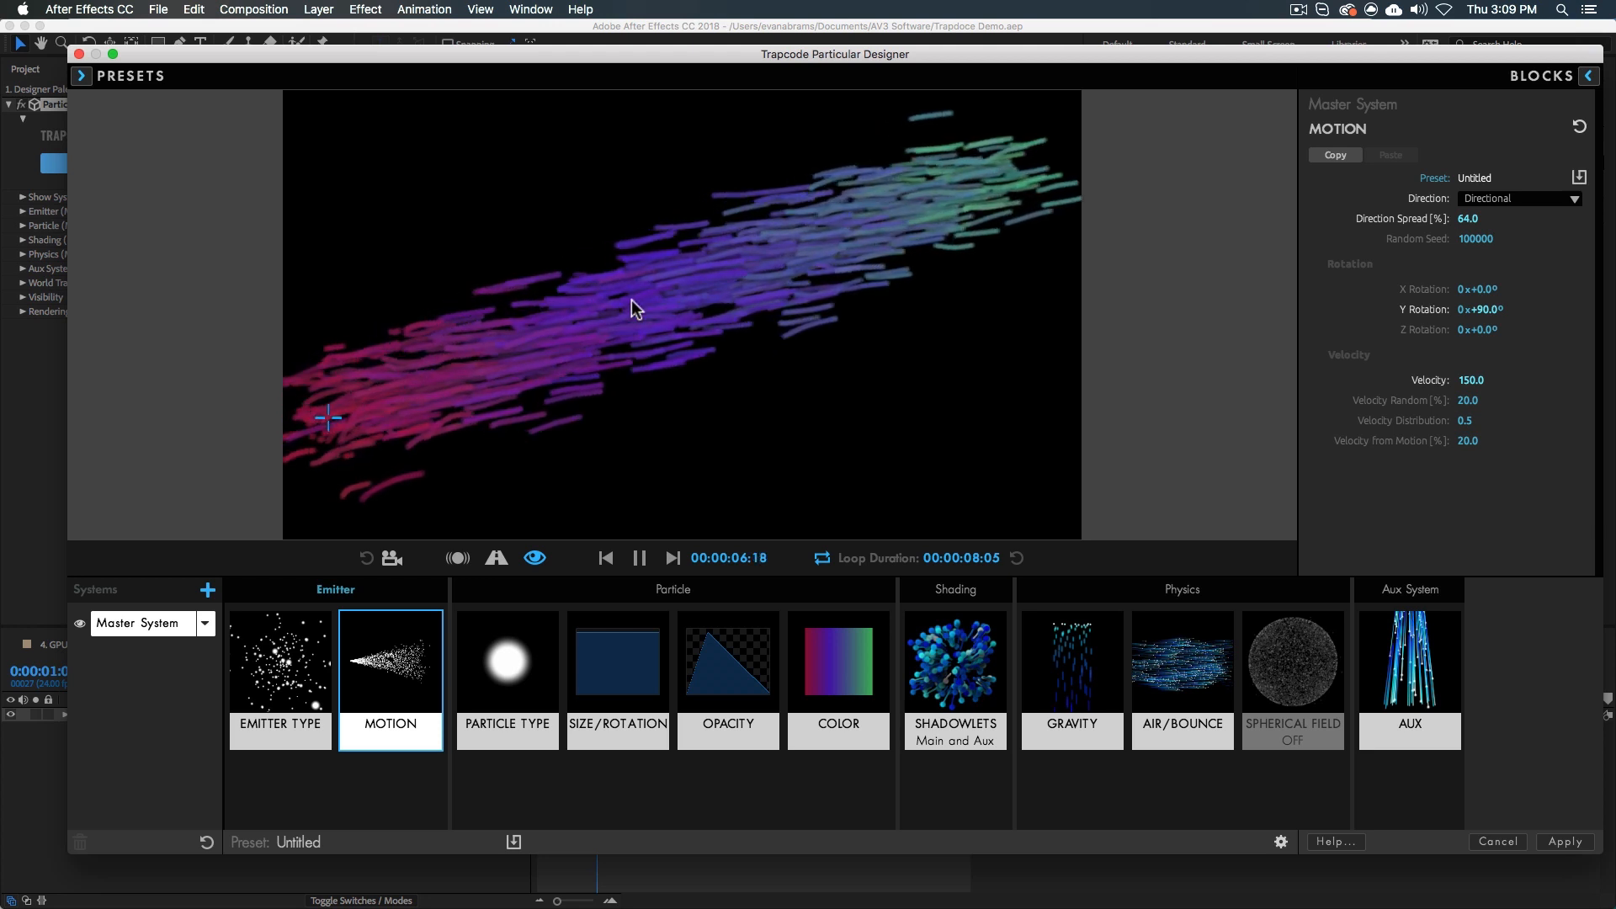
{"action": "left_click", "coordinate": [507, 659]}
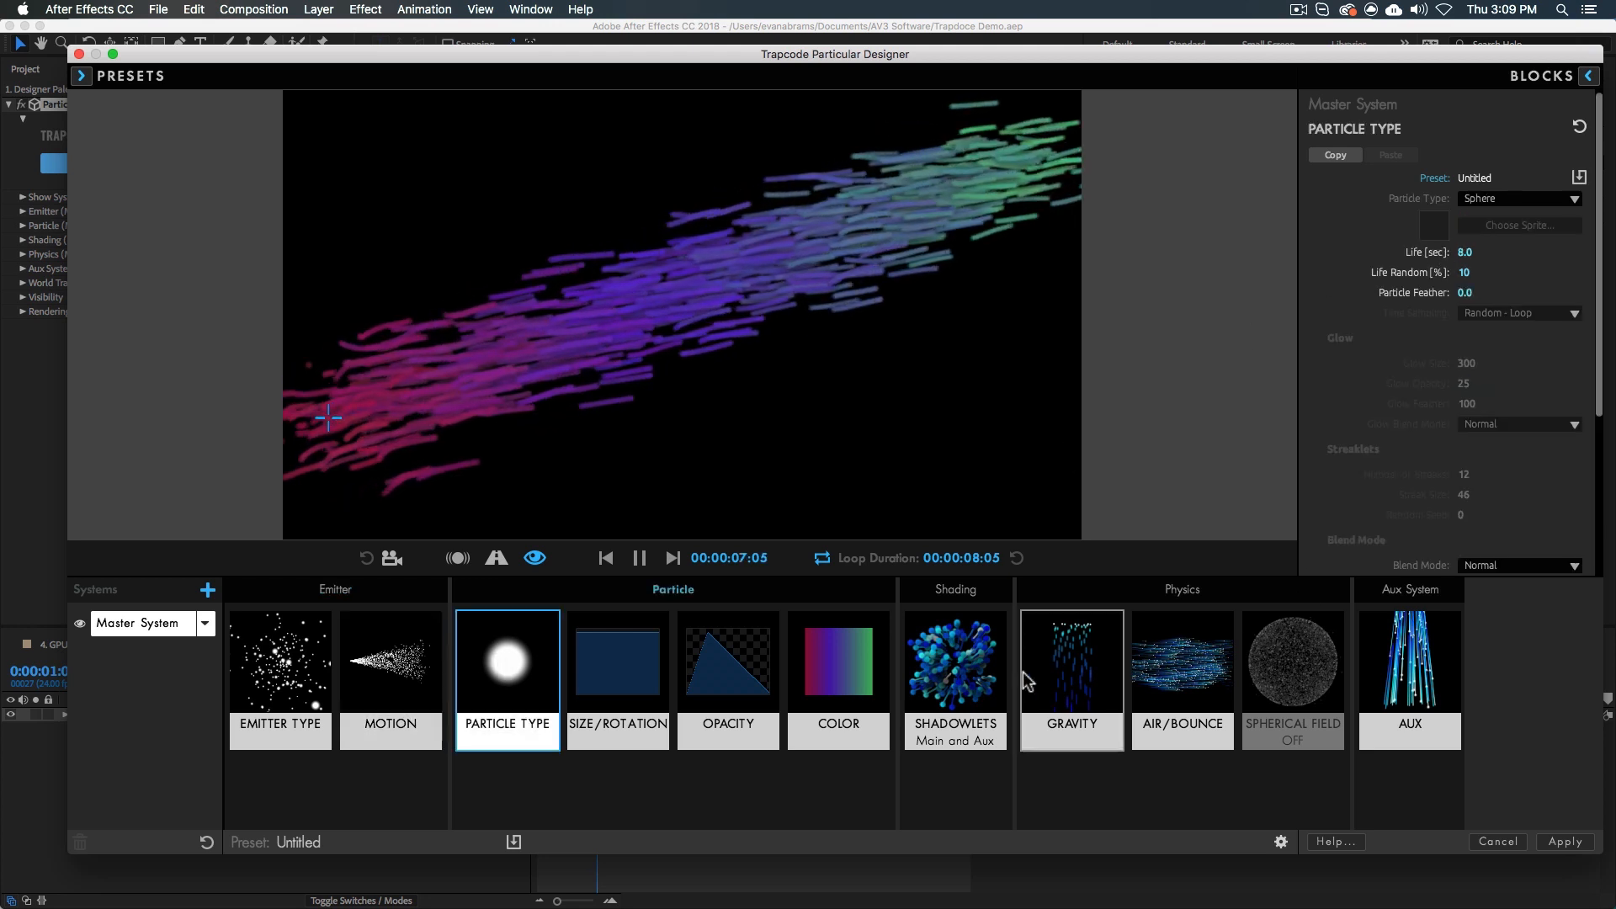
{"action": "left_click", "coordinate": [1071, 670]}
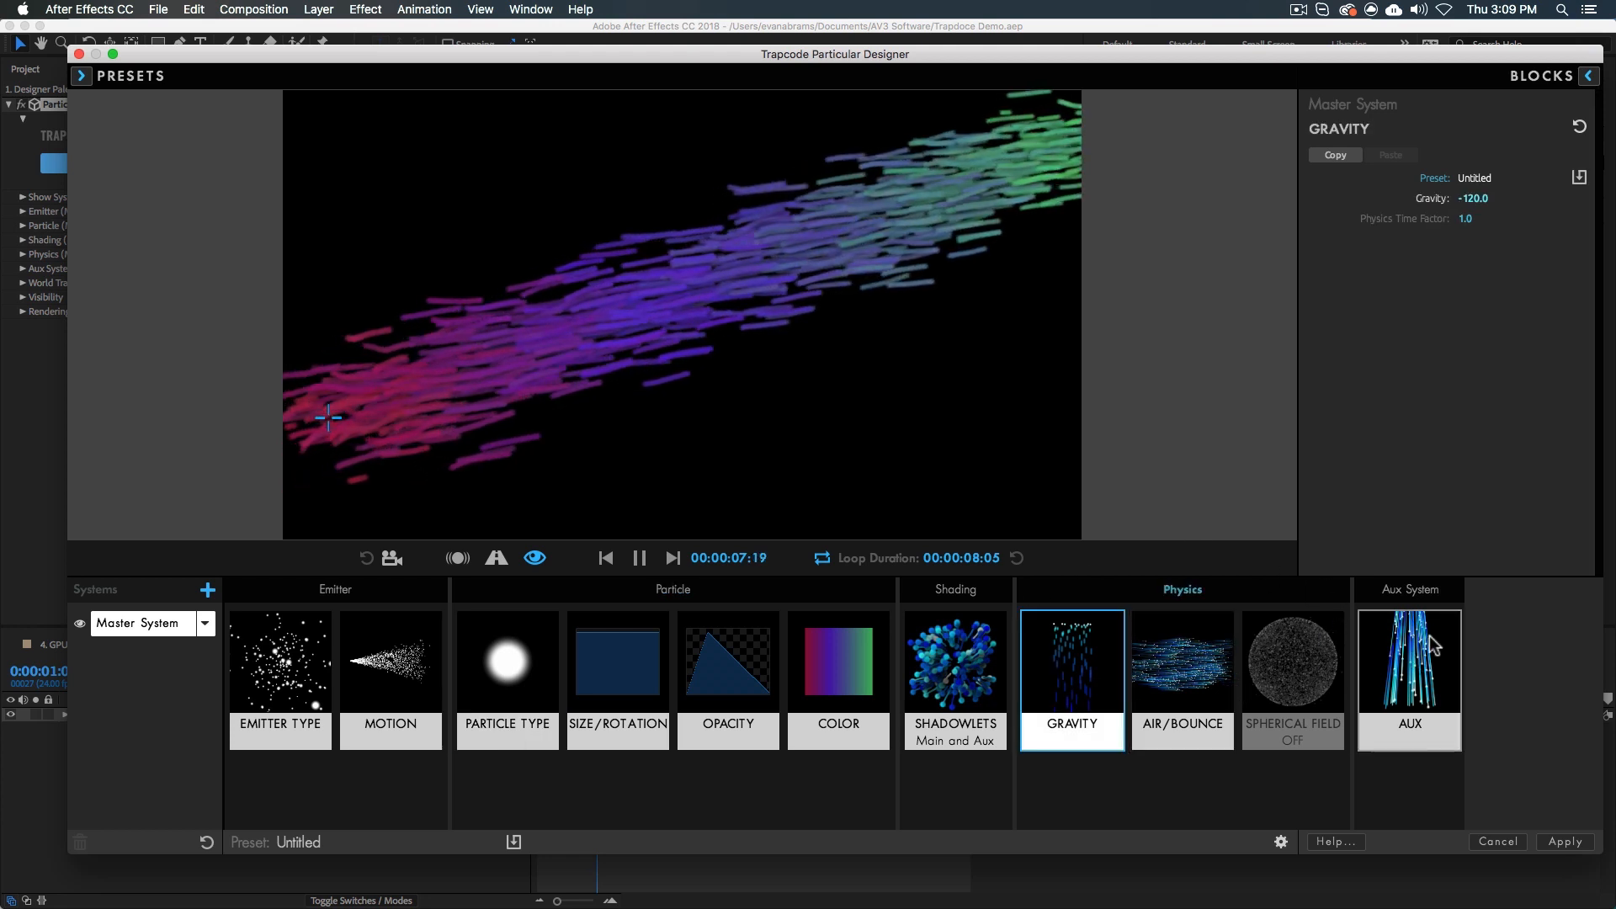
{"action": "left_click", "coordinate": [1407, 660]}
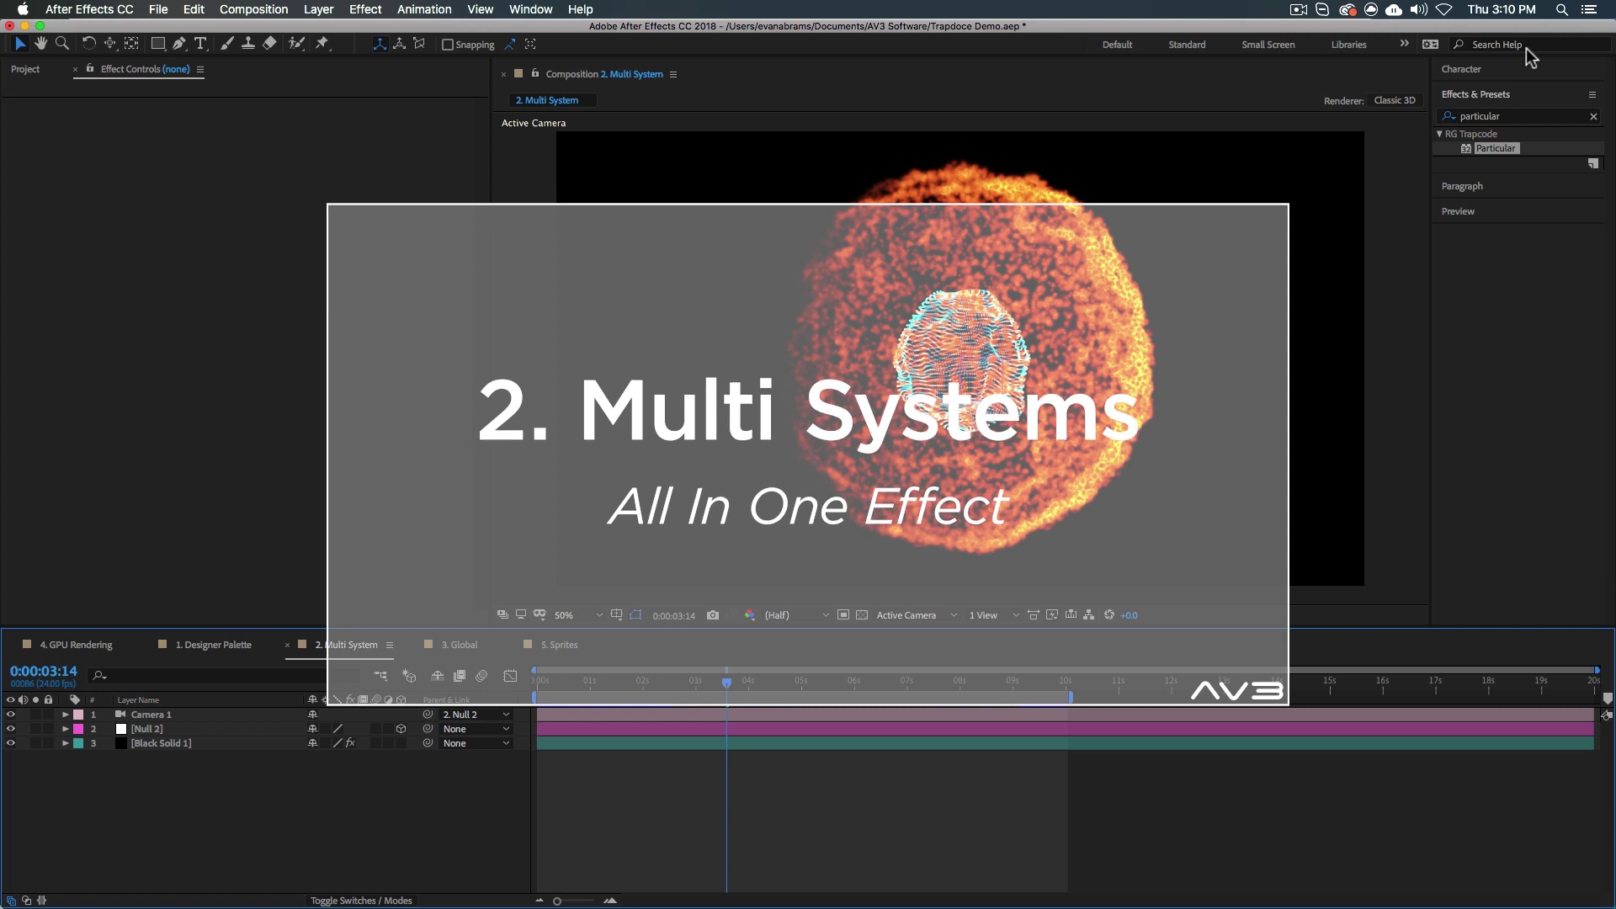
{"action": "mouse_move", "coordinate": [1001, 525]}
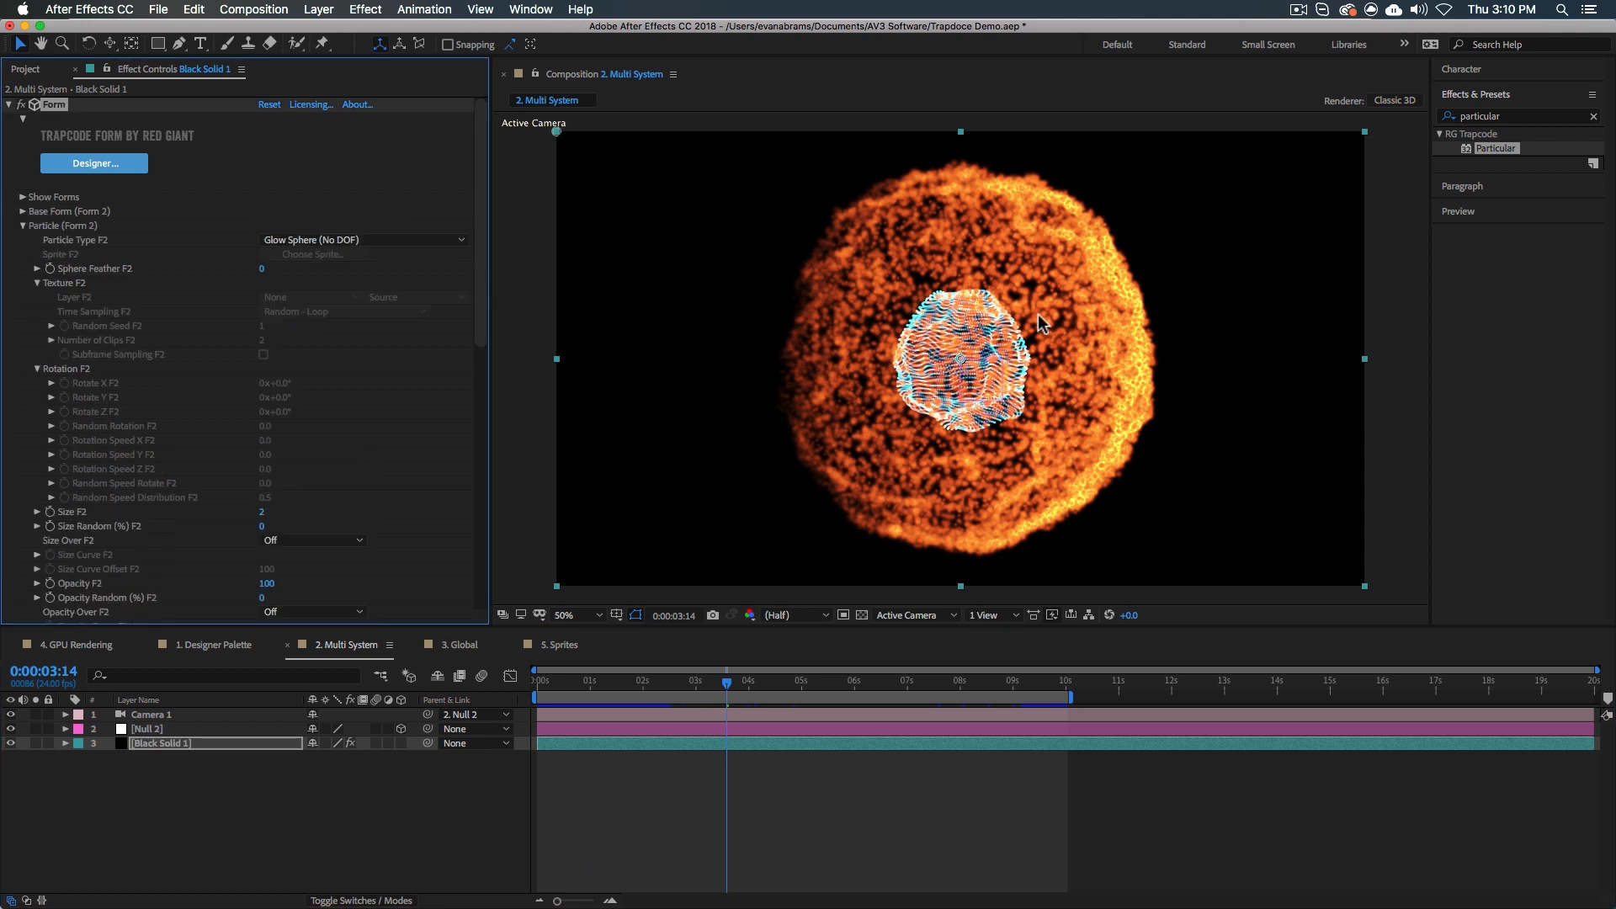
{"action": "mouse_move", "coordinate": [1043, 310]}
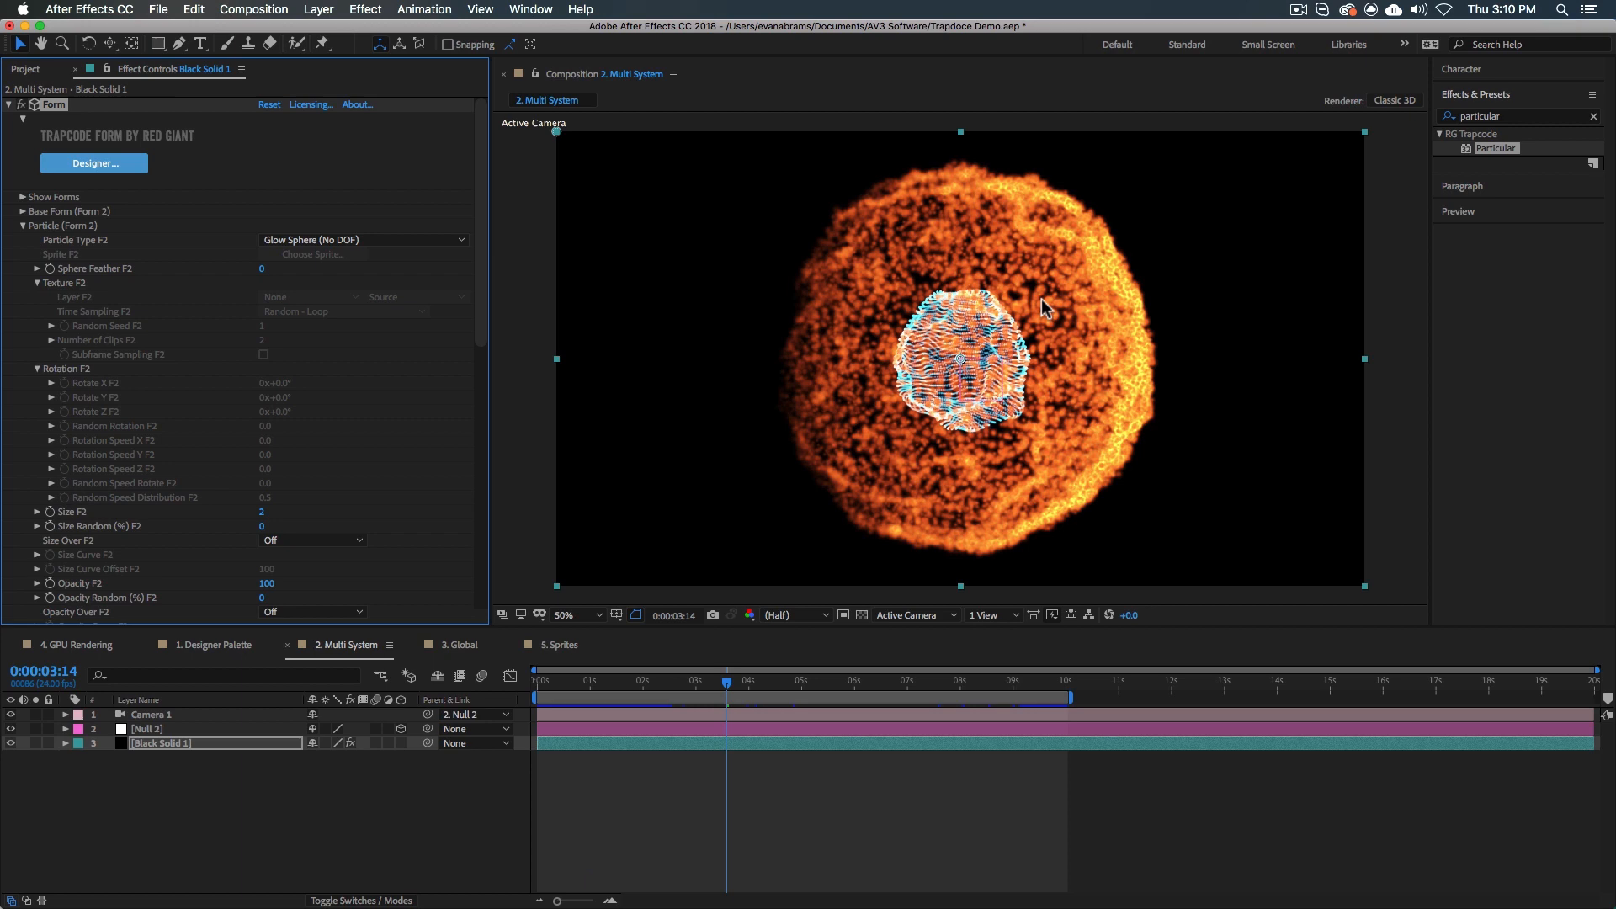
{"action": "mouse_move", "coordinate": [976, 543]}
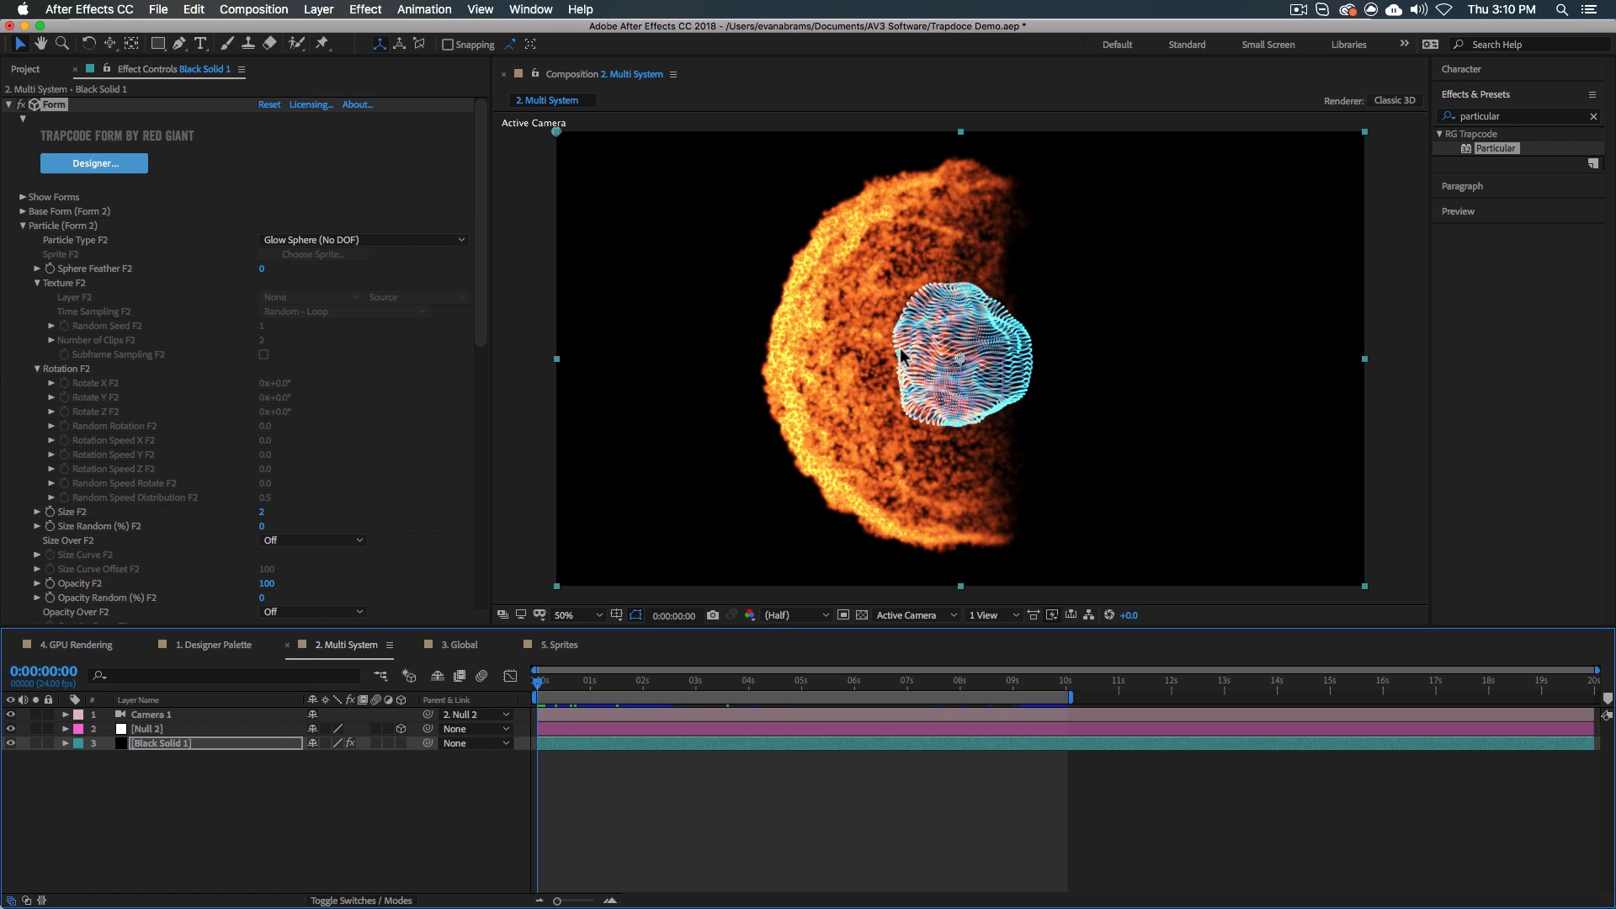
{"action": "left_click", "coordinate": [688, 683]}
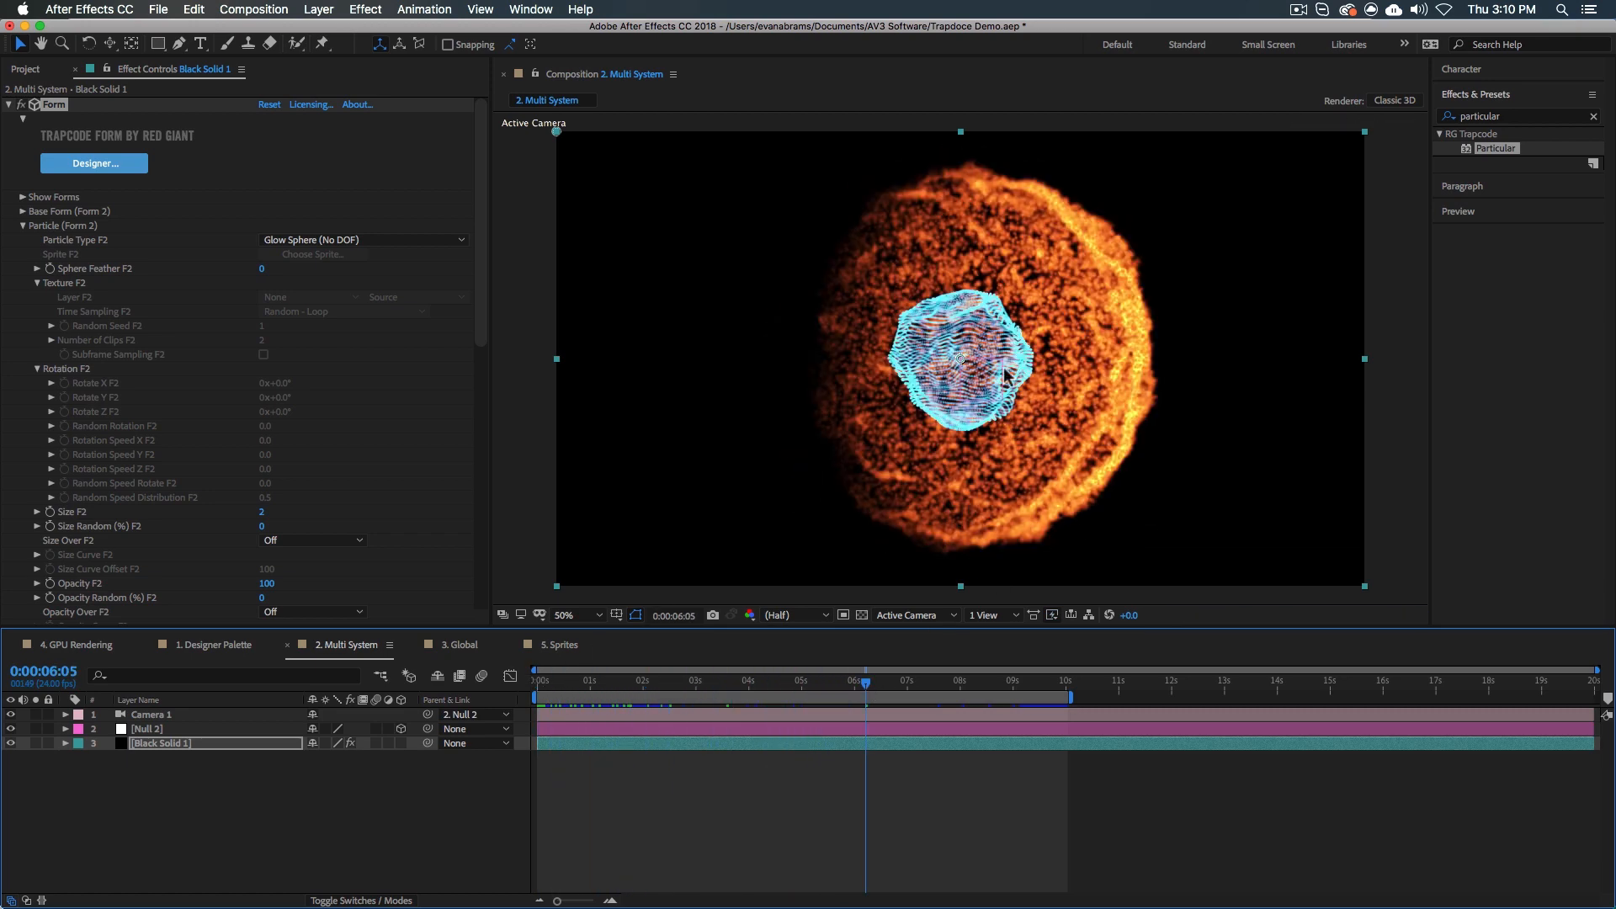
{"action": "mouse_move", "coordinate": [987, 224]}
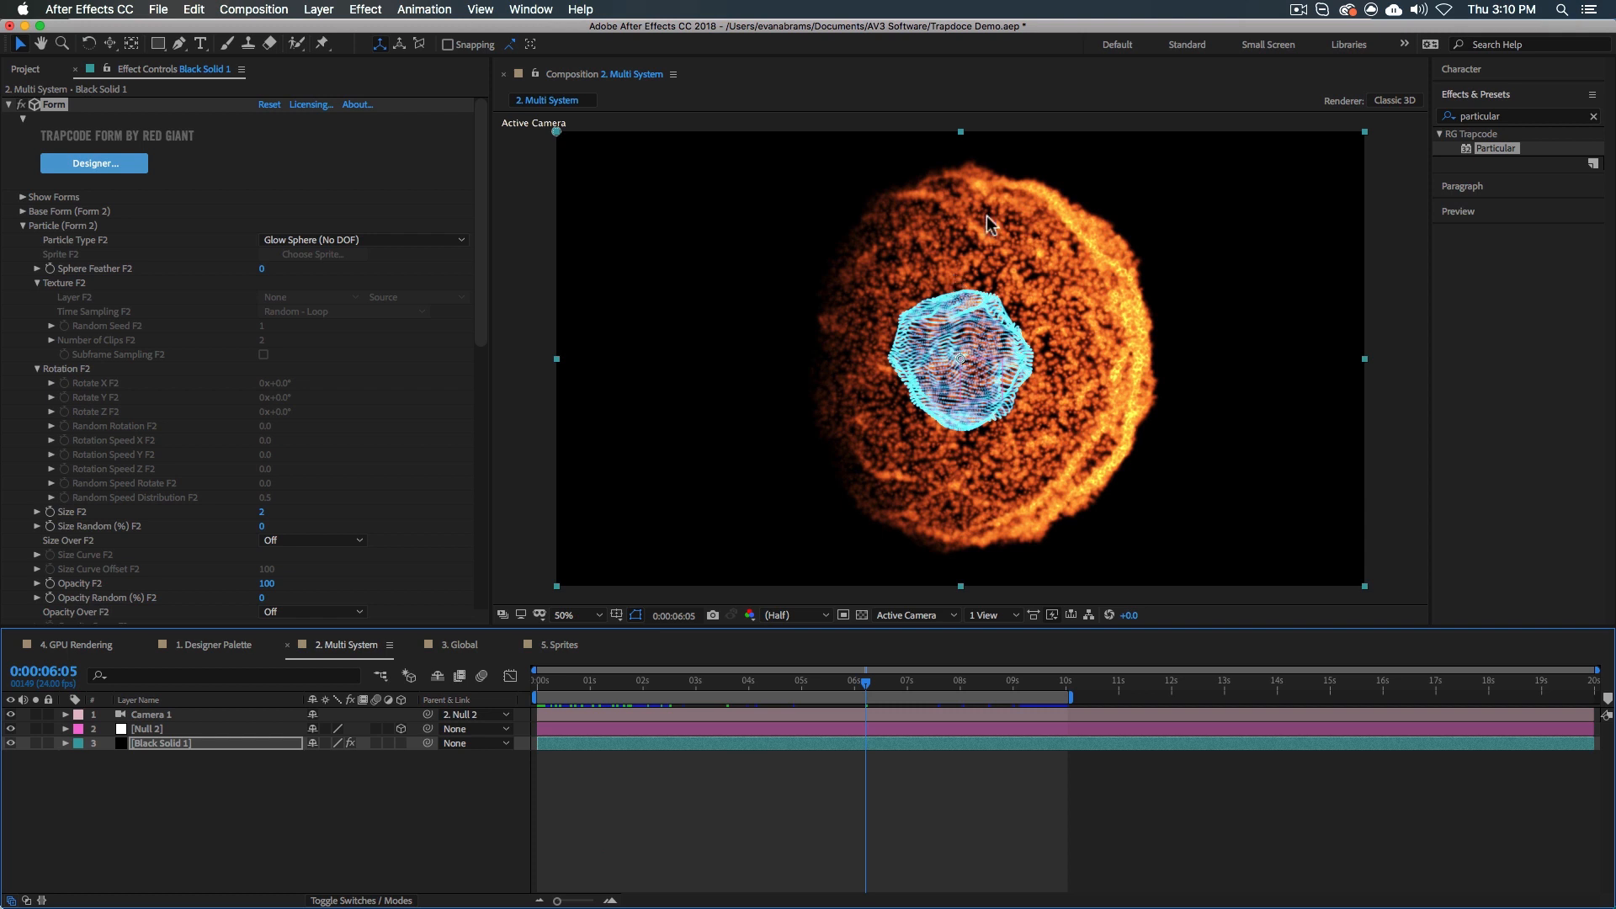
{"action": "mouse_move", "coordinate": [1015, 342]}
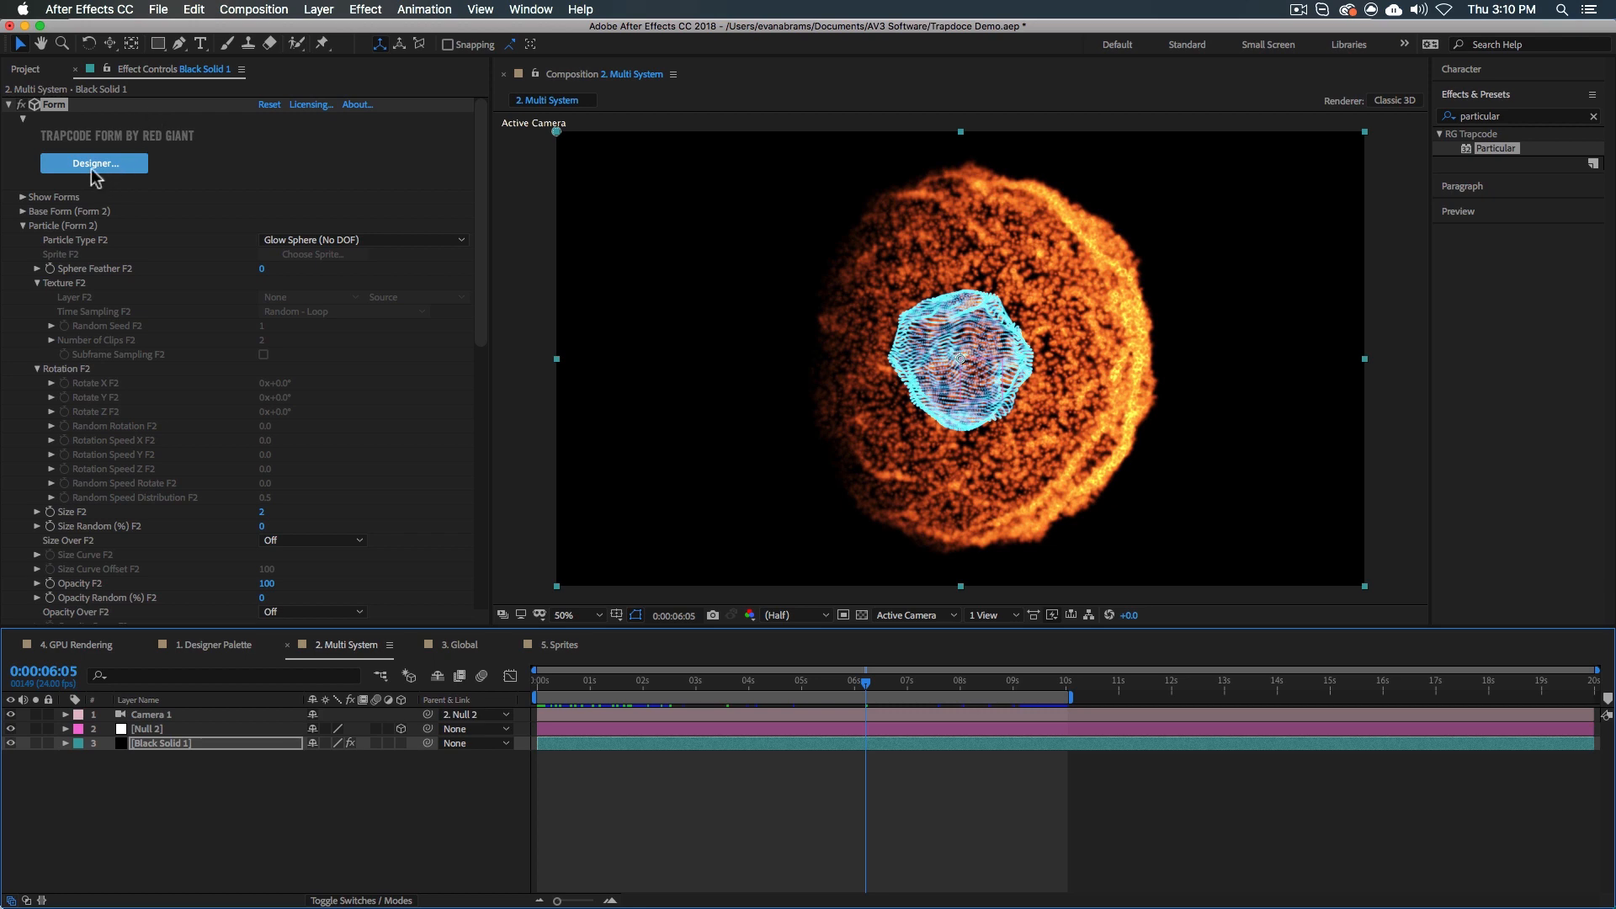
Launch the Form Designer showing Form 2's sphere-layered type settings and live preview.
{"action": "left_click", "coordinate": [92, 163]}
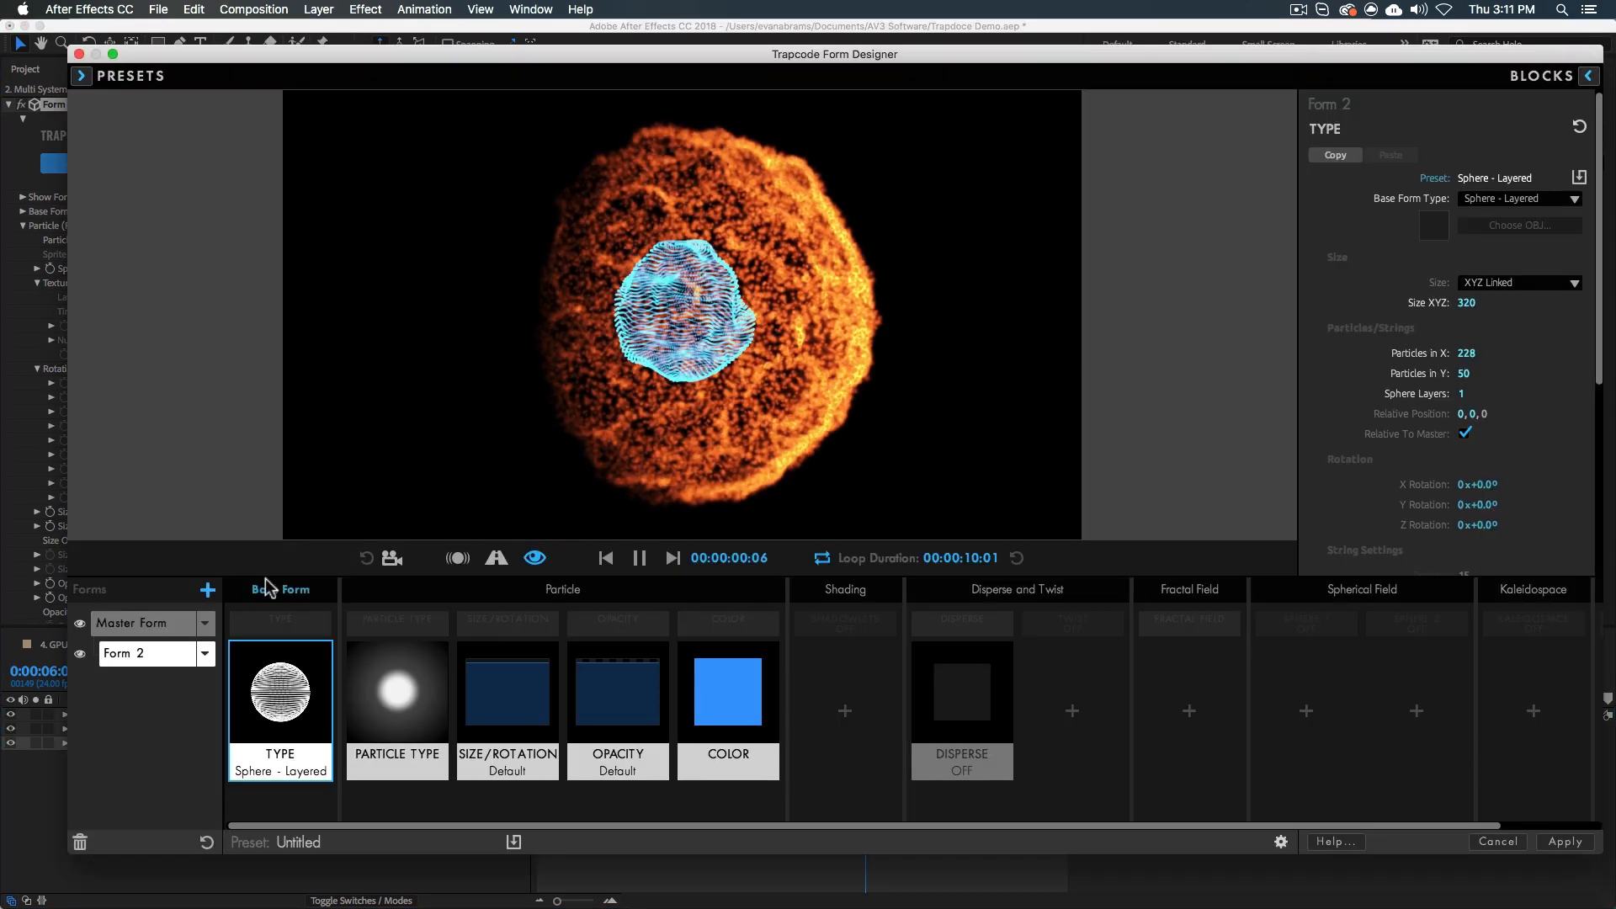
{"action": "left_click", "coordinate": [131, 623]}
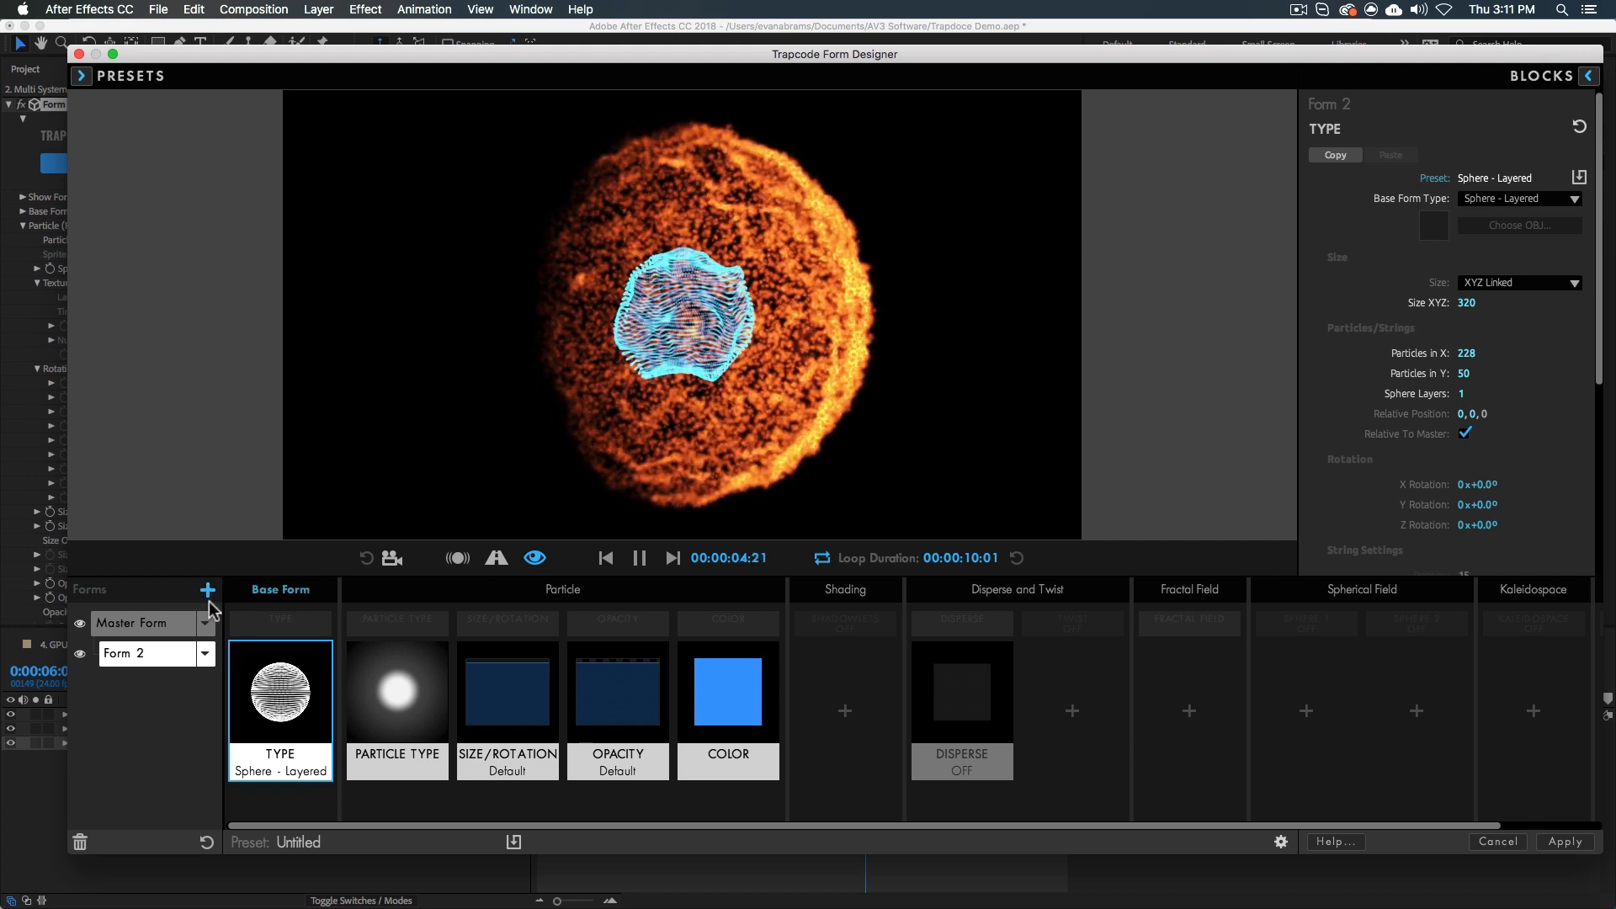
Add Form 3 as a box grid of Glow Sphere particles with a fractal field block.
{"action": "left_click", "coordinate": [207, 590]}
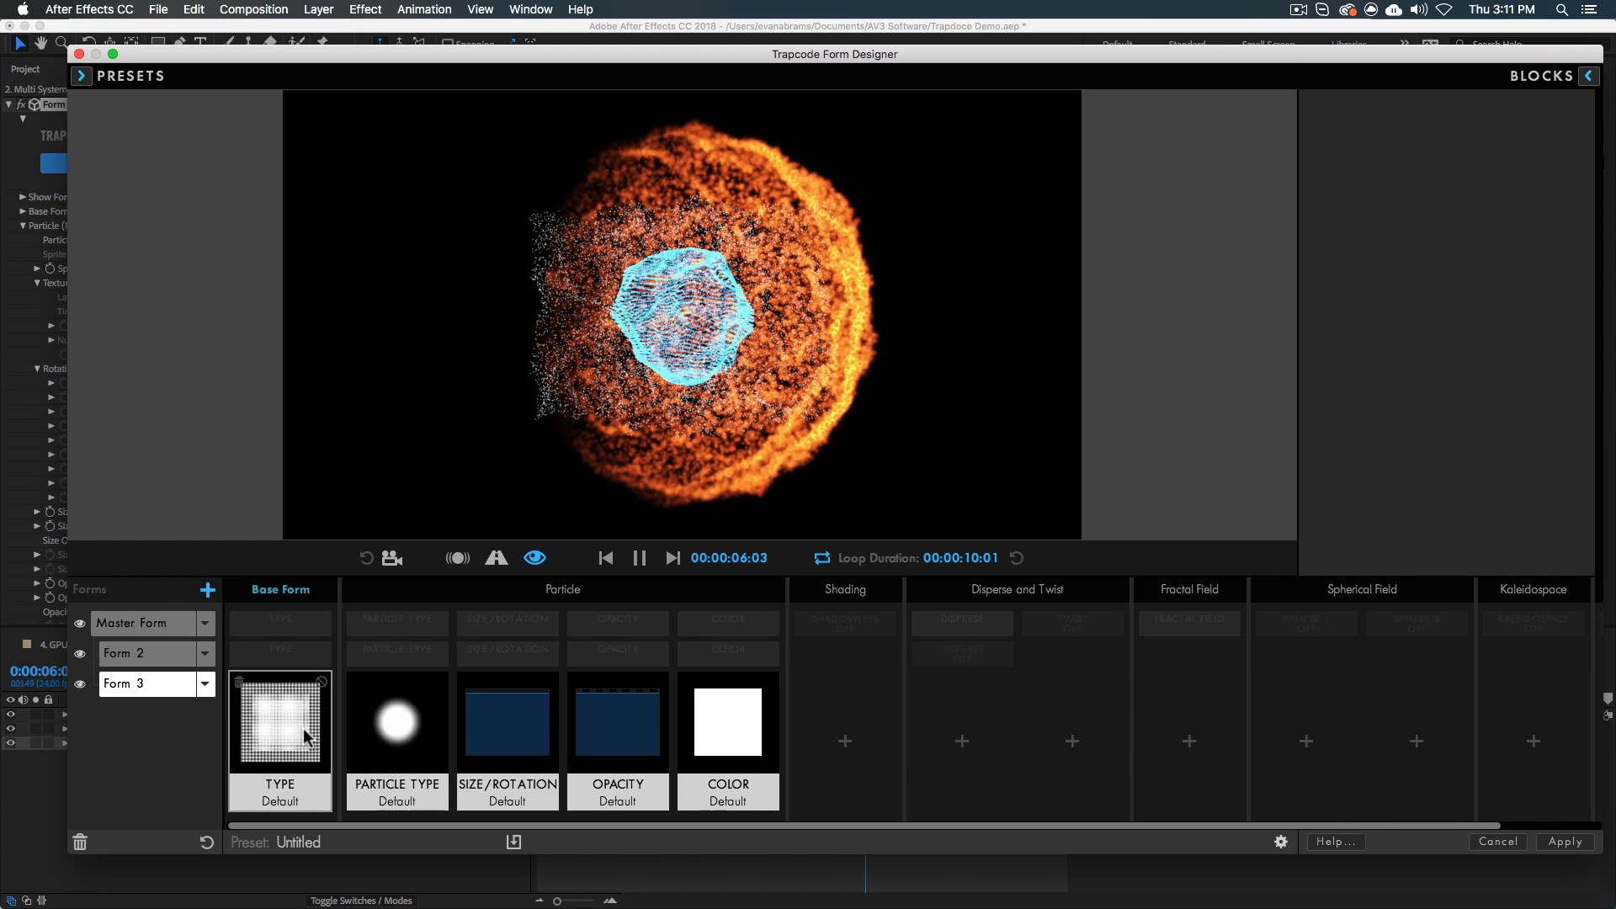
{"action": "left_click", "coordinate": [280, 722]}
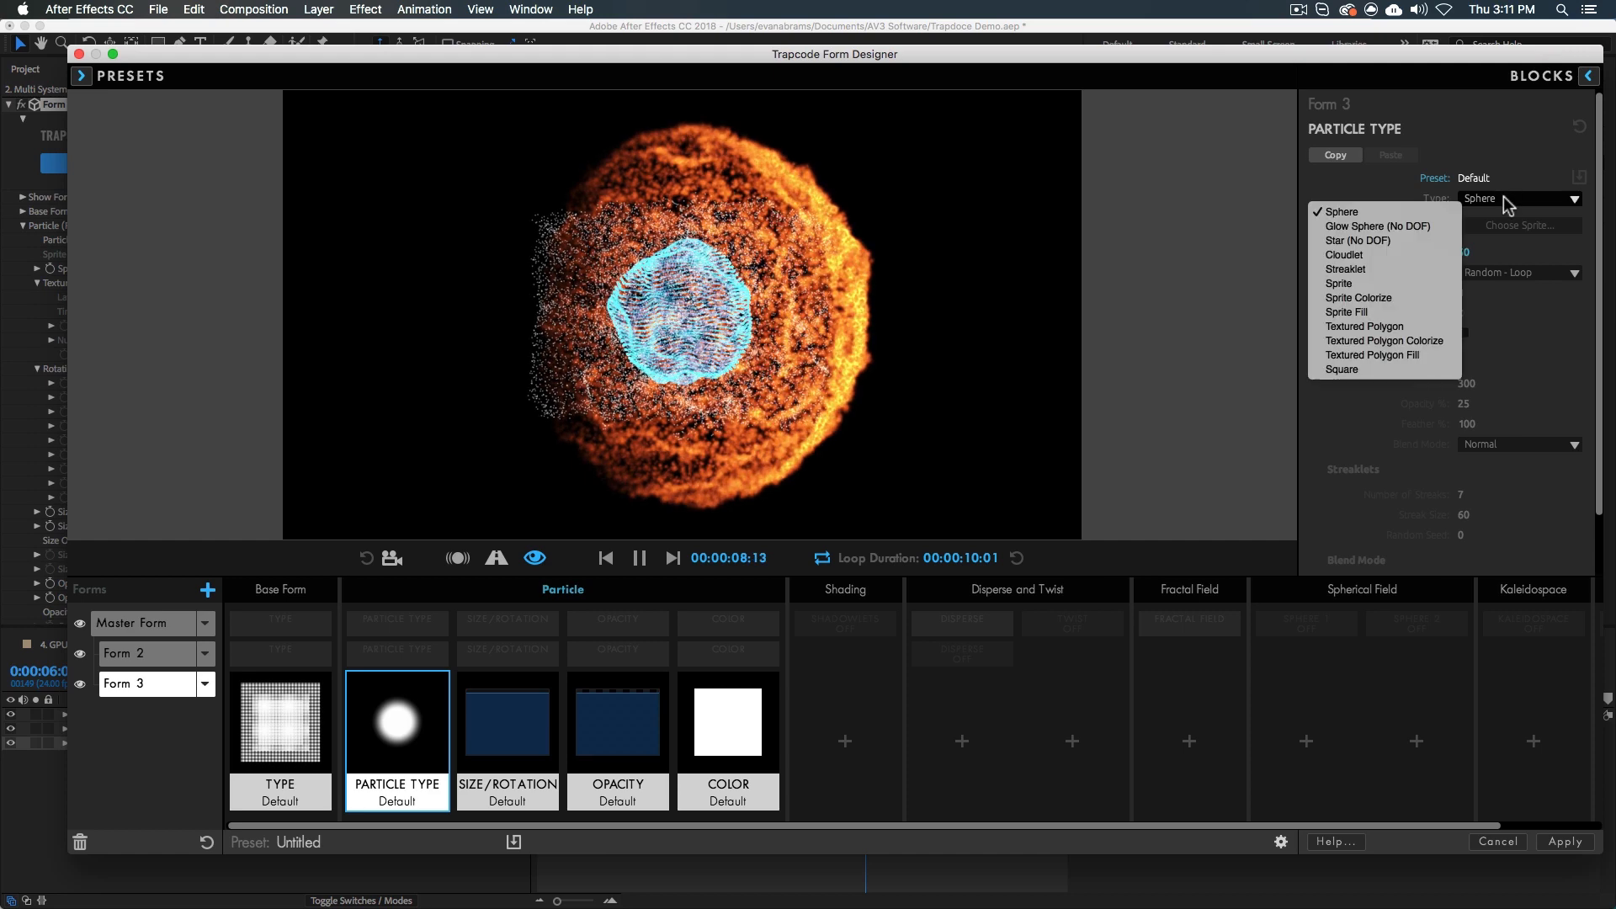
{"action": "left_click", "coordinate": [1374, 225]}
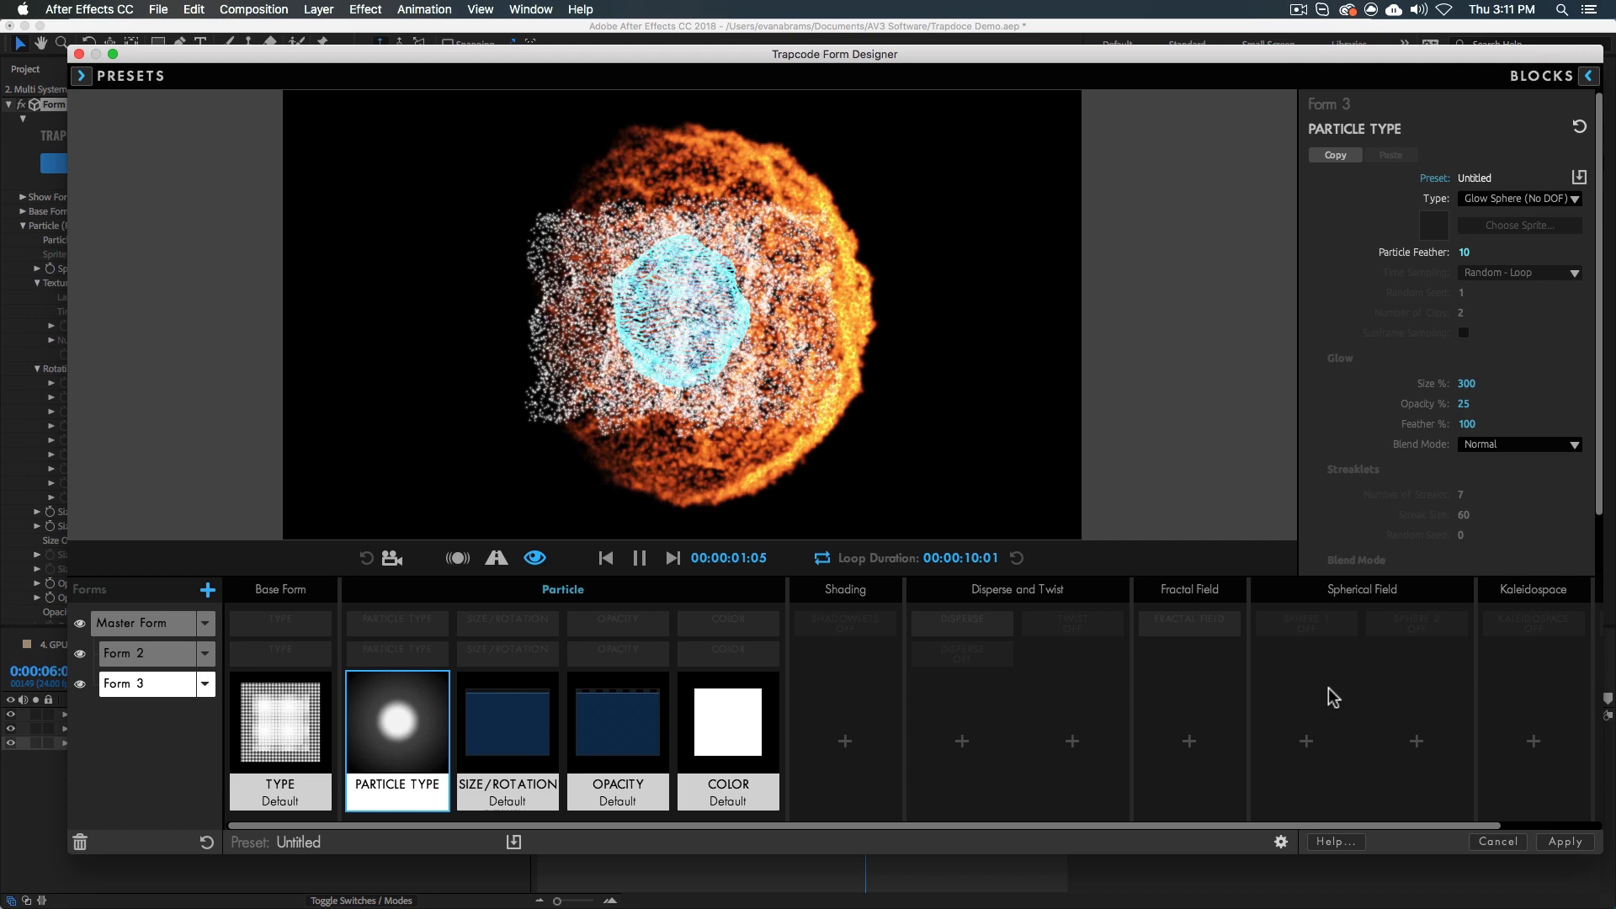
{"action": "left_click", "coordinate": [1187, 589]}
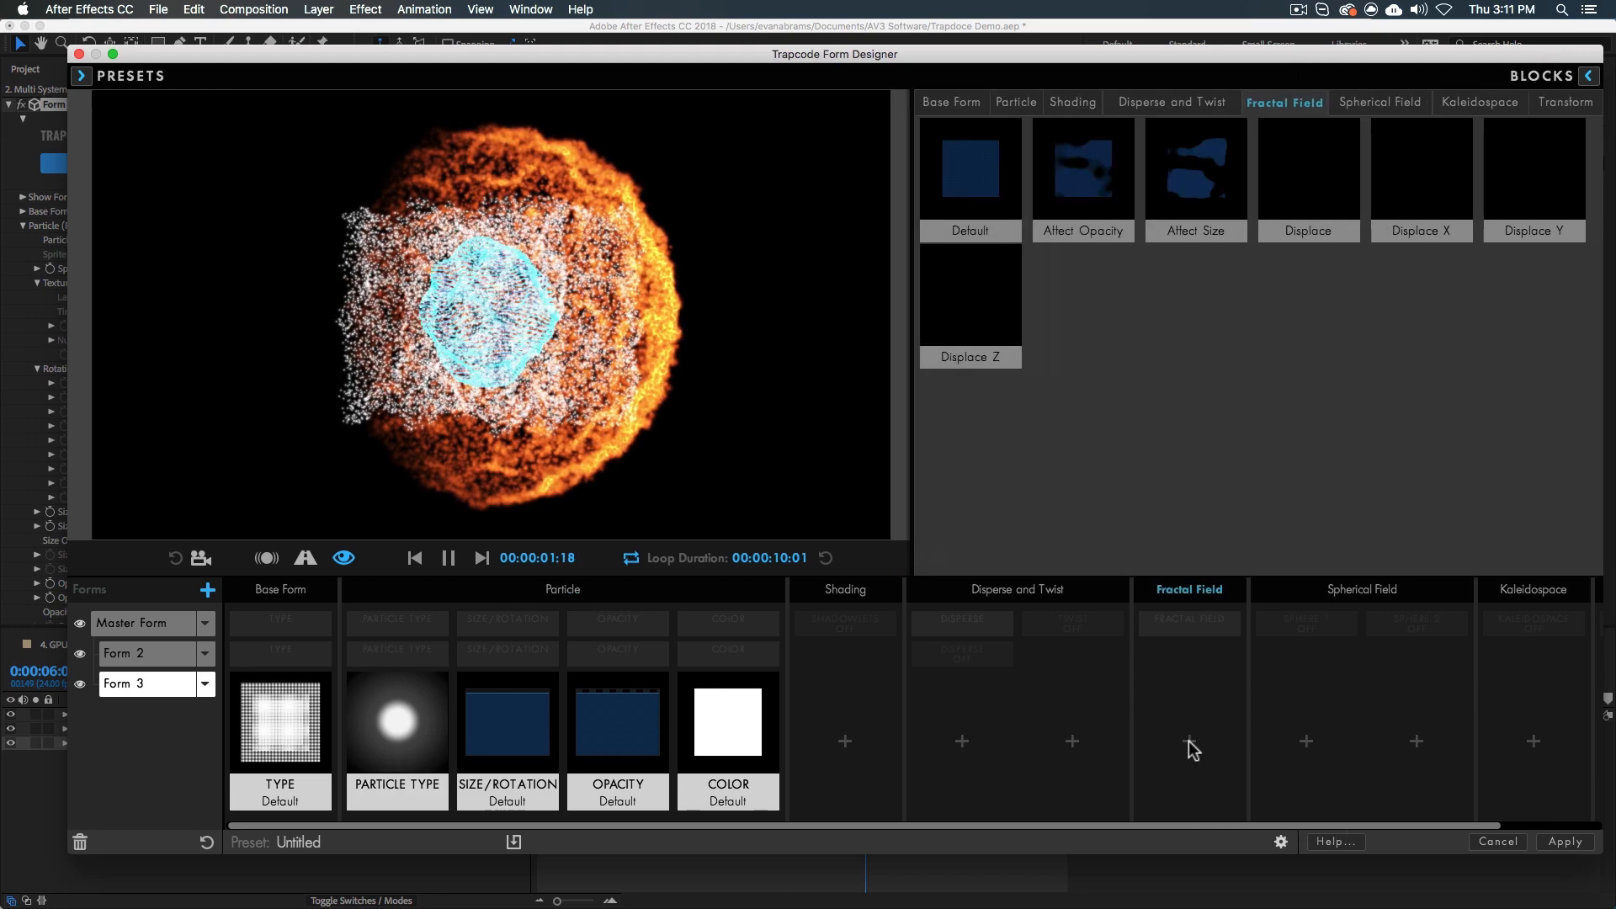
{"action": "left_click", "coordinate": [1188, 741]}
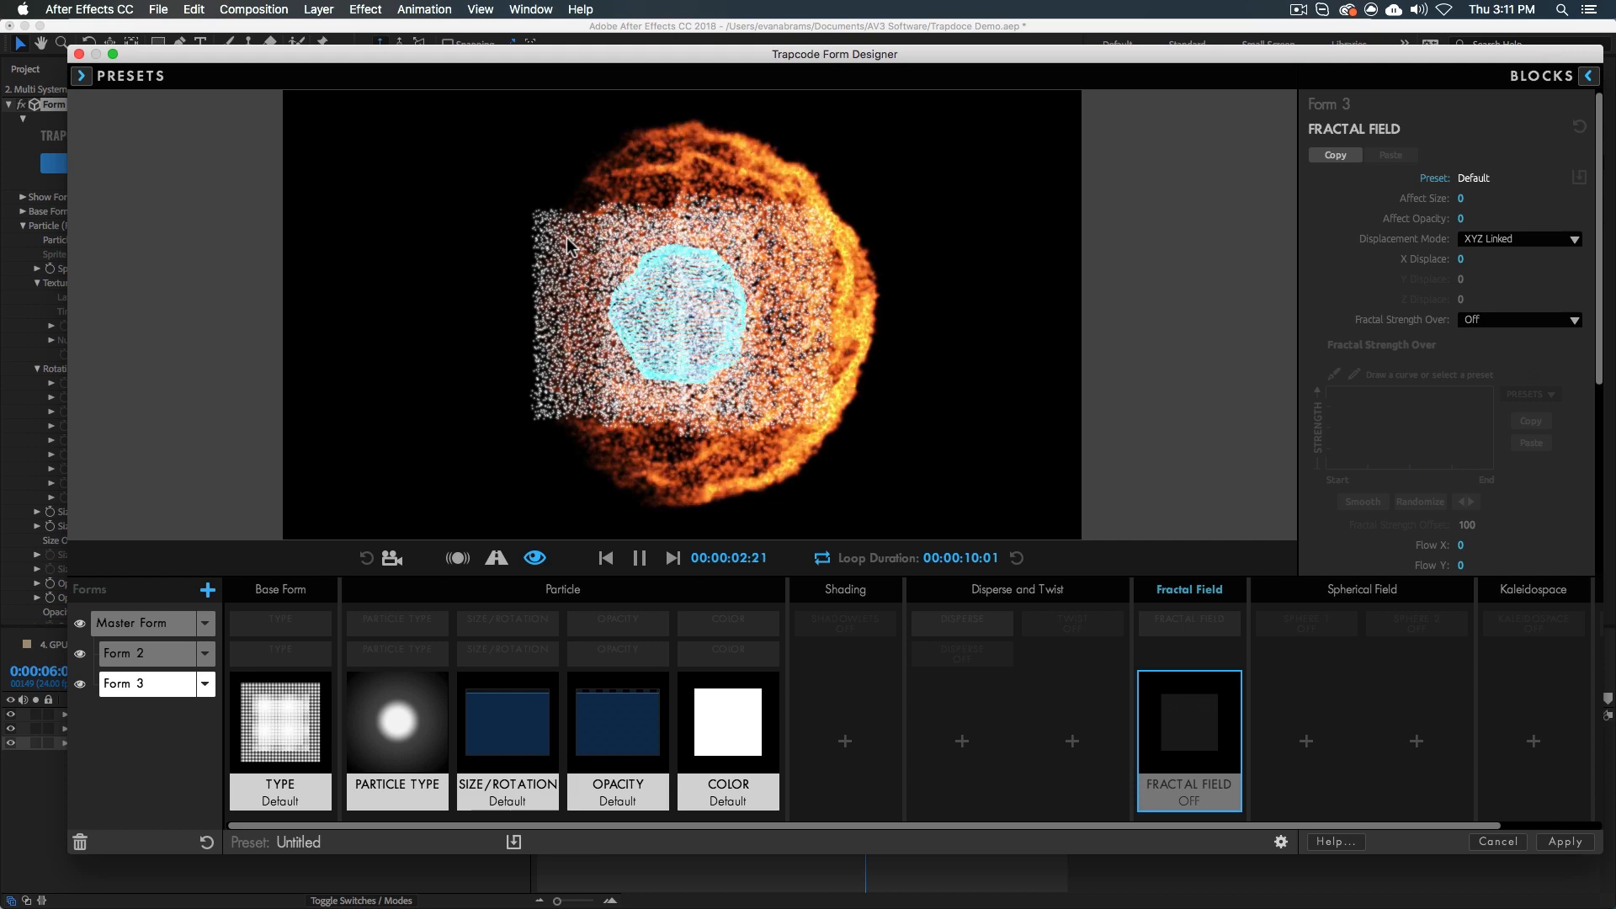
{"action": "left_click", "coordinate": [279, 722]}
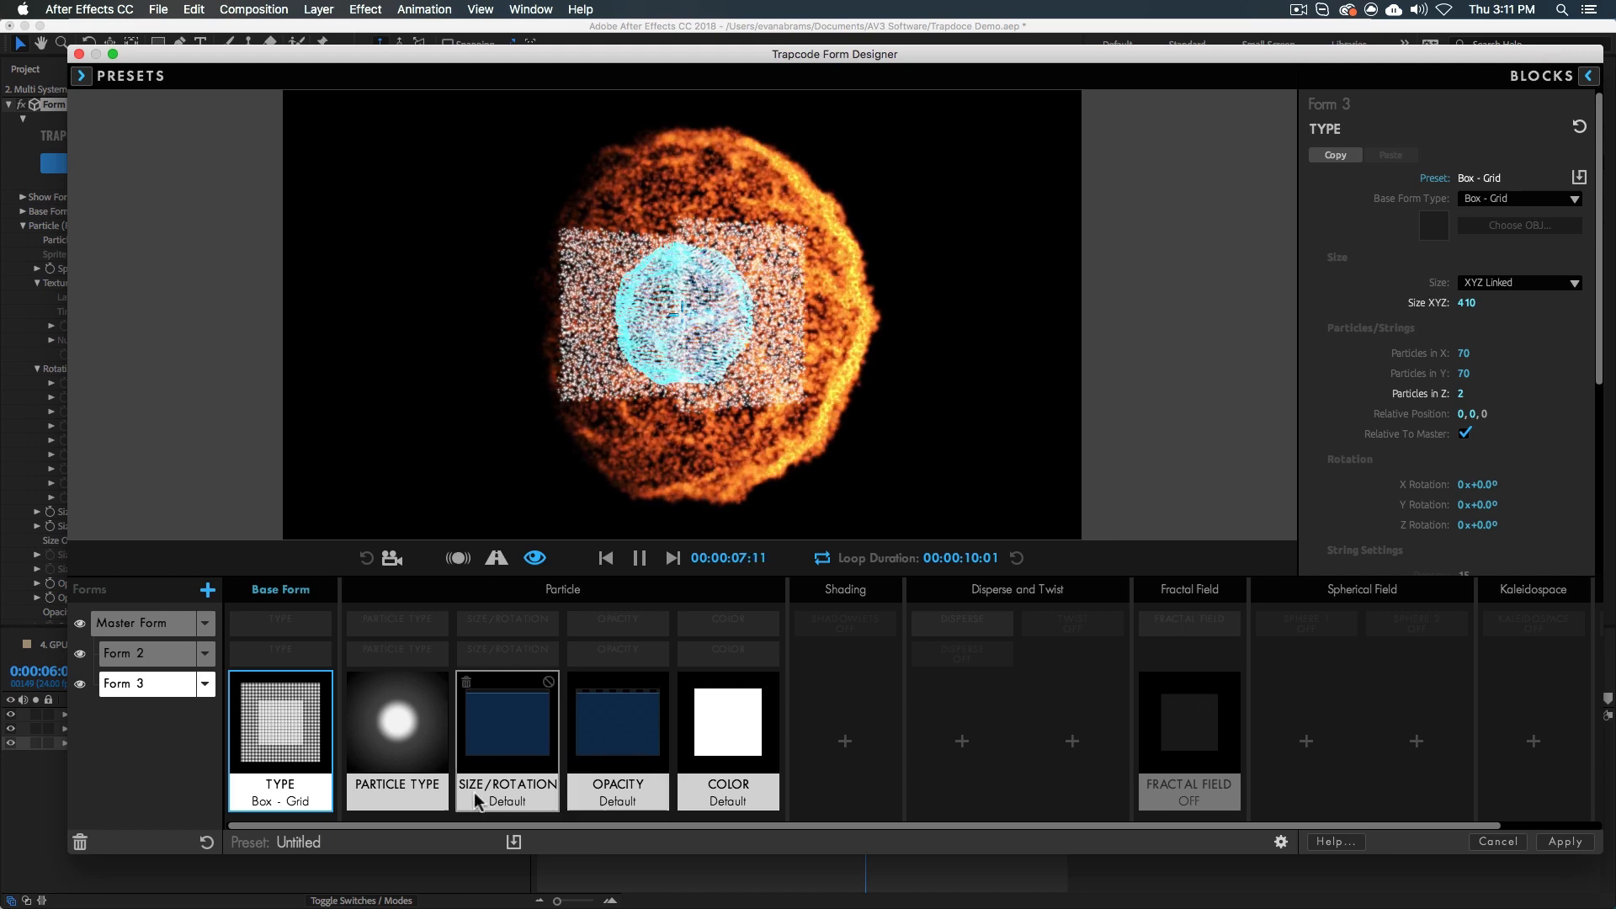
Randomize the colour gradient, set the particles to green and apply Form 3 to the composition.
{"action": "left_click", "coordinate": [727, 722]}
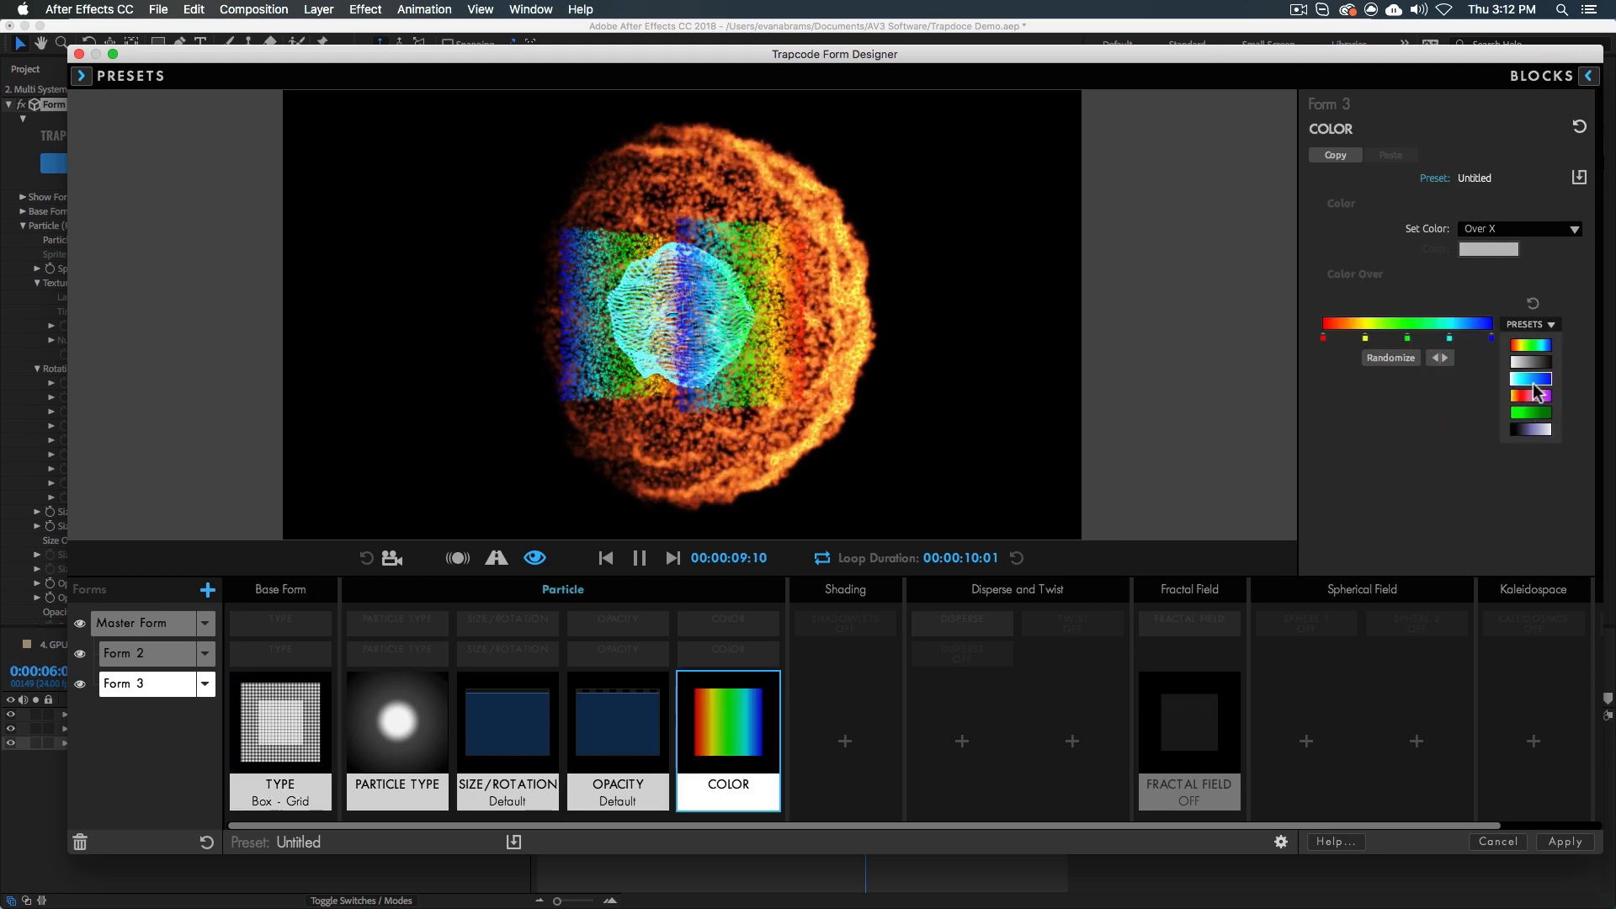
{"action": "left_click", "coordinate": [1530, 379]}
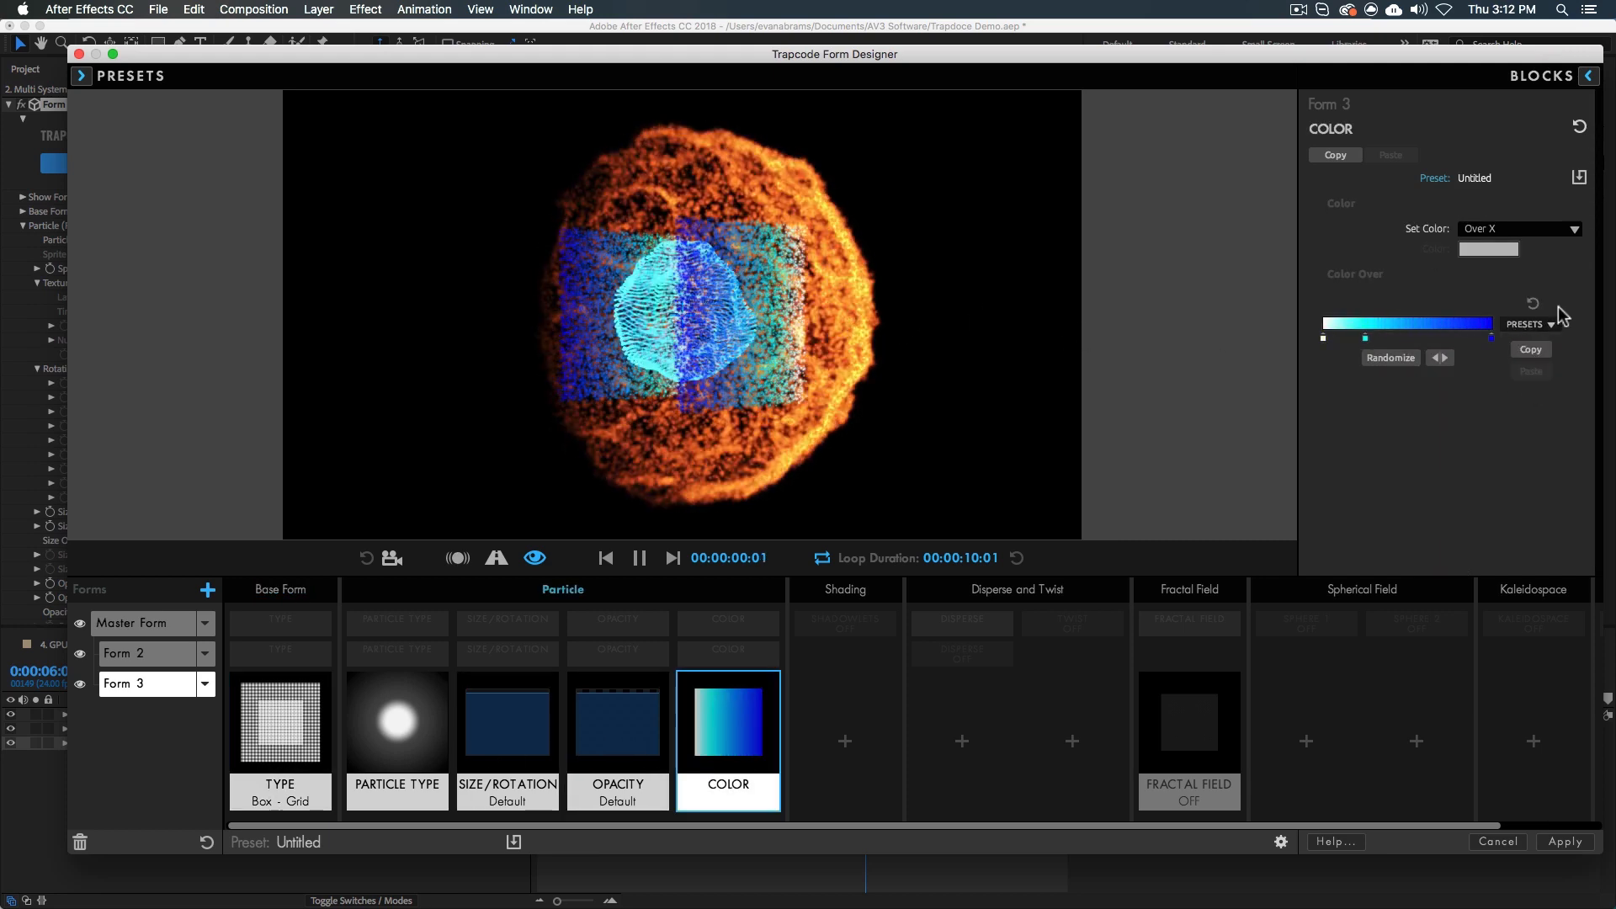
{"action": "left_click", "coordinate": [1390, 357]}
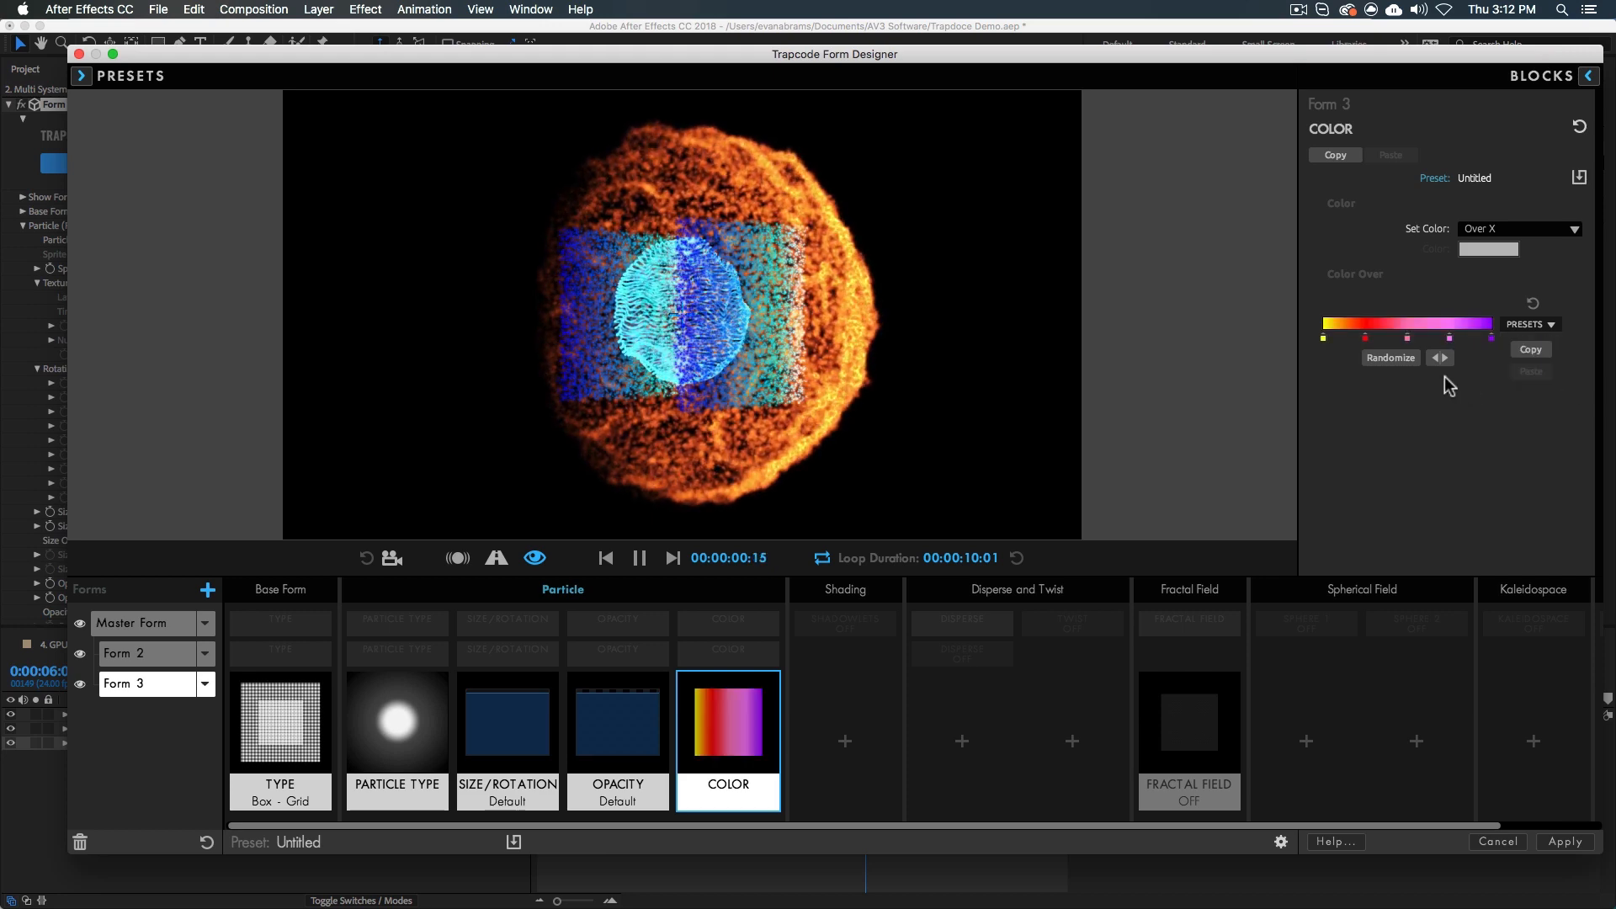
{"action": "left_click", "coordinate": [1390, 357]}
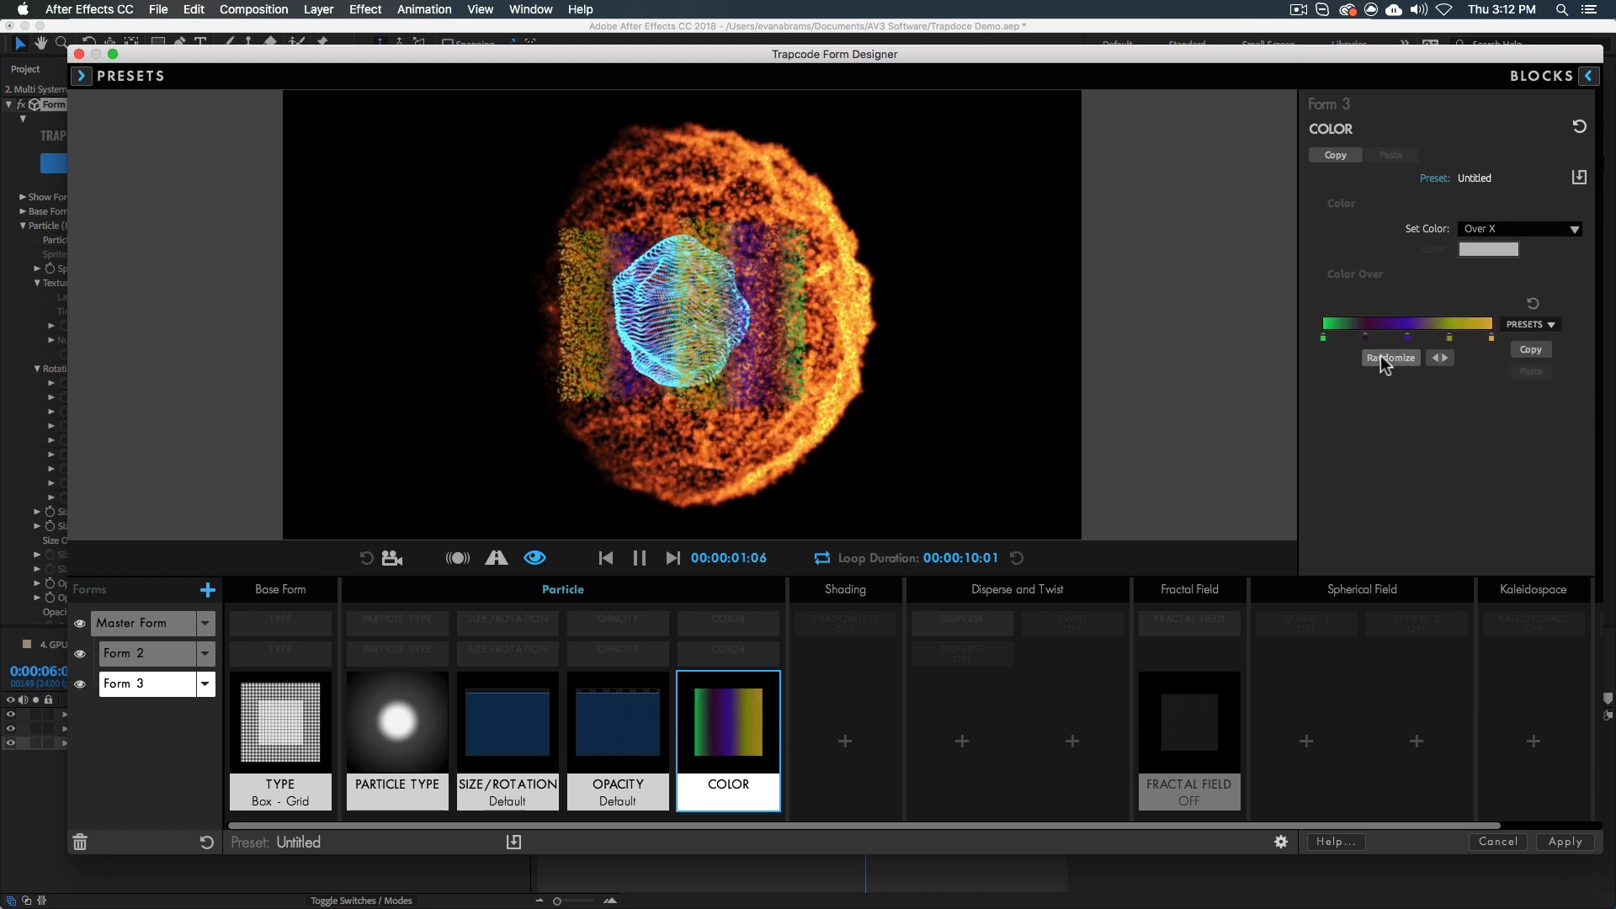
{"action": "left_click", "coordinate": [1390, 356]}
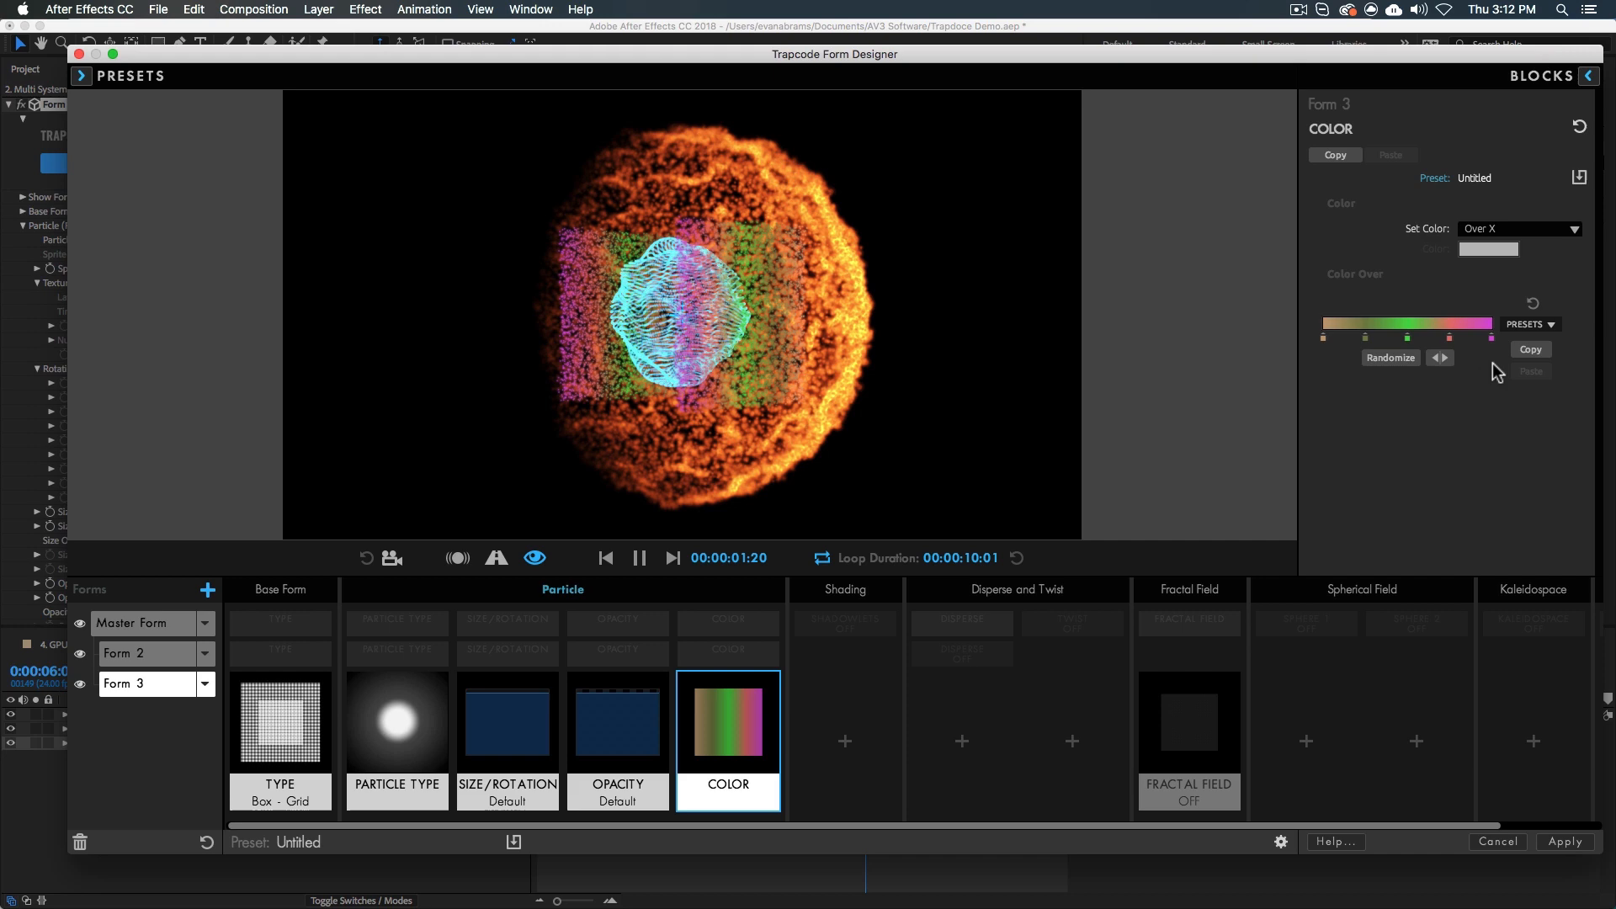
{"action": "left_click", "coordinate": [1389, 356]}
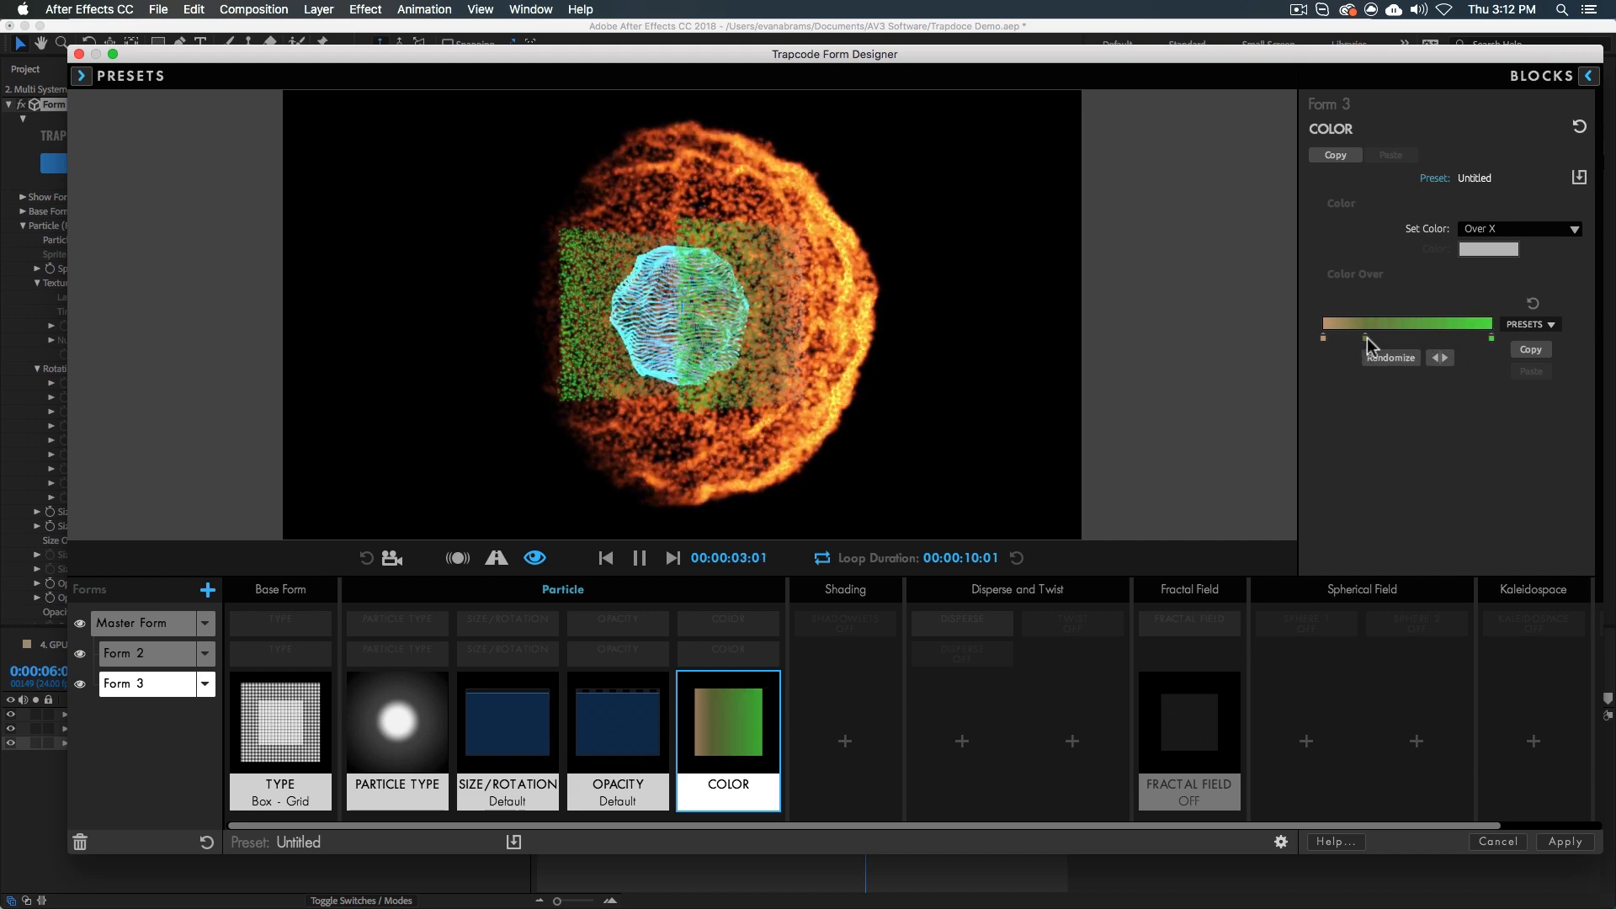
{"action": "left_click", "coordinate": [1488, 249]}
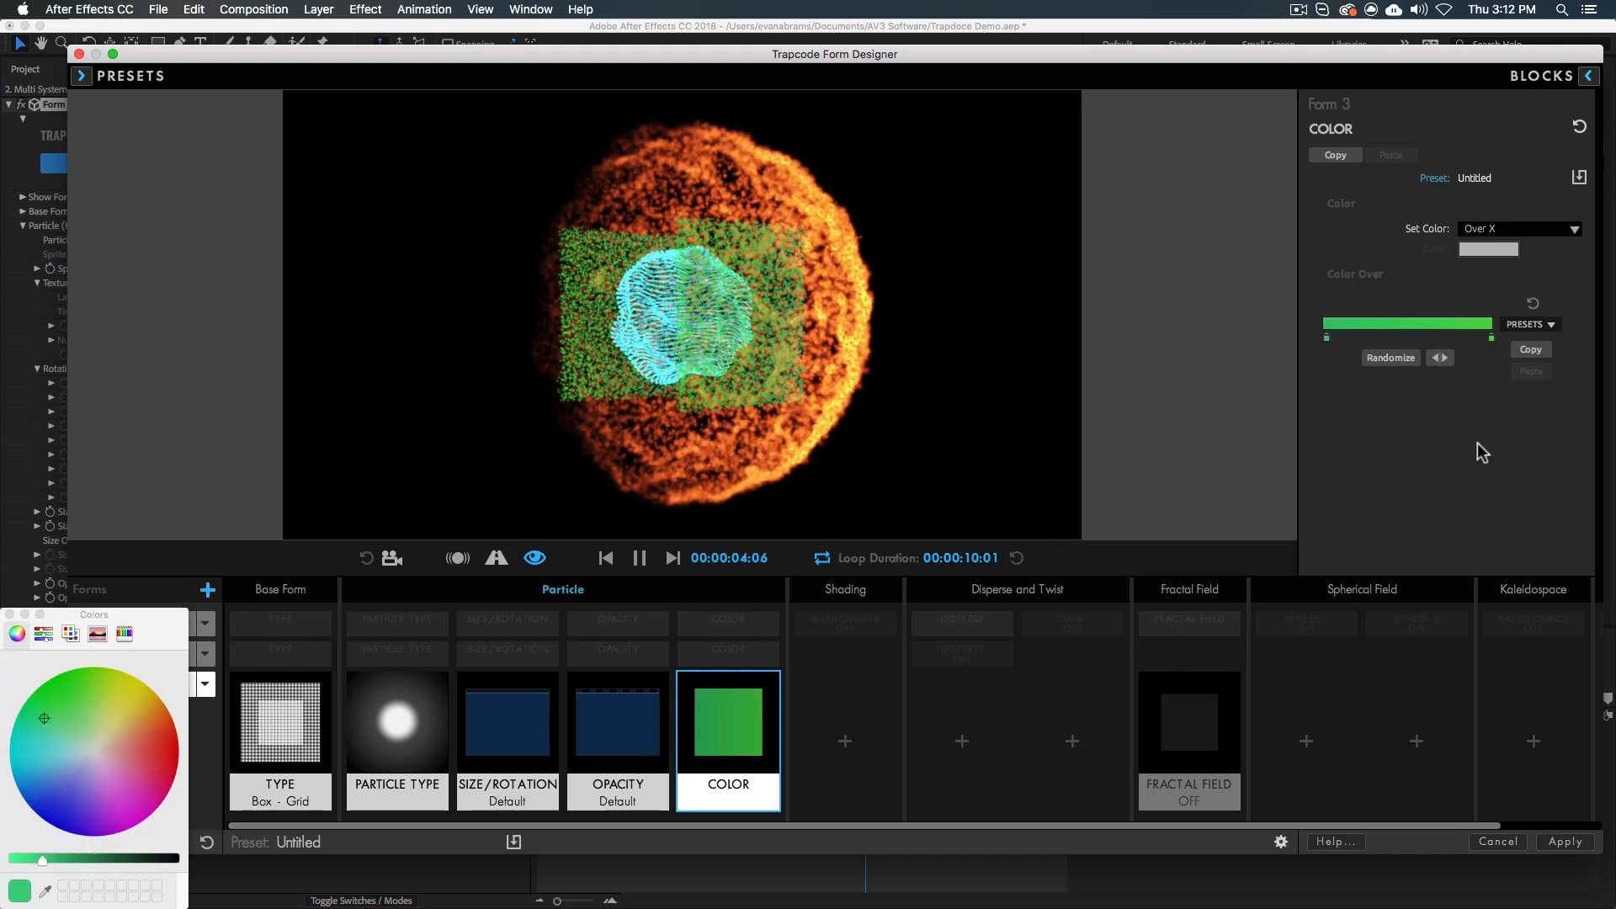
{"action": "left_click", "coordinate": [397, 722]}
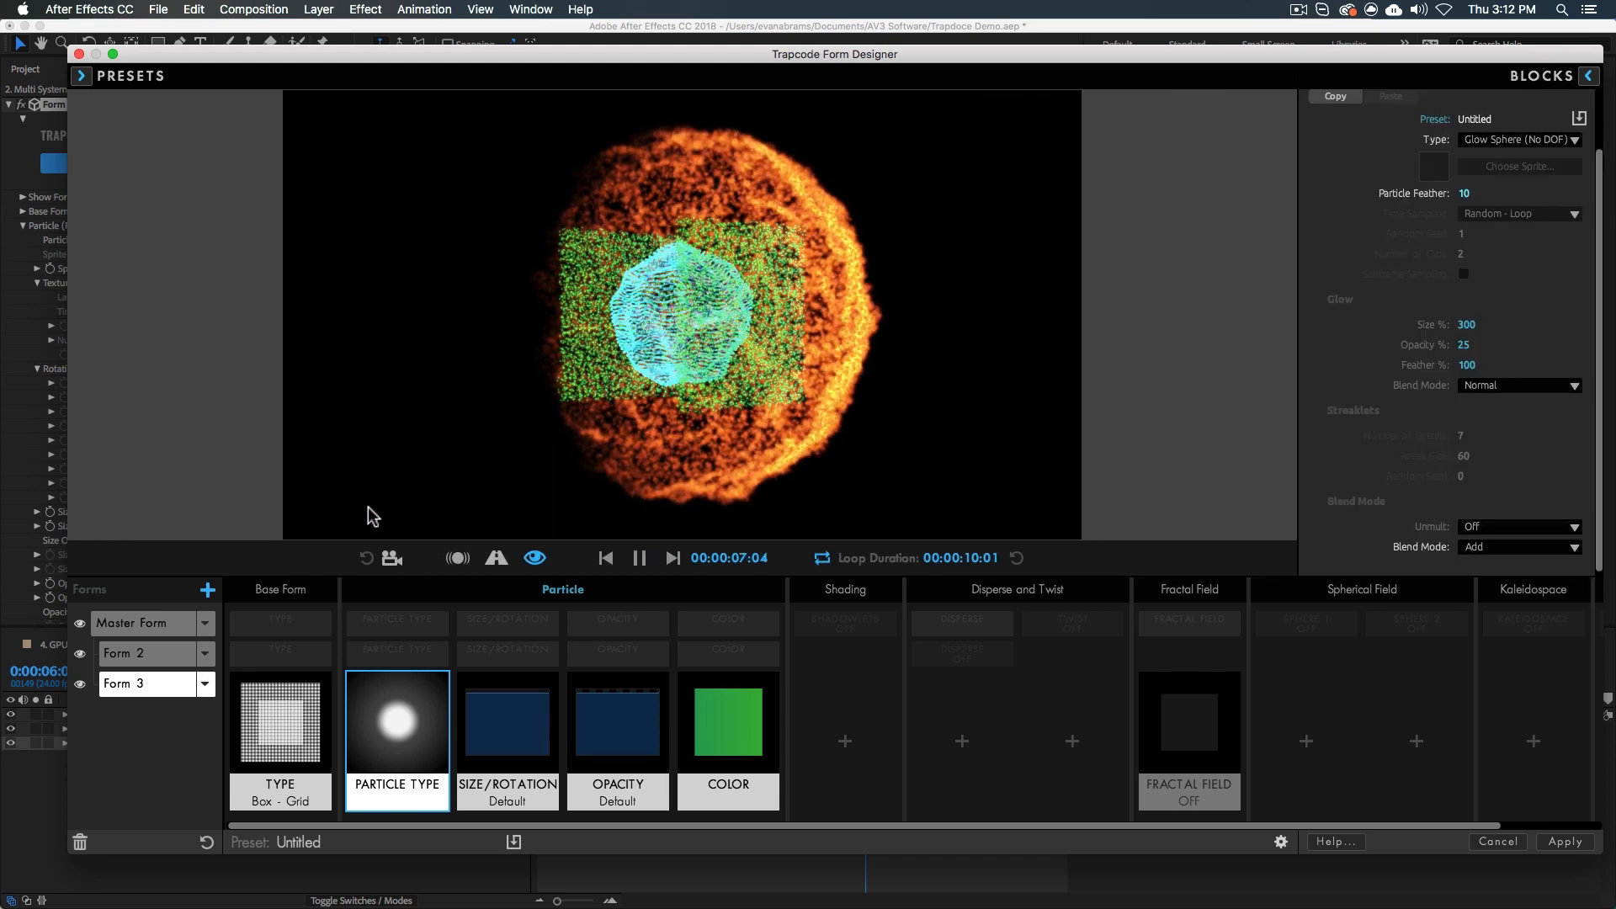
{"action": "left_click", "coordinate": [83, 76]}
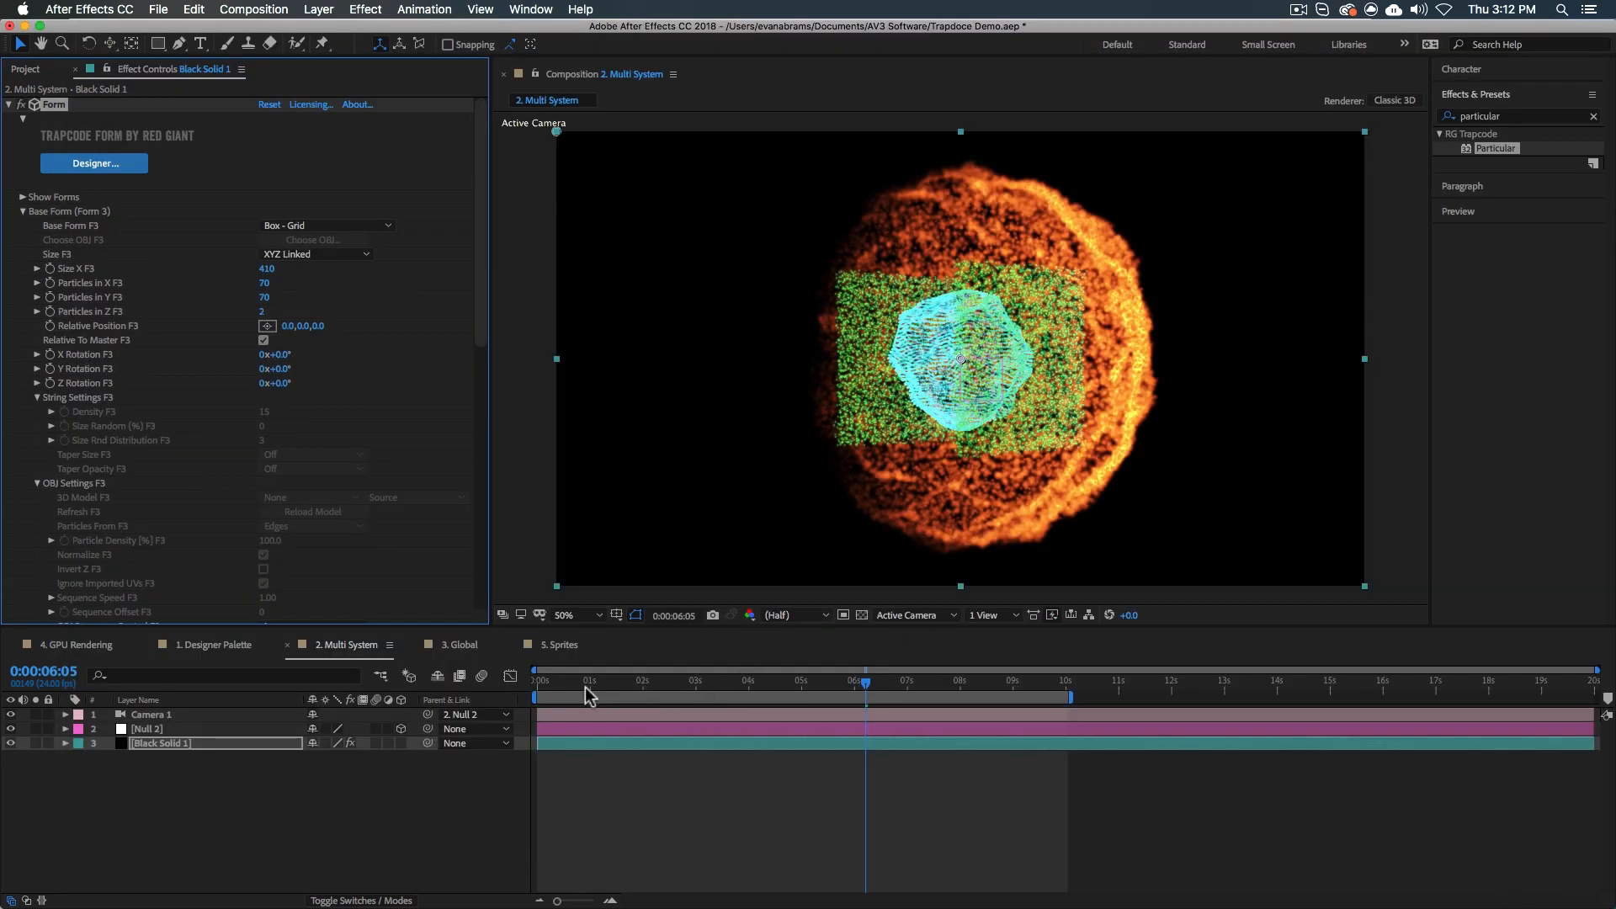
Switch to the 3. Global sparks composition and show Black Solid 1's master physics bounce settings.
{"action": "left_click", "coordinate": [572, 680]}
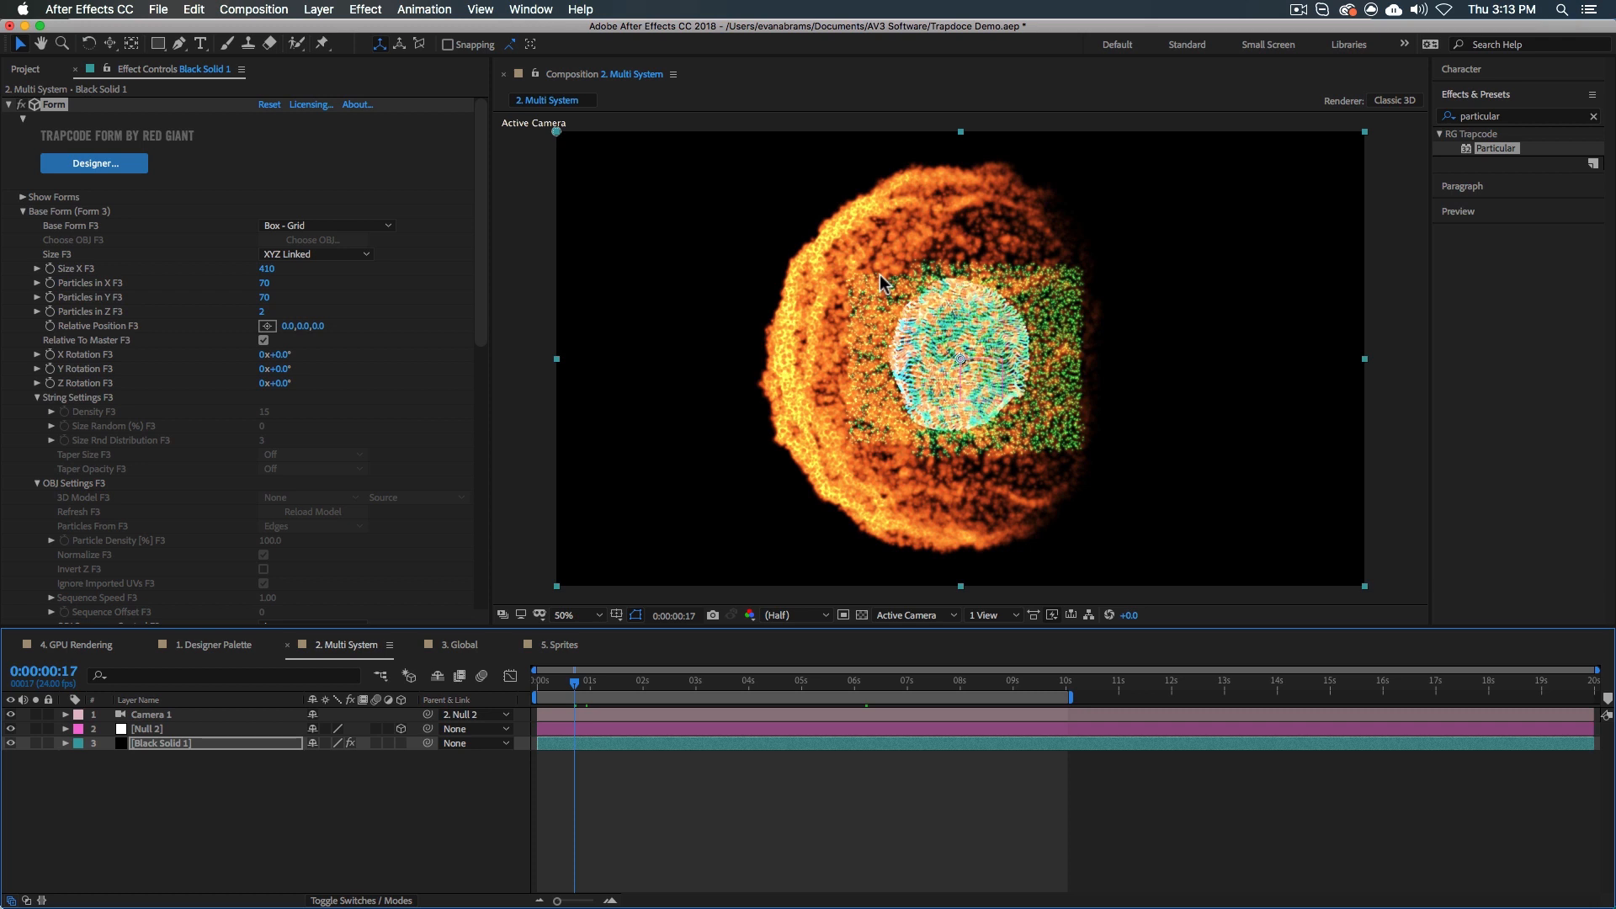
{"action": "left_click", "coordinate": [460, 644]}
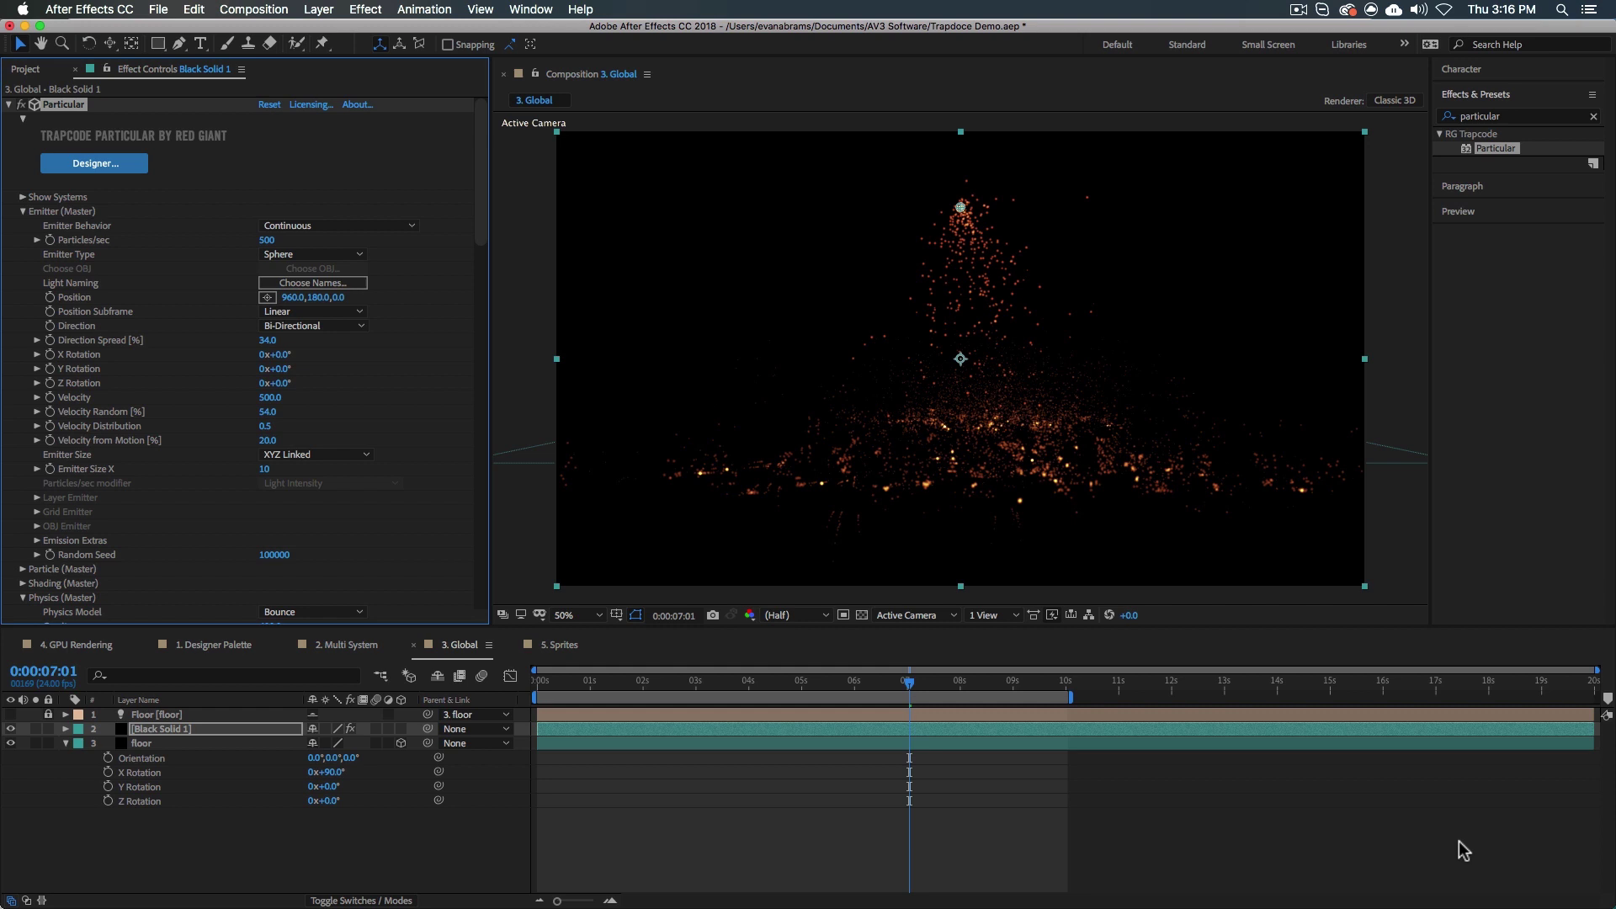
{"action": "mouse_move", "coordinate": [1378, 668]}
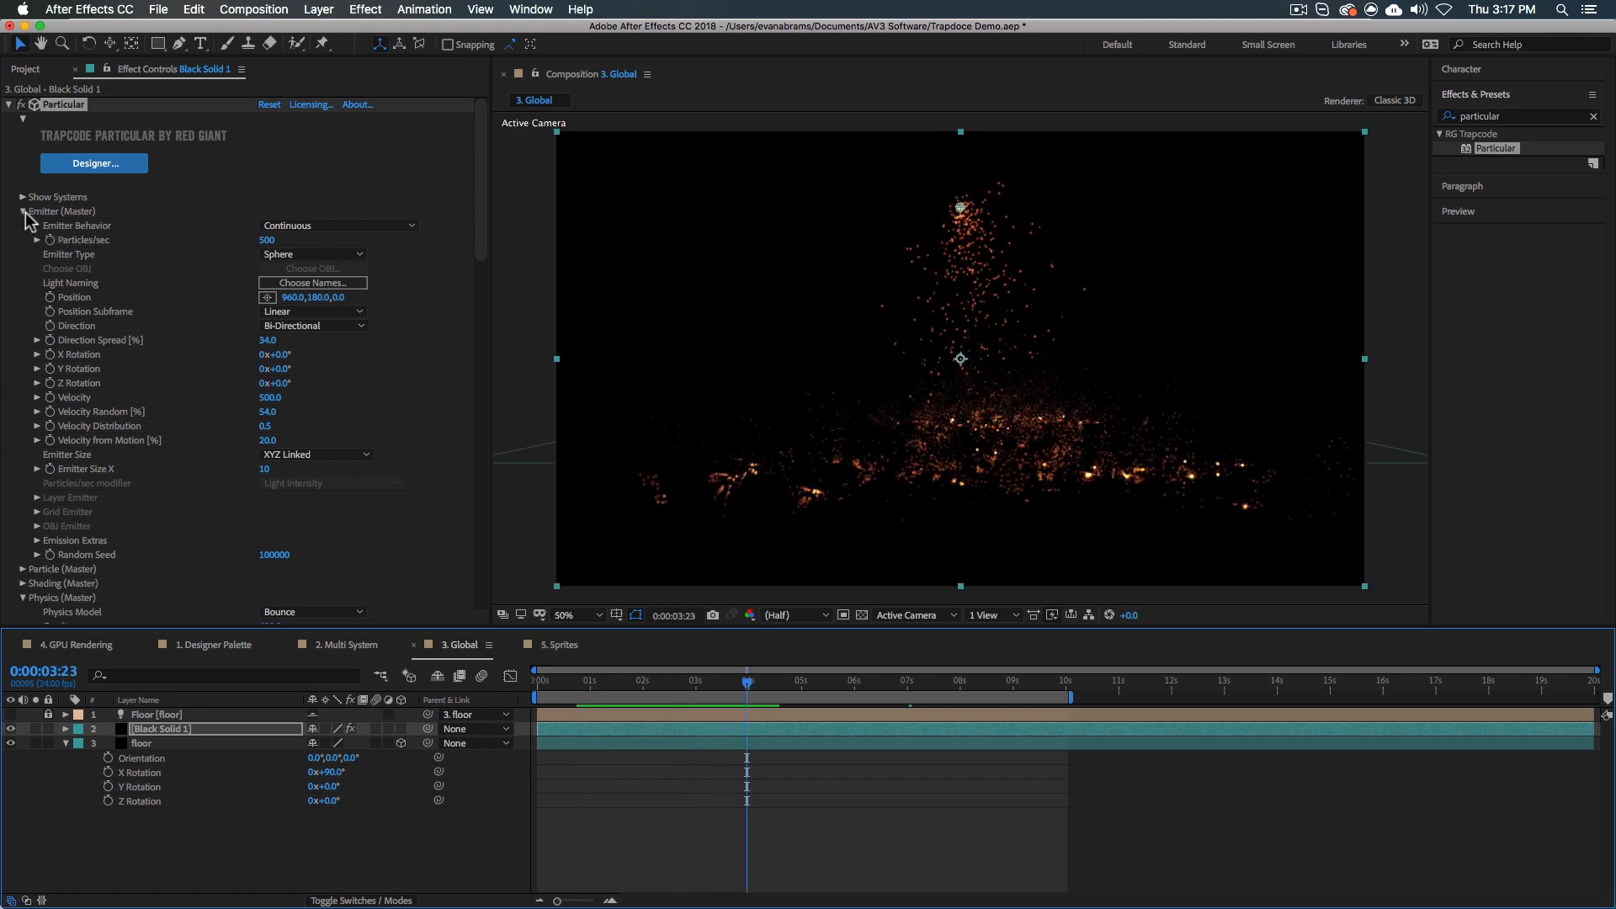
{"action": "left_click", "coordinate": [21, 212]}
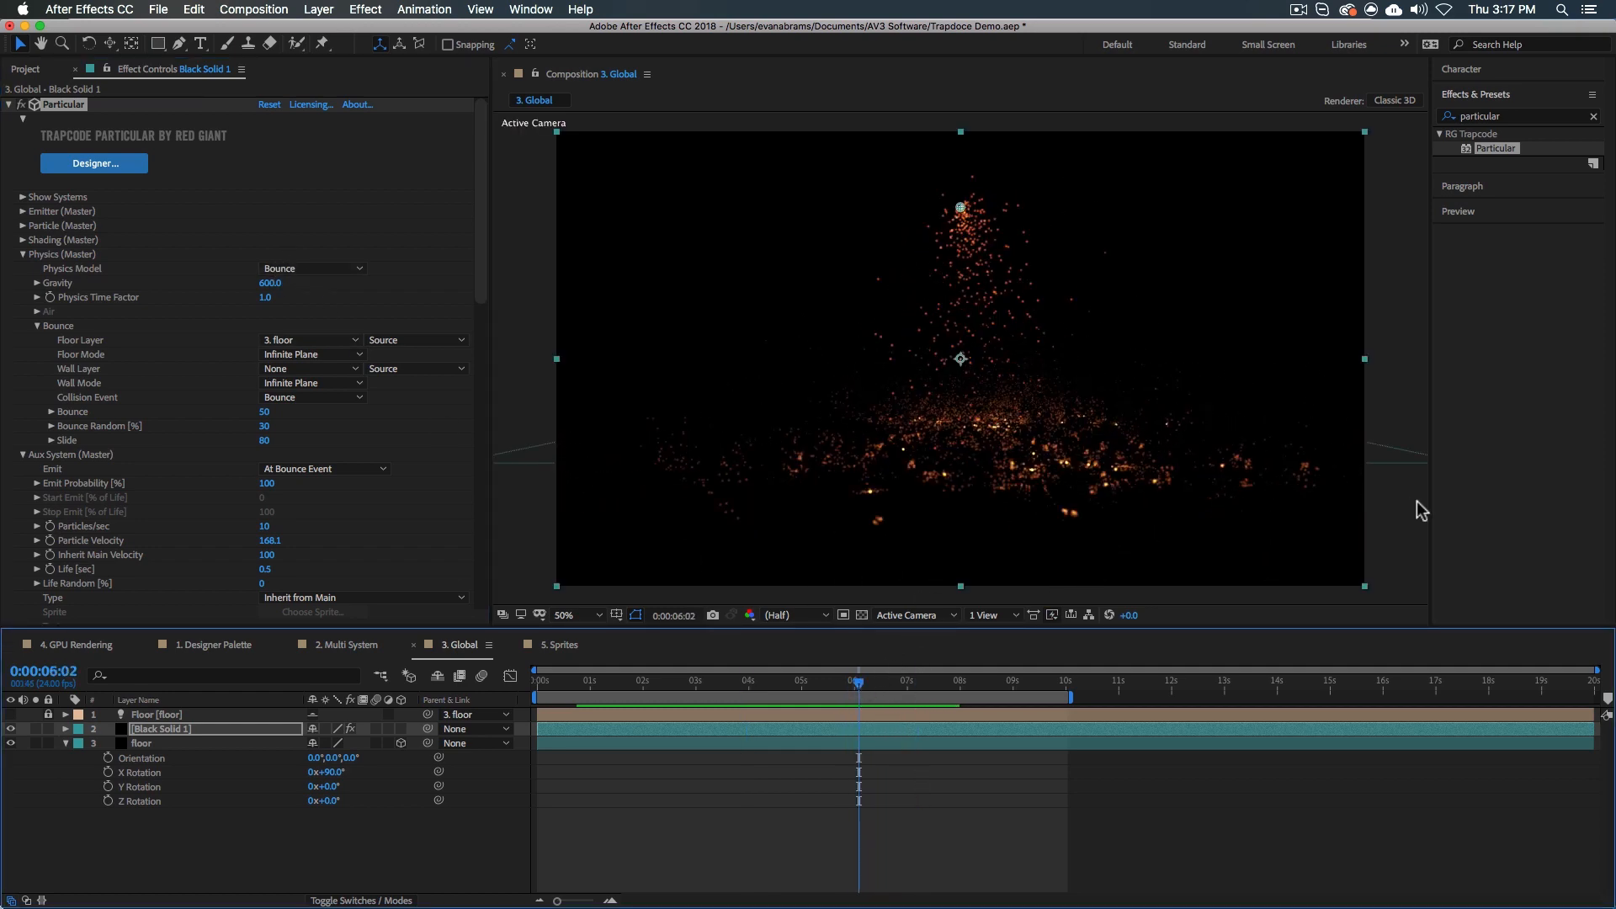
{"action": "left_click", "coordinate": [141, 742]}
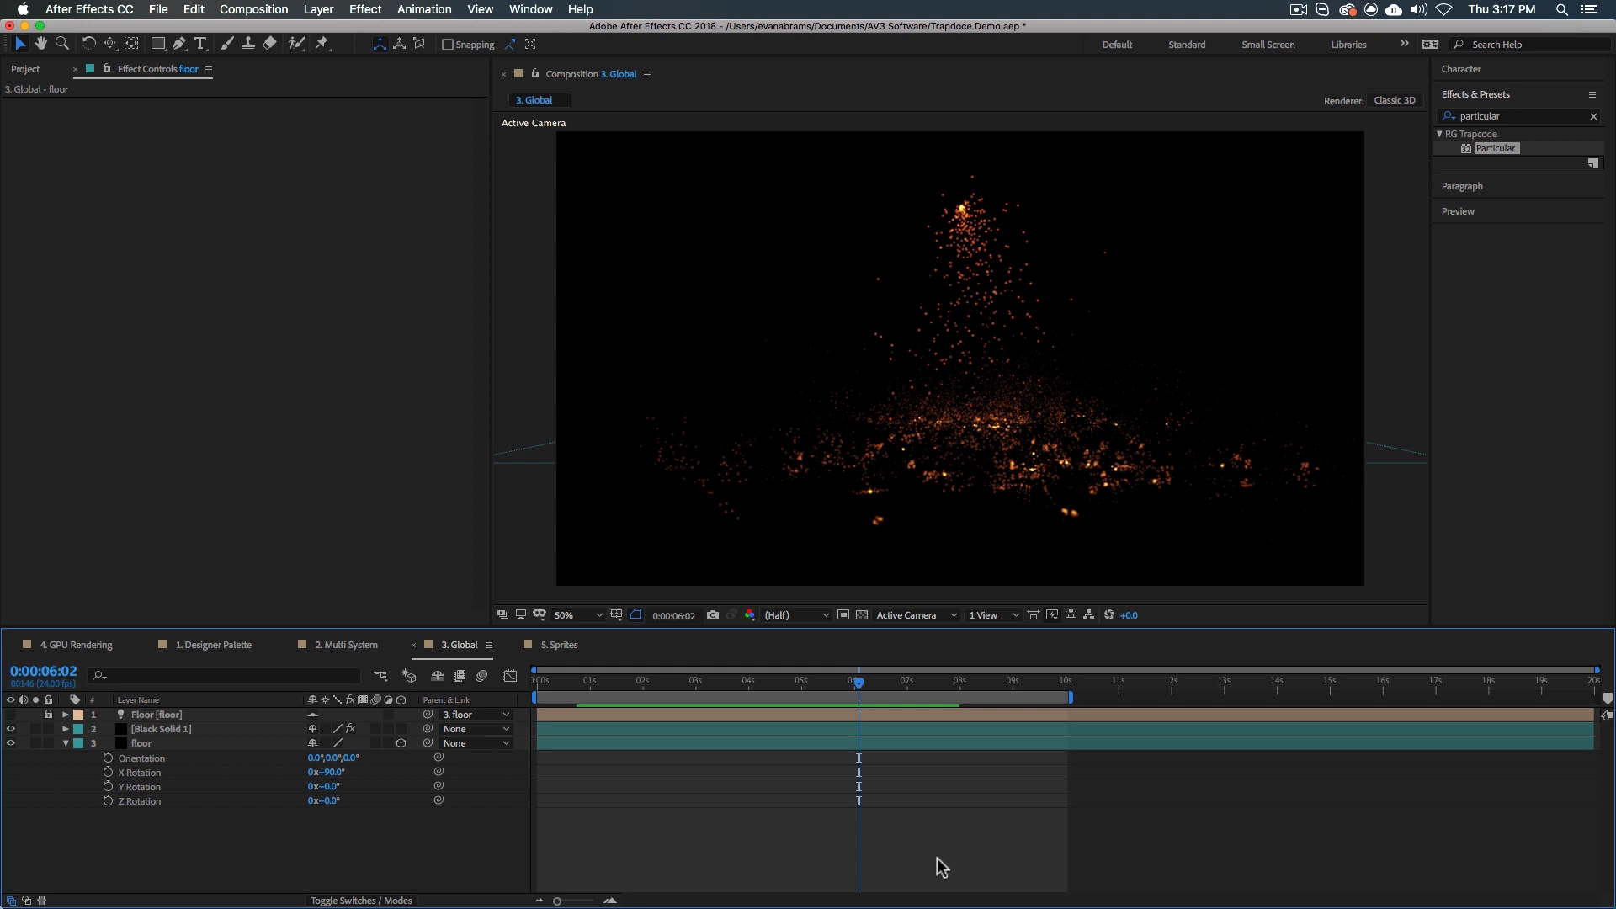
{"action": "left_click", "coordinate": [141, 743]}
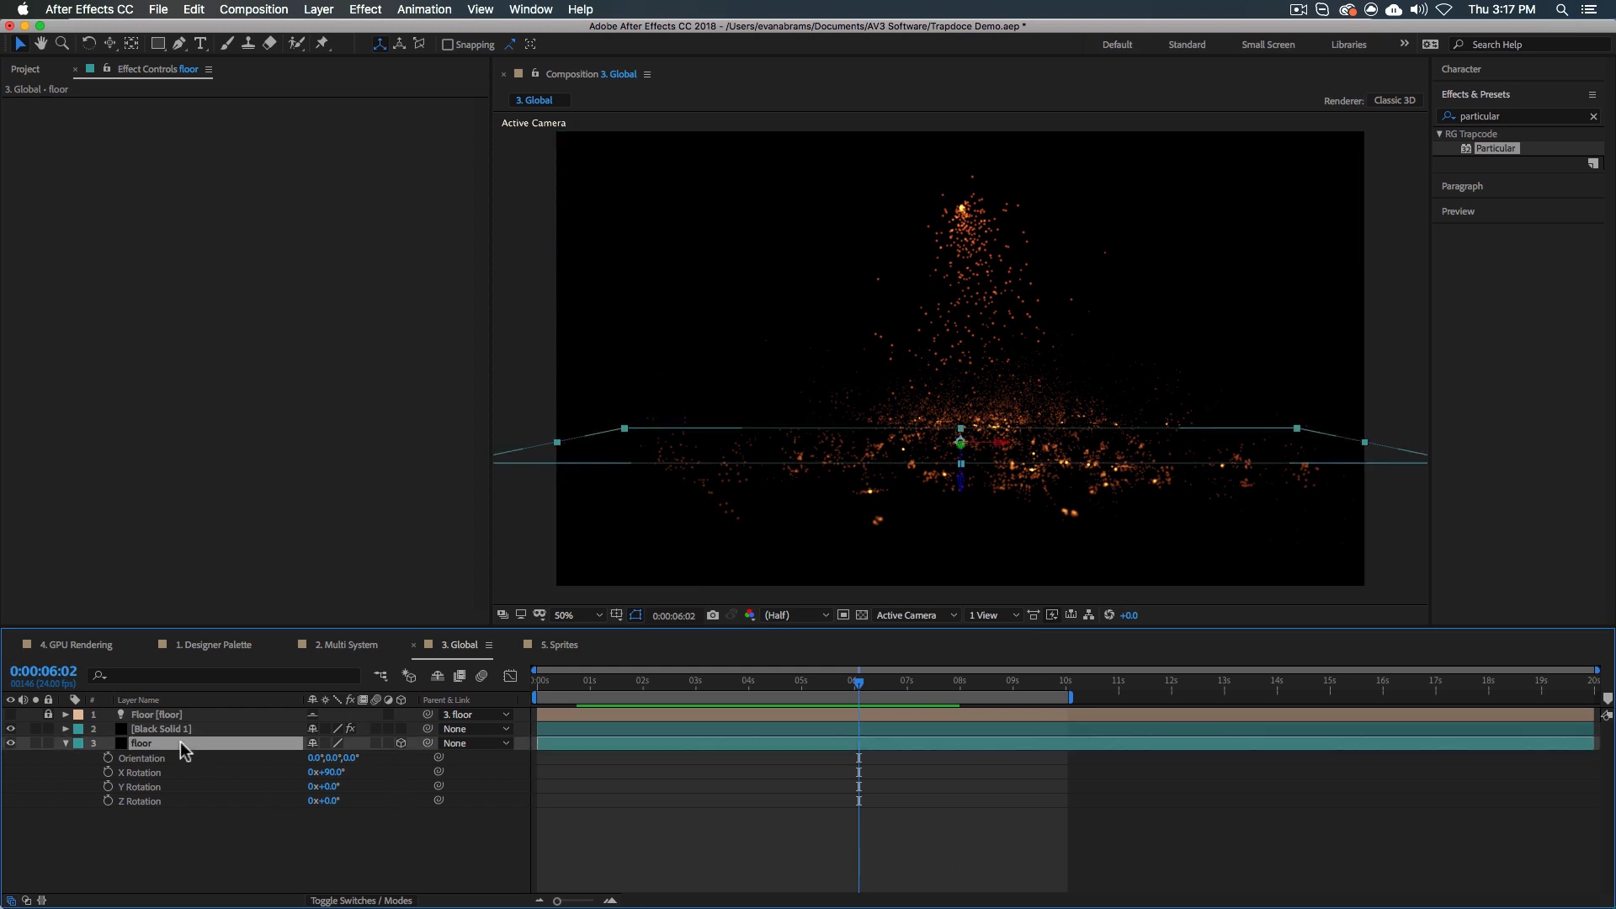
{"action": "mouse_move", "coordinate": [170, 719]}
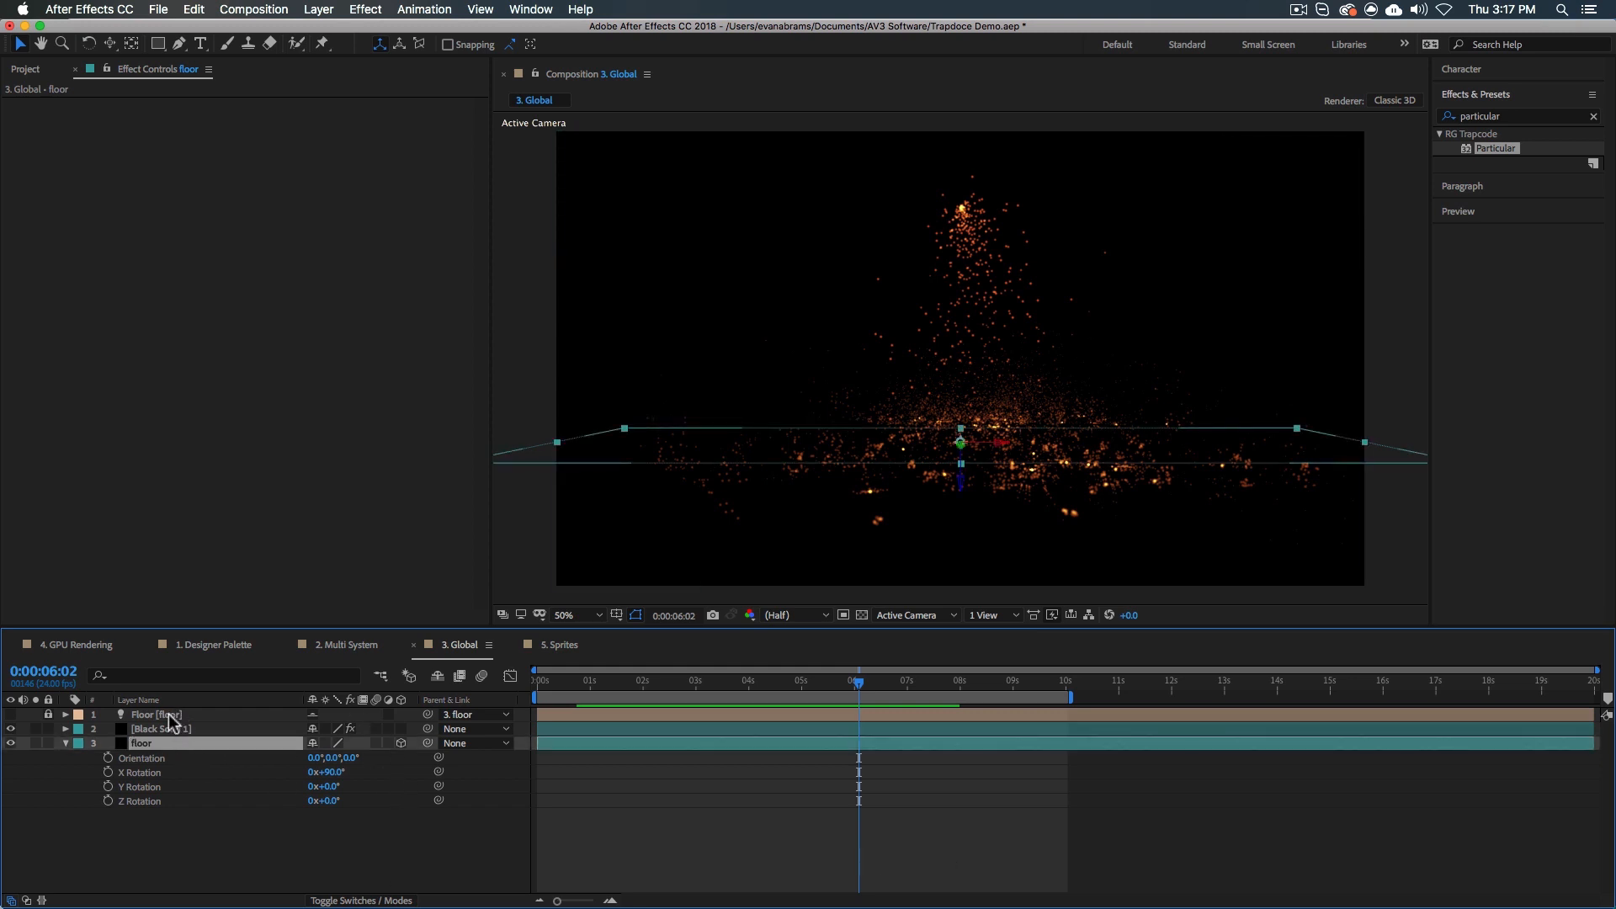
{"action": "left_click", "coordinate": [160, 729]}
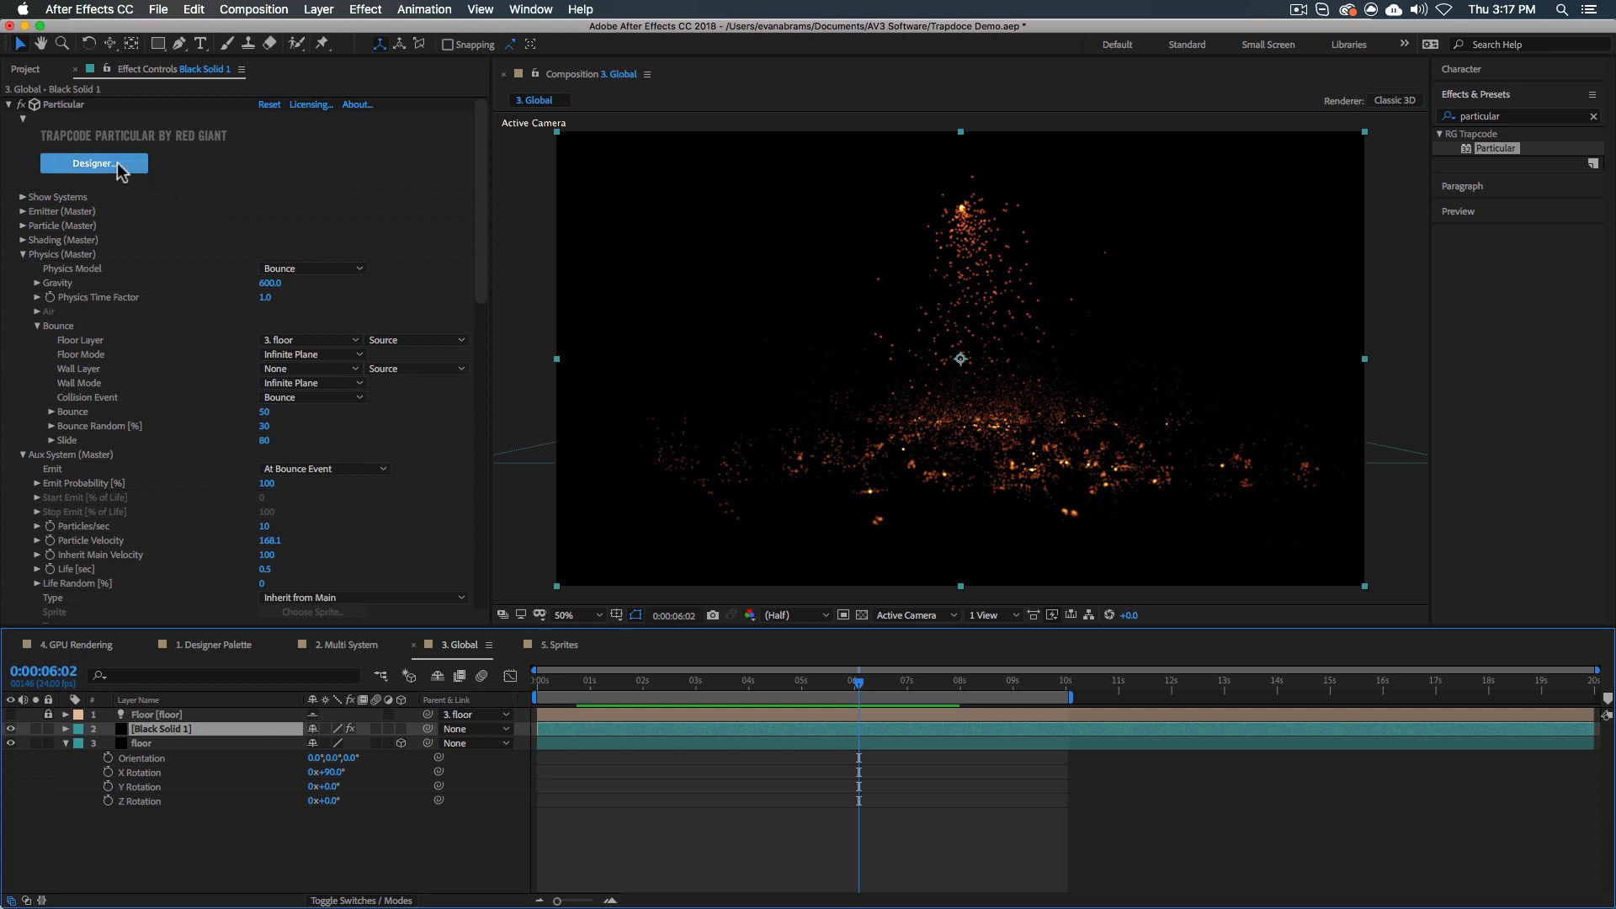
Add a second particle system in the Designer and colour its particles light blue.
{"action": "left_click", "coordinate": [94, 163]}
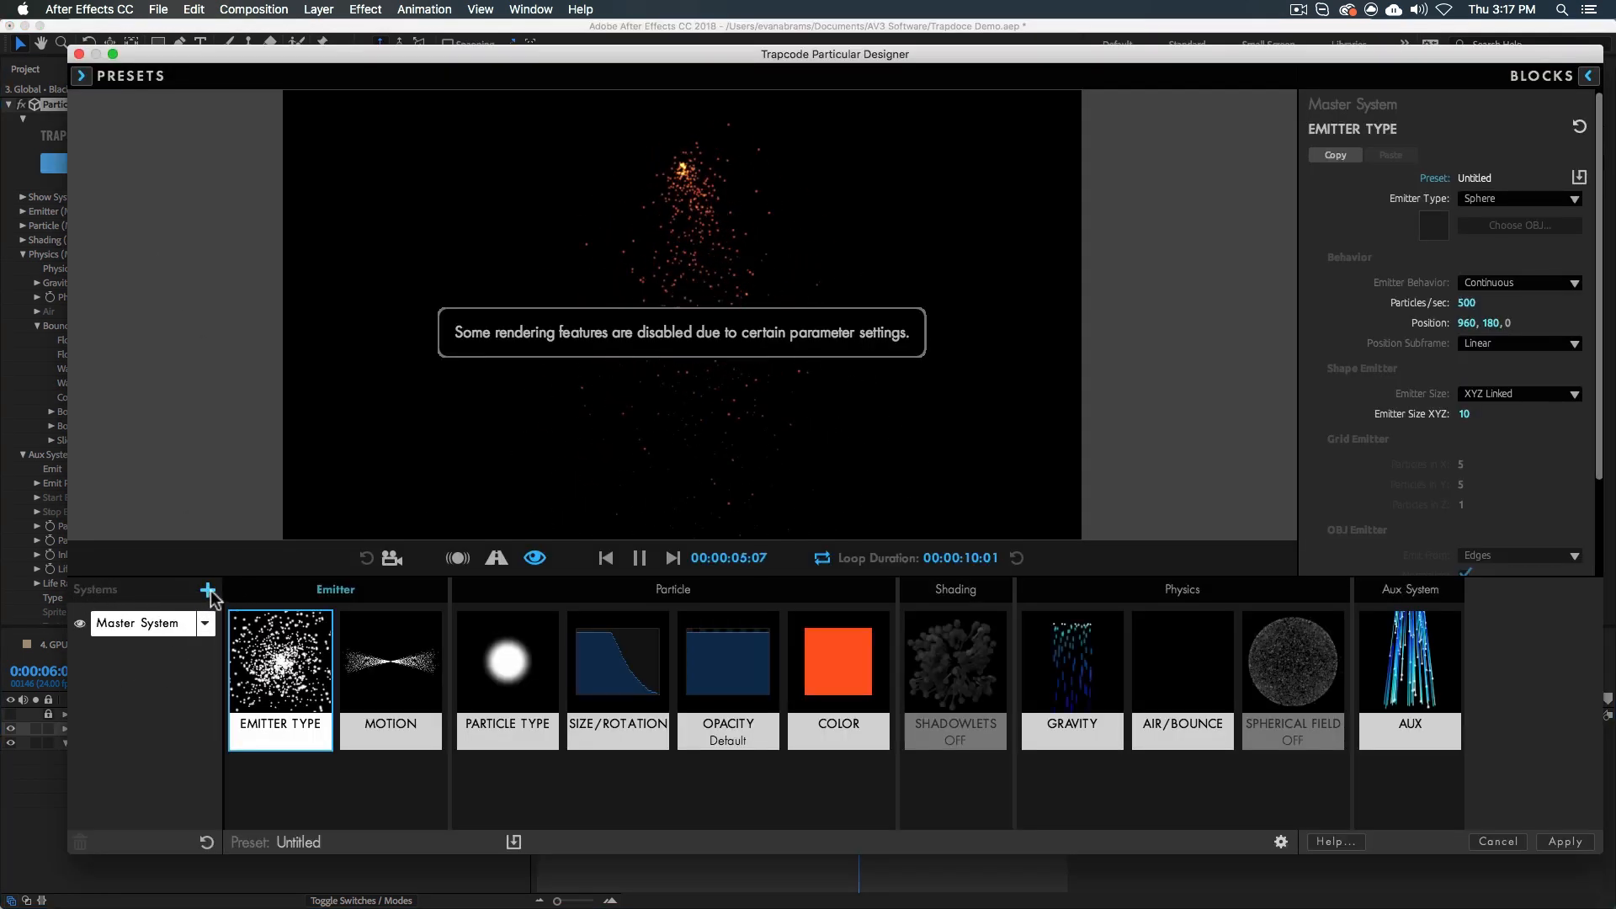
{"action": "left_click", "coordinate": [209, 589]}
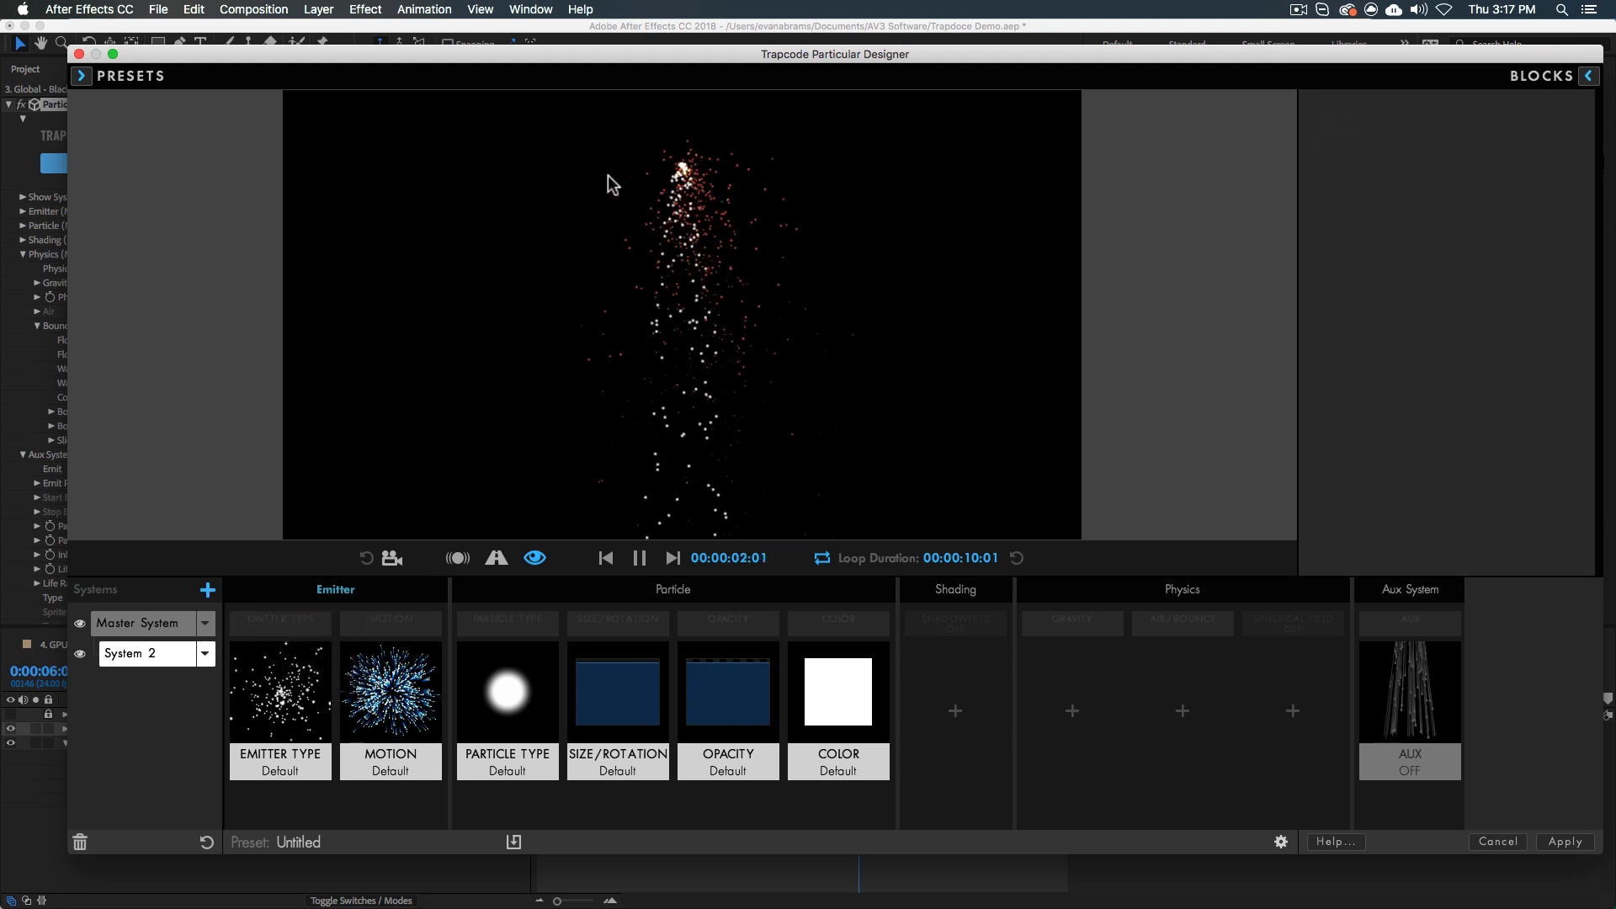
{"action": "left_click", "coordinate": [506, 692]}
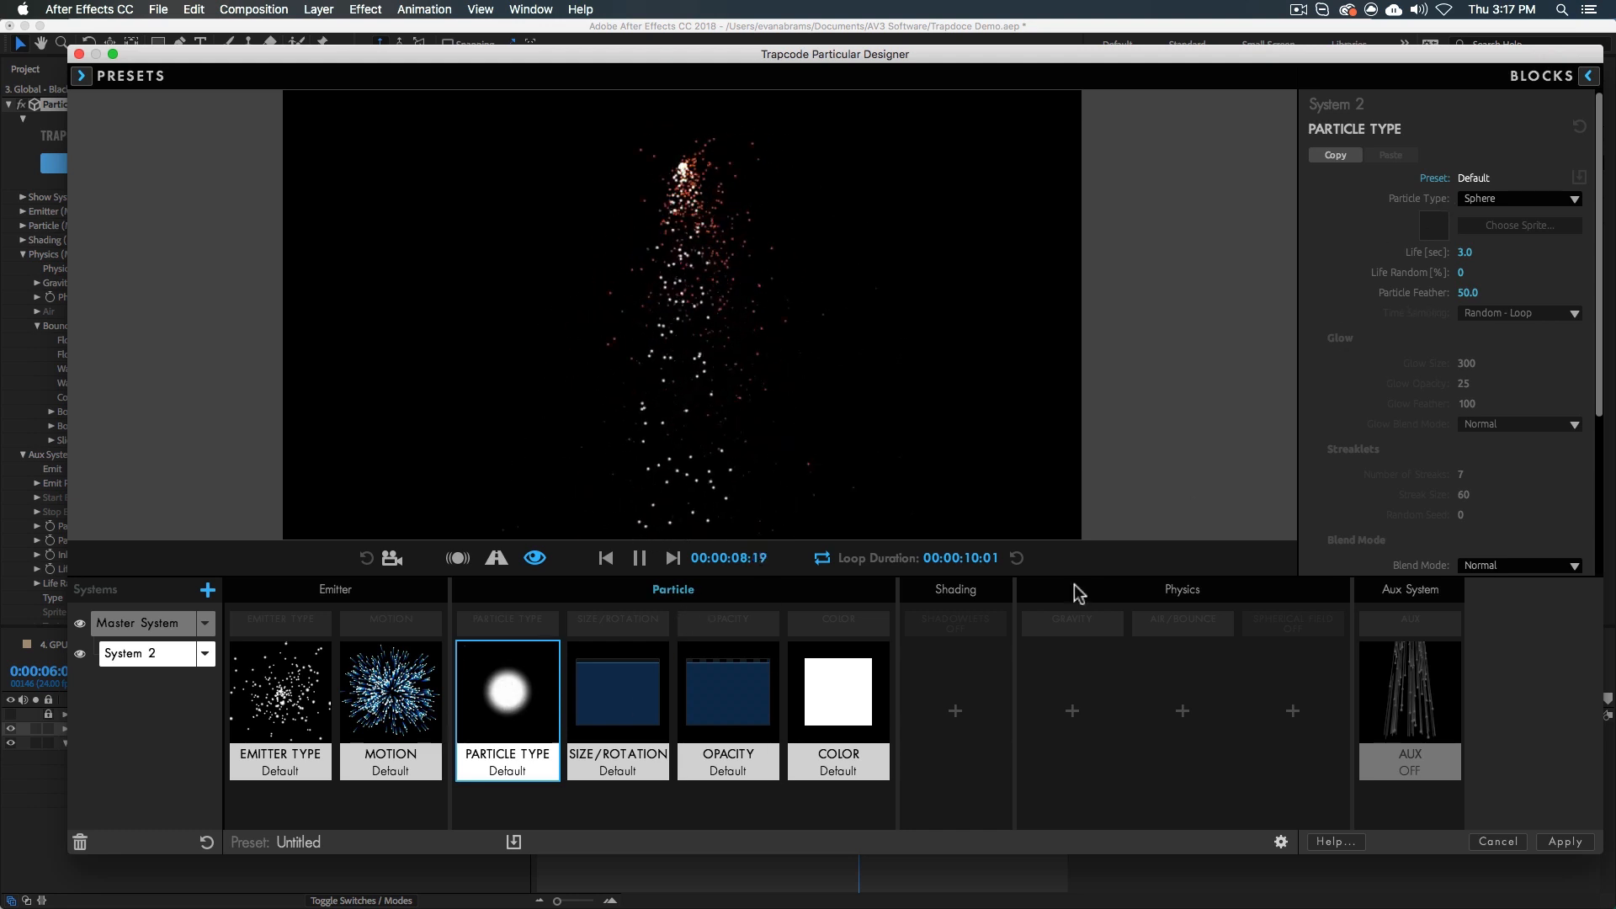
{"action": "left_click", "coordinate": [838, 691]}
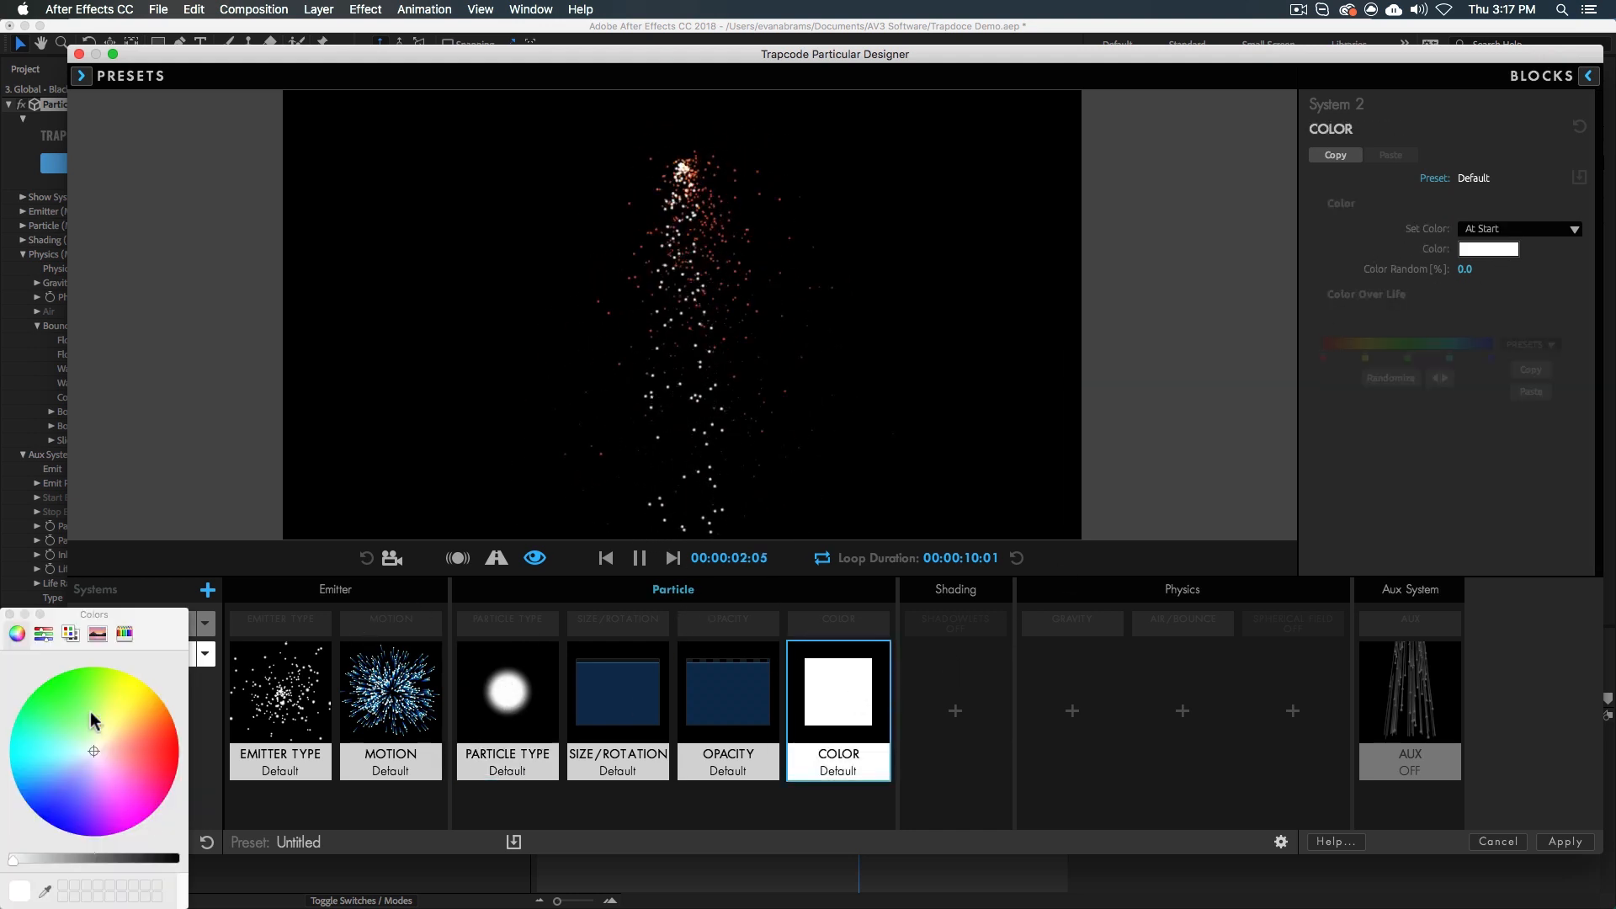
{"action": "left_click", "coordinate": [63, 767]}
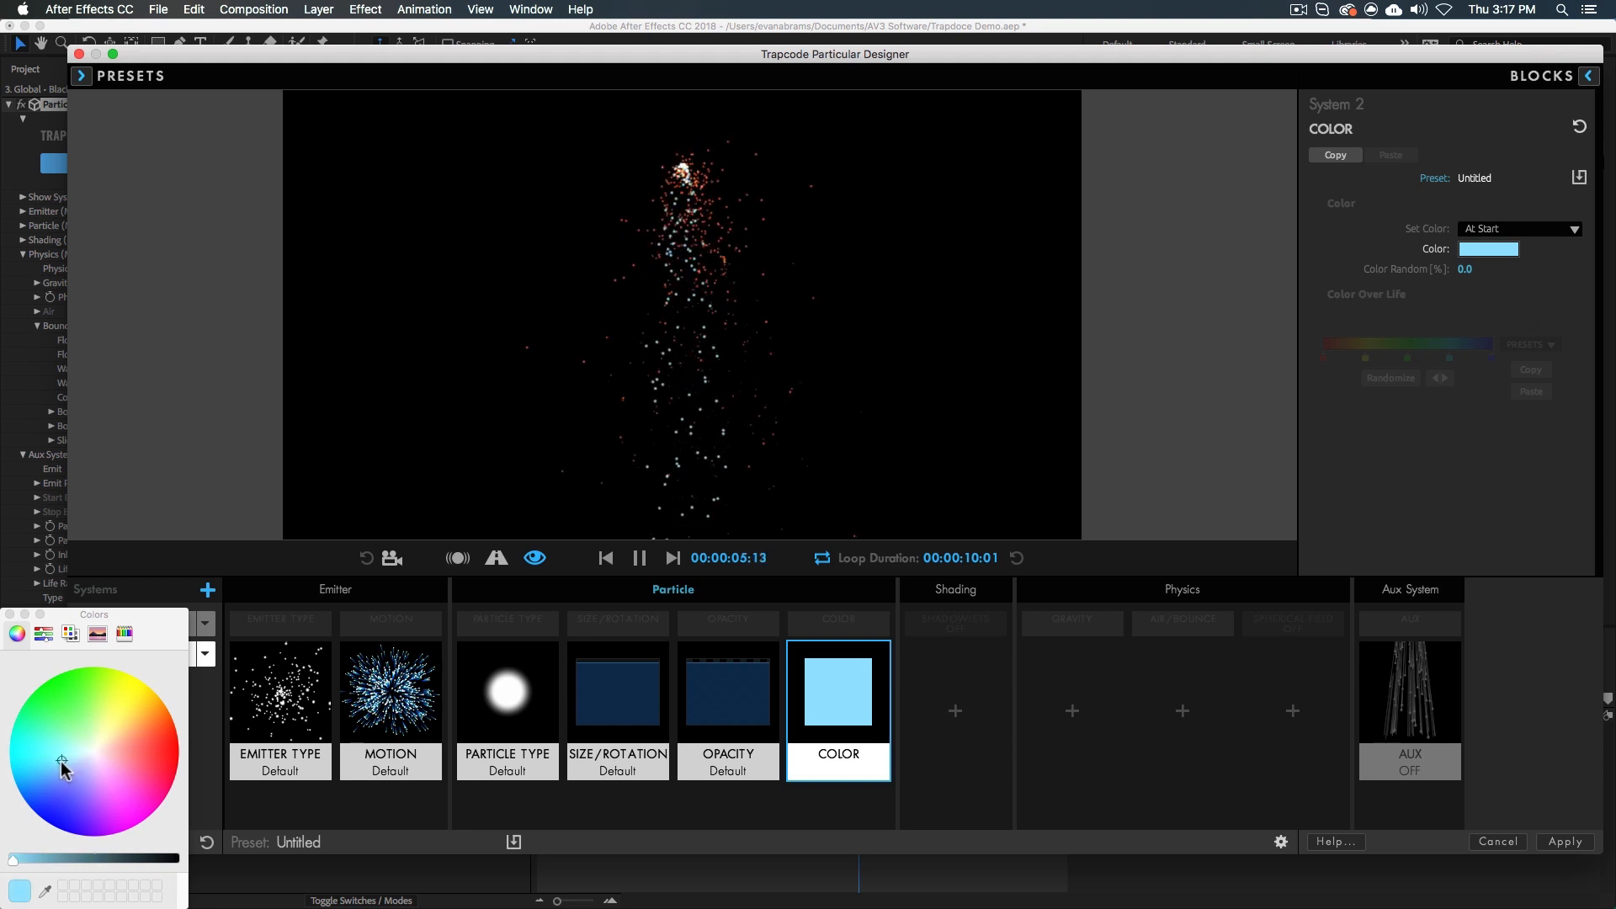
{"action": "mouse_move", "coordinate": [507, 690]}
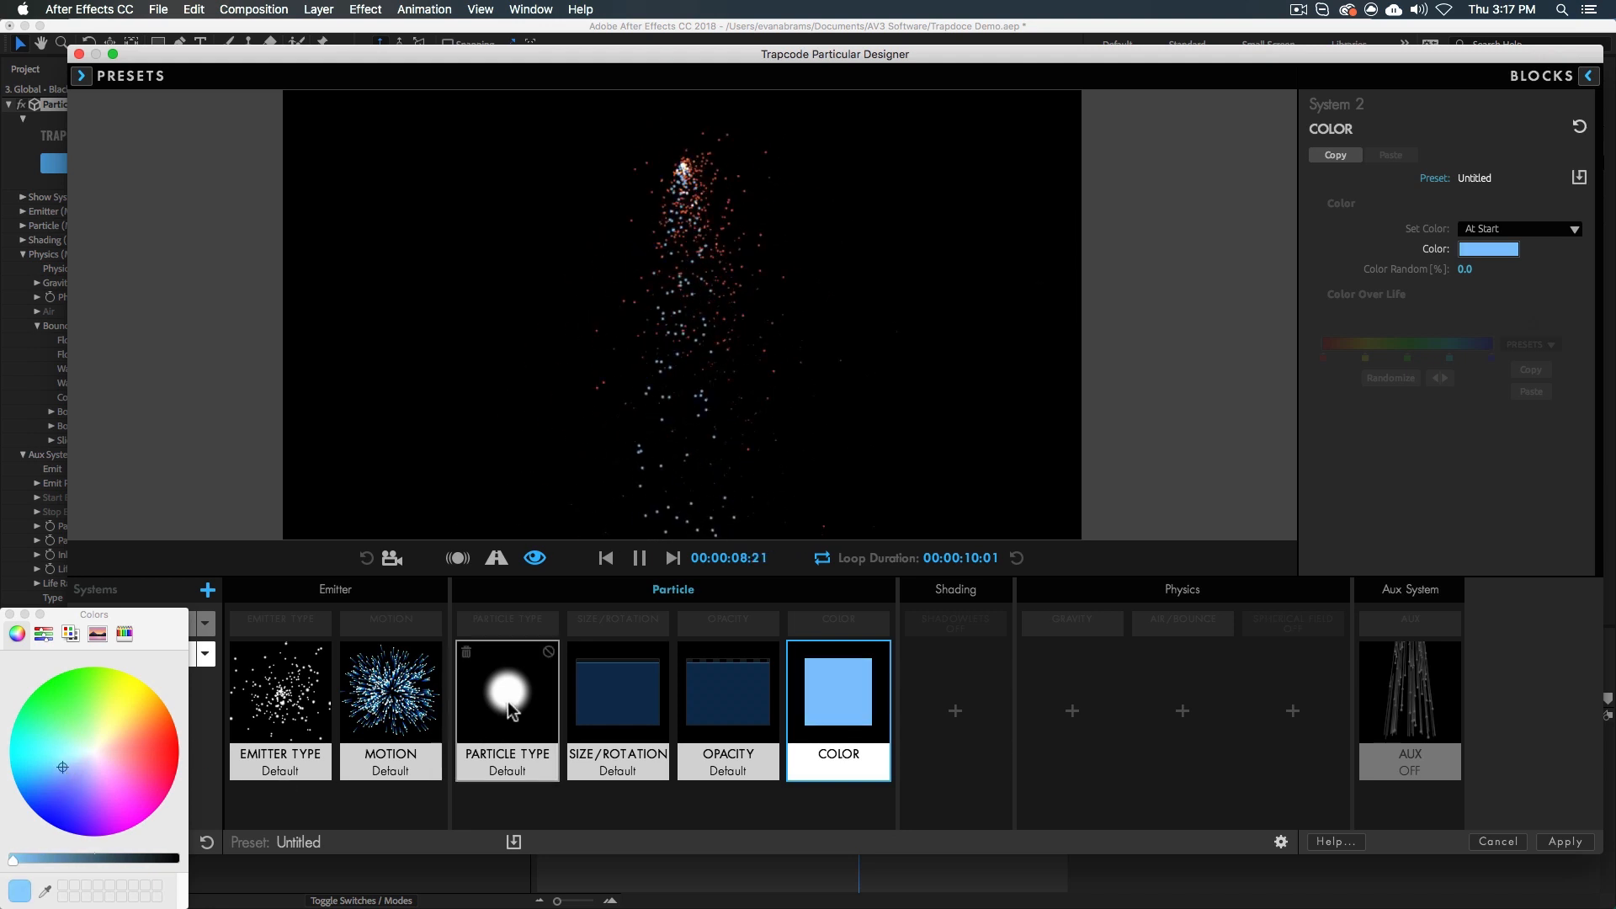
Adjust the second system's opacity, size and emission rate and remove its Motion block.
{"action": "left_click", "coordinate": [727, 692]}
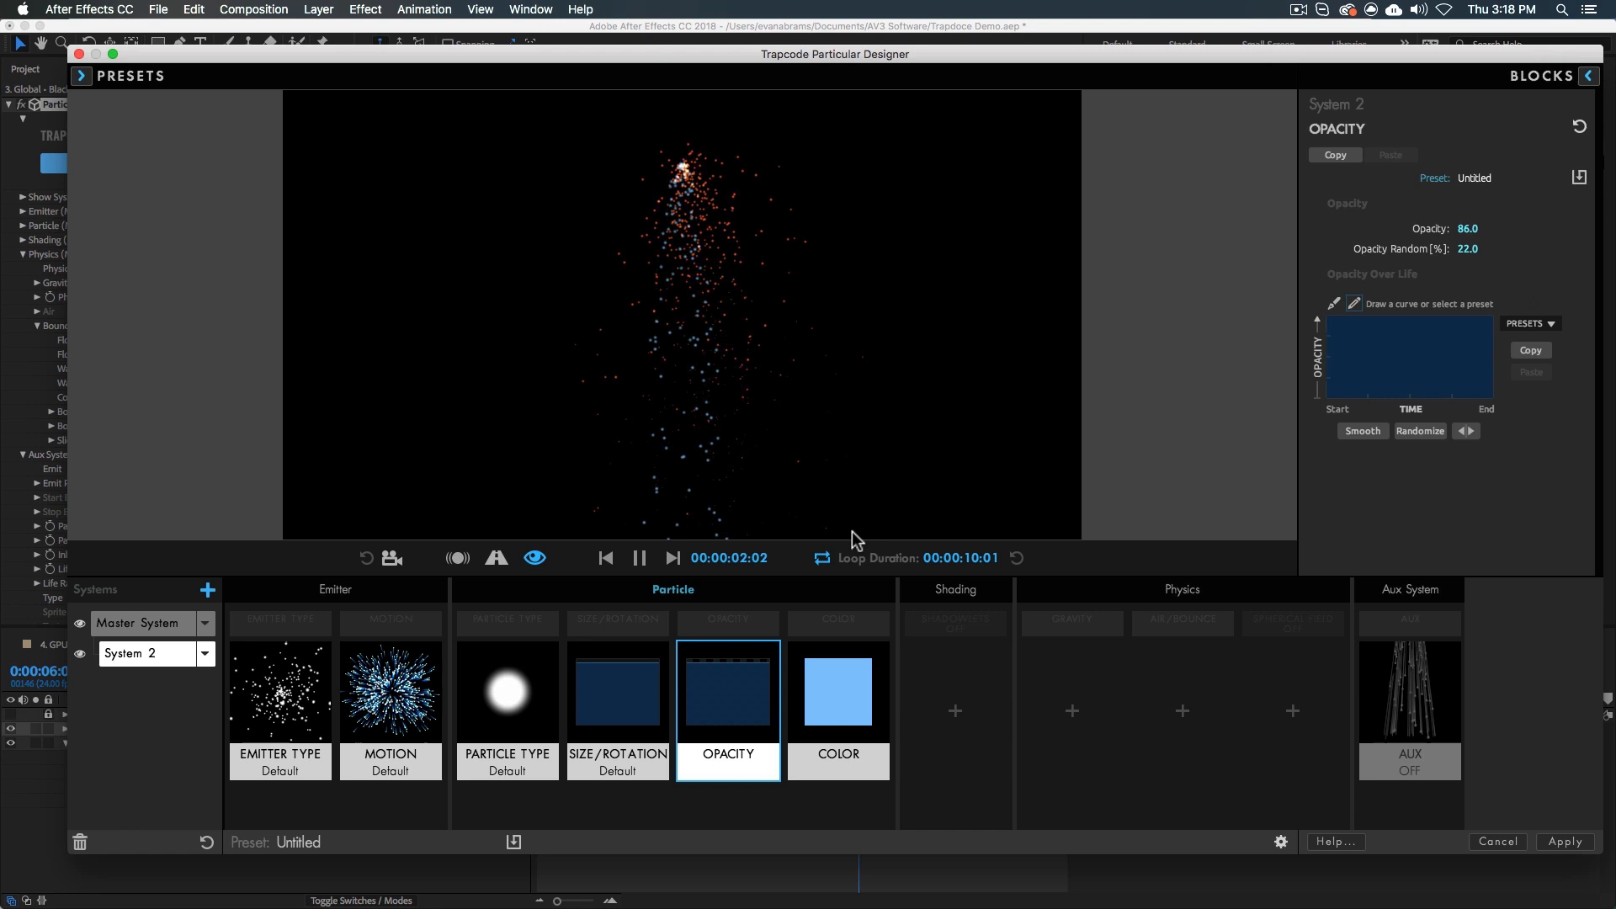
{"action": "left_click", "coordinate": [616, 692]}
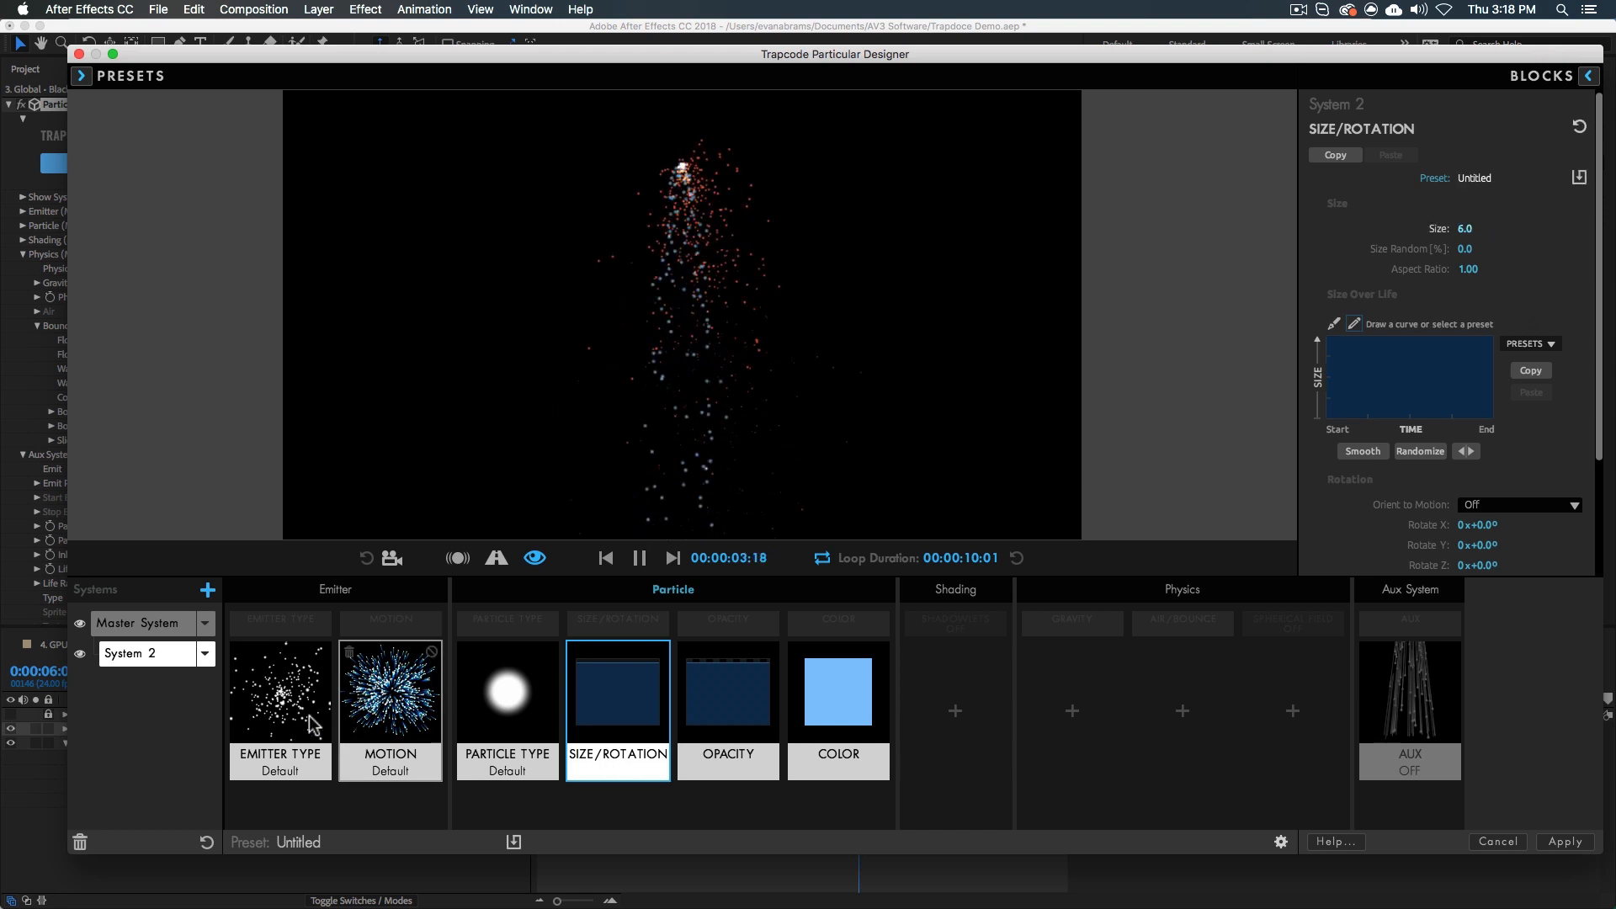
{"action": "left_click", "coordinate": [280, 691]}
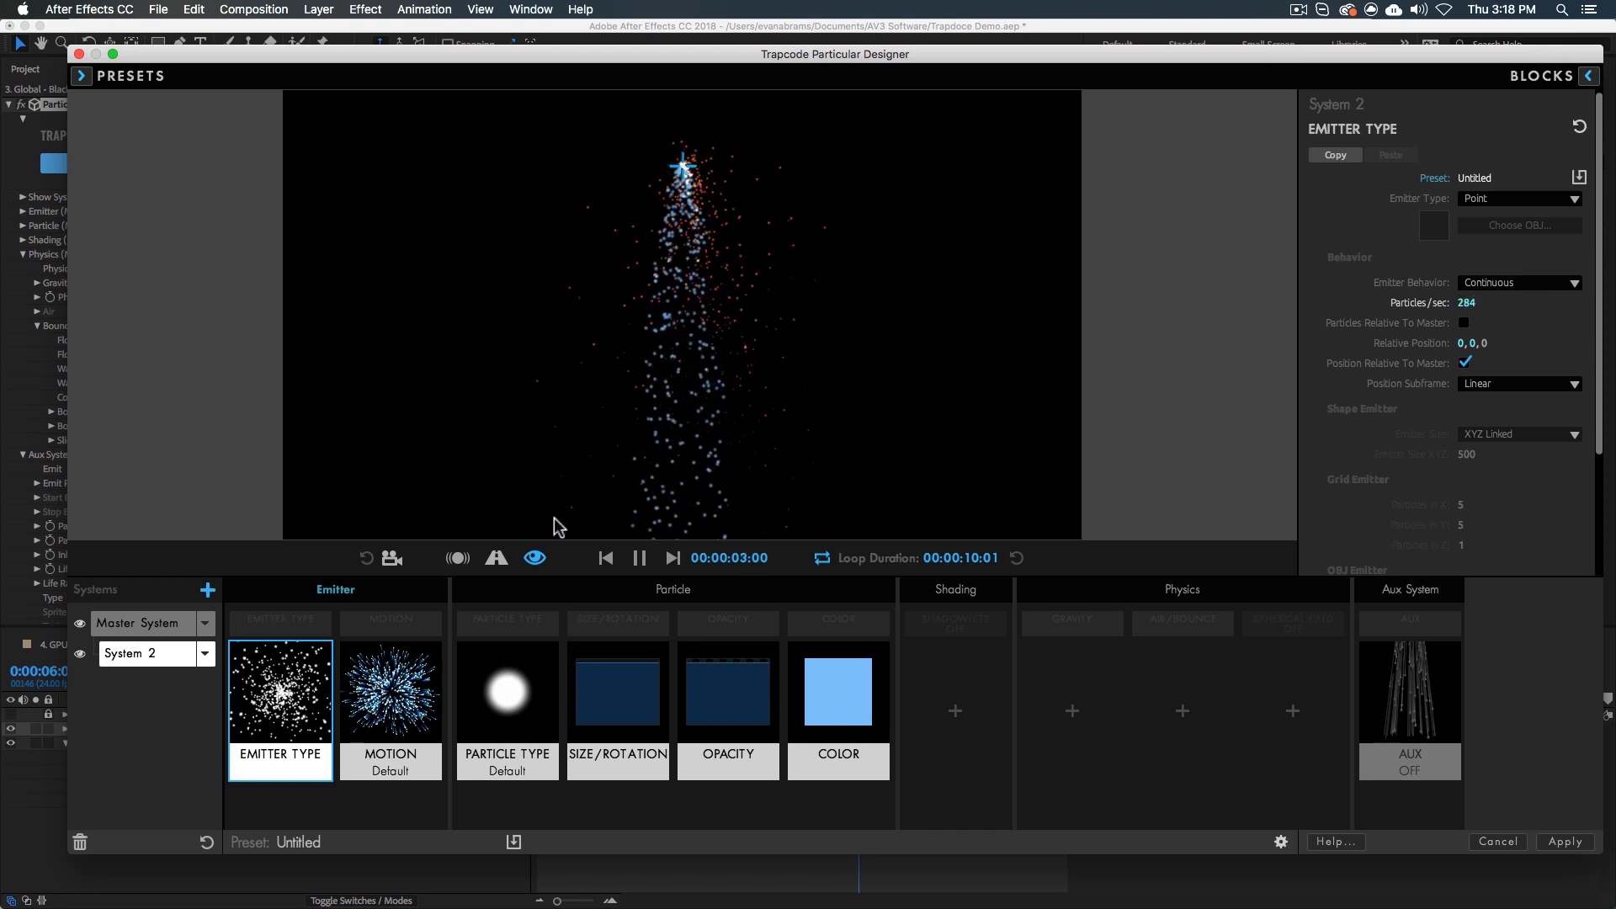
{"action": "left_click", "coordinate": [507, 691]}
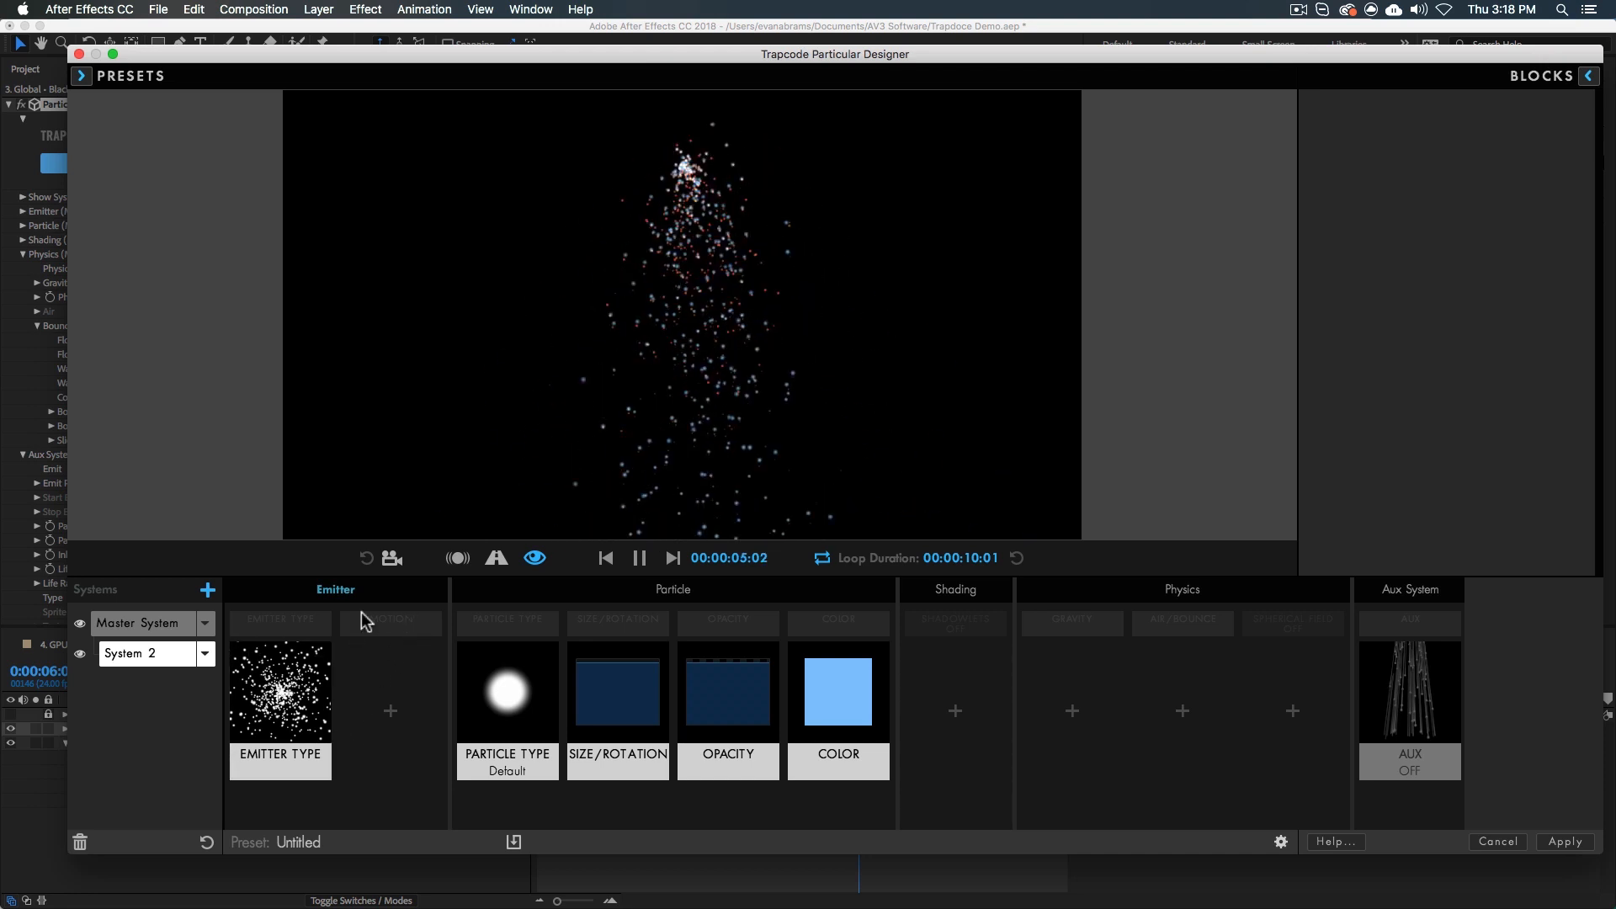
{"action": "mouse_move", "coordinate": [727, 719]}
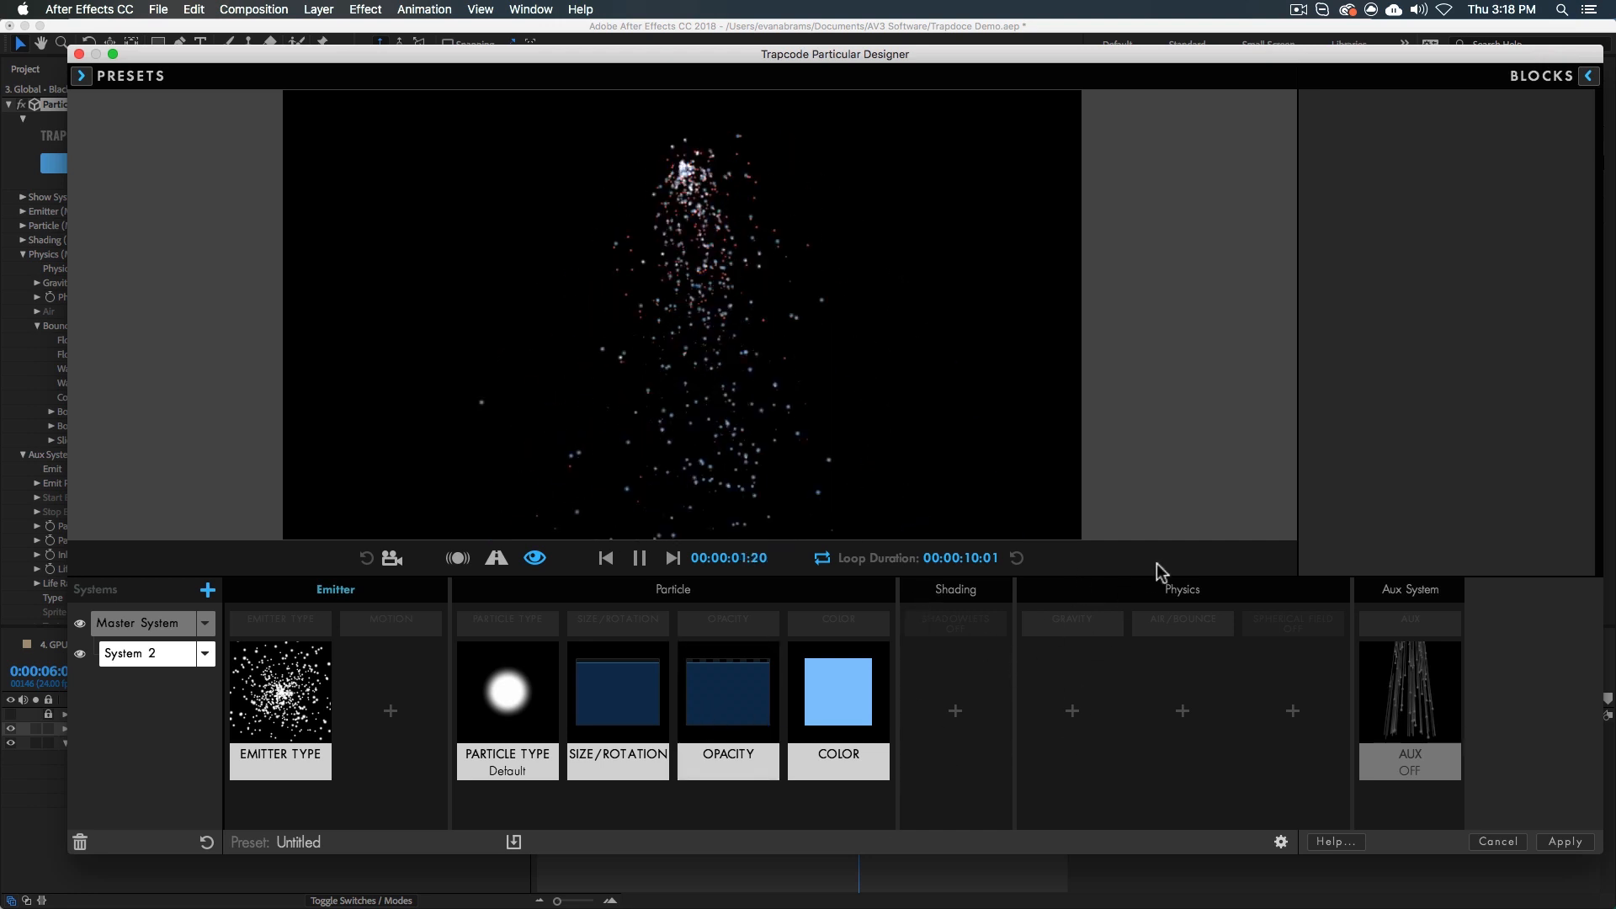
{"action": "mouse_move", "coordinate": [1205, 693]}
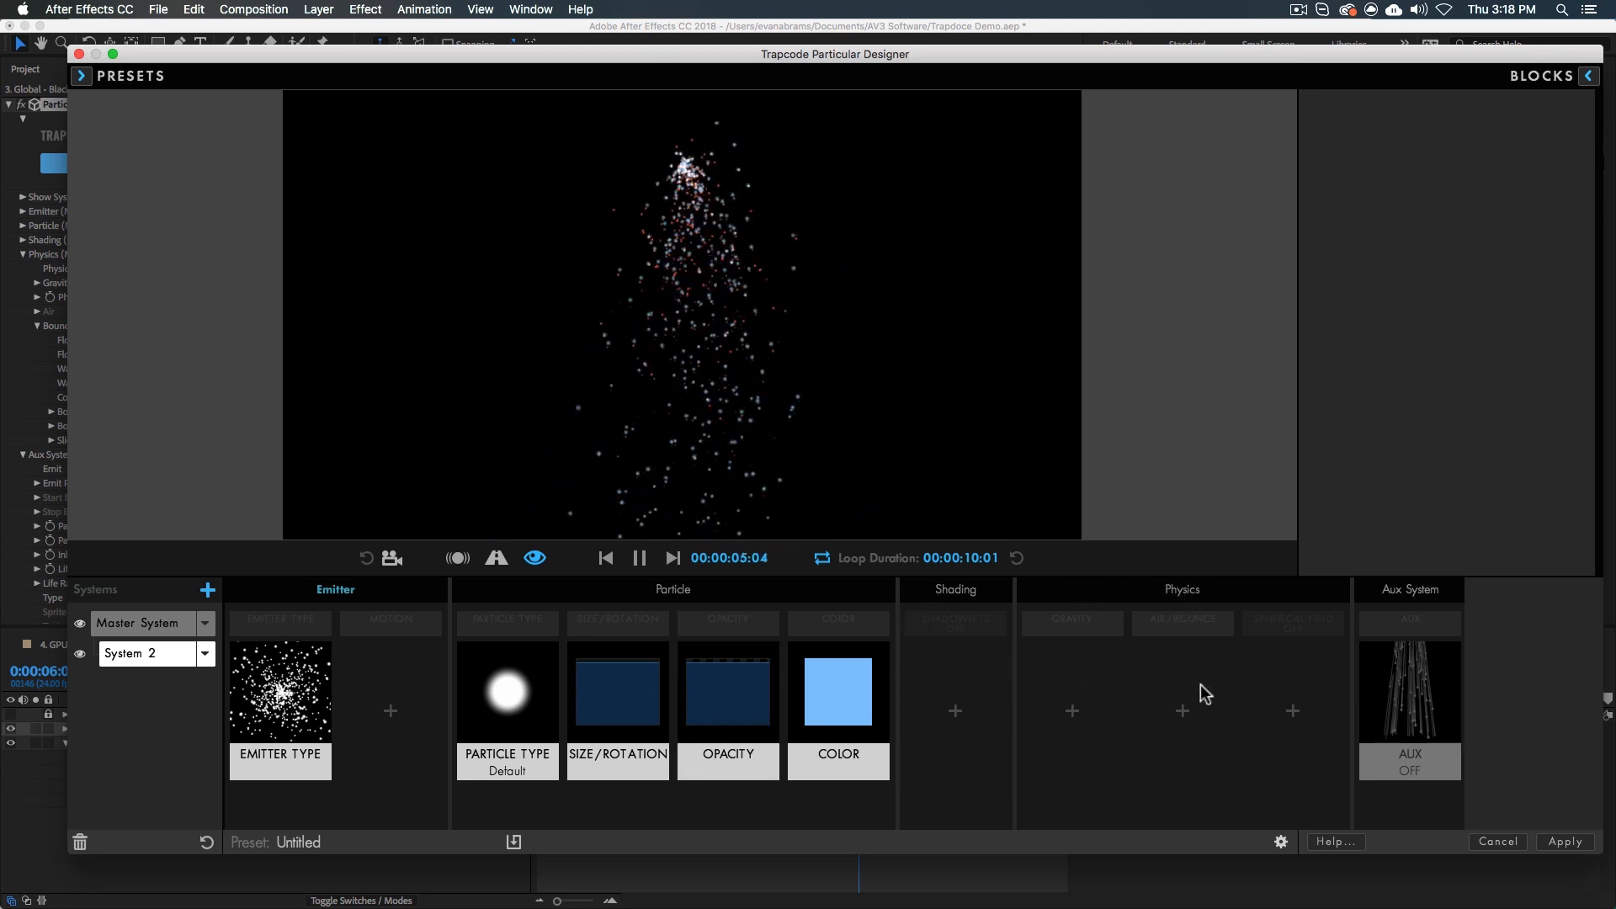
{"action": "mouse_move", "coordinate": [1309, 643]}
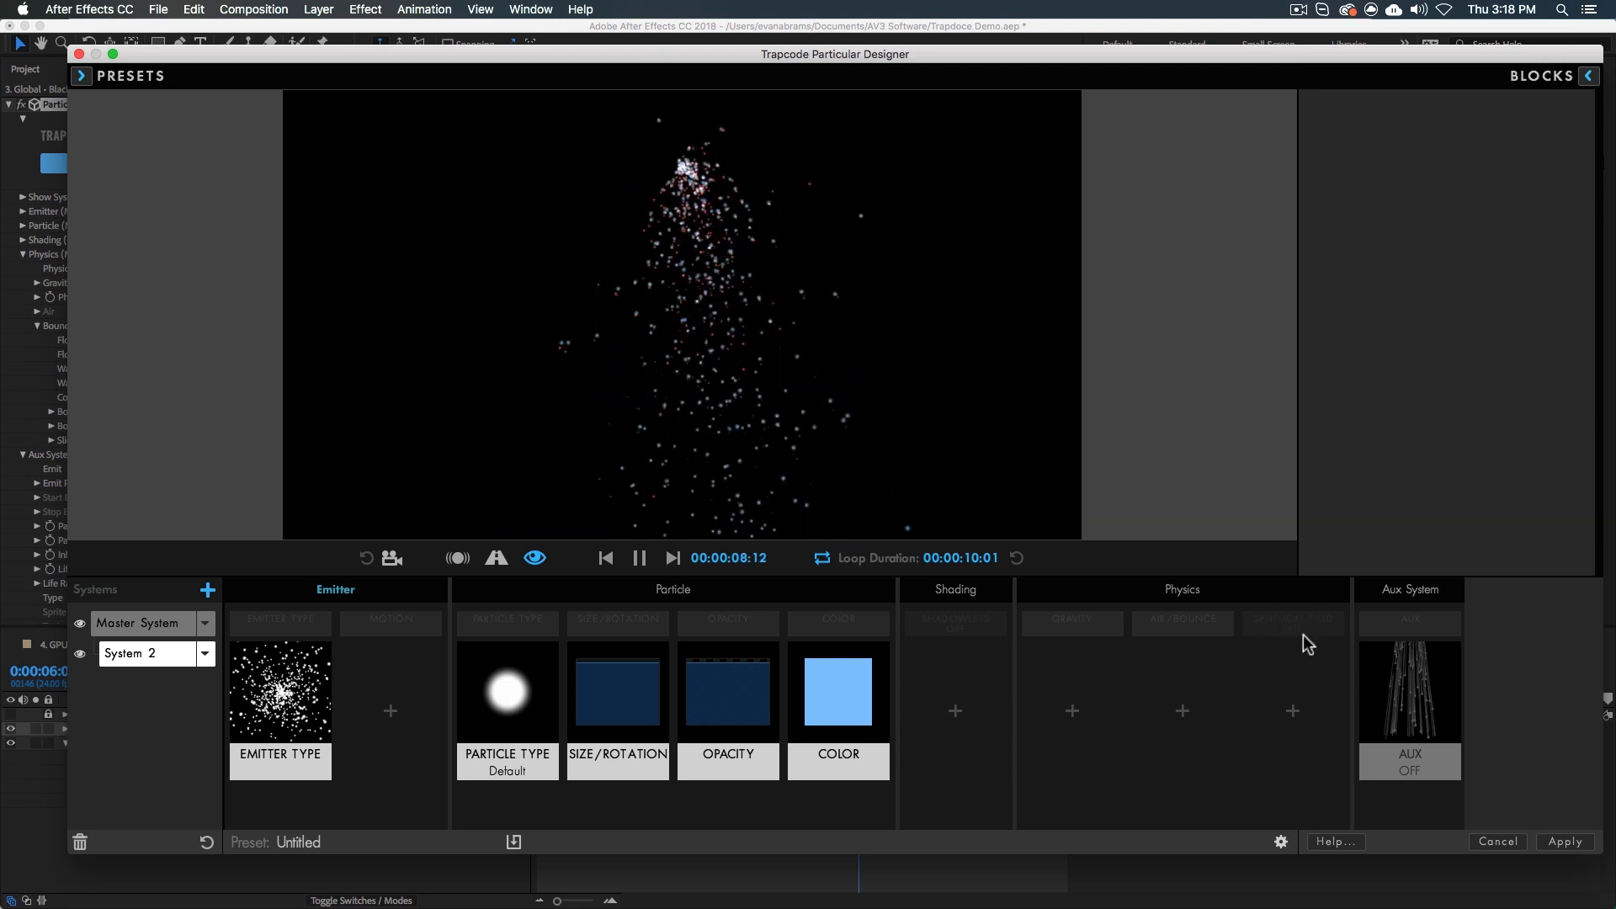
{"action": "mouse_move", "coordinate": [1306, 643]}
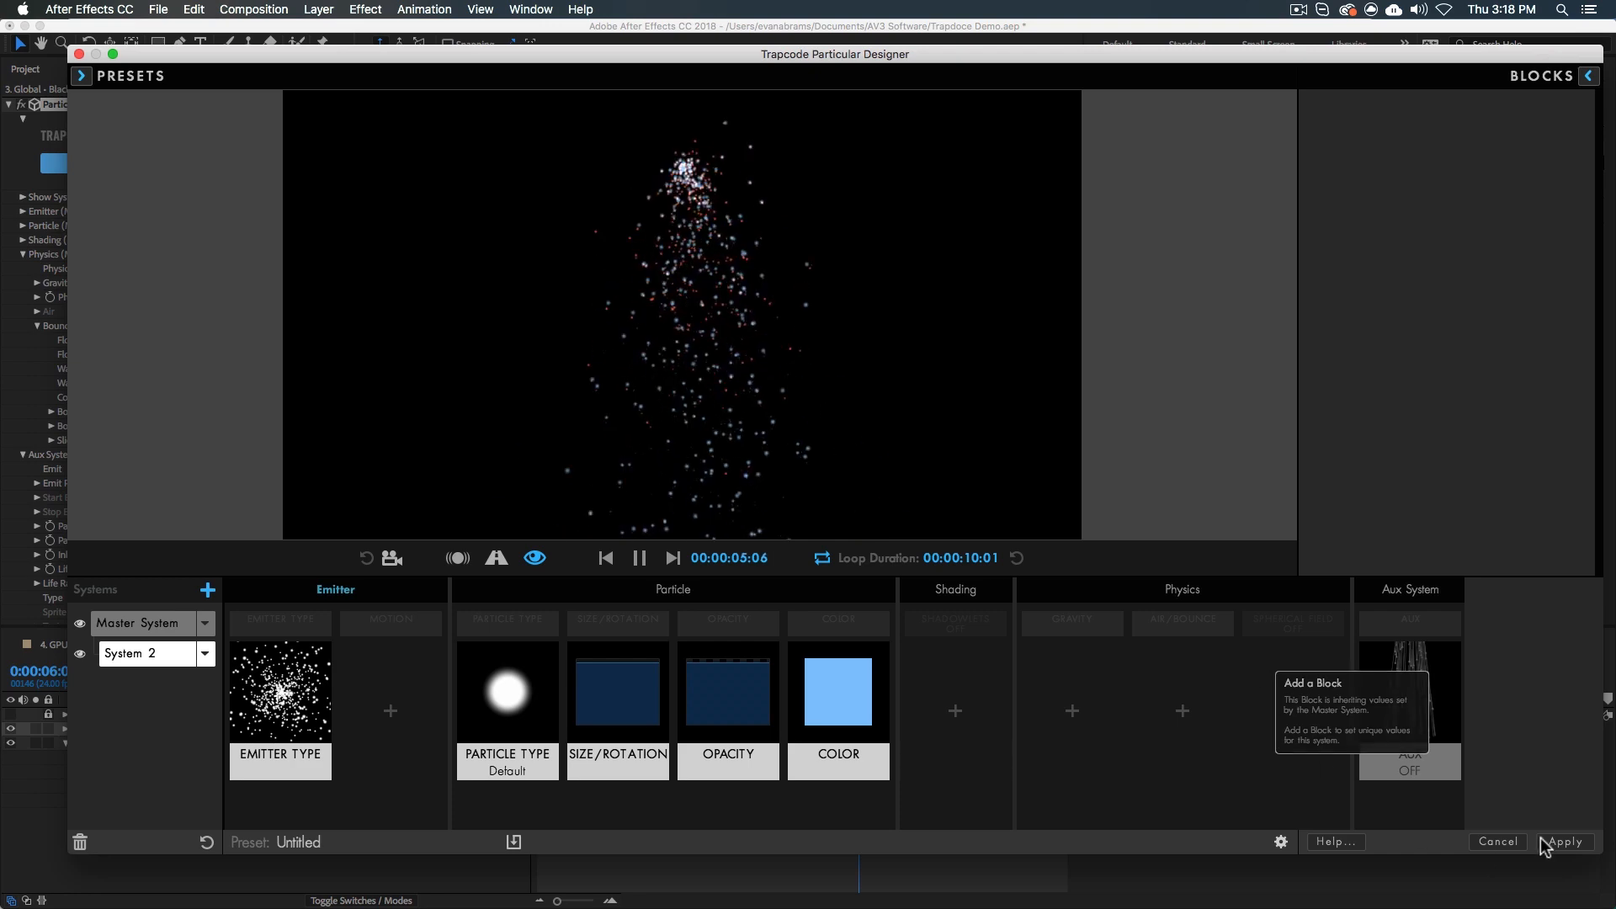
Apply the second system and scrub the Global composition to preview the layered fountain.
{"action": "left_click", "coordinate": [1562, 841]}
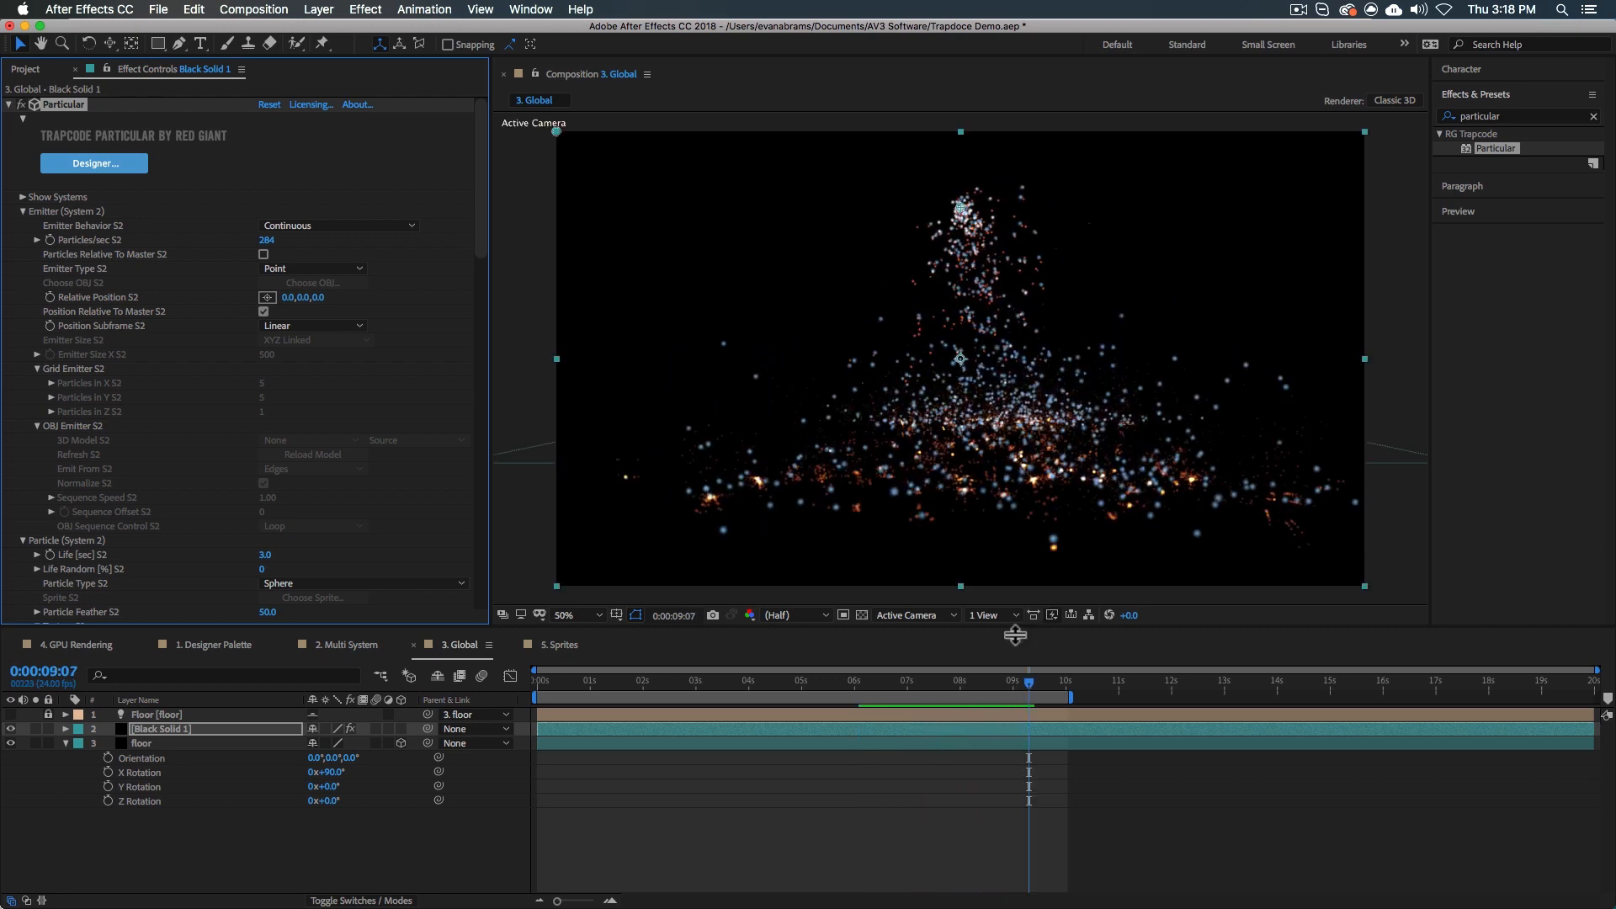
{"action": "left_click", "coordinate": [896, 680]}
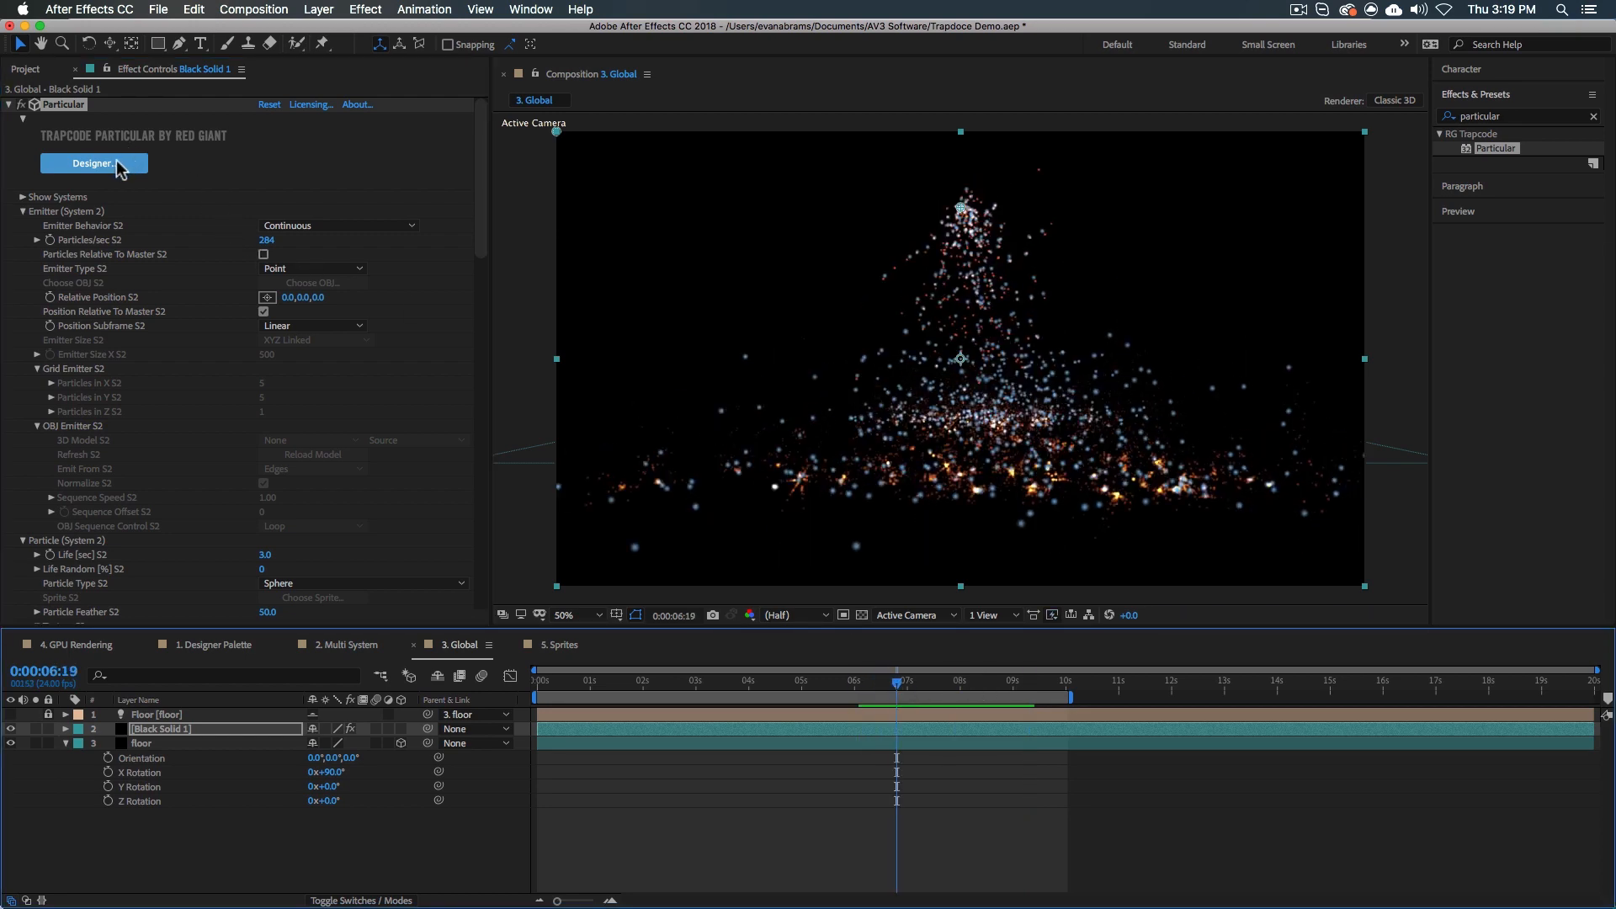
{"action": "left_click", "coordinate": [94, 163]}
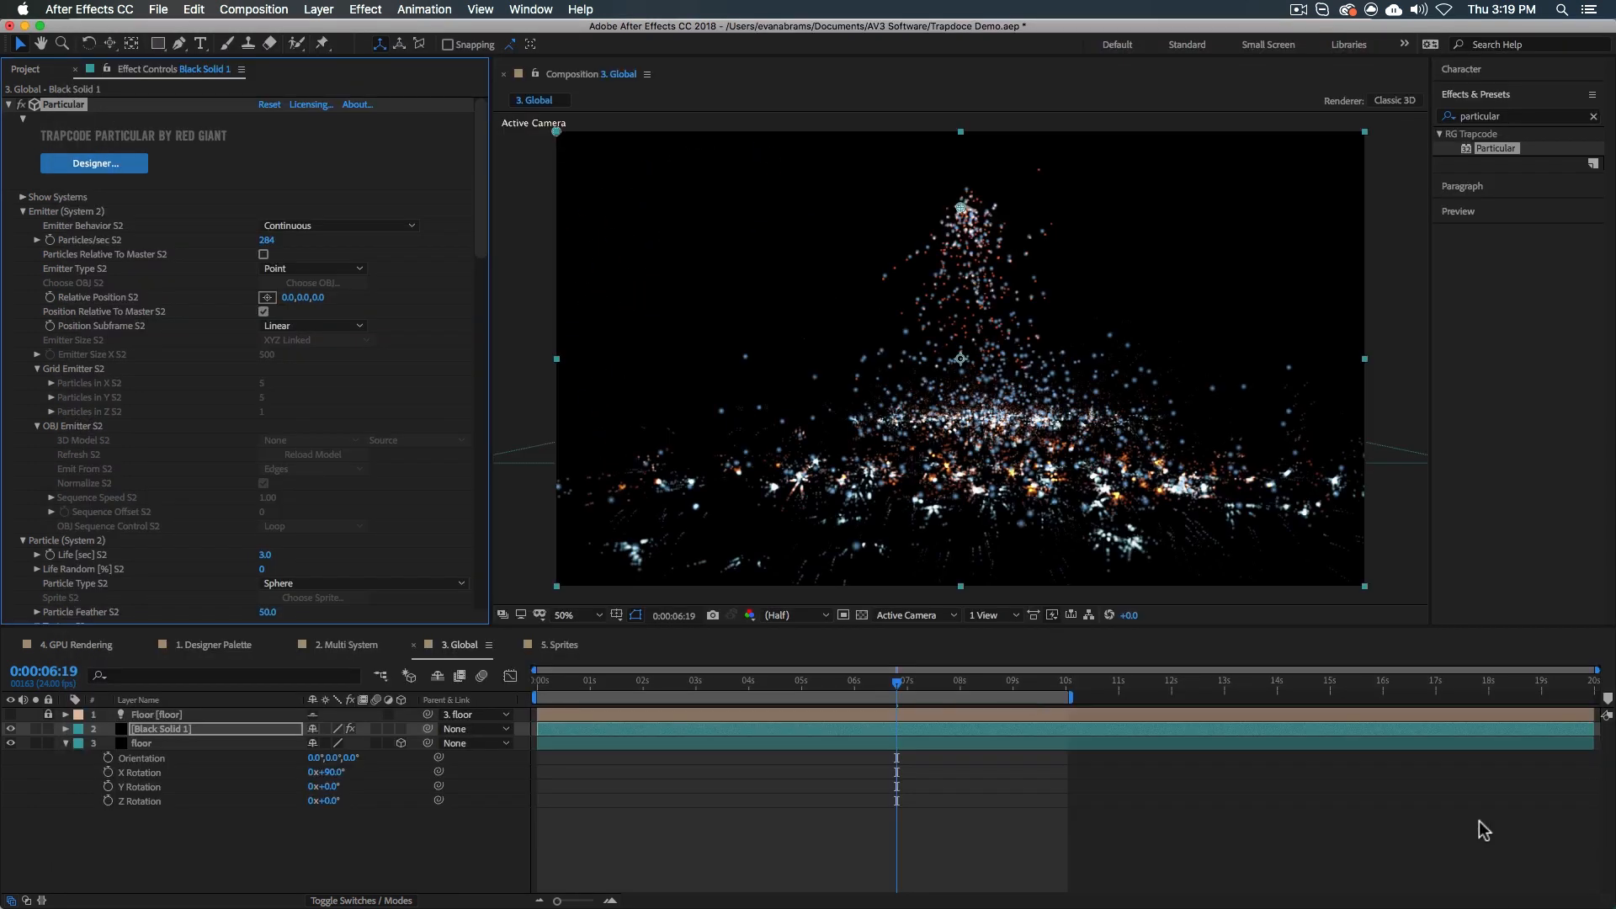
{"action": "mouse_move", "coordinate": [1375, 822]}
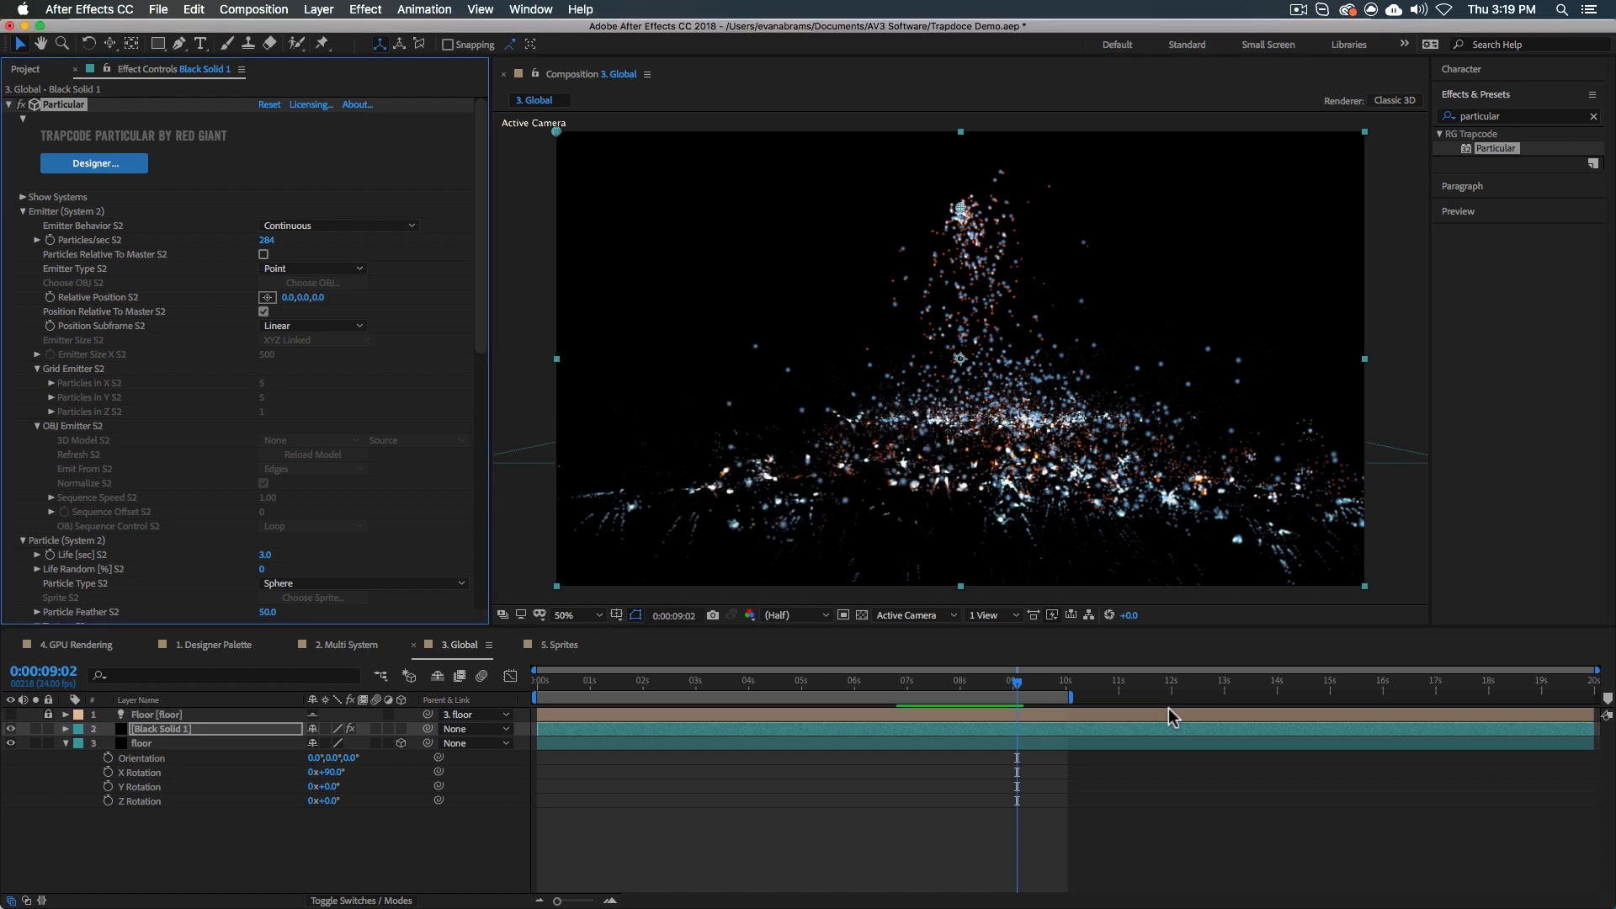
In the GPU Rendering composition, try Streaming GPU particle rendering and return it to Direct.
{"action": "left_click", "coordinate": [74, 645]}
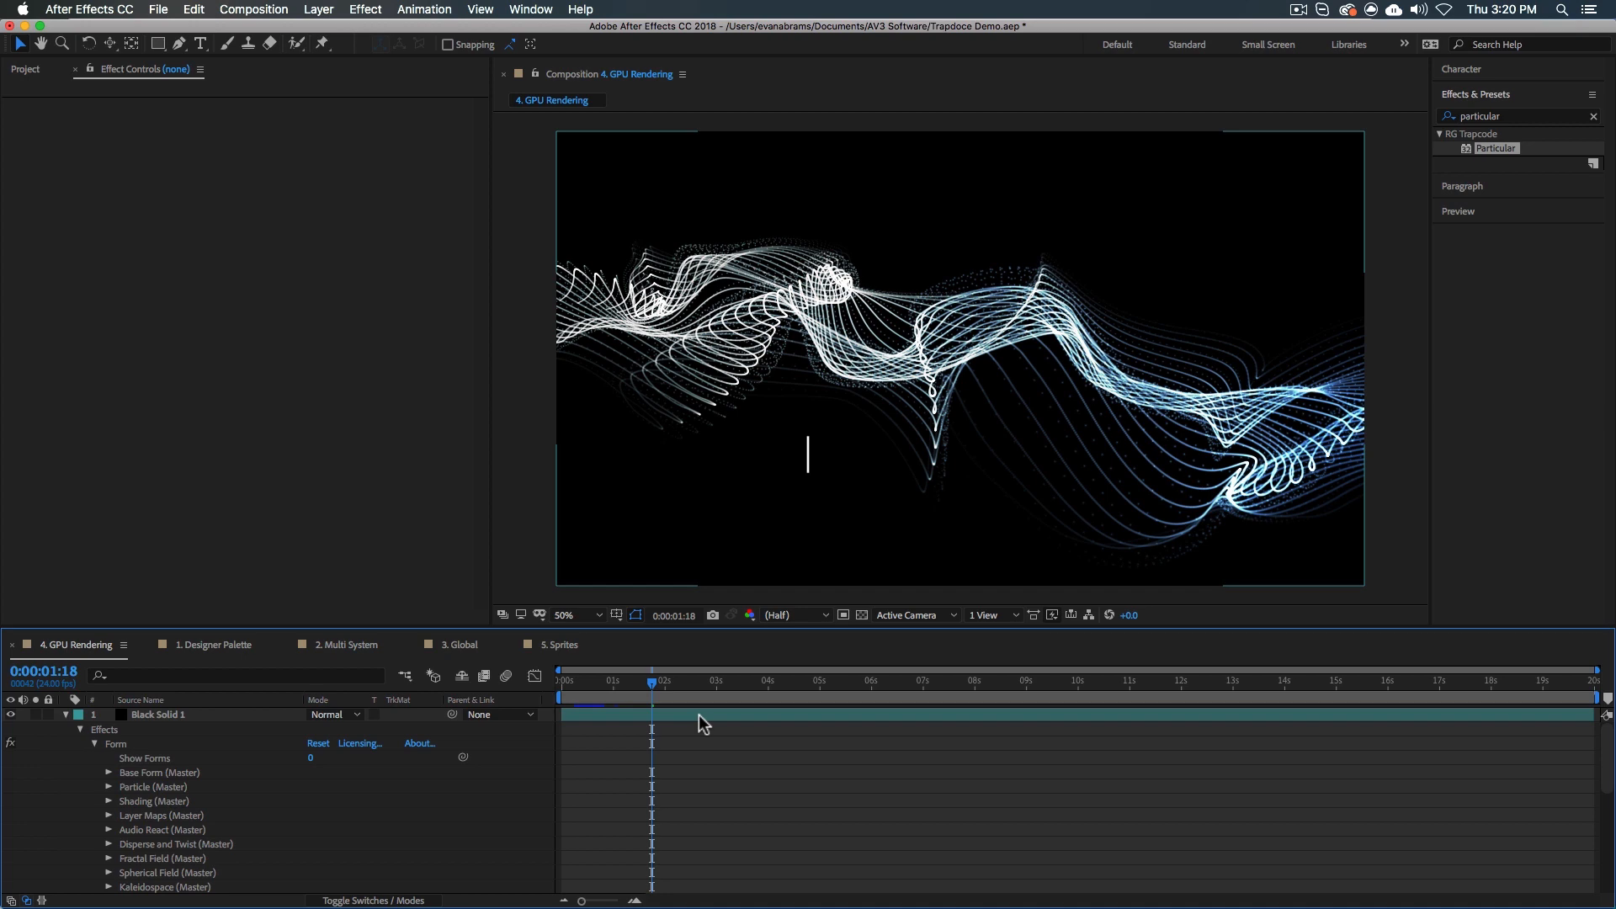
{"action": "left_click", "coordinate": [157, 714]}
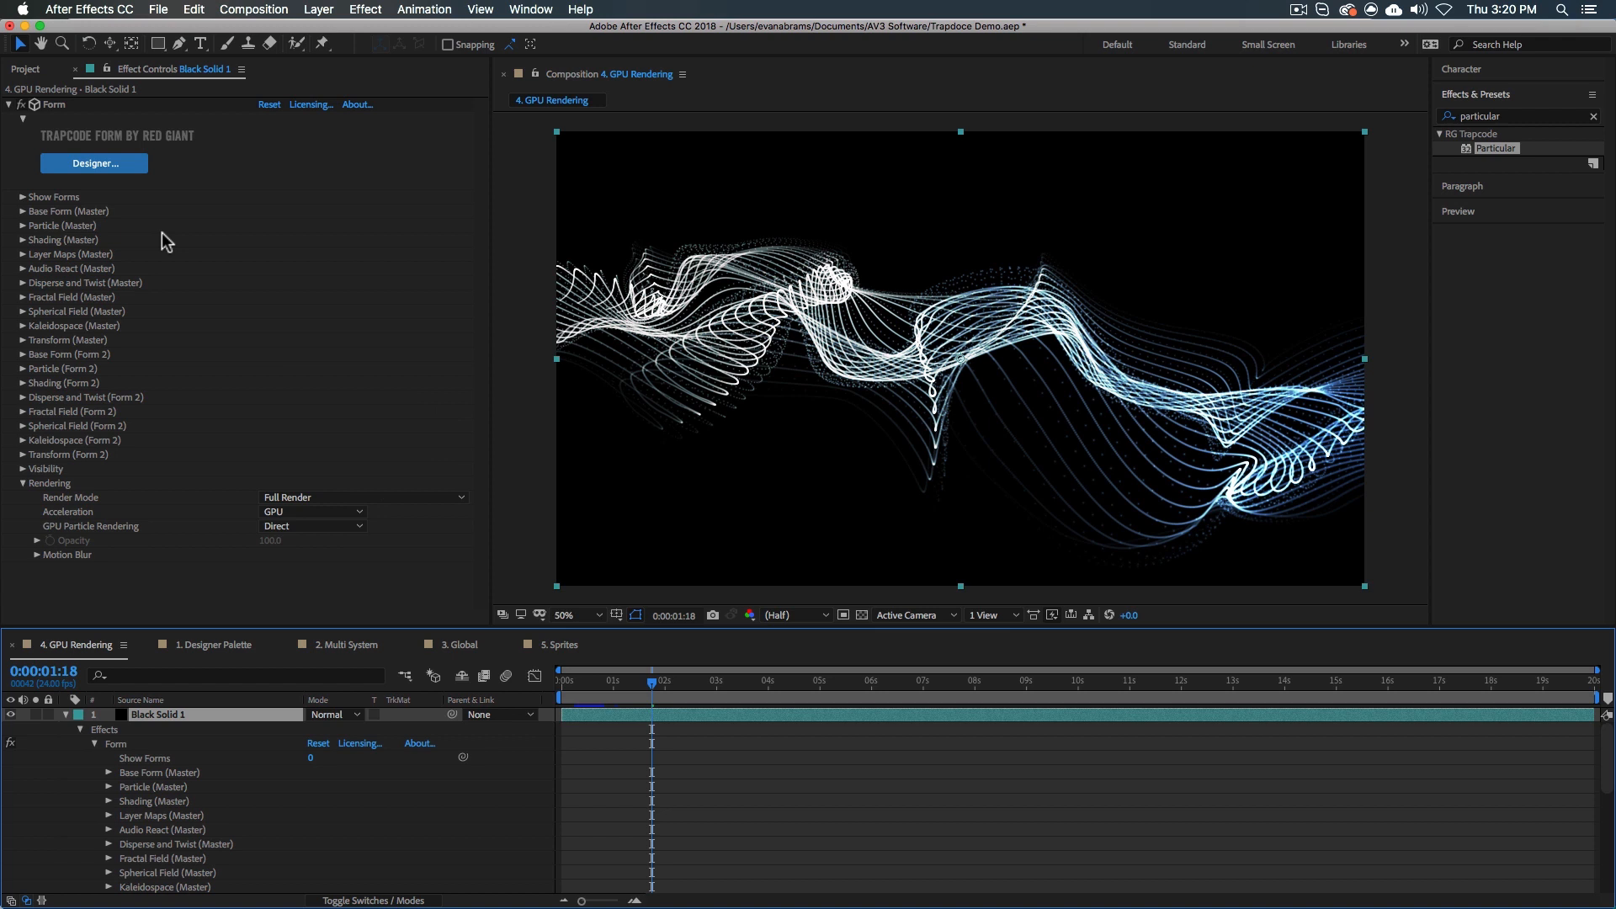
{"action": "mouse_move", "coordinate": [103, 482]}
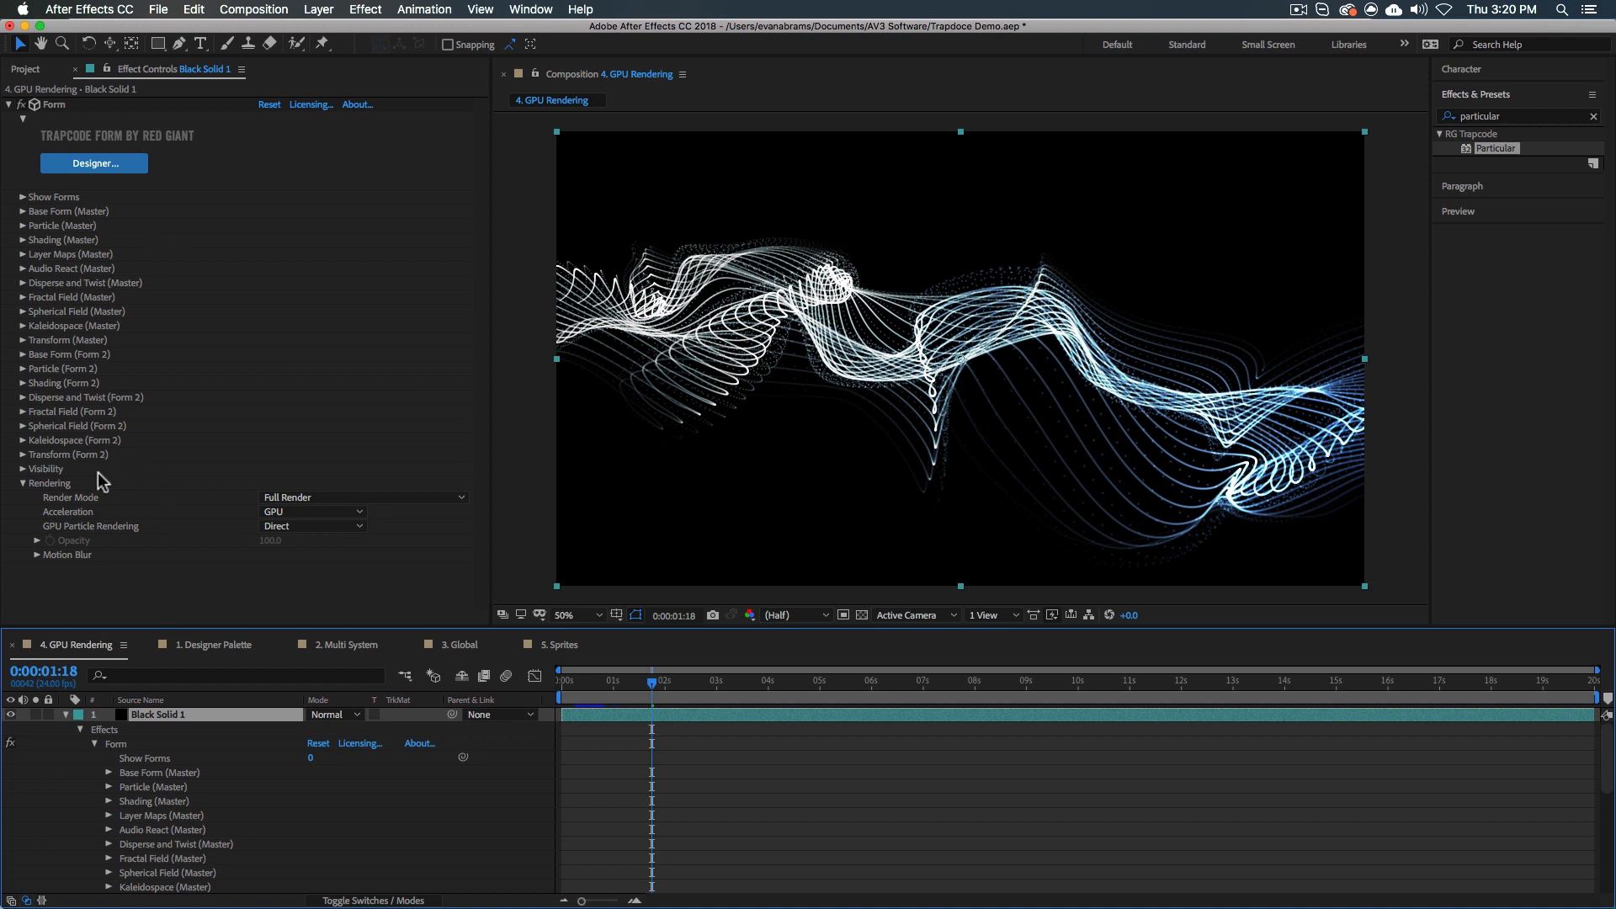
{"action": "mouse_move", "coordinate": [60, 485]}
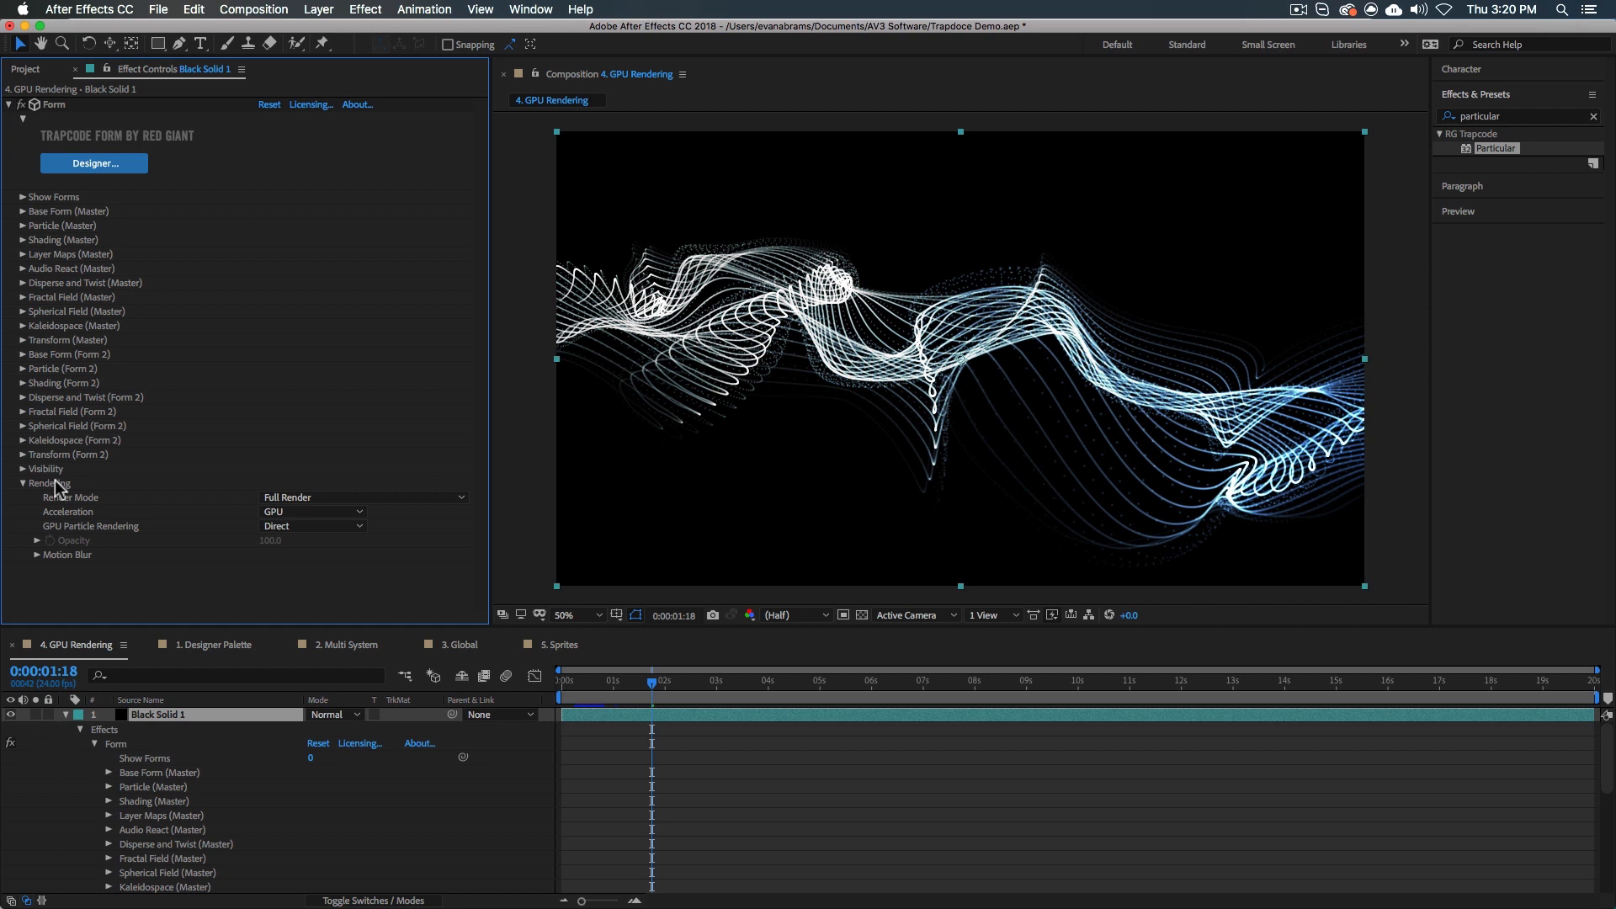
{"action": "mouse_move", "coordinate": [84, 513]}
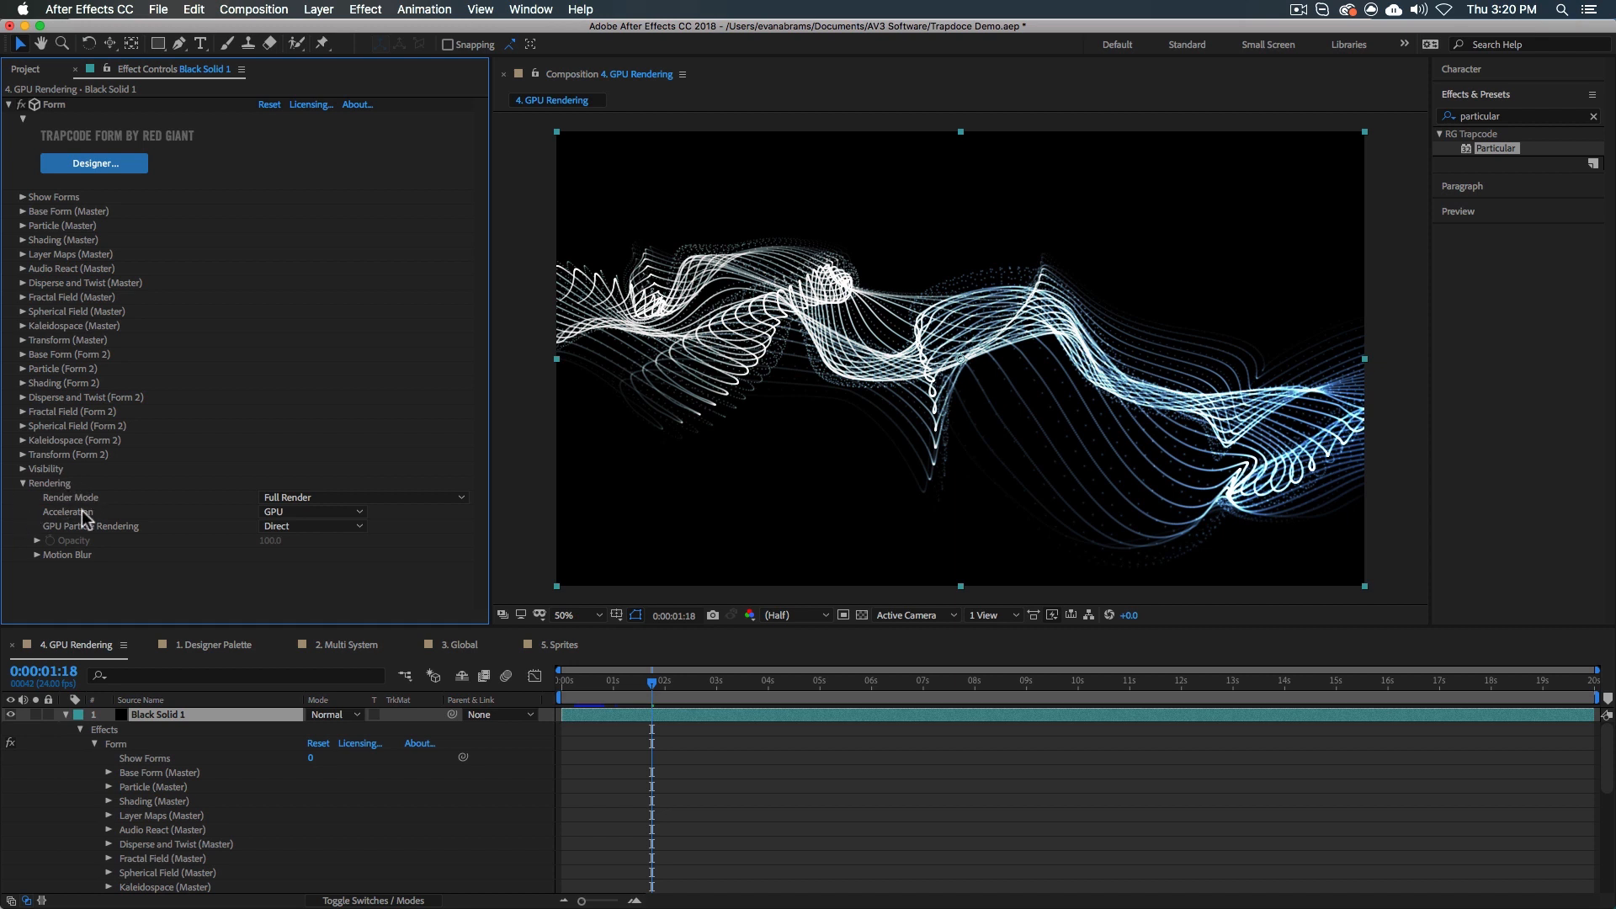
{"action": "left_click", "coordinate": [314, 512]}
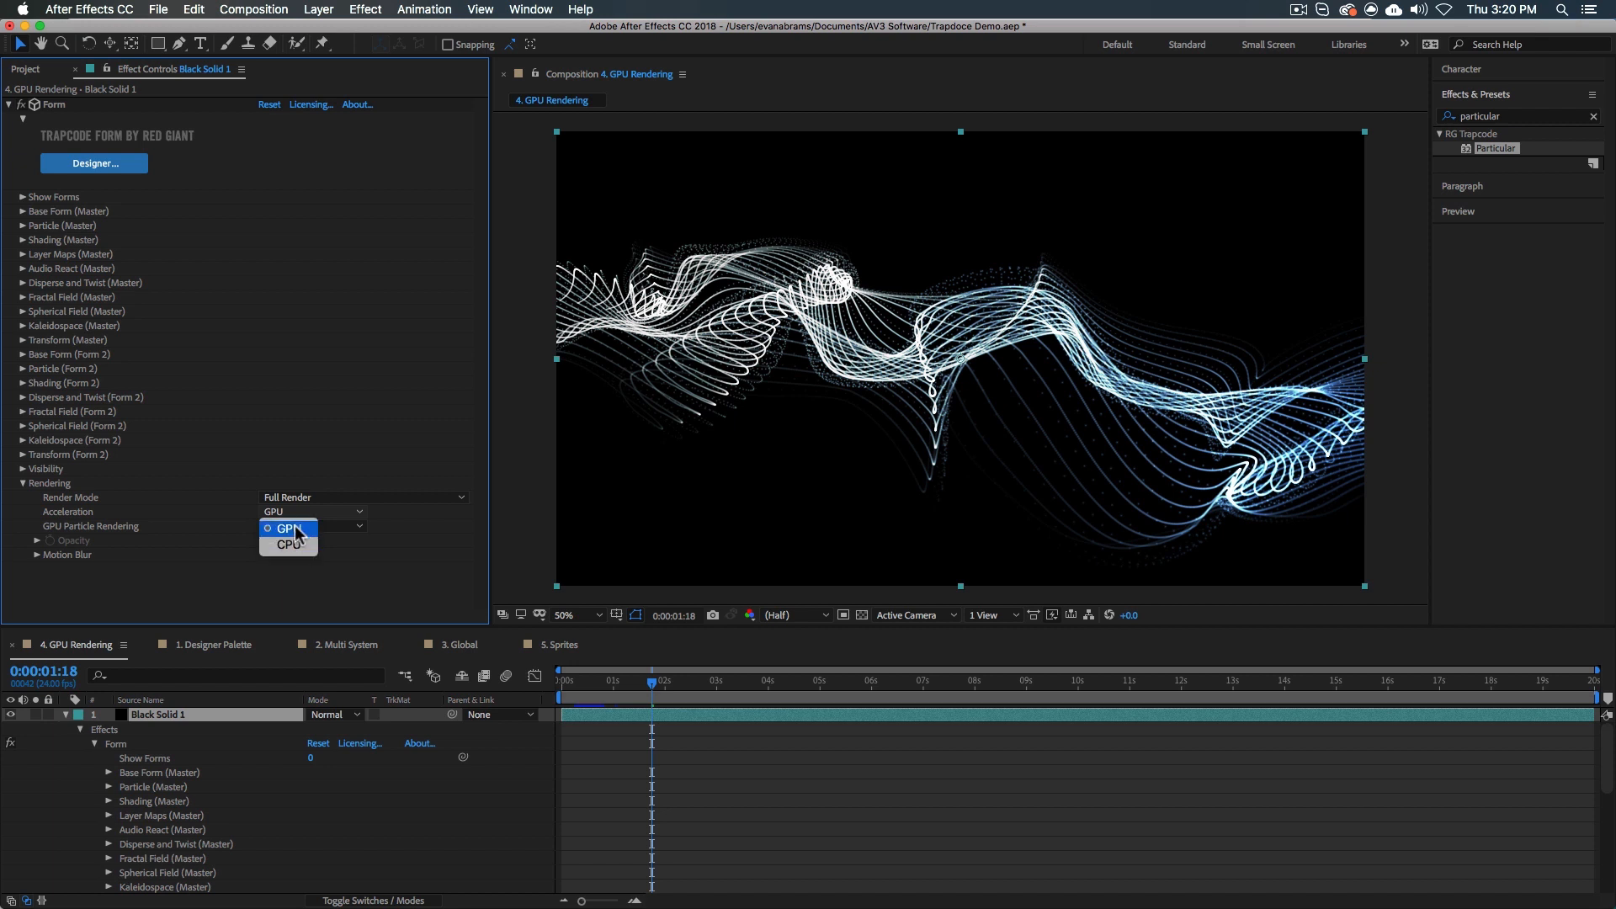
{"action": "left_click", "coordinate": [309, 525]}
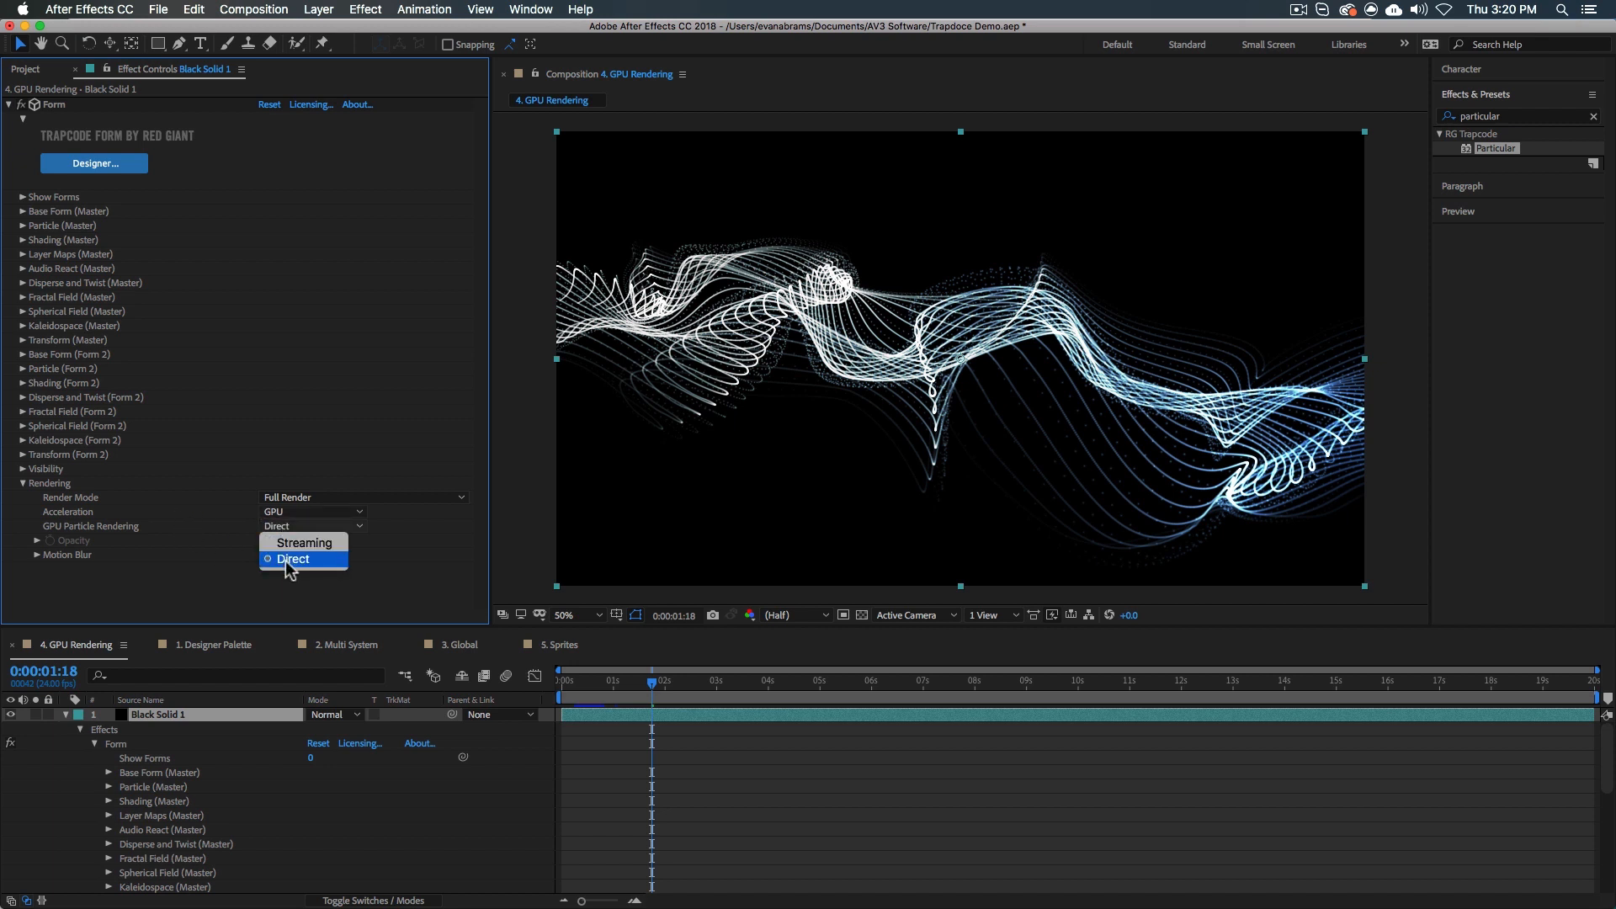
{"action": "left_click", "coordinate": [304, 544]}
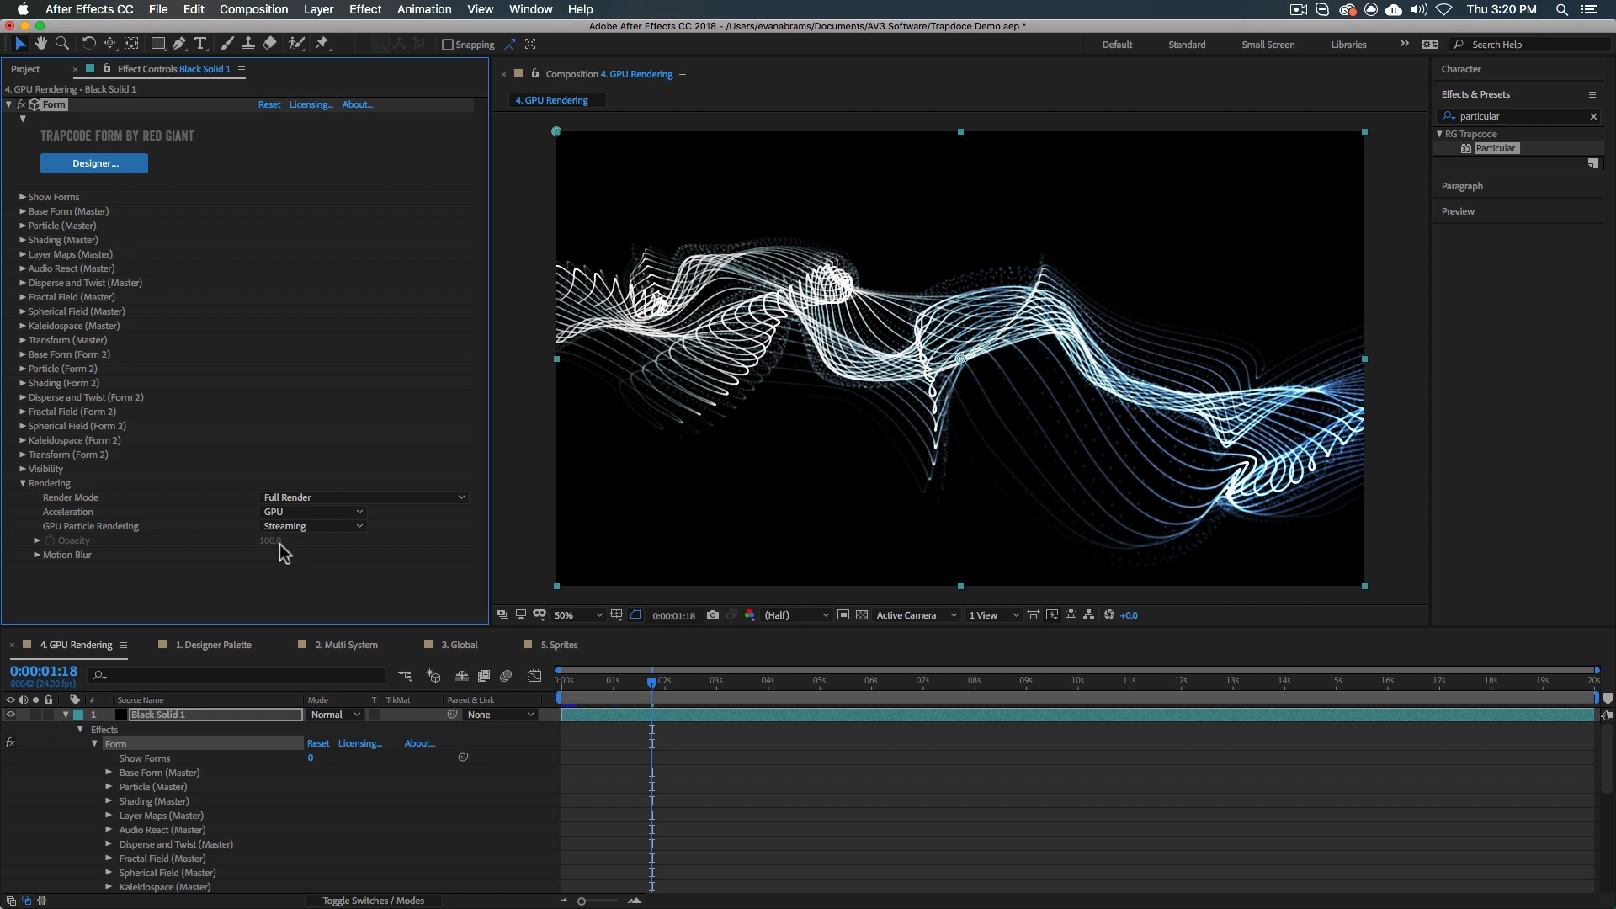
{"action": "left_click", "coordinate": [311, 525]}
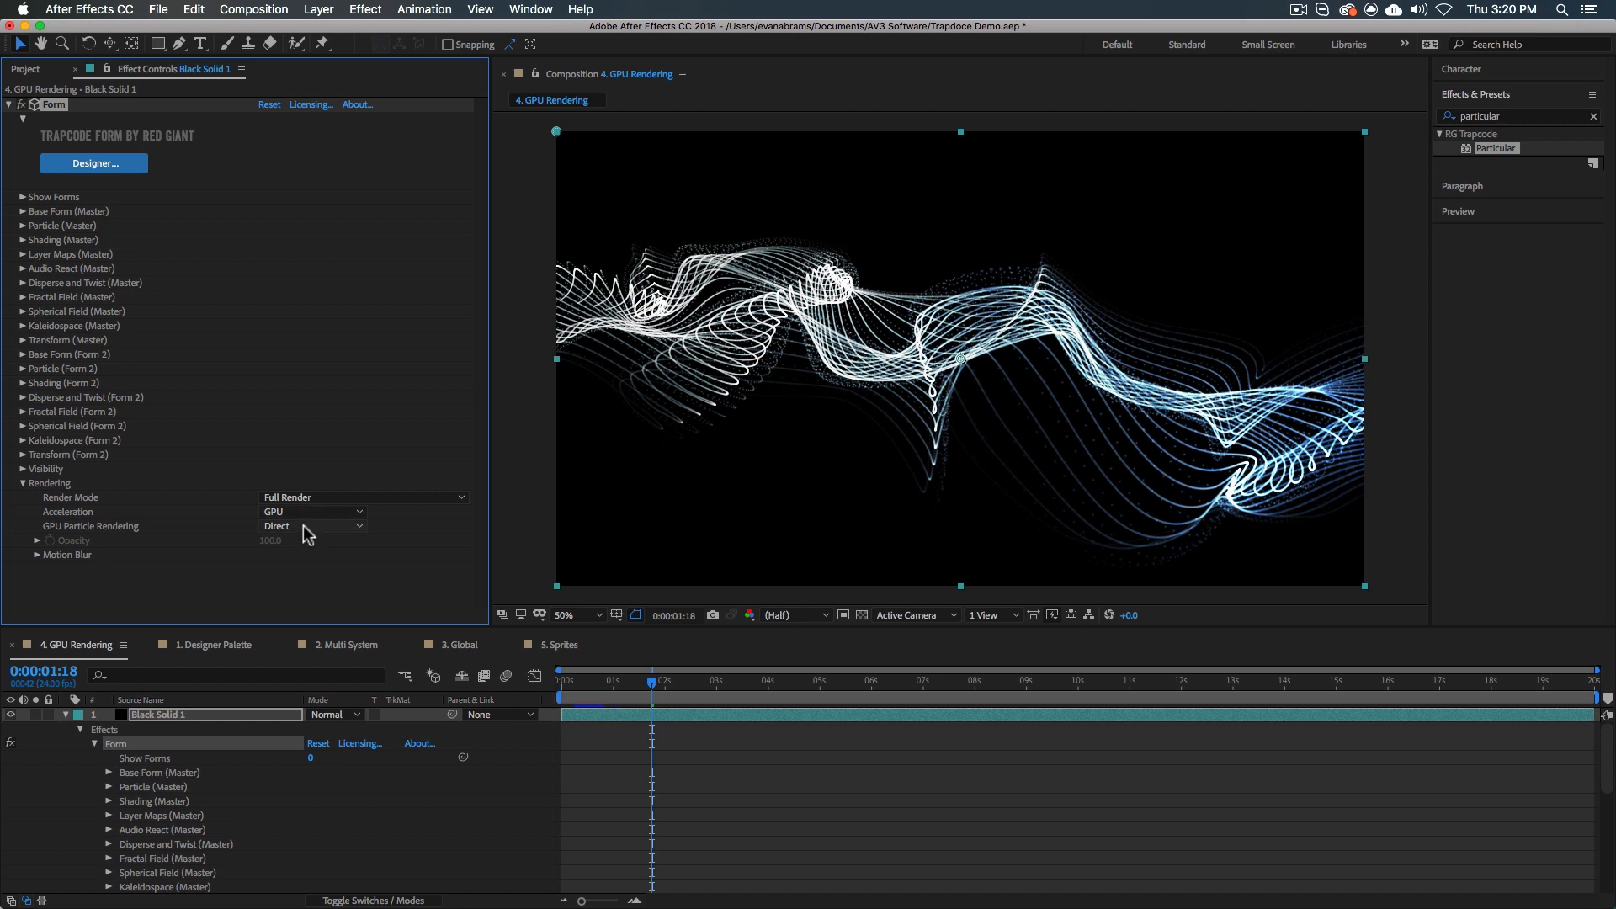
{"action": "mouse_move", "coordinate": [342, 523]}
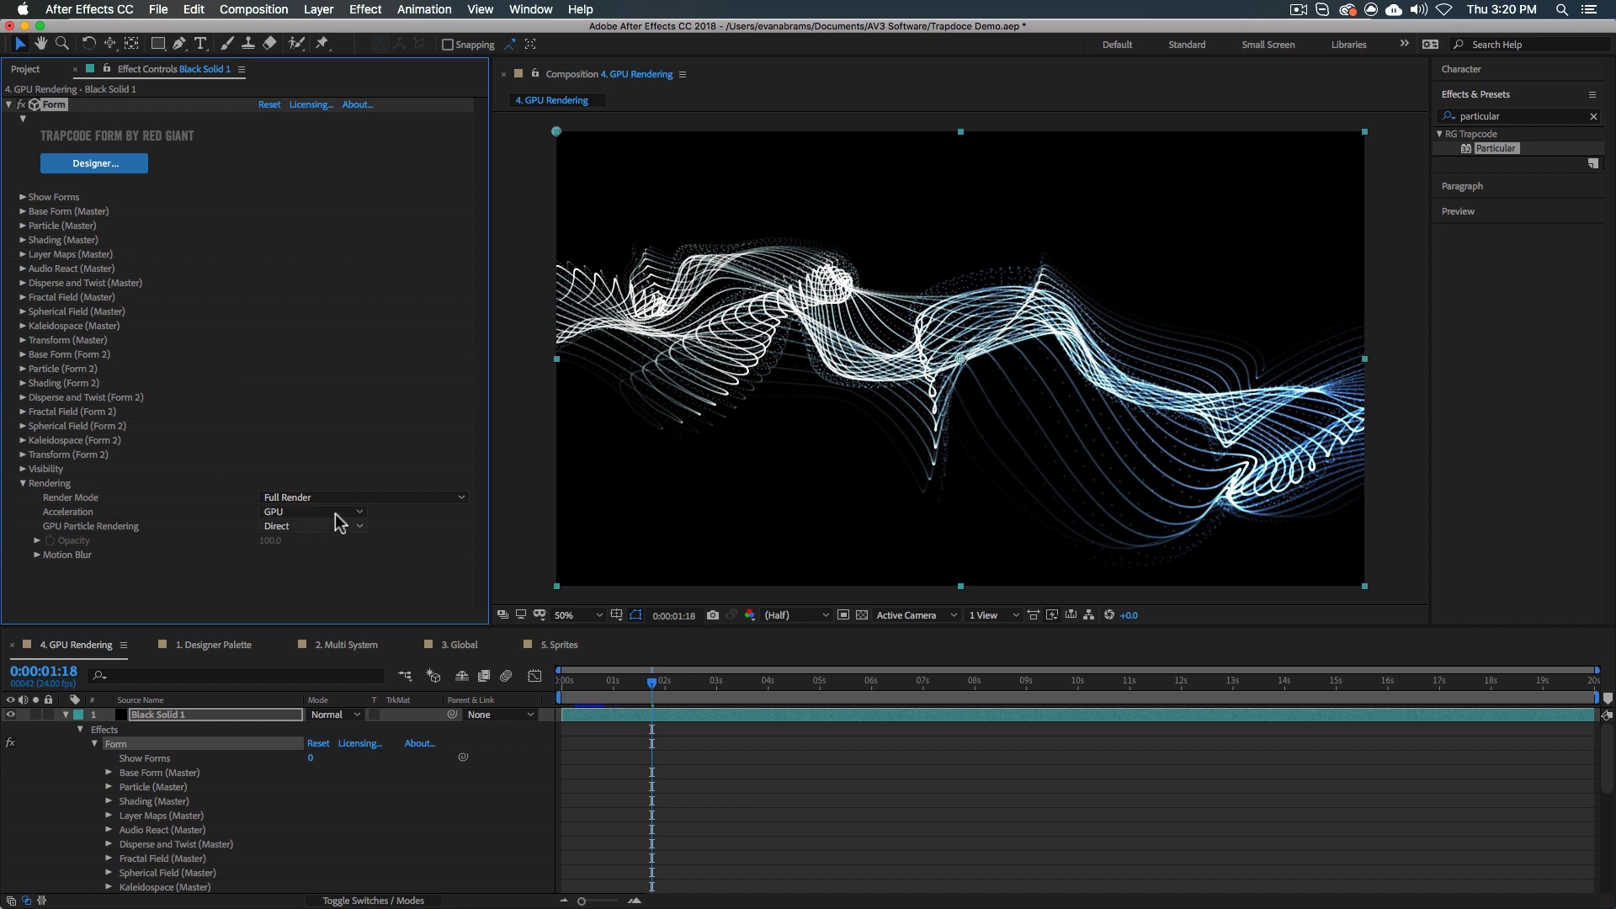
Set Render Mode to Full Render + DOF Smooth while keeping Acceleration on GPU.
{"action": "left_click", "coordinate": [360, 497]}
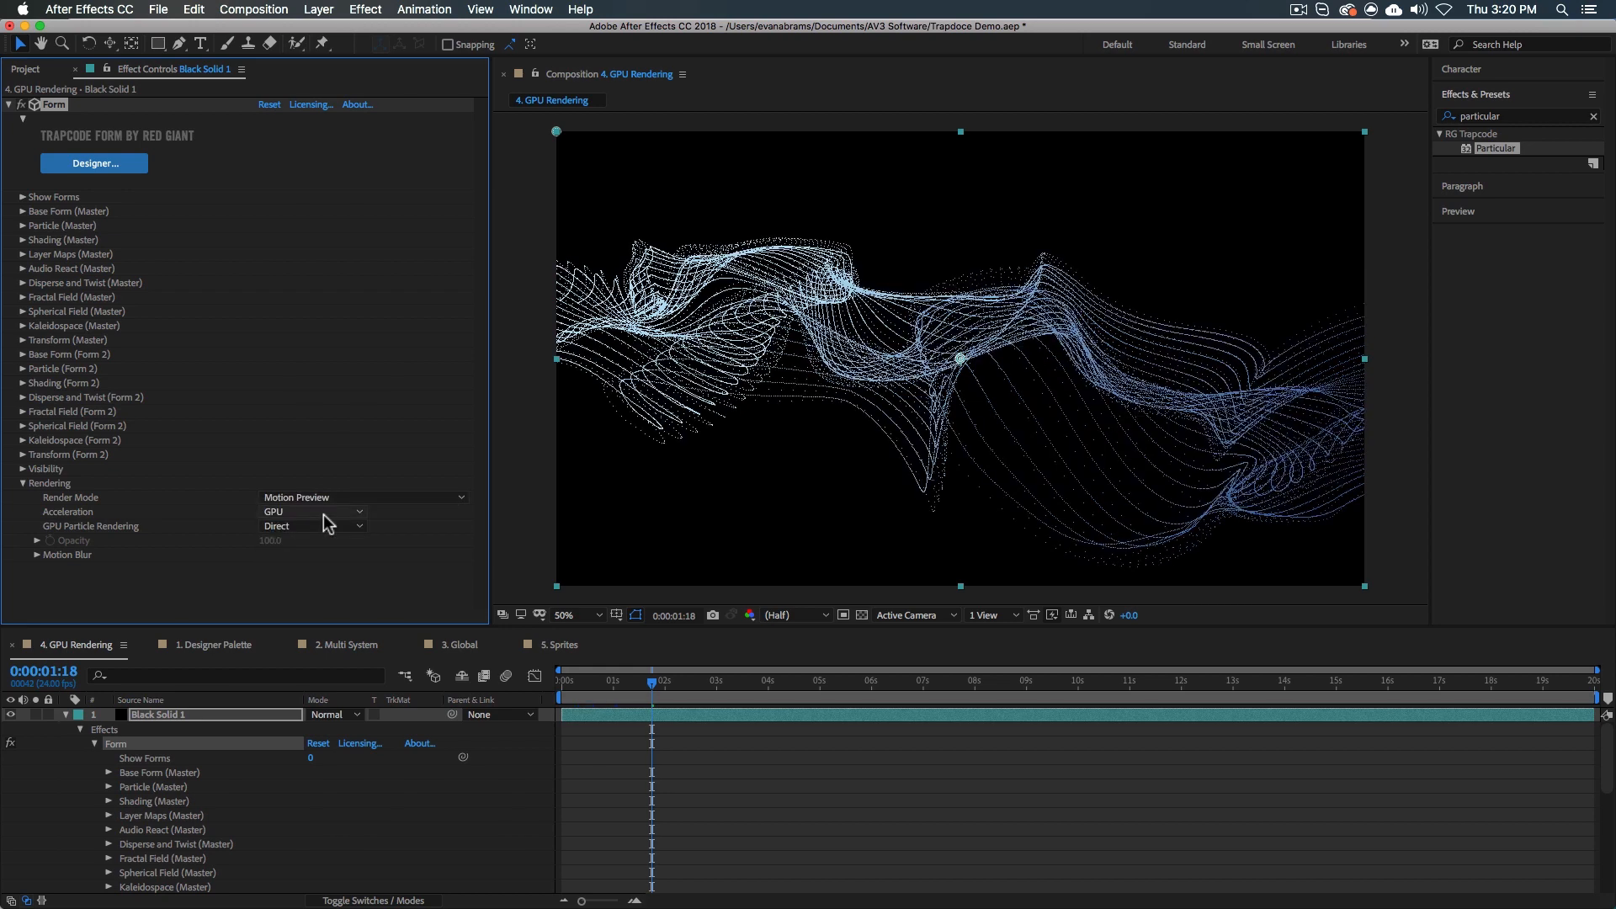
{"action": "mouse_move", "coordinate": [672, 426]}
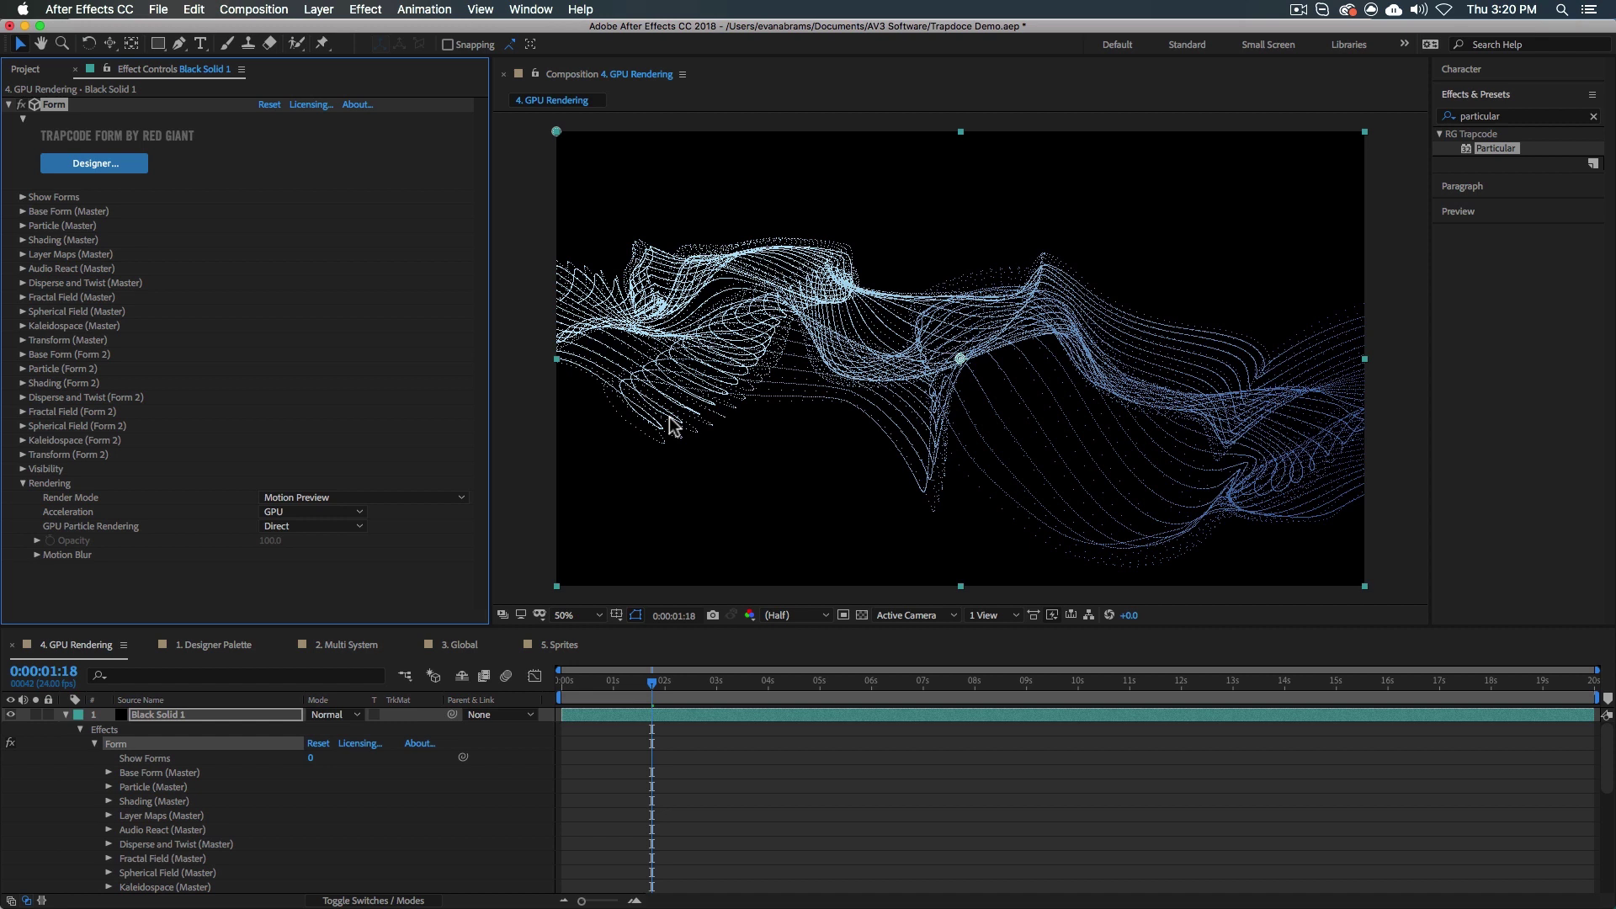
{"action": "mouse_move", "coordinate": [685, 392]}
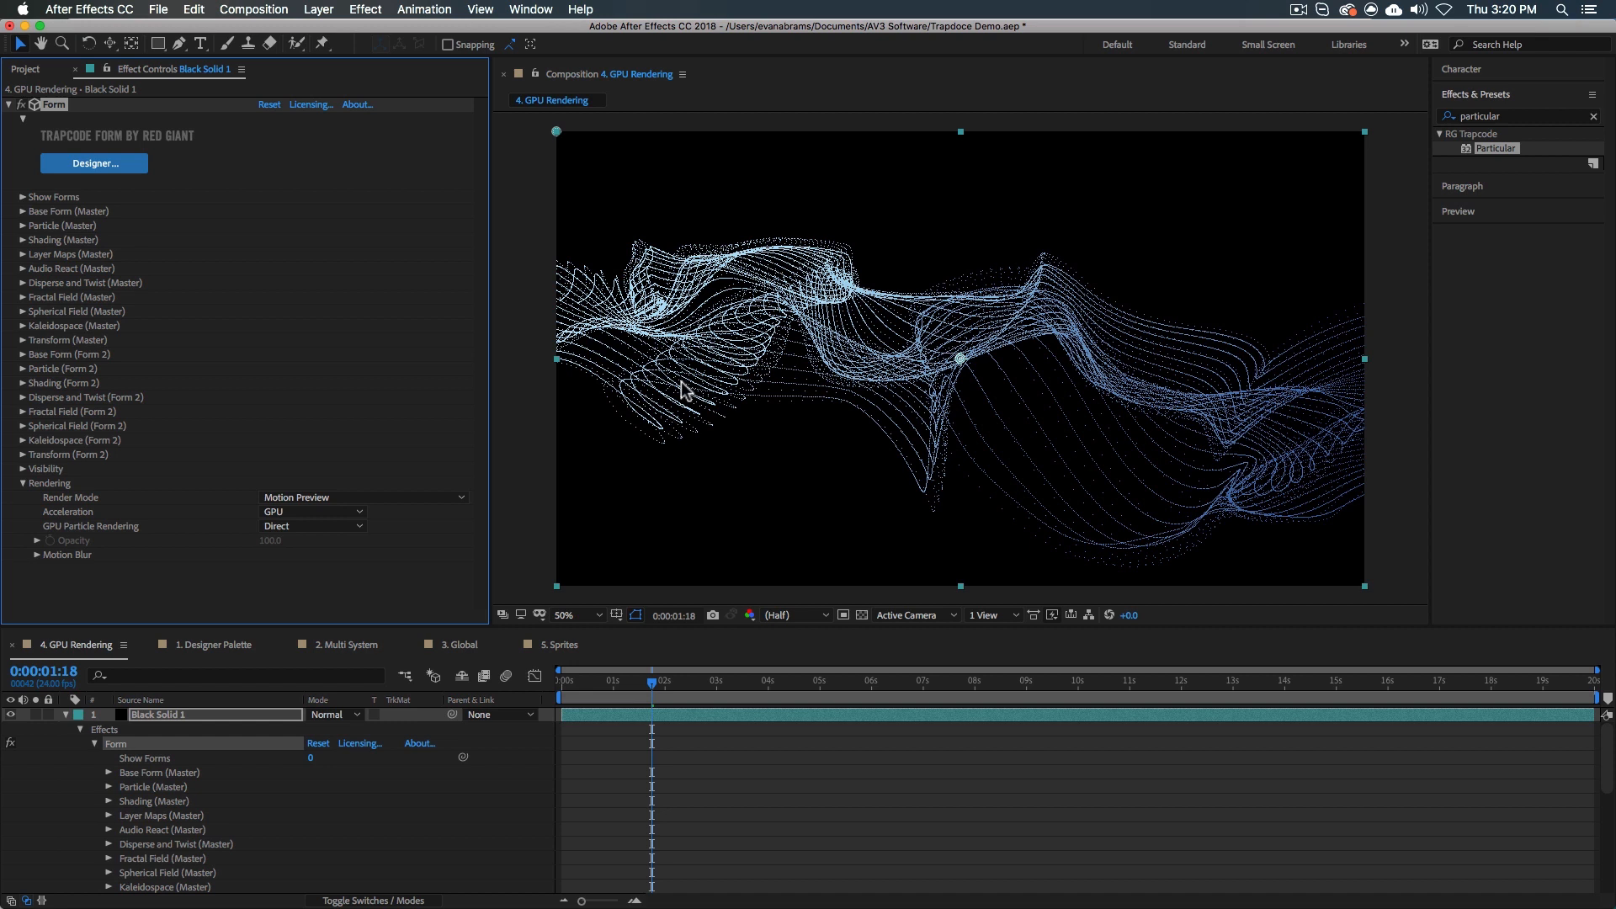
{"action": "mouse_move", "coordinate": [368, 544]}
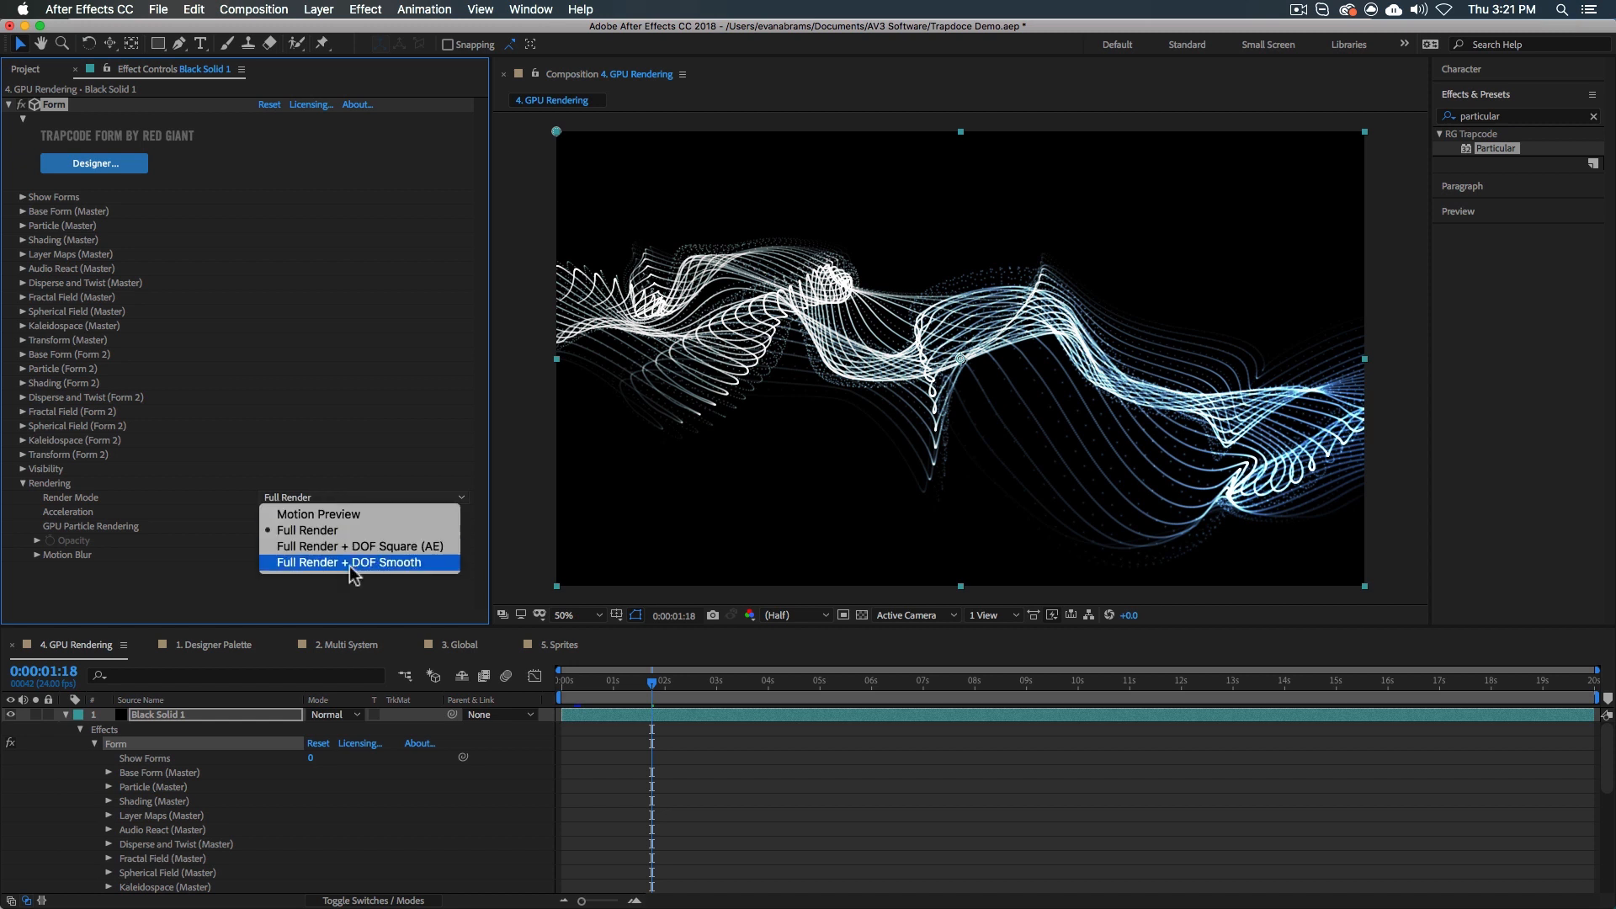
{"action": "left_click", "coordinate": [353, 562]}
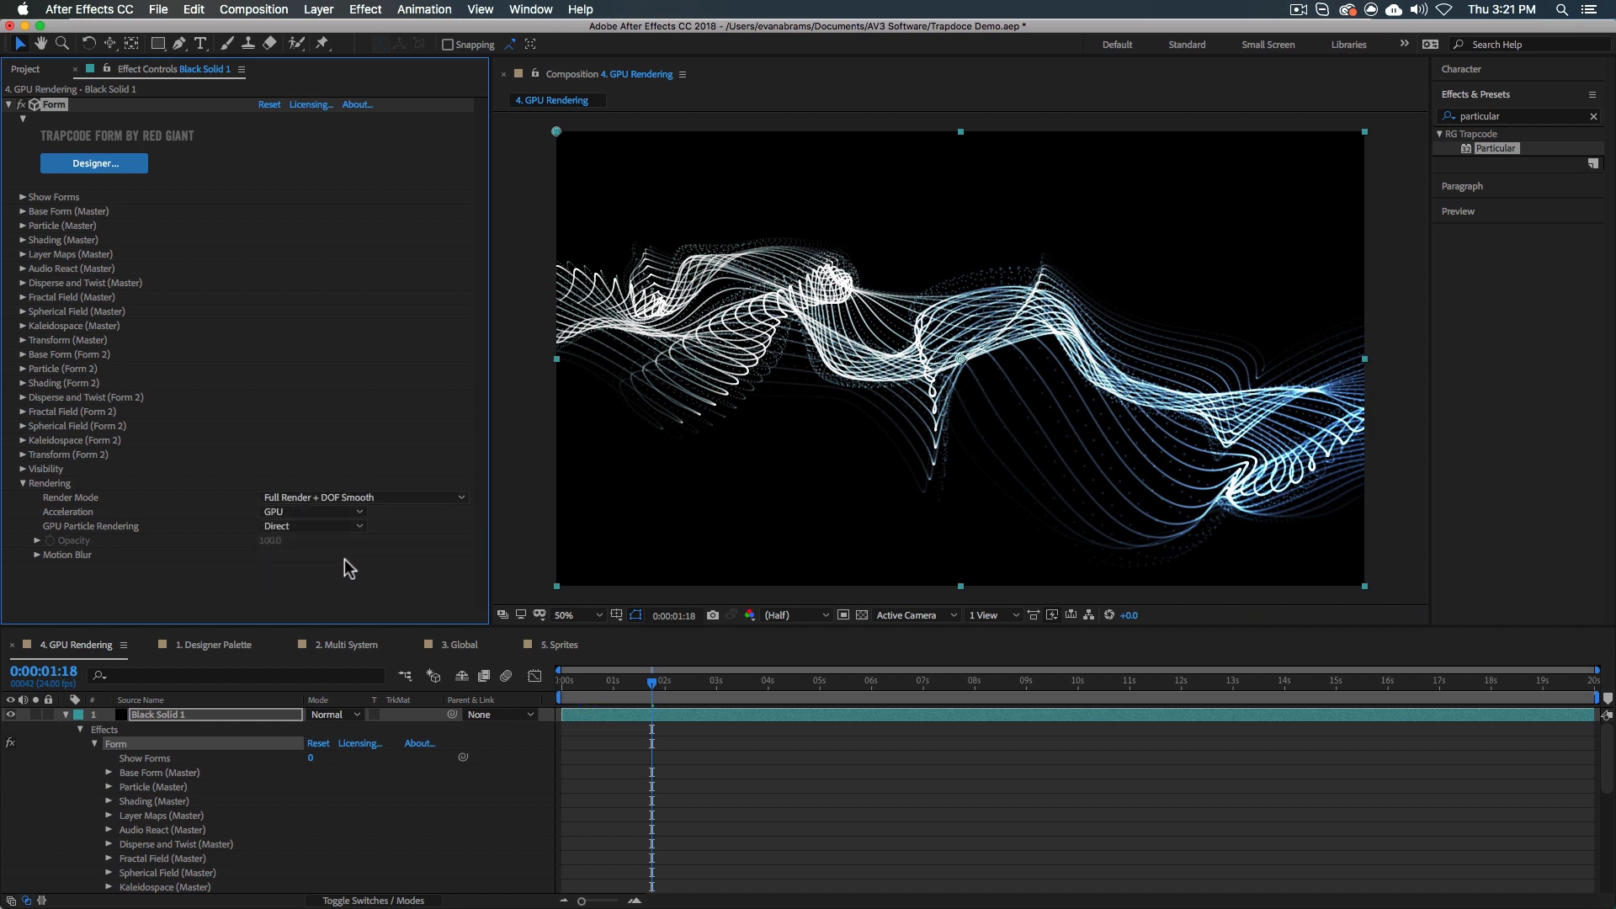
{"action": "left_click", "coordinate": [313, 512]}
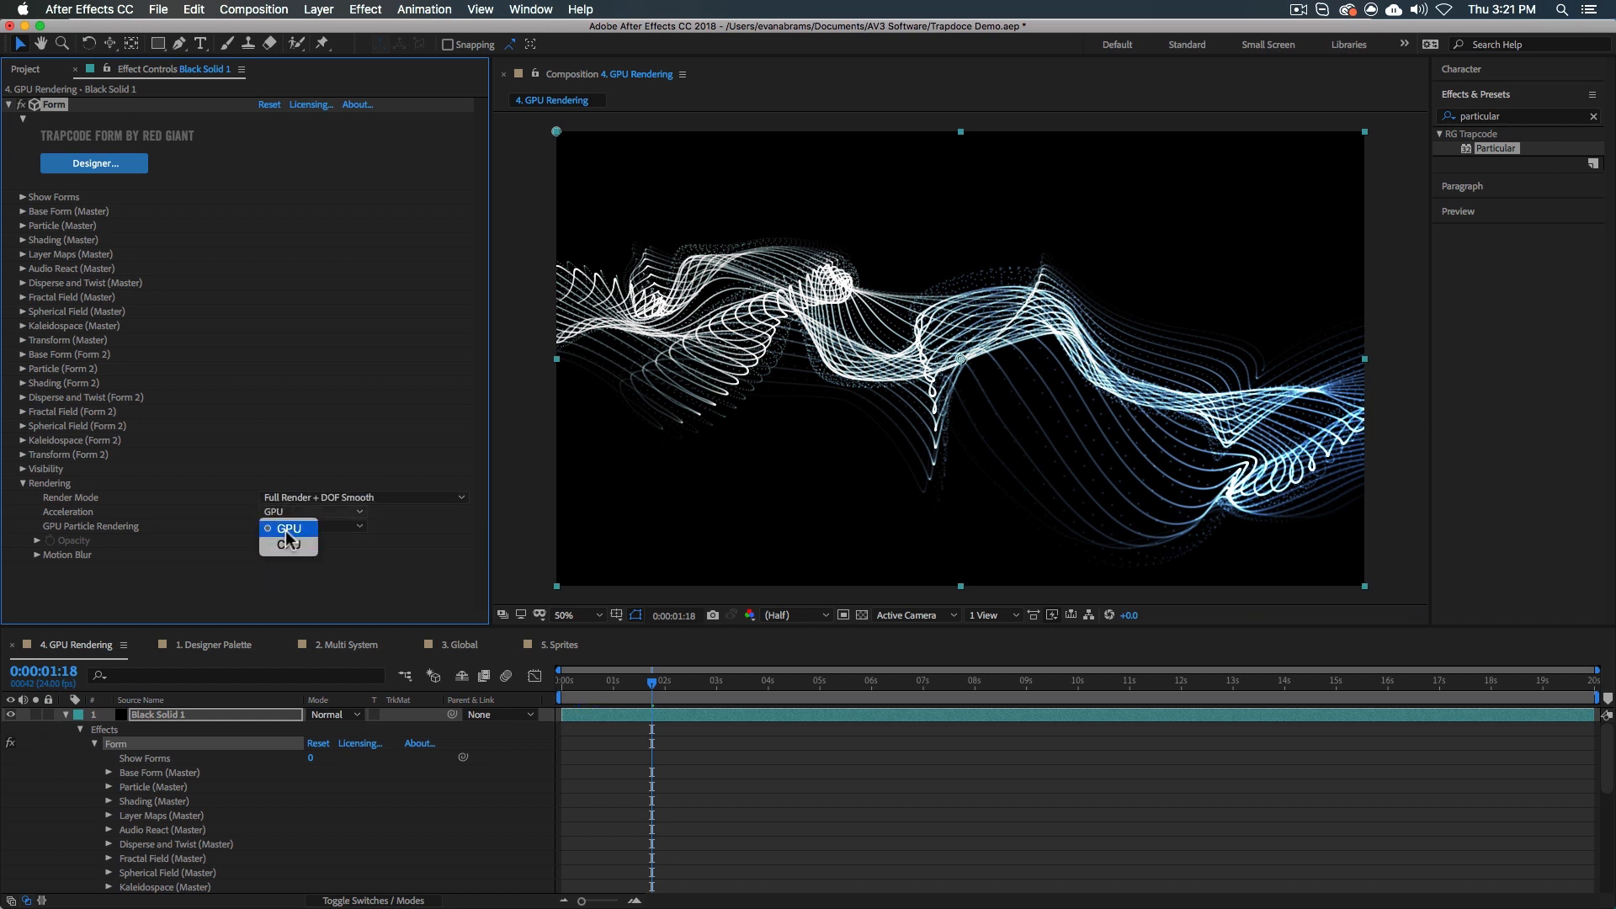
{"action": "left_click", "coordinate": [288, 529]}
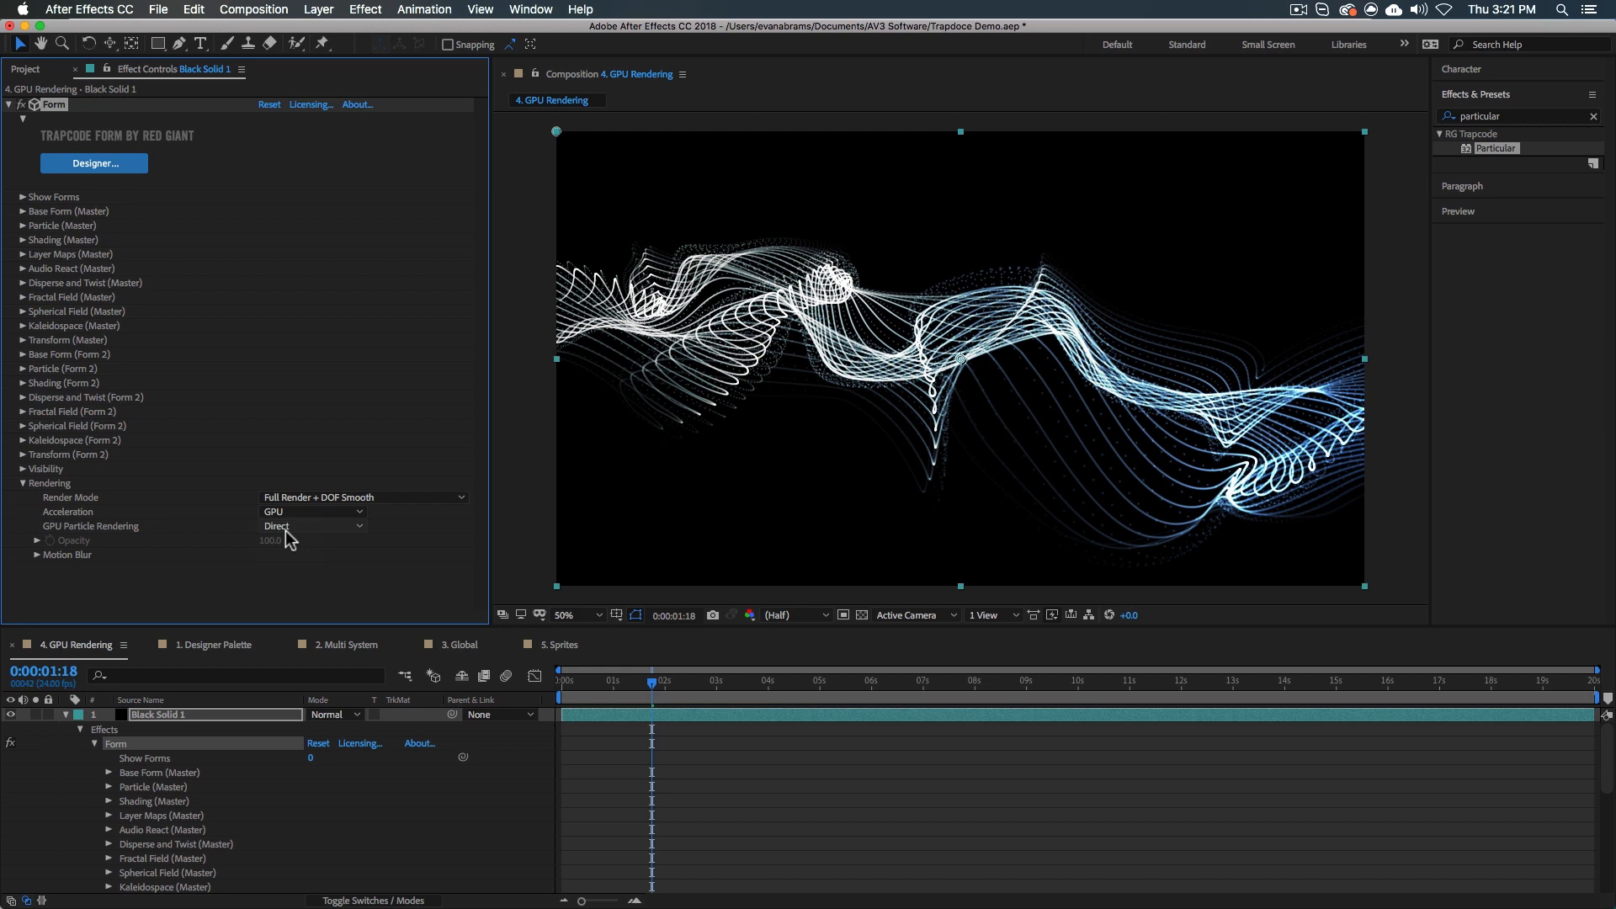
Switch to the 5. Sprites composition scattering coloured rings over black.
{"action": "left_click", "coordinate": [557, 644]}
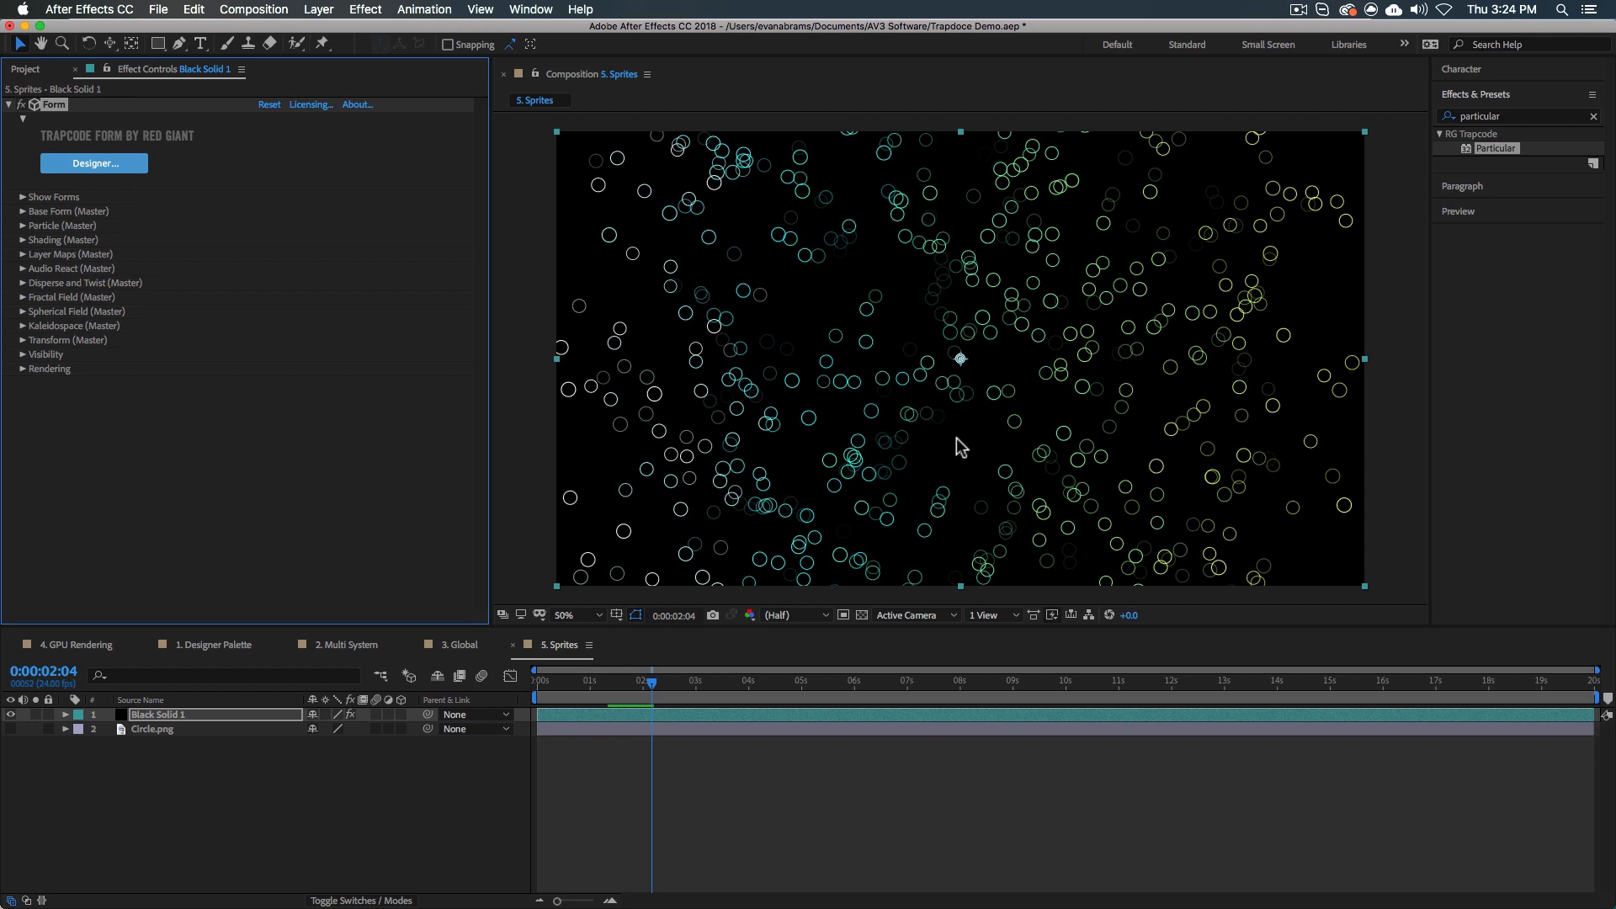
{"action": "mouse_move", "coordinate": [131, 177]}
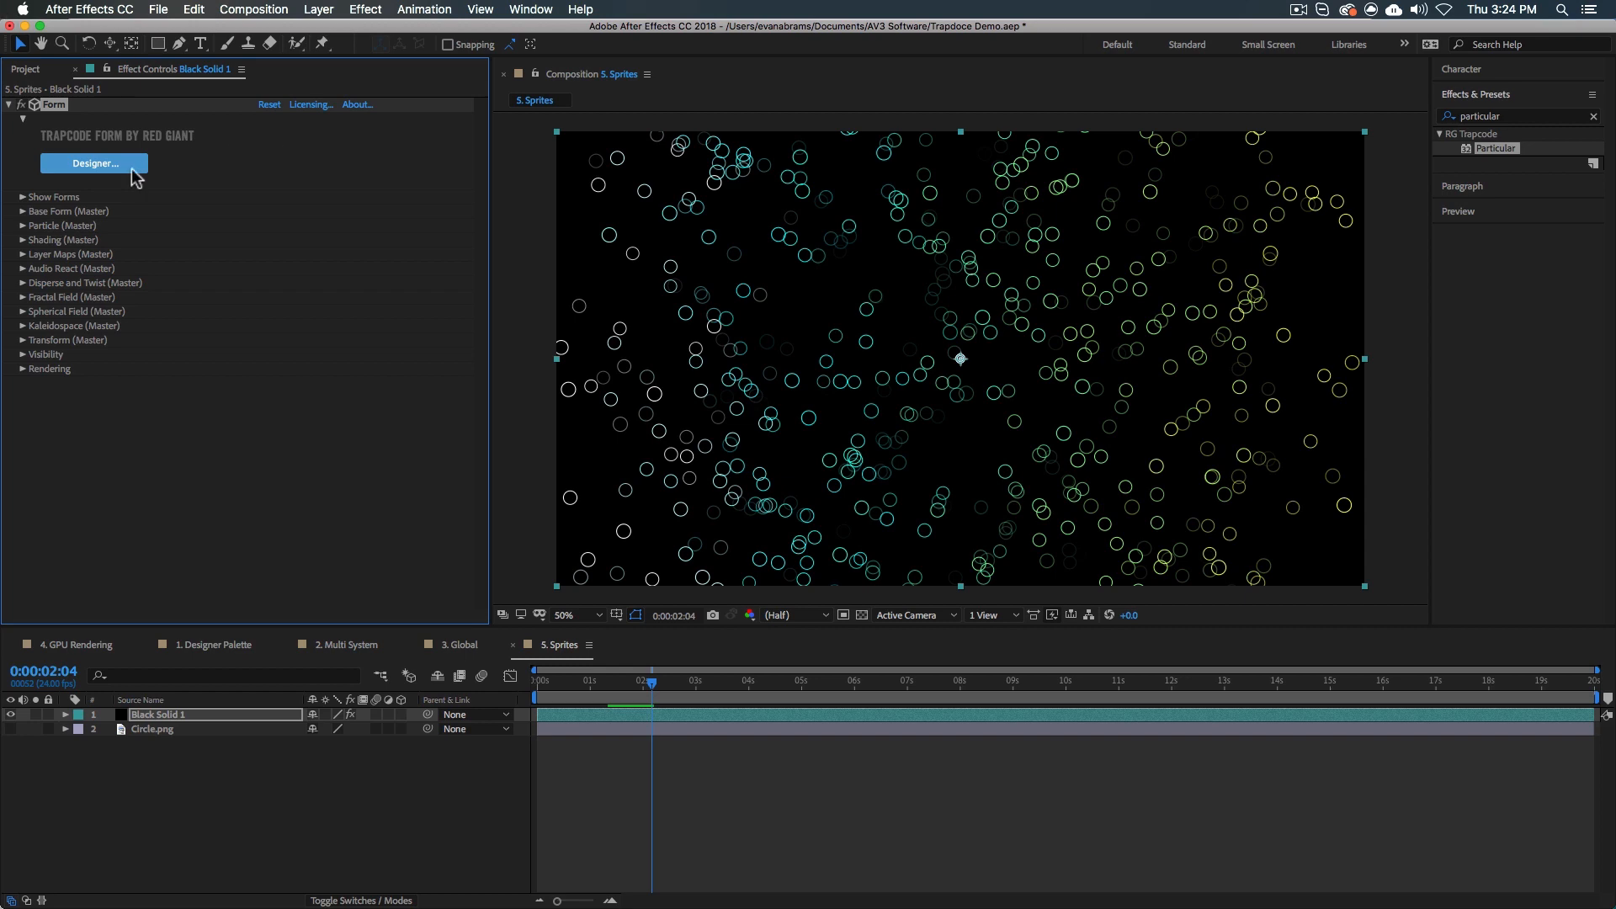
In the Form Designer's sprite library, browse the 2D Shapes group for a plus sprite.
{"action": "left_click", "coordinate": [95, 163]}
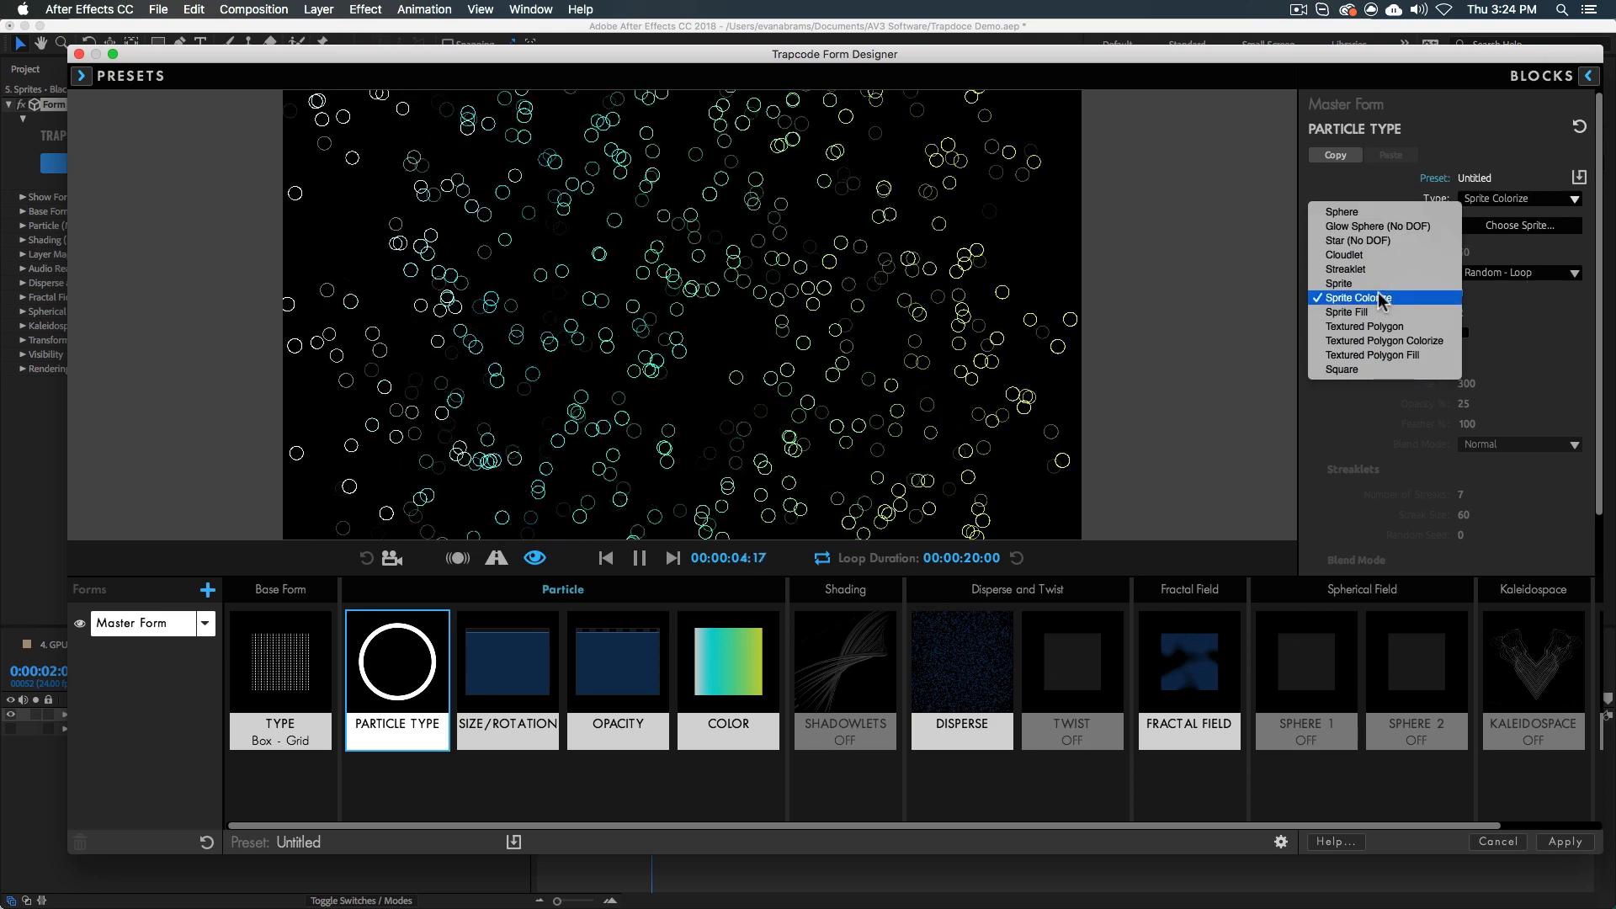
{"action": "left_click", "coordinate": [1360, 296]}
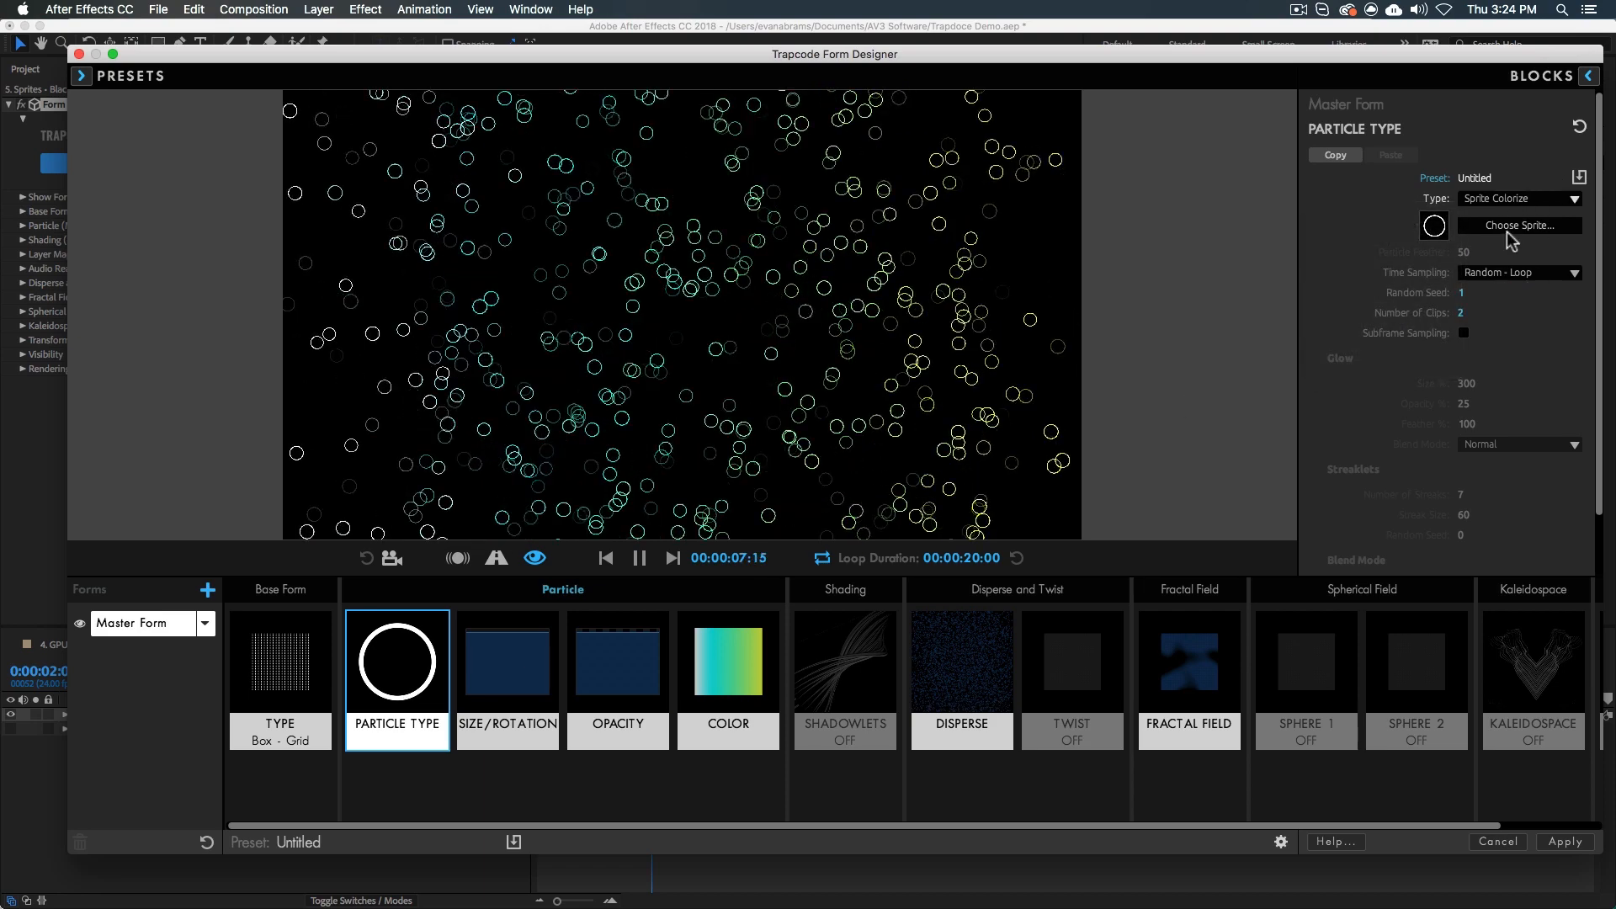
{"action": "left_click", "coordinate": [1517, 224]}
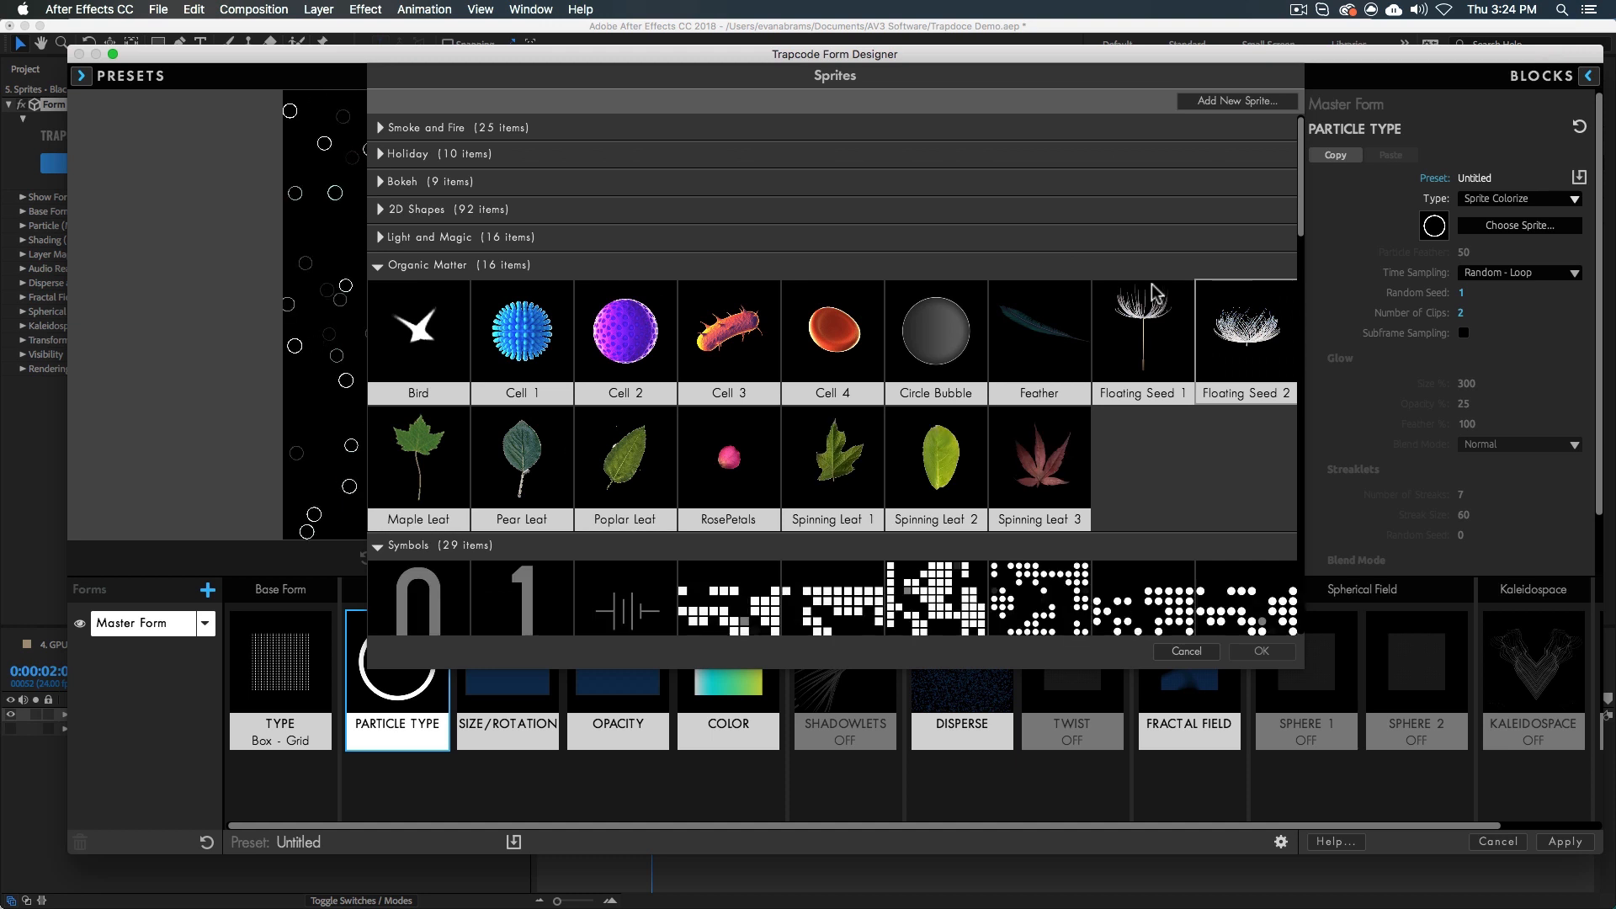
{"action": "mouse_move", "coordinate": [380, 302]}
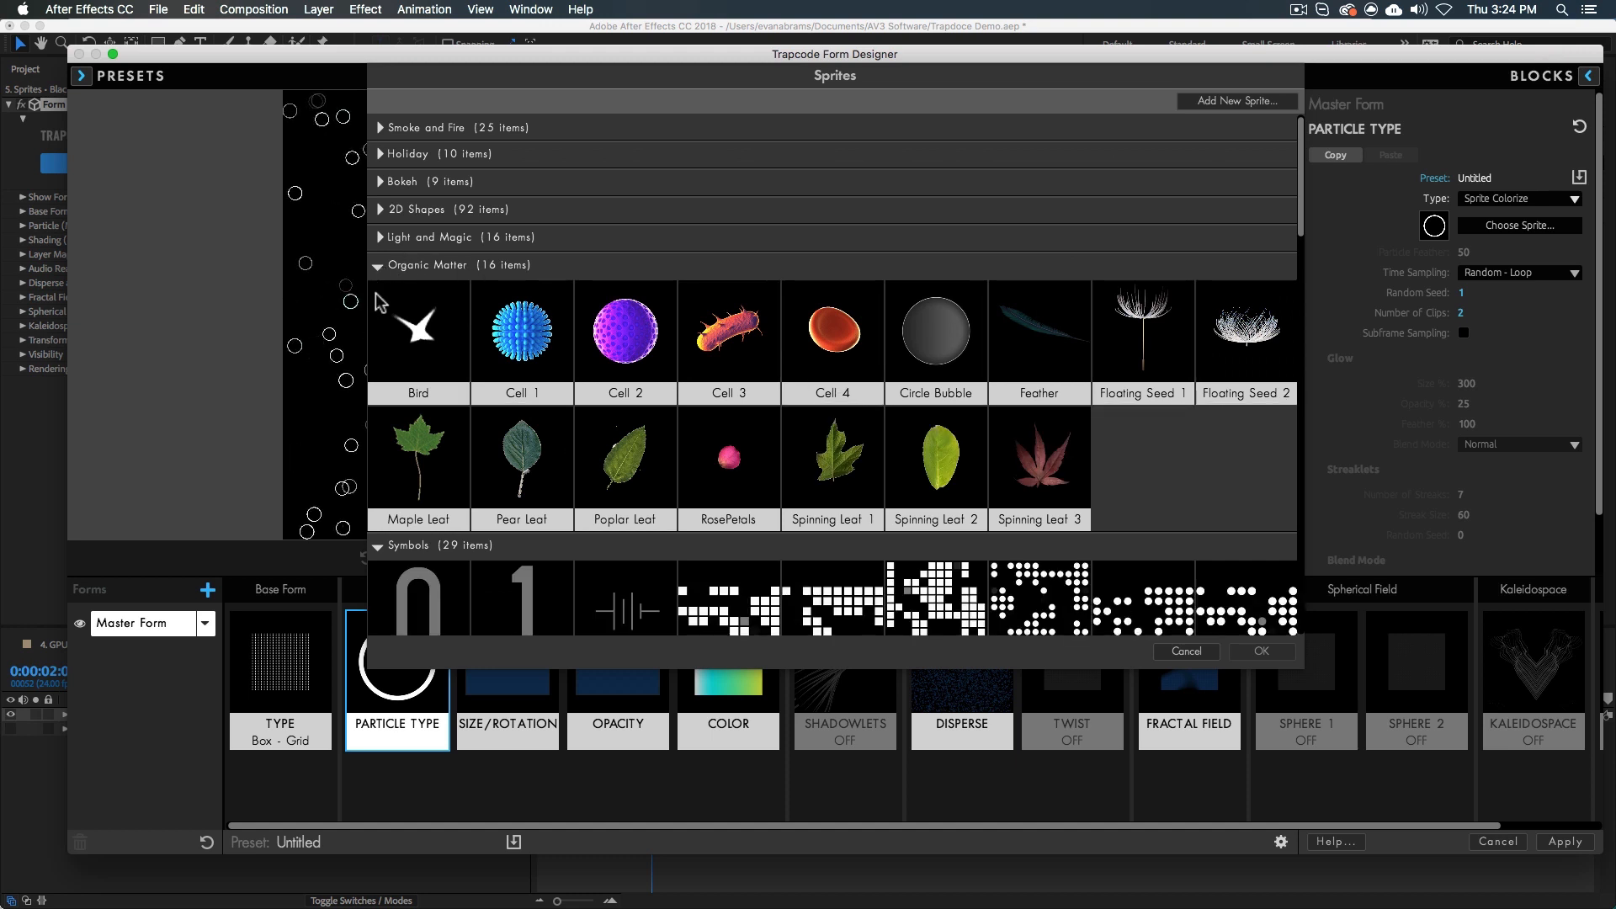
{"action": "left_click", "coordinate": [387, 264]}
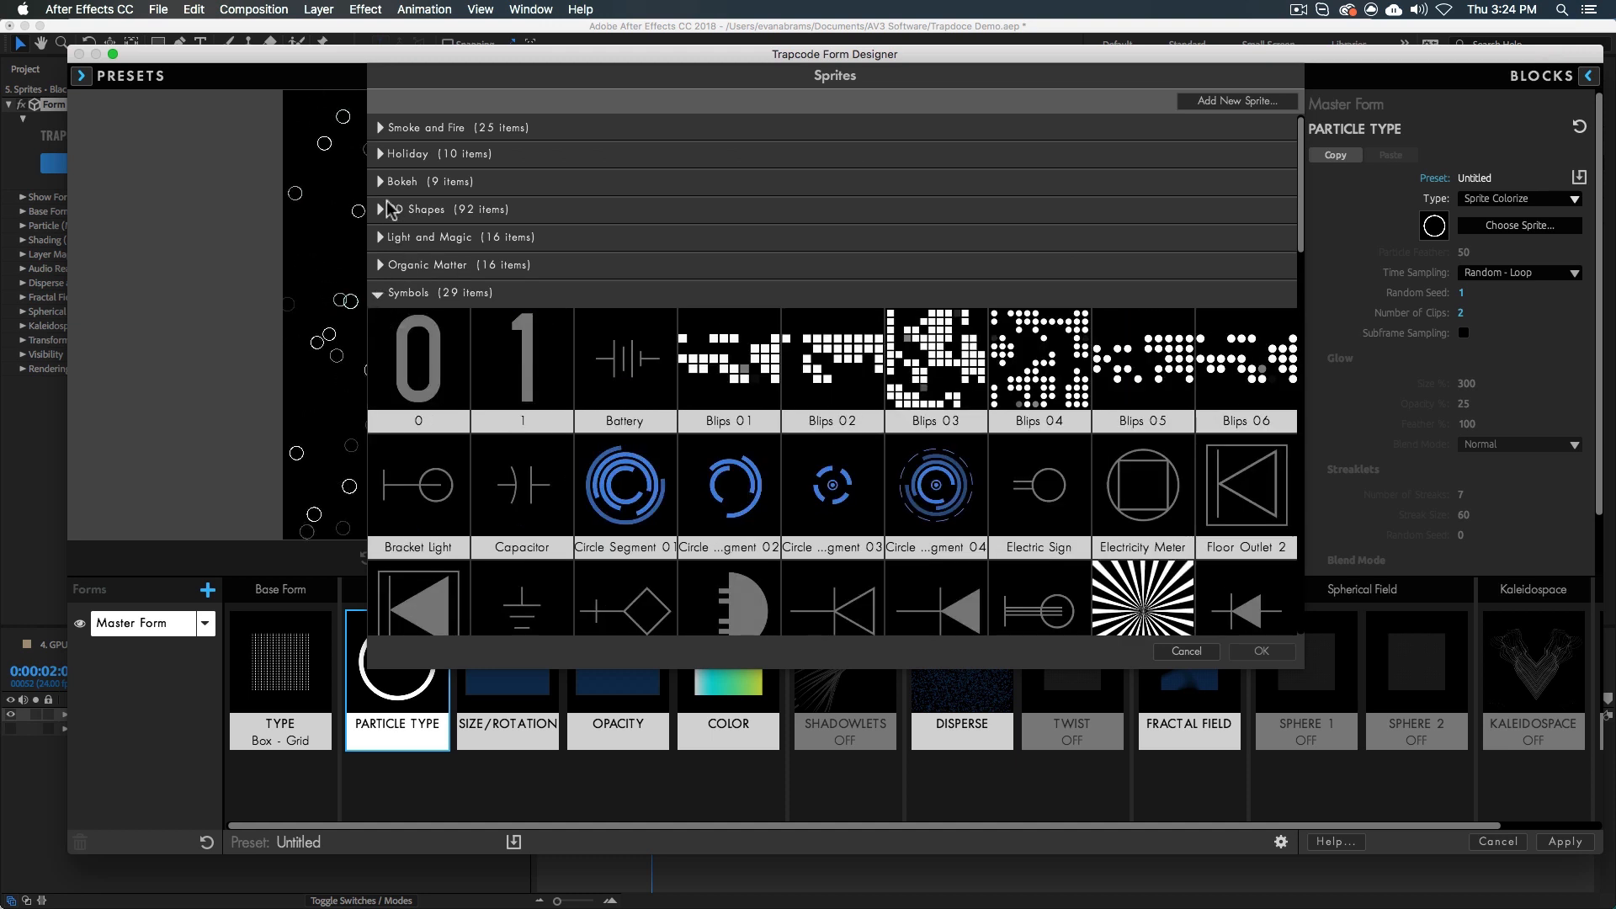
{"action": "left_click", "coordinate": [380, 293]}
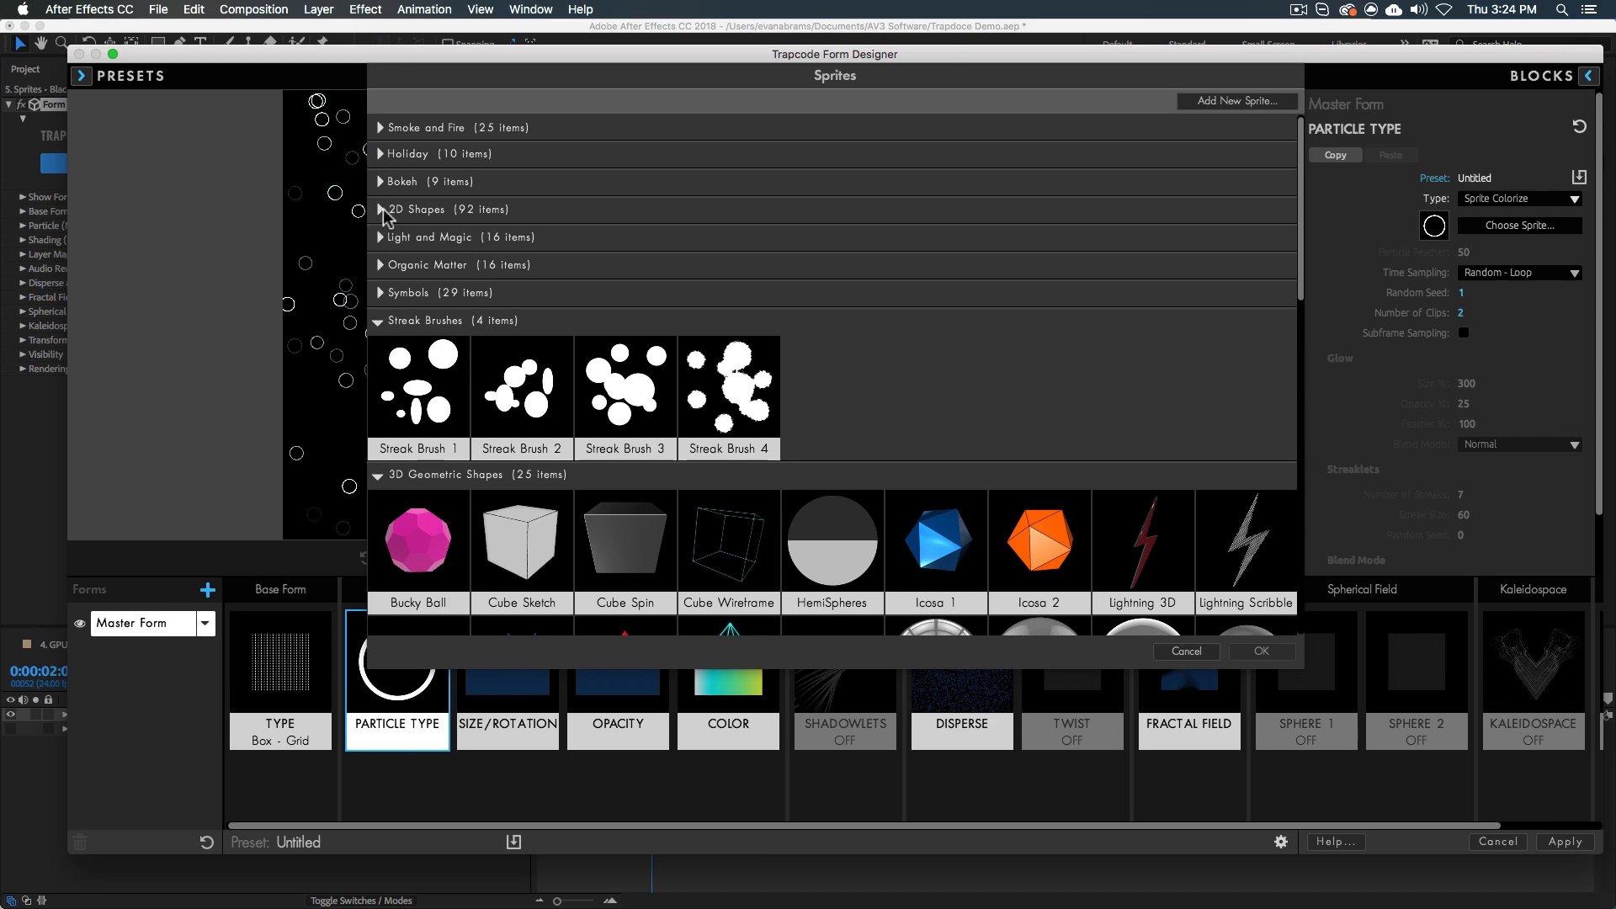
{"action": "left_click", "coordinate": [411, 208]}
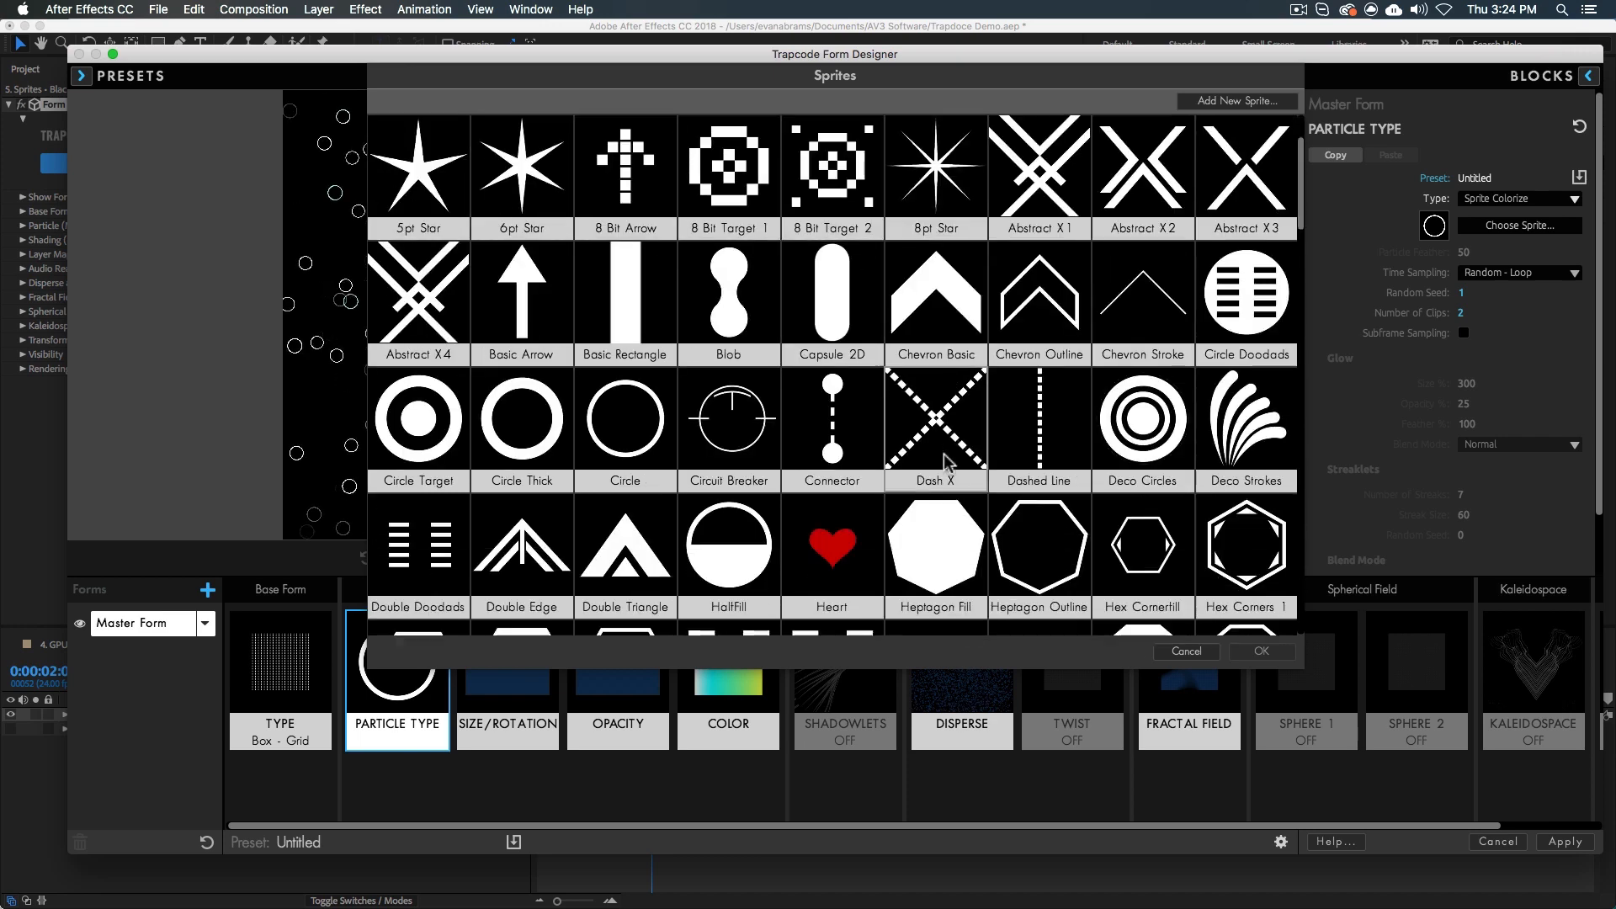
{"action": "scroll", "scroll_direction": "down", "scroll_amount": 3}
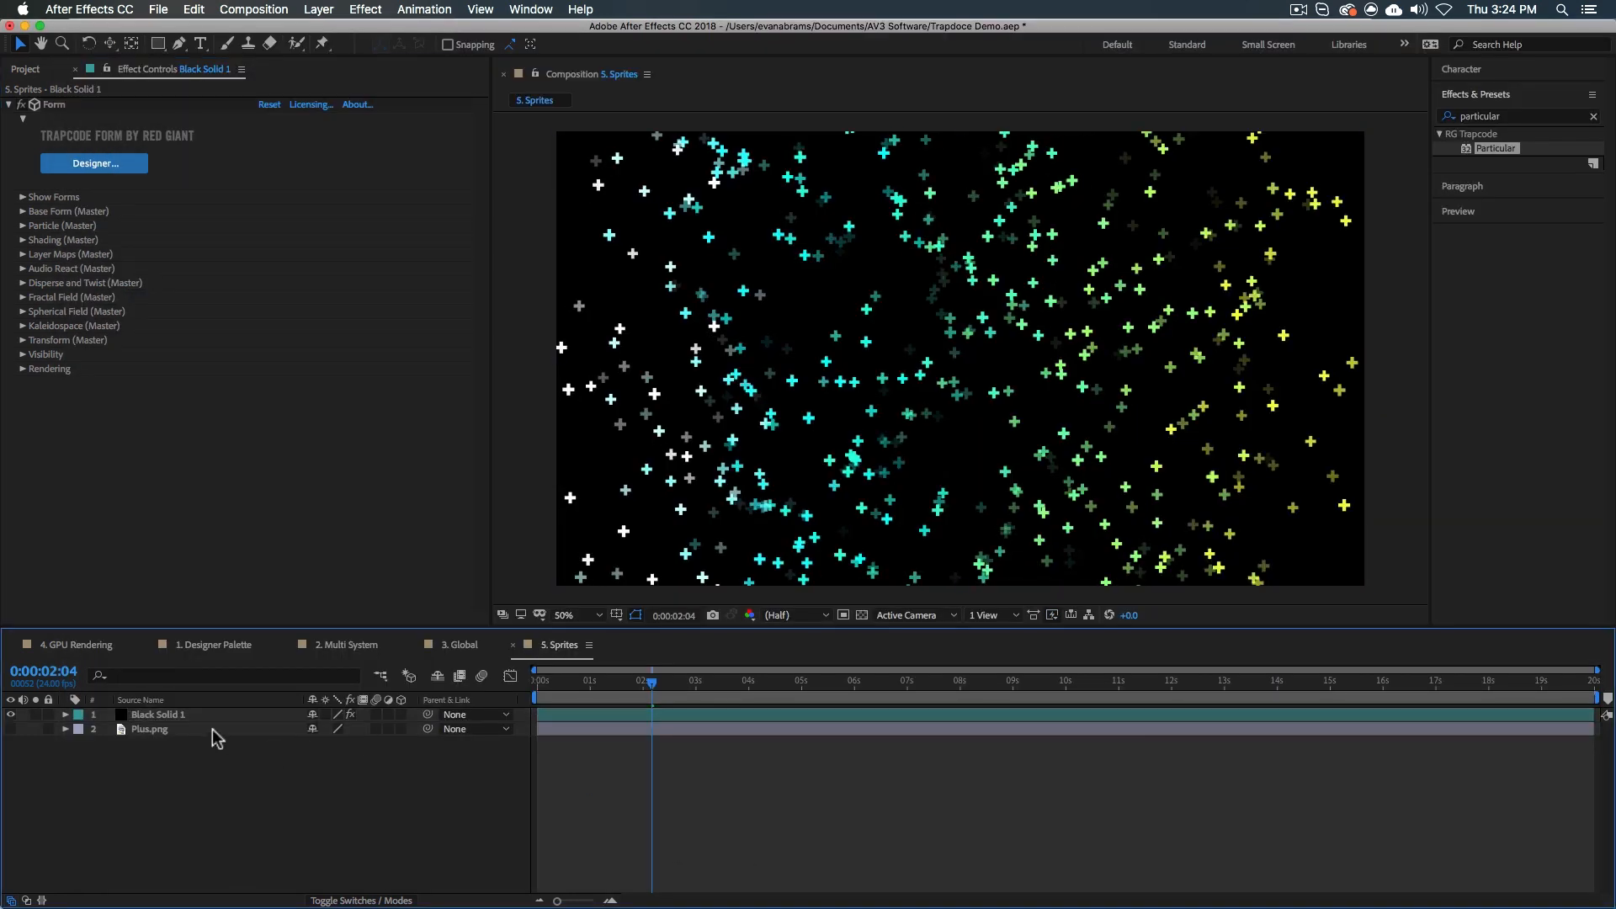
Reopen the Form Designer from the Sprites composition and show the base form's box-grid type settings.
{"action": "left_click", "coordinate": [150, 729]}
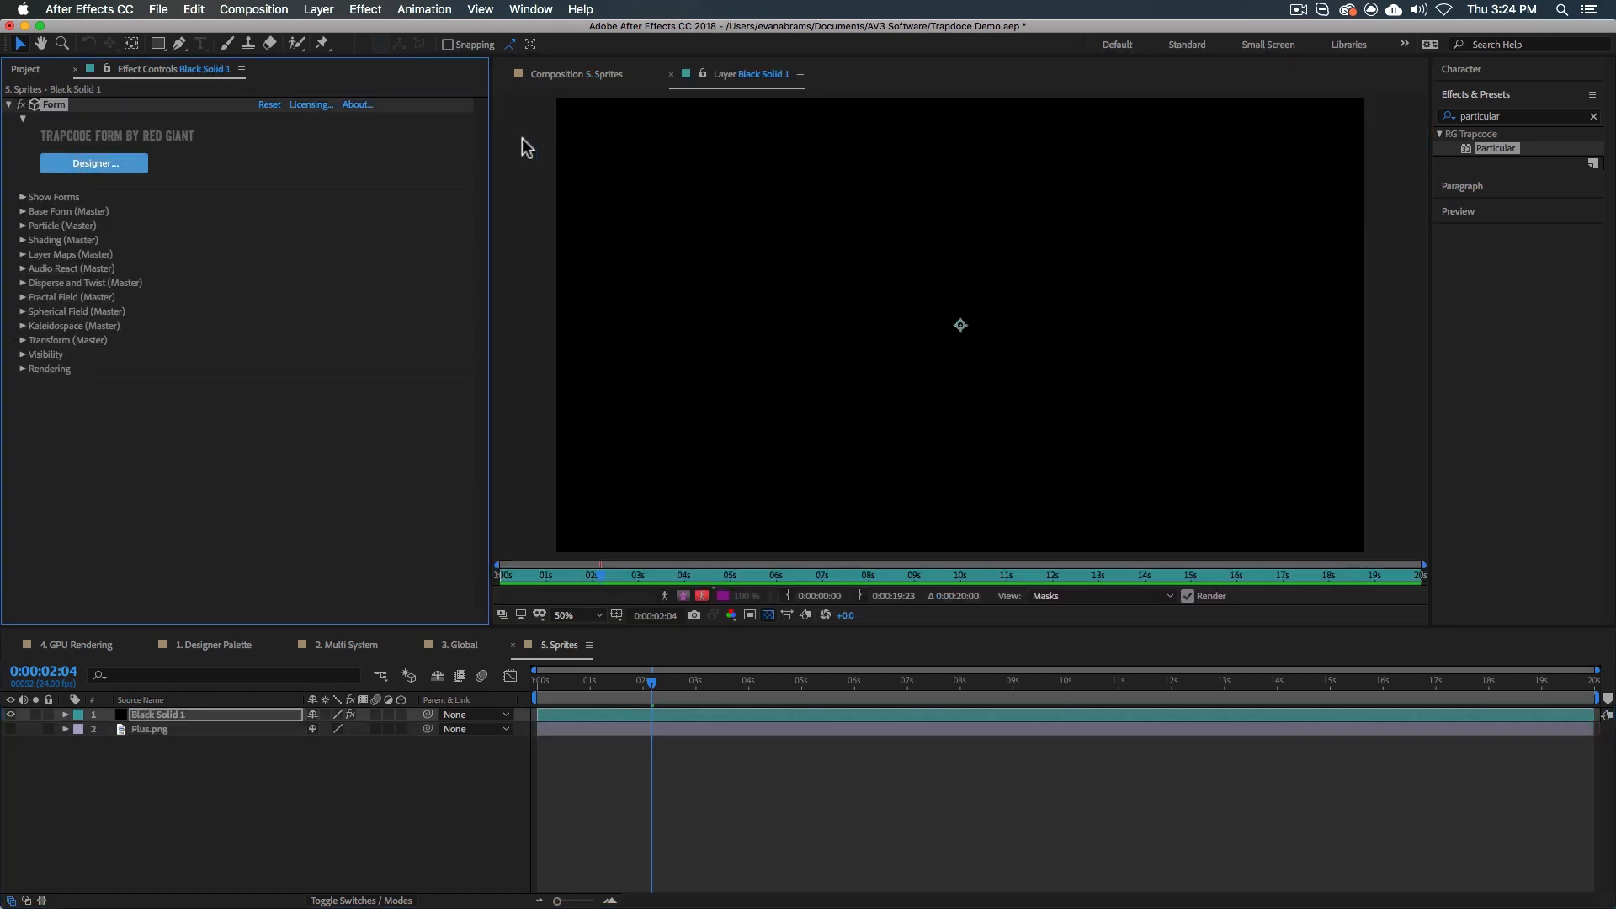
{"action": "left_click", "coordinate": [94, 163]}
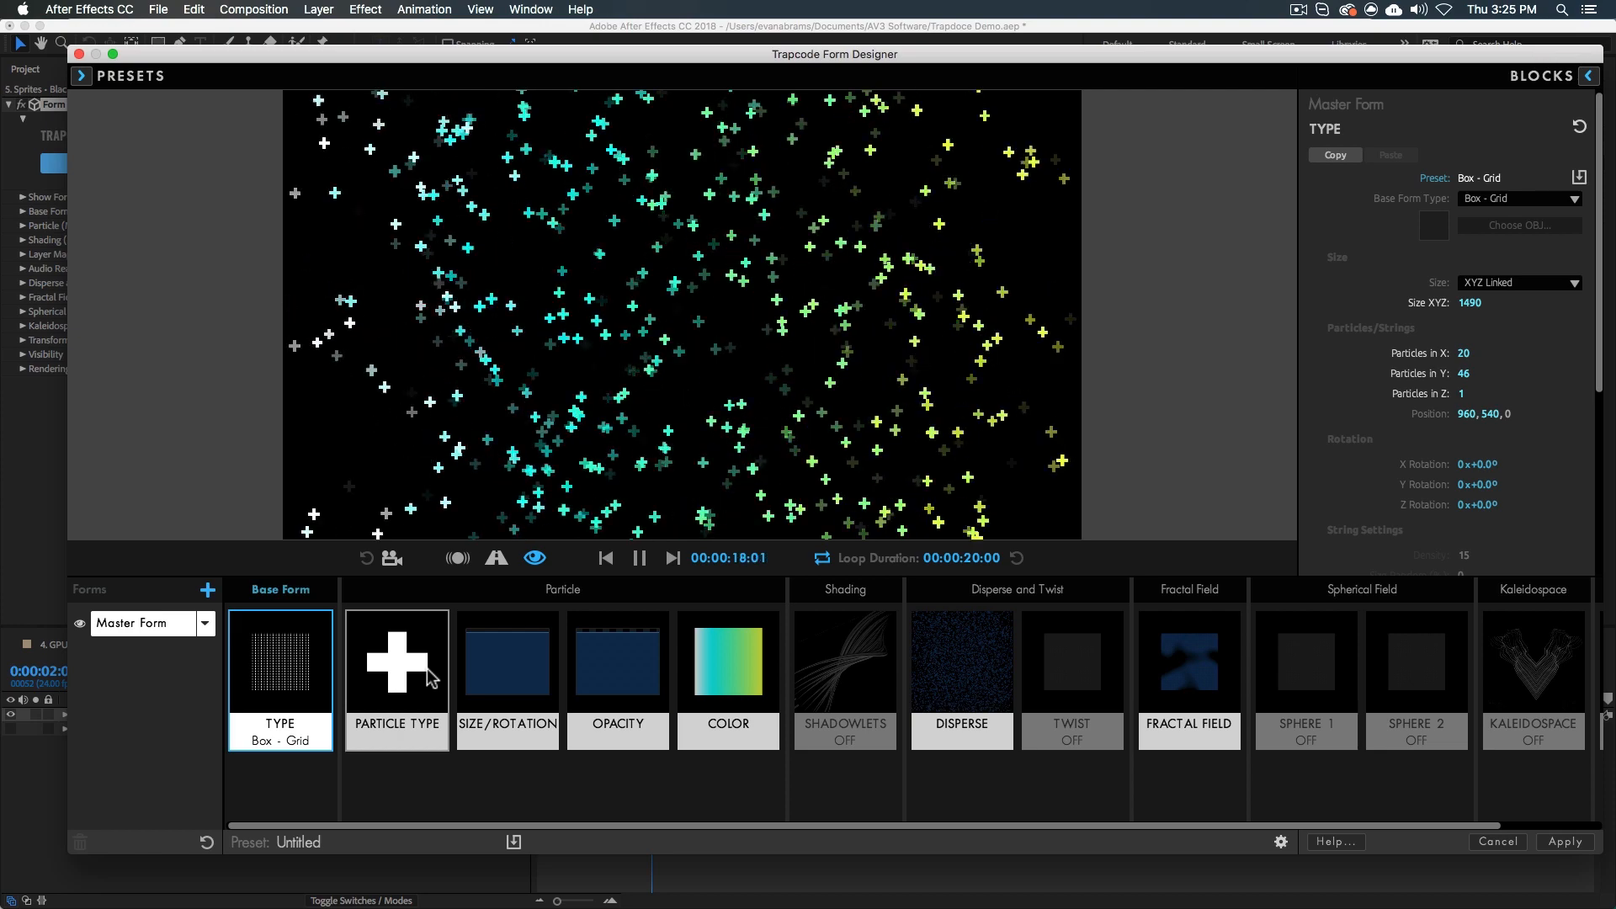
{"action": "left_click", "coordinate": [395, 680]}
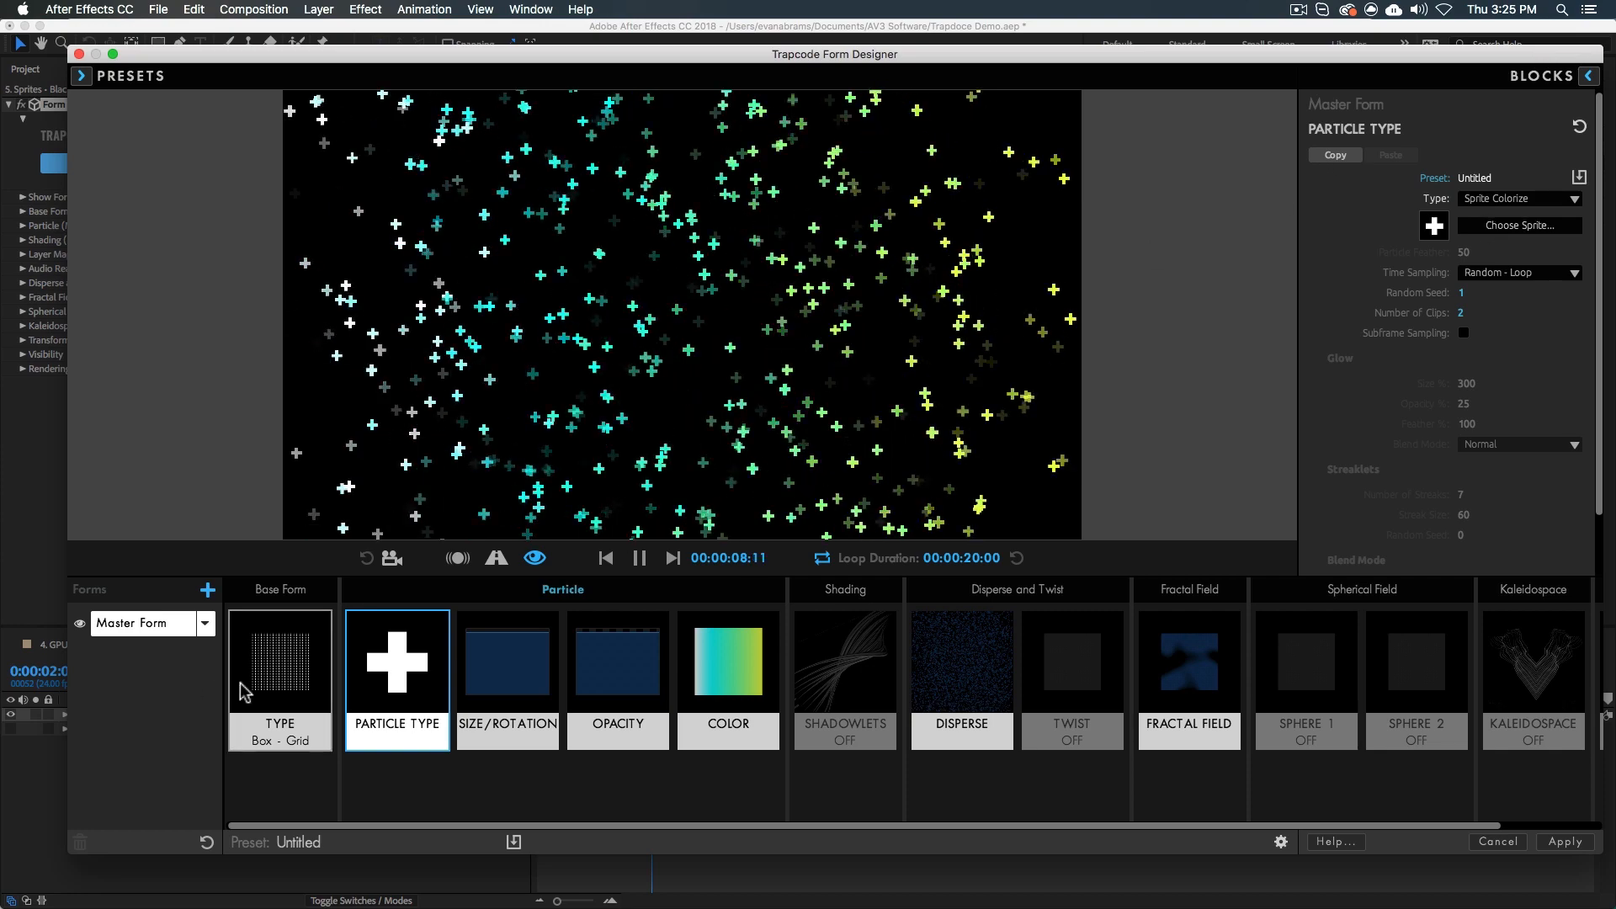
{"action": "left_click", "coordinate": [279, 659]}
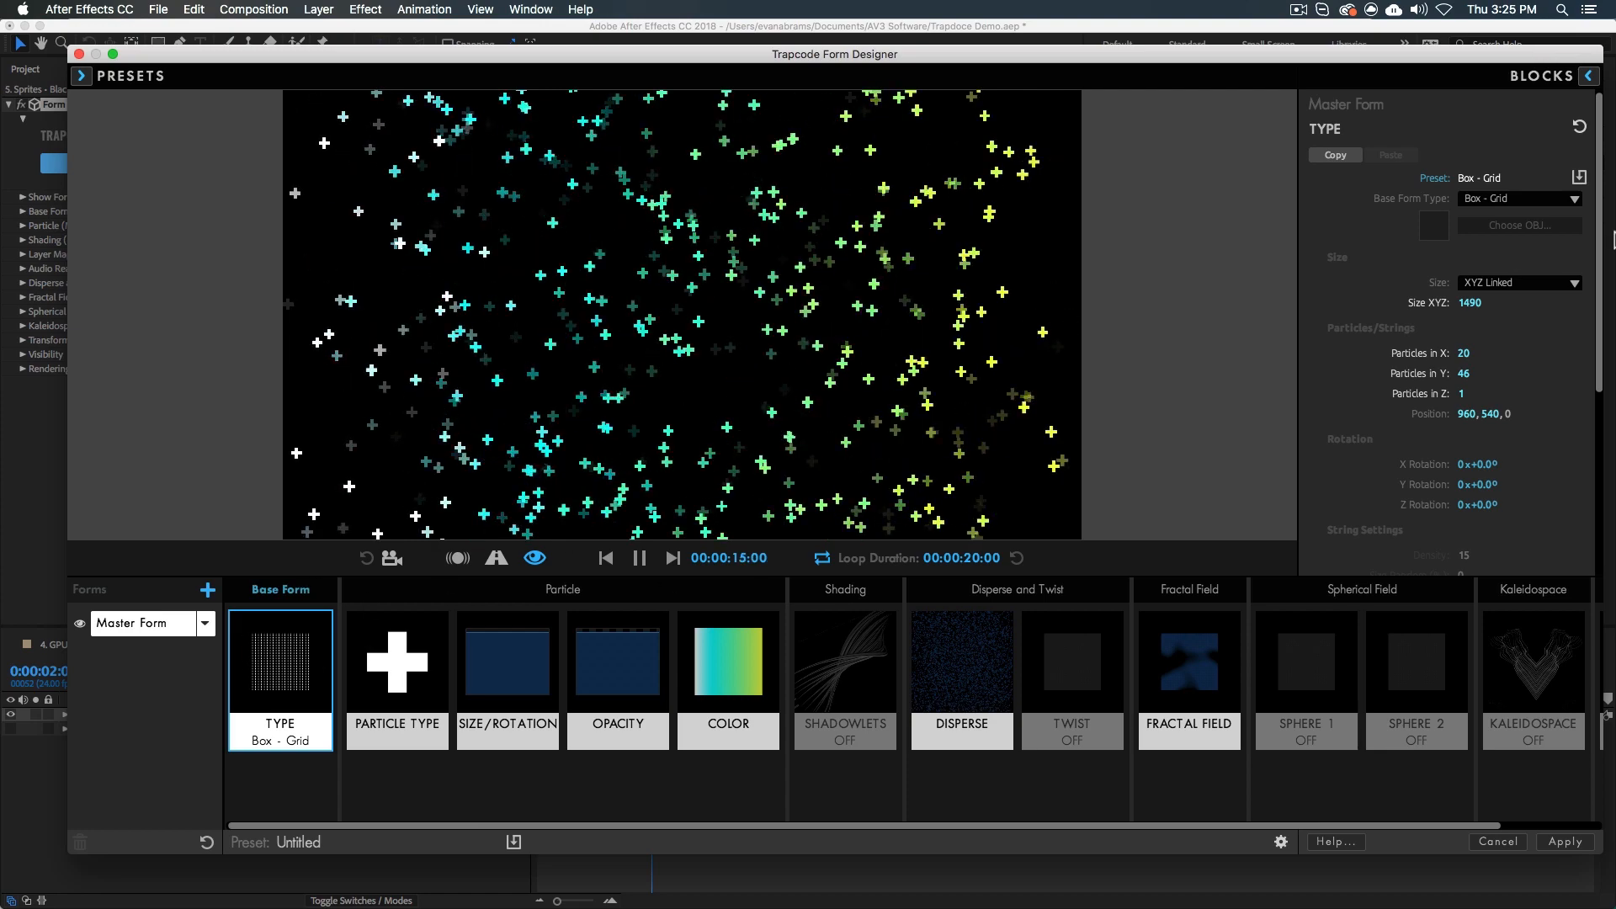
Make the base form an OBJ Model using the built-in Tetra model, then view its disperse settings.
{"action": "left_click", "coordinate": [1574, 198]}
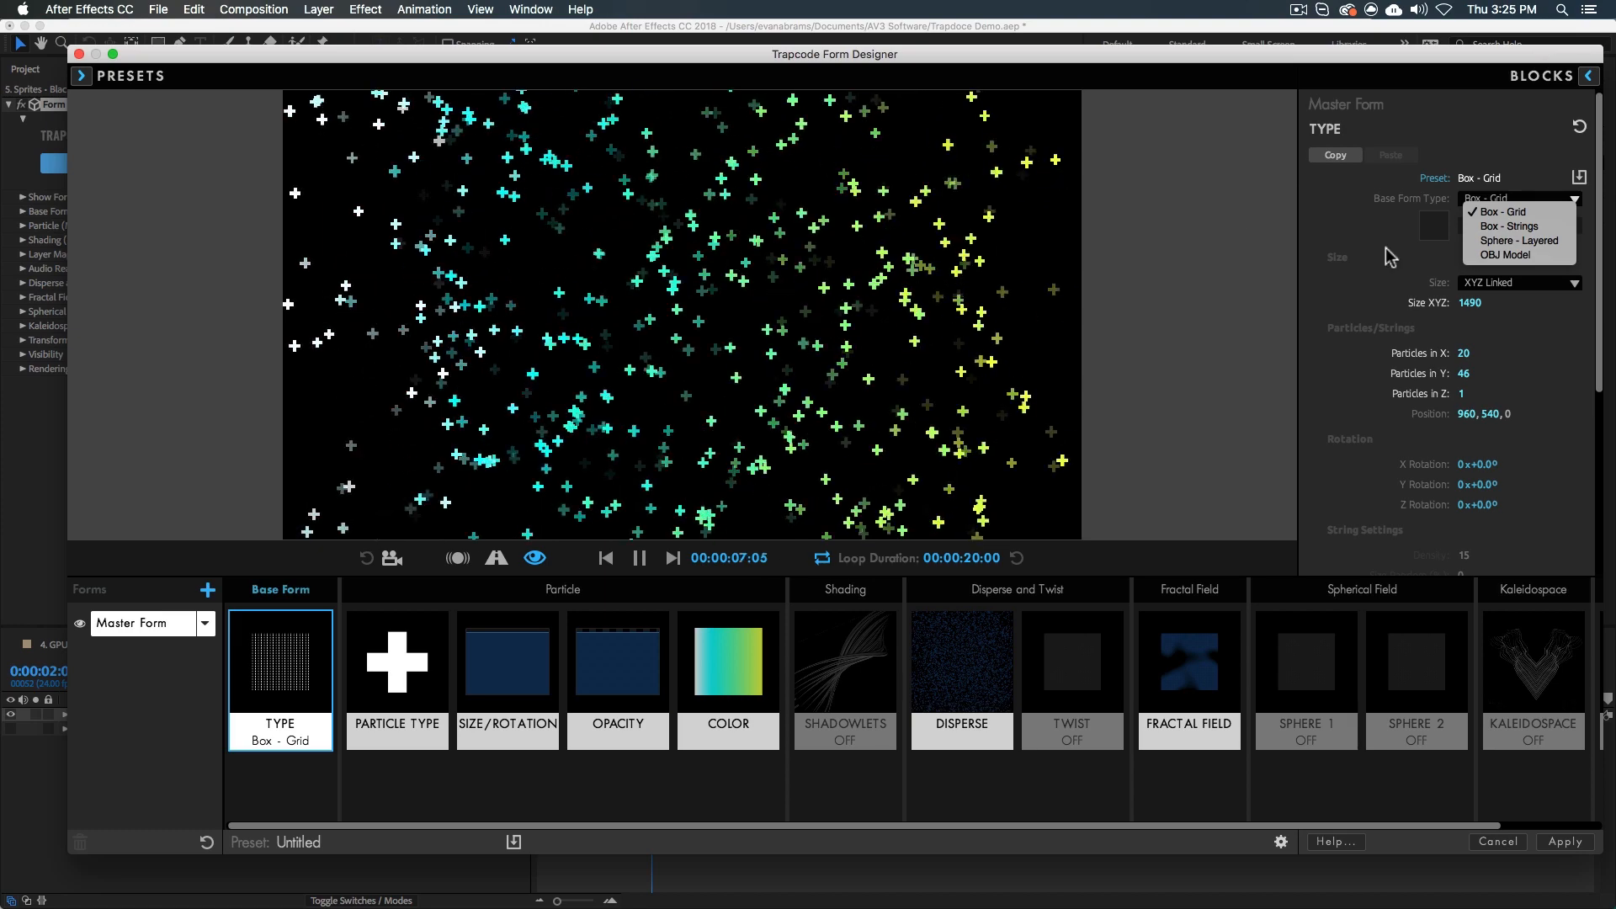
{"action": "mouse_move", "coordinate": [1505, 255]}
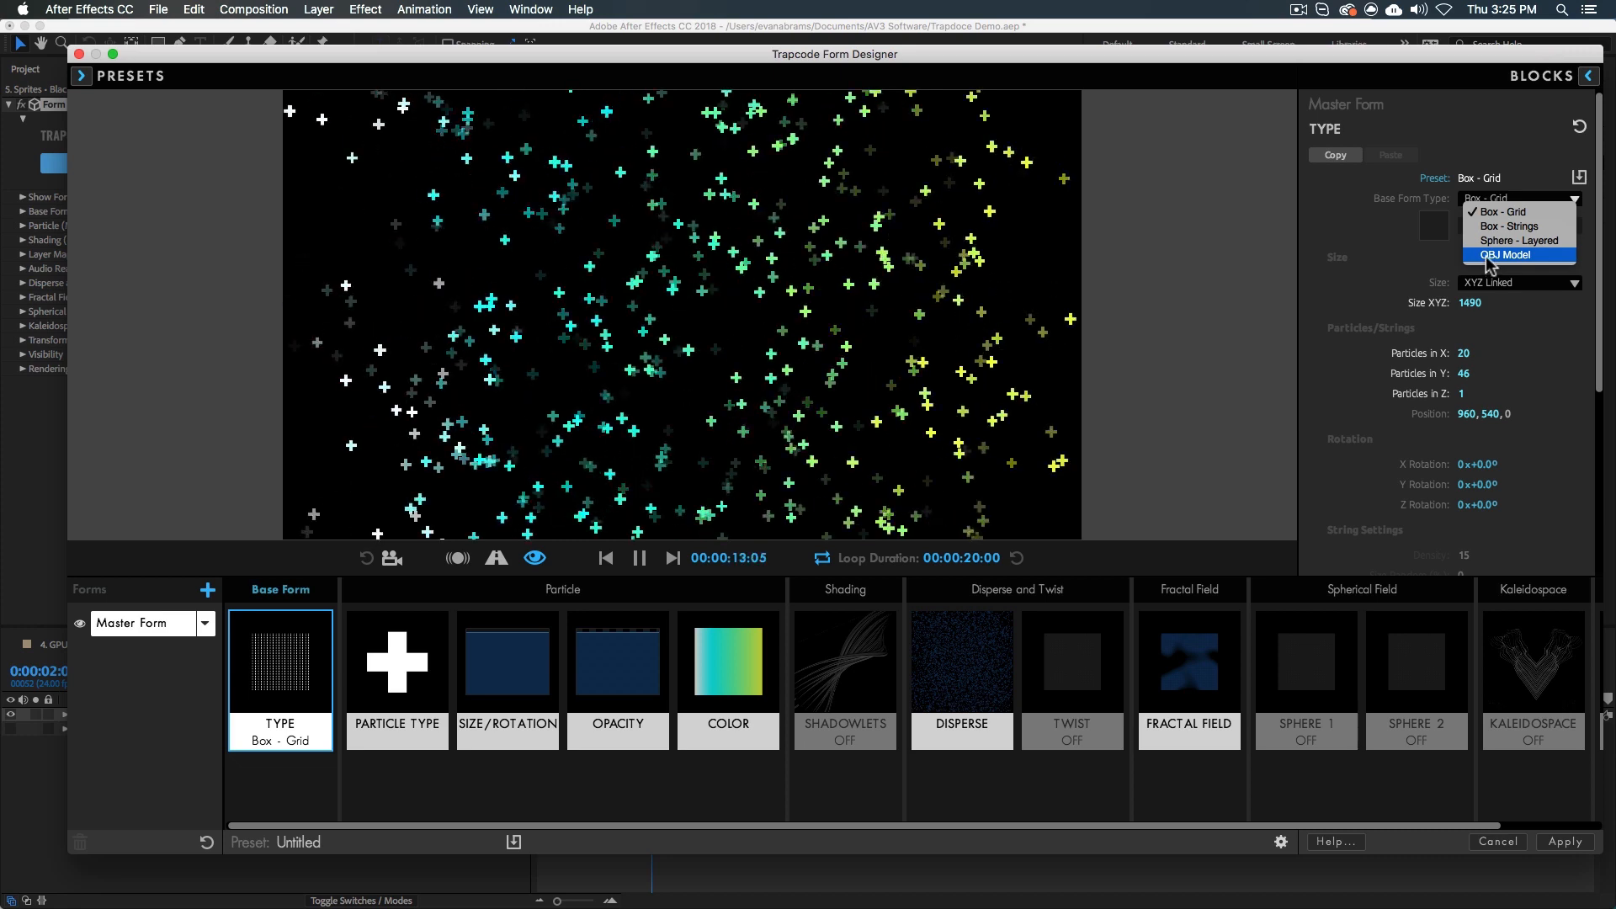
{"action": "left_click", "coordinate": [1504, 254]}
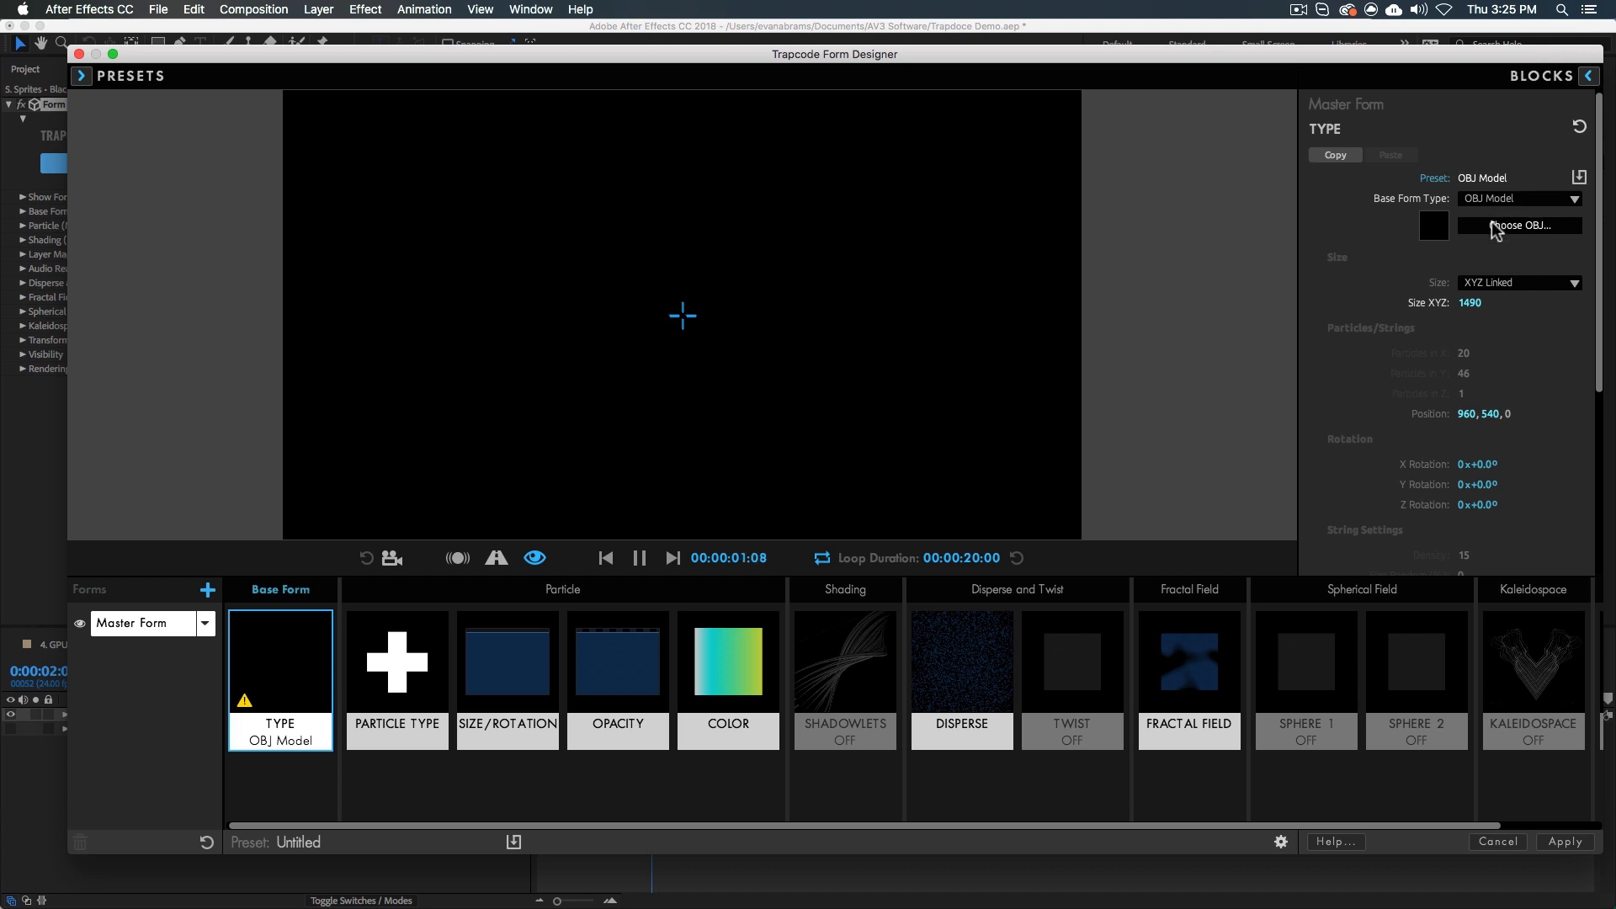
{"action": "left_click", "coordinate": [1518, 226]}
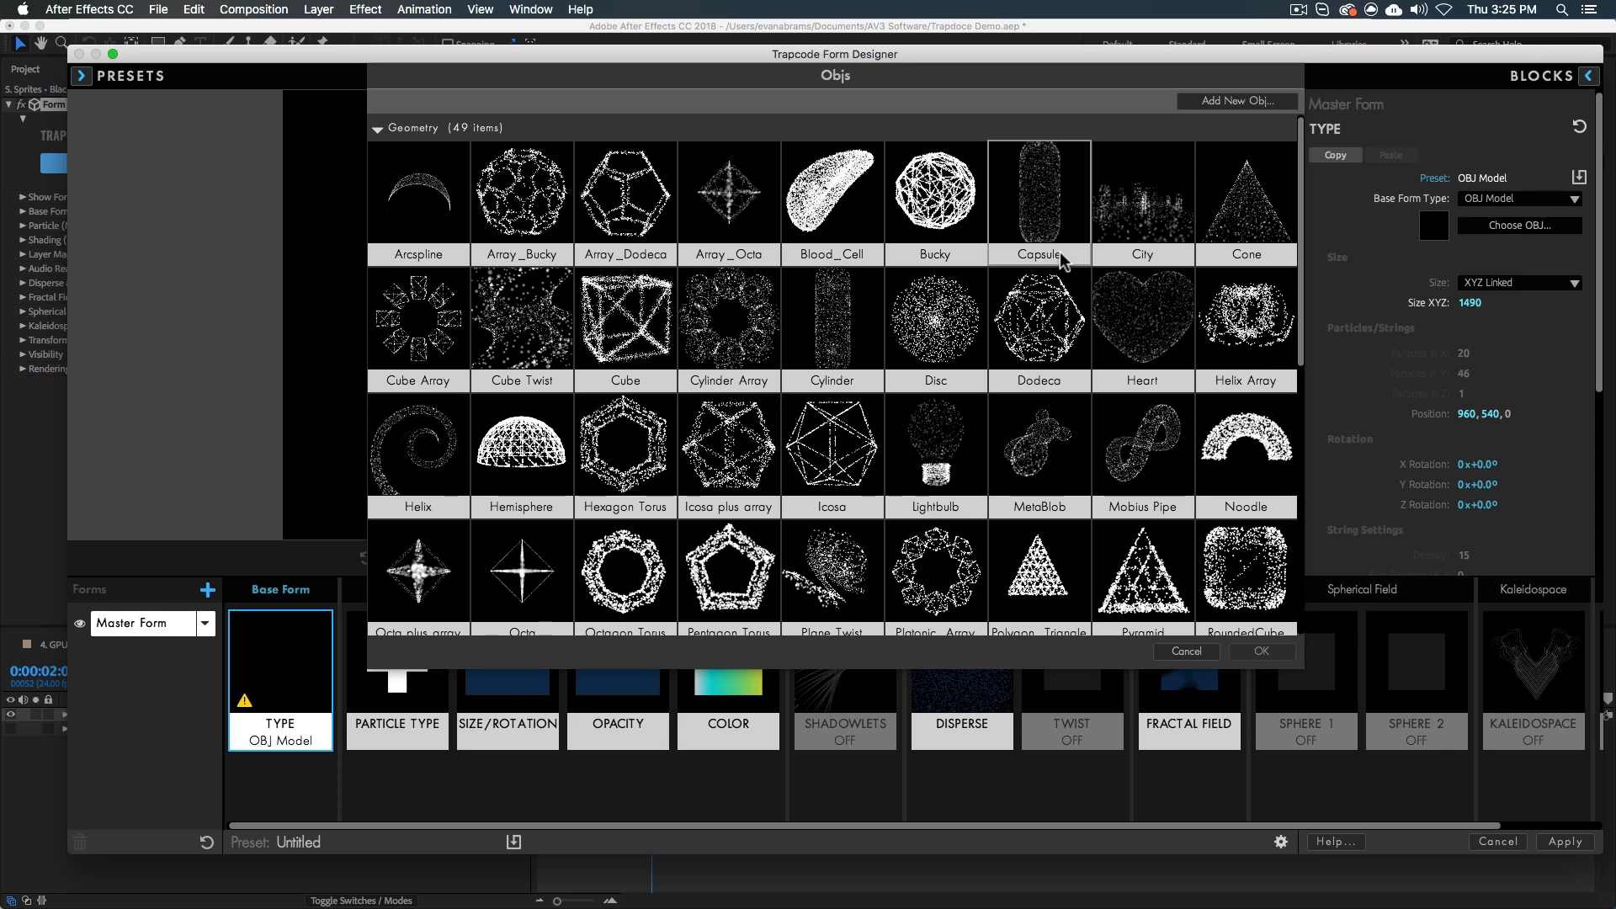
{"action": "scroll", "scroll_direction": "down", "scroll_amount": 3}
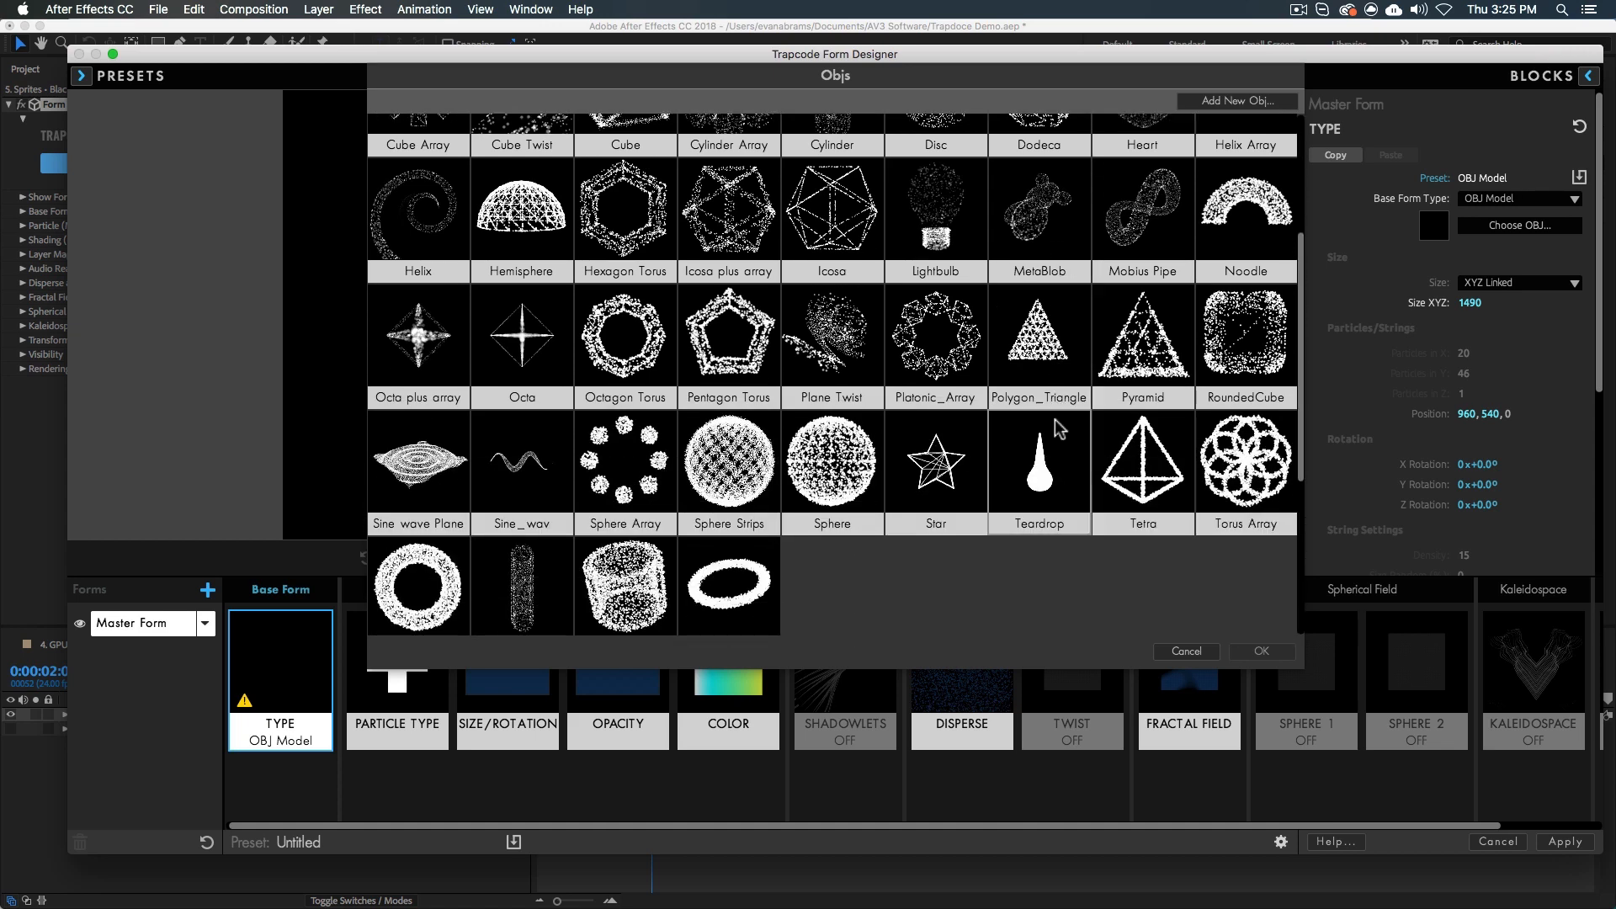
{"action": "mouse_move", "coordinate": [1055, 431]}
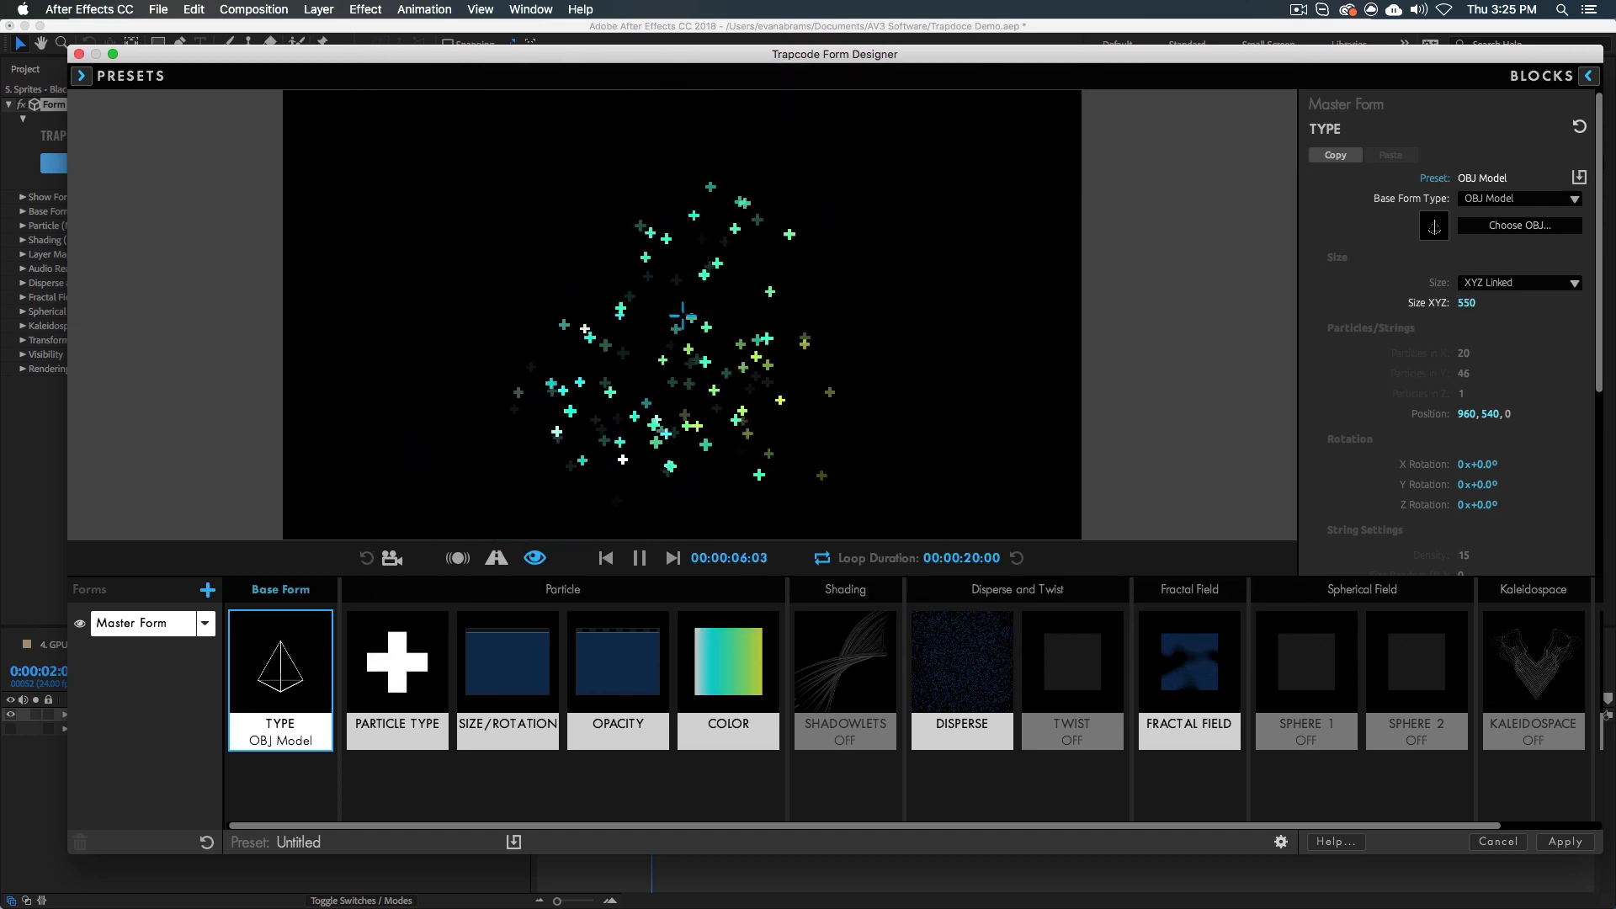
{"action": "left_click", "coordinate": [959, 662]}
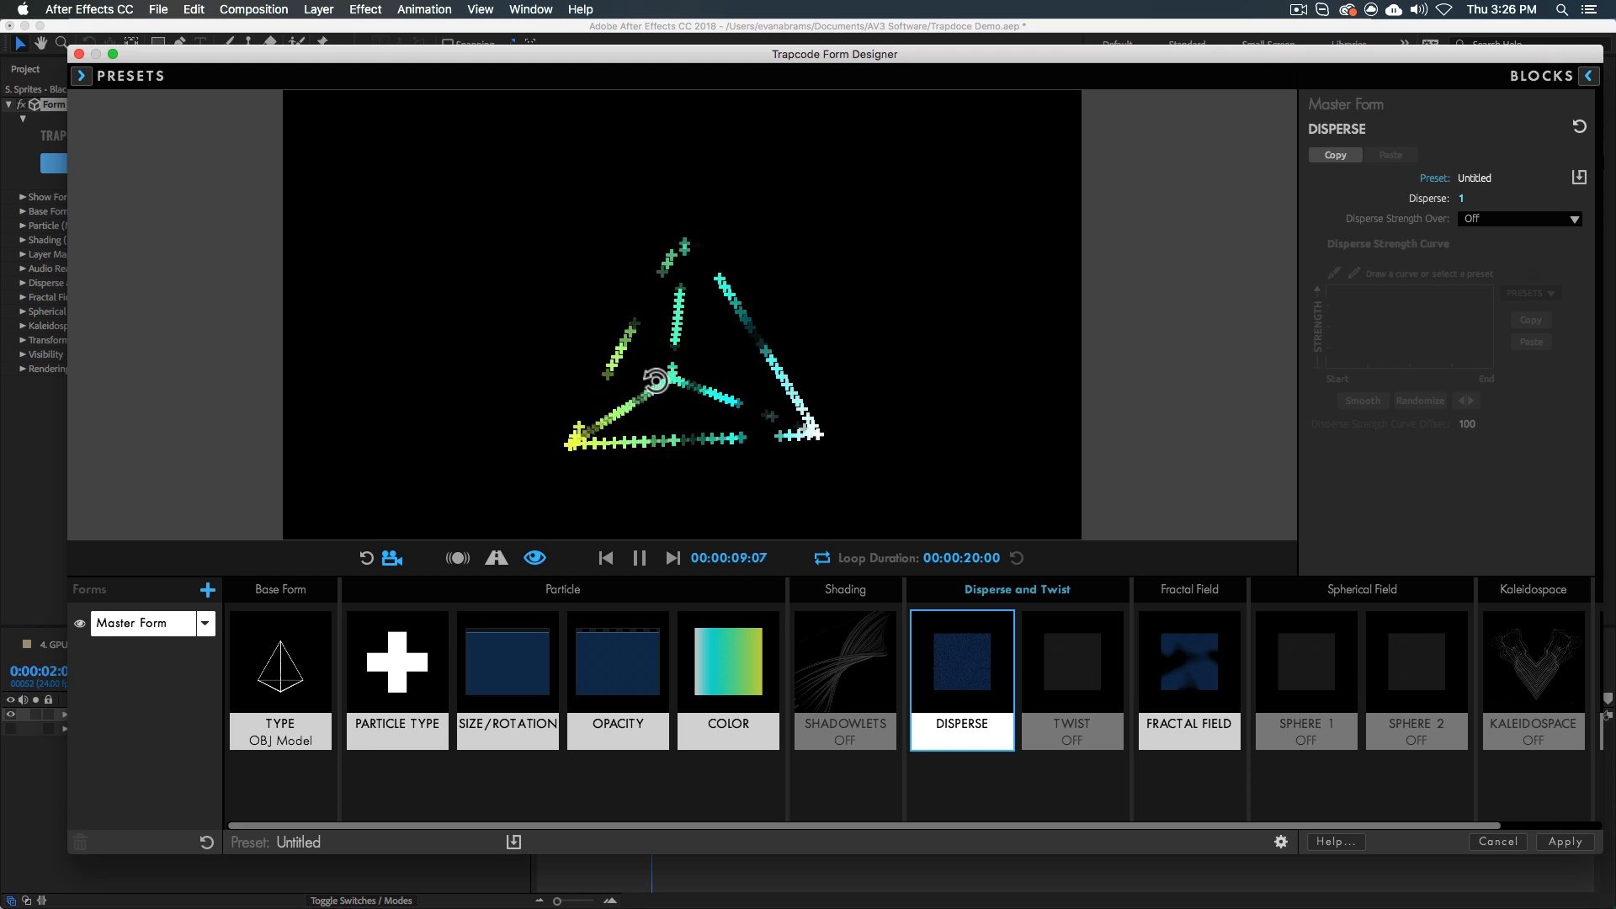
Orbit the preview to inspect the plus-sign tetrahedron from several angles.
{"action": "left_click", "coordinate": [638, 557]}
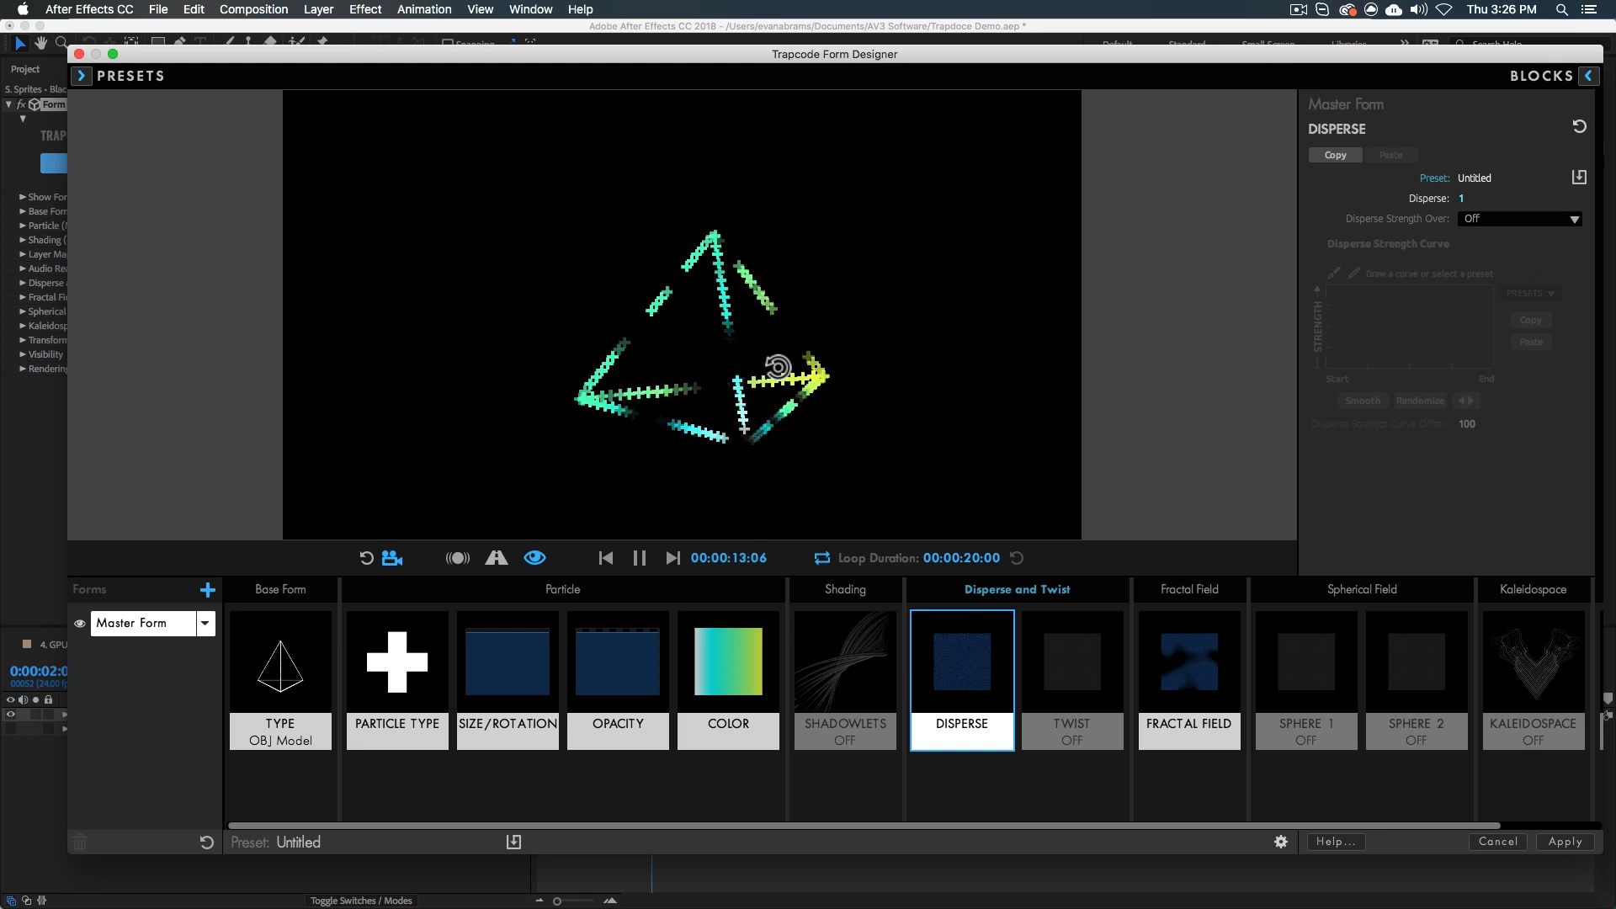
{"action": "left_click", "coordinate": [672, 557]}
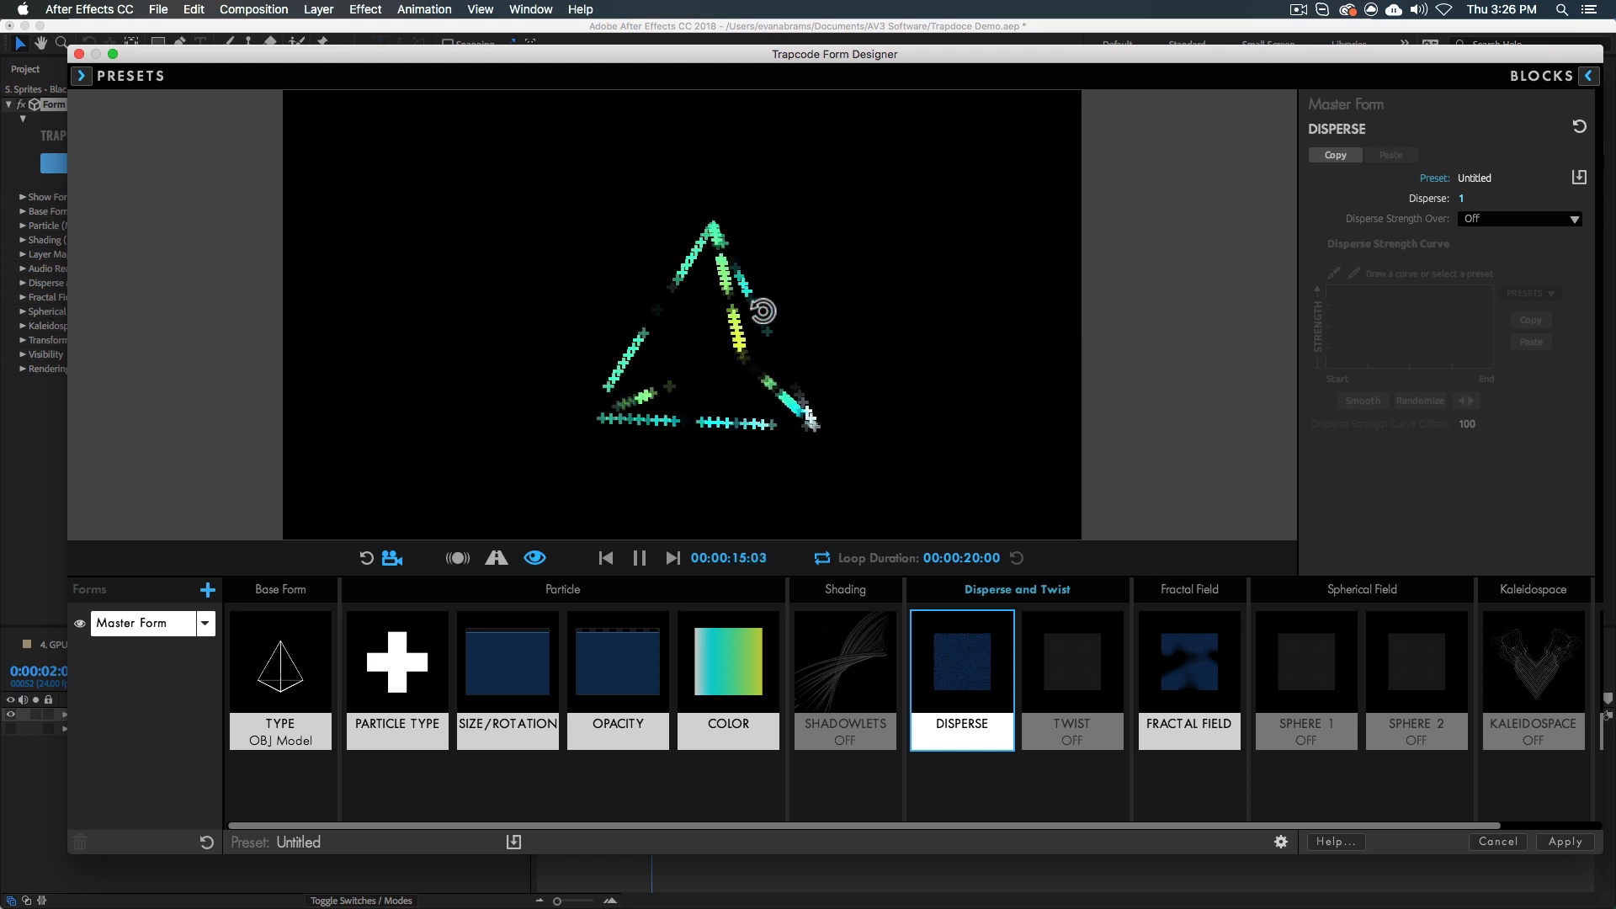
{"action": "left_click", "coordinate": [638, 557]}
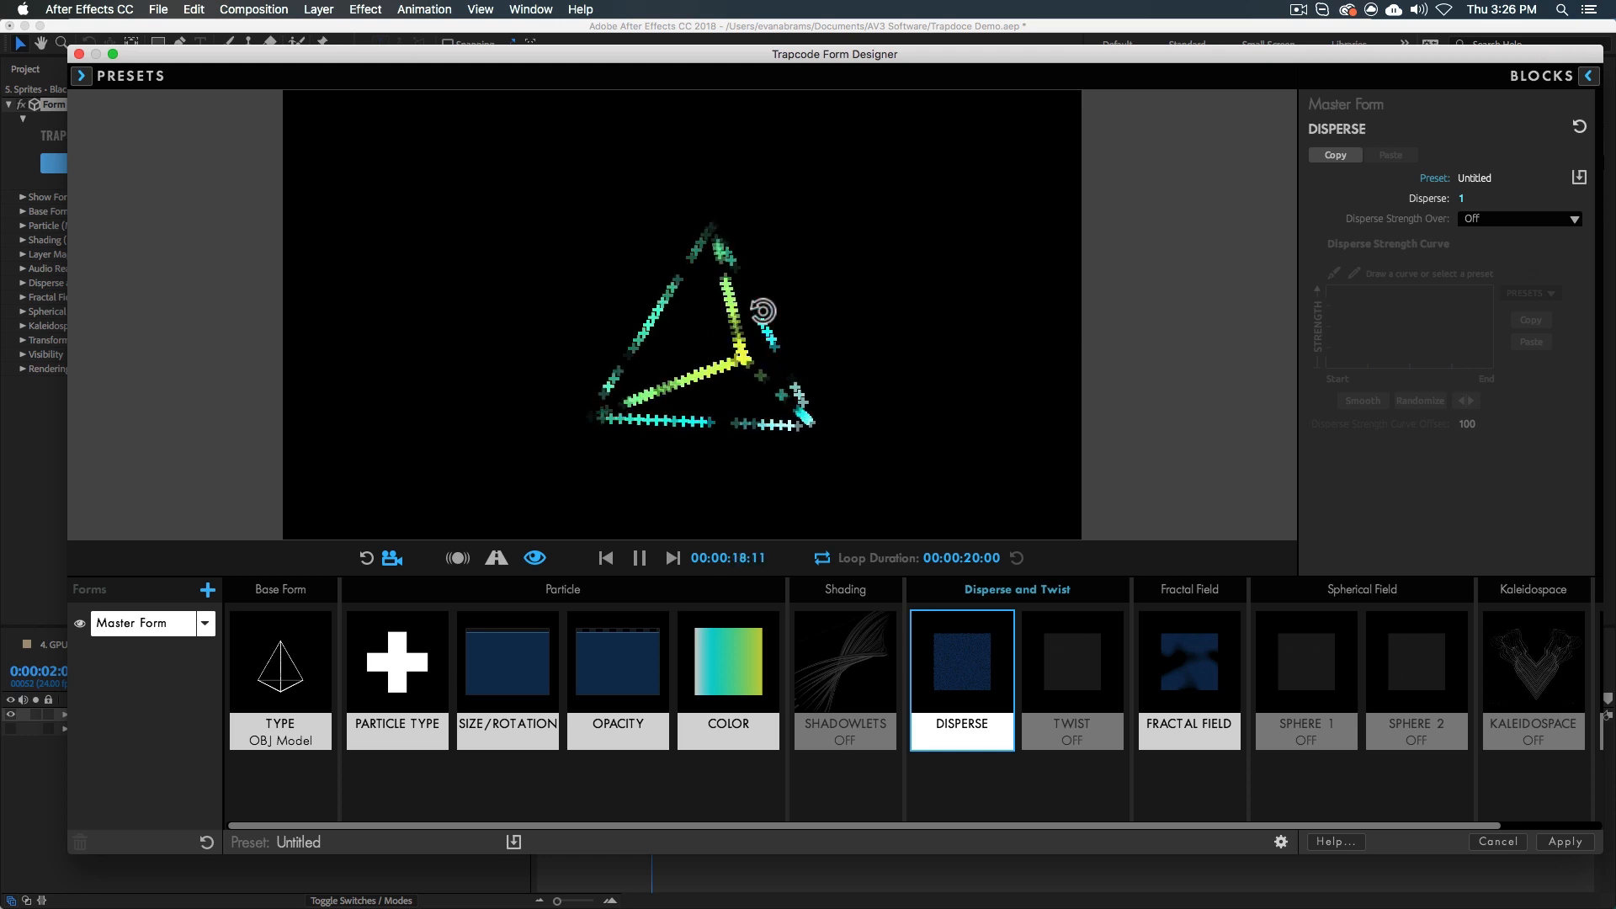